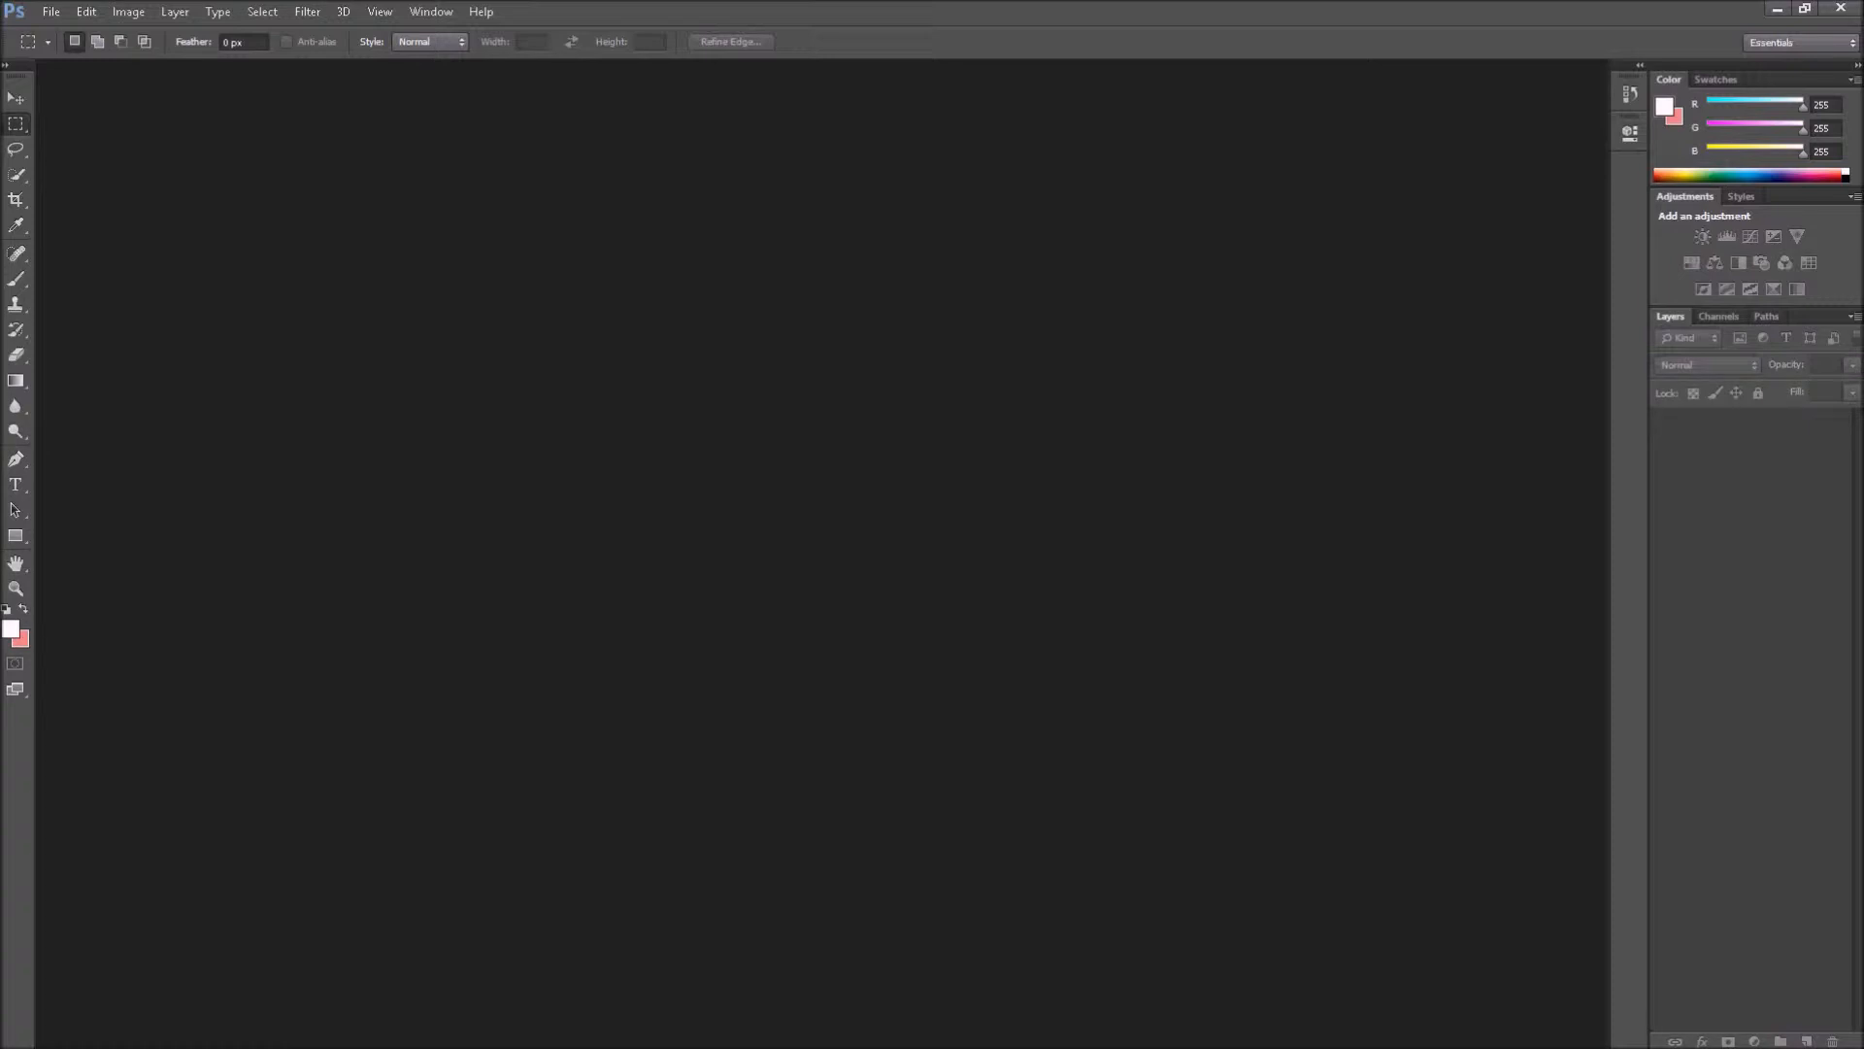
mouse_move(645, 373)
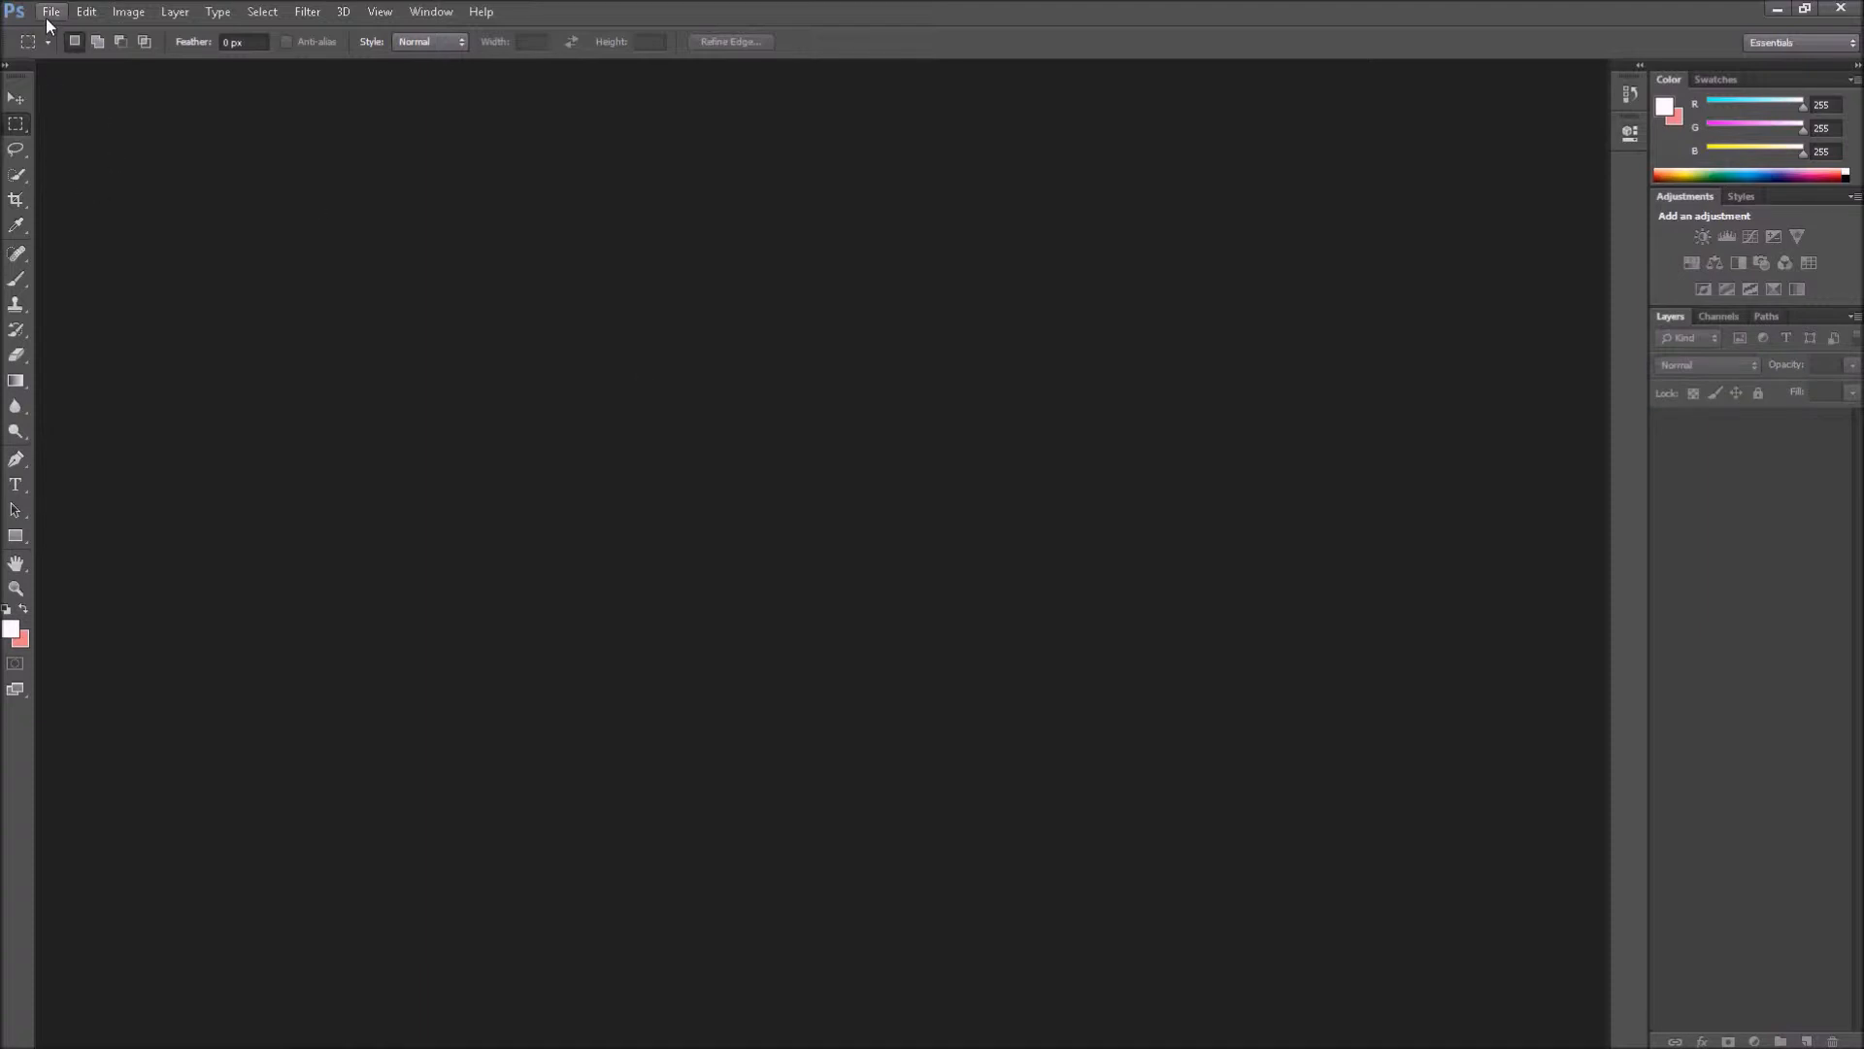
Bring up the Open dialog on the tutorial folder with large thumbnail view.
left_click(50, 12)
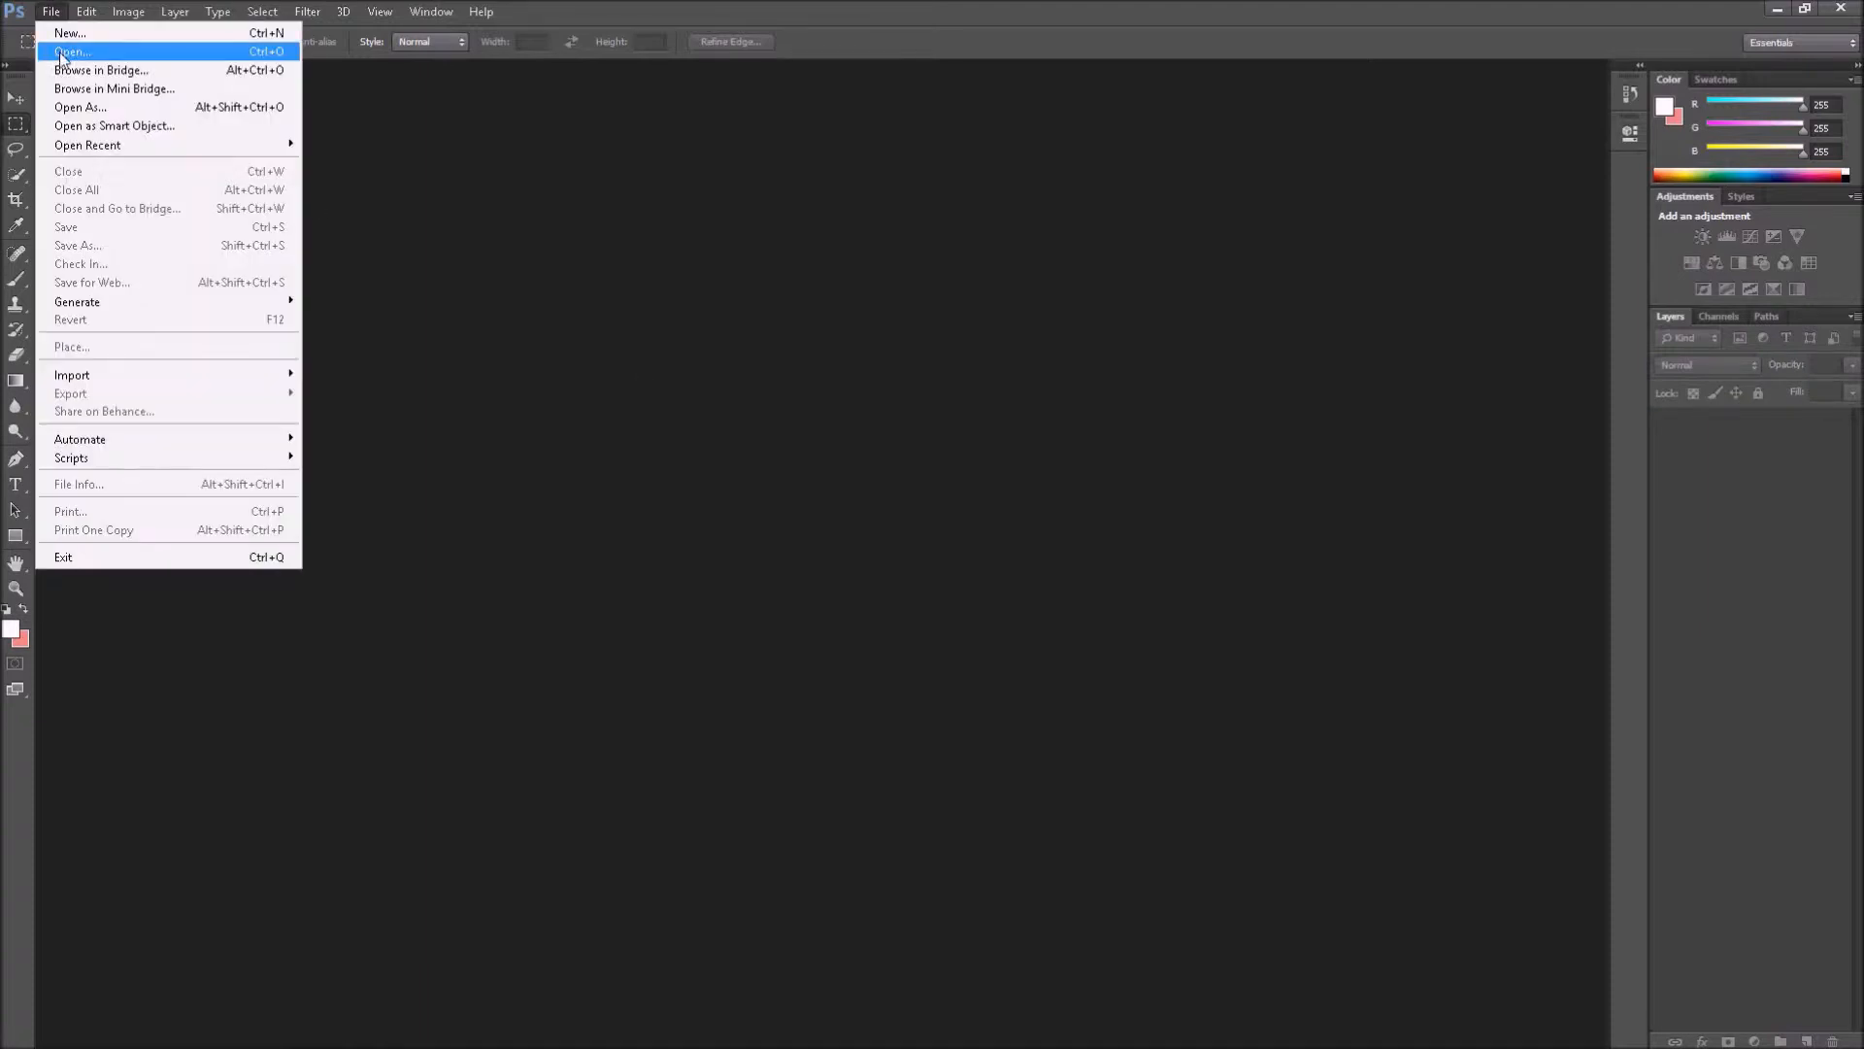
left_click(72, 50)
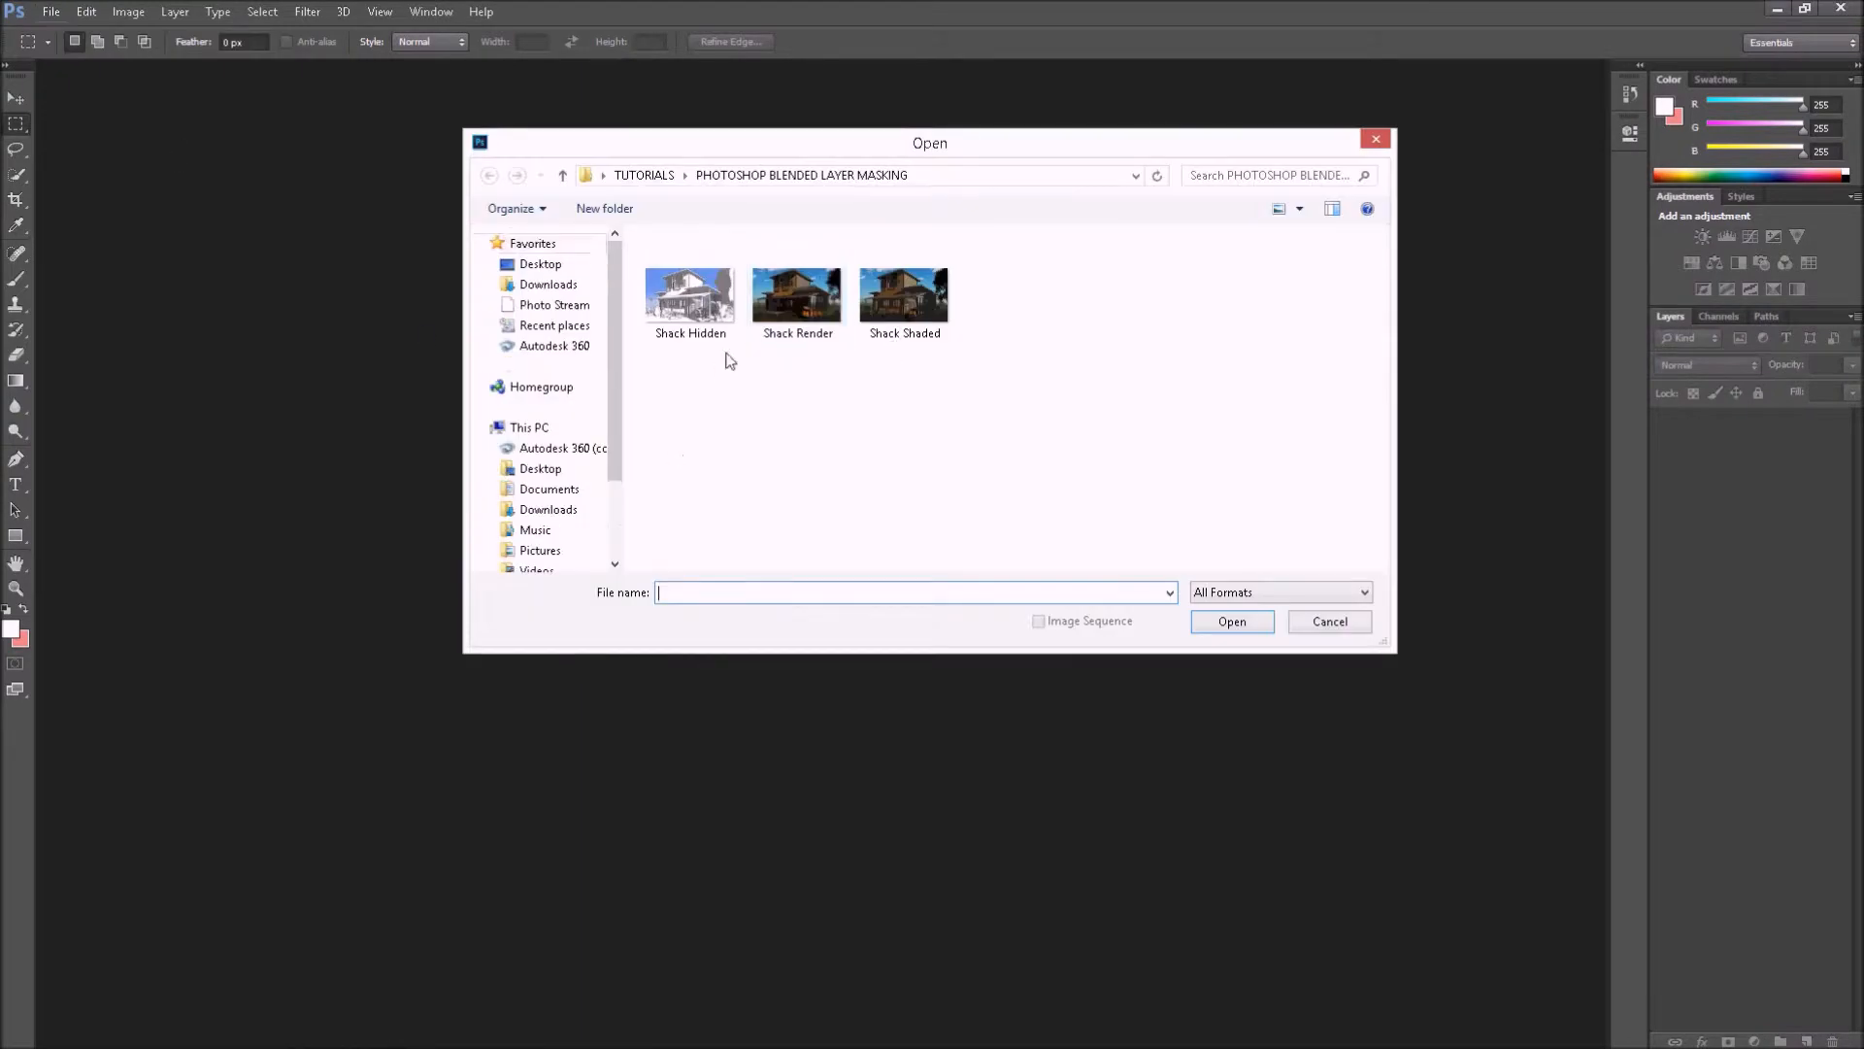
mouse_move(1179, 348)
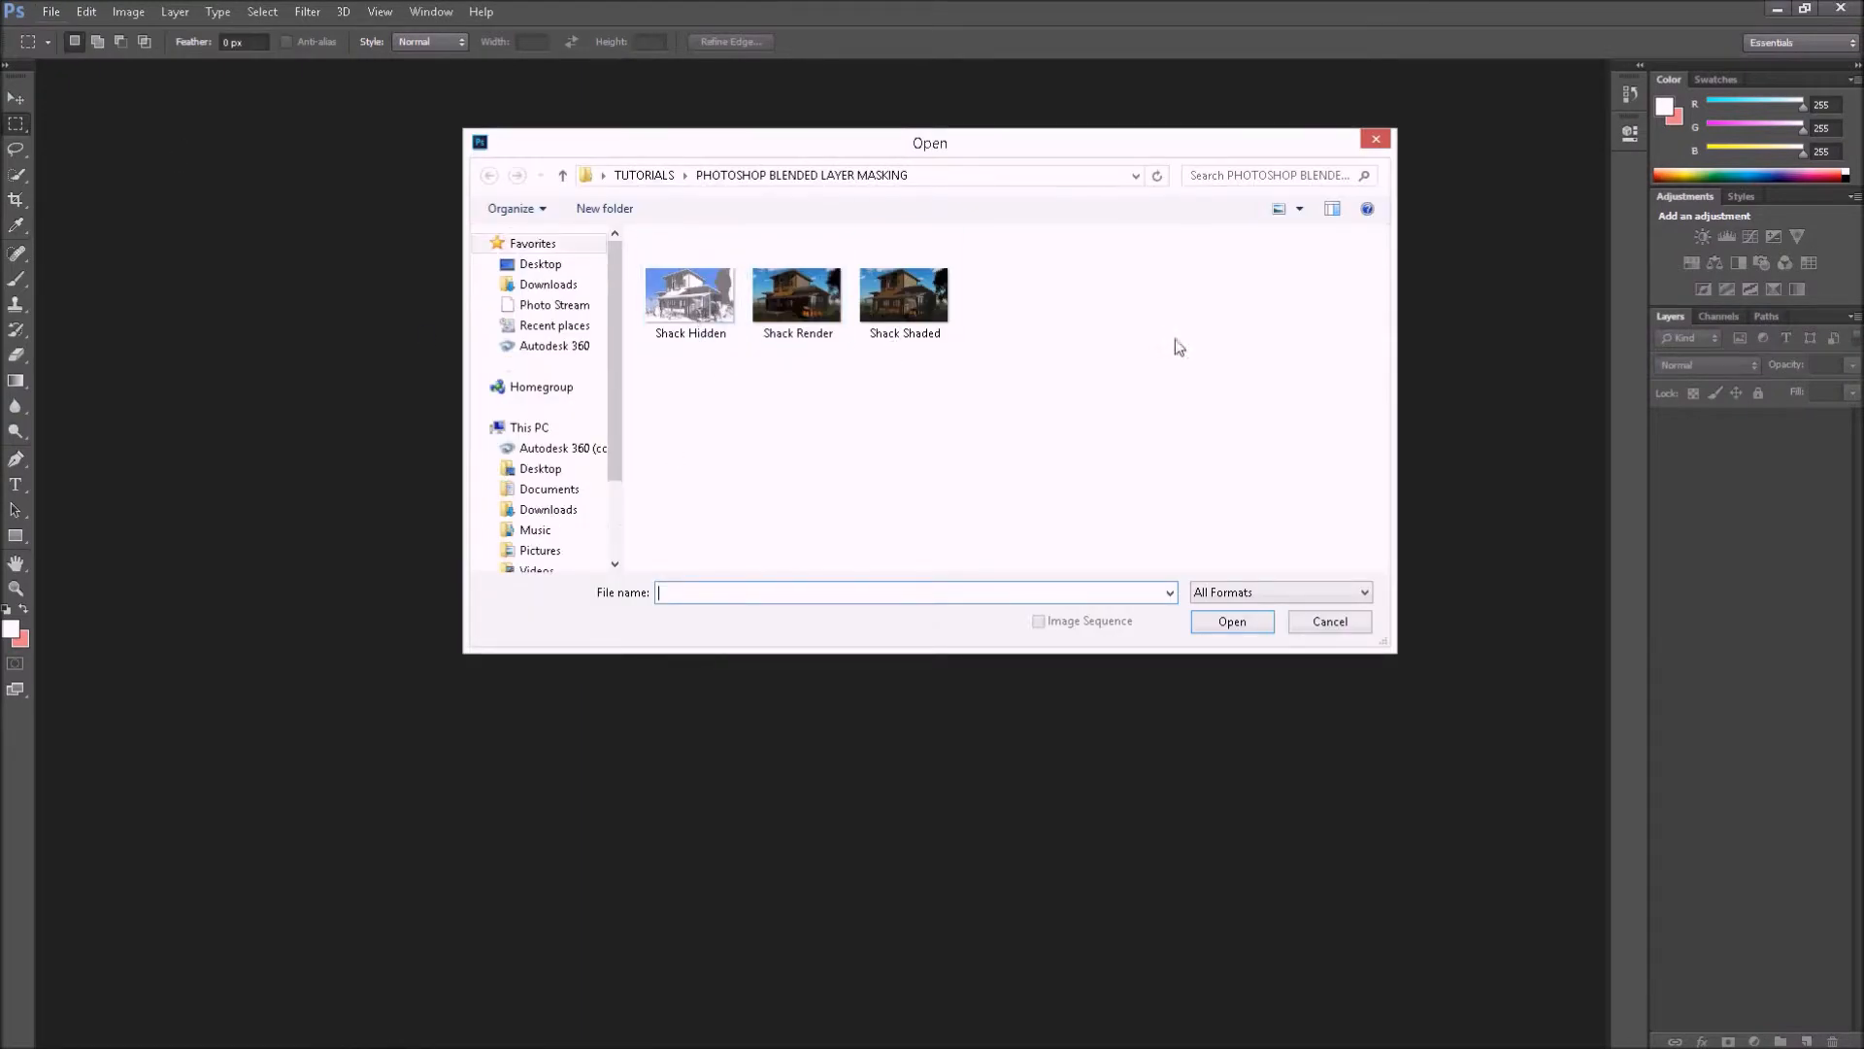
left_click(1299, 208)
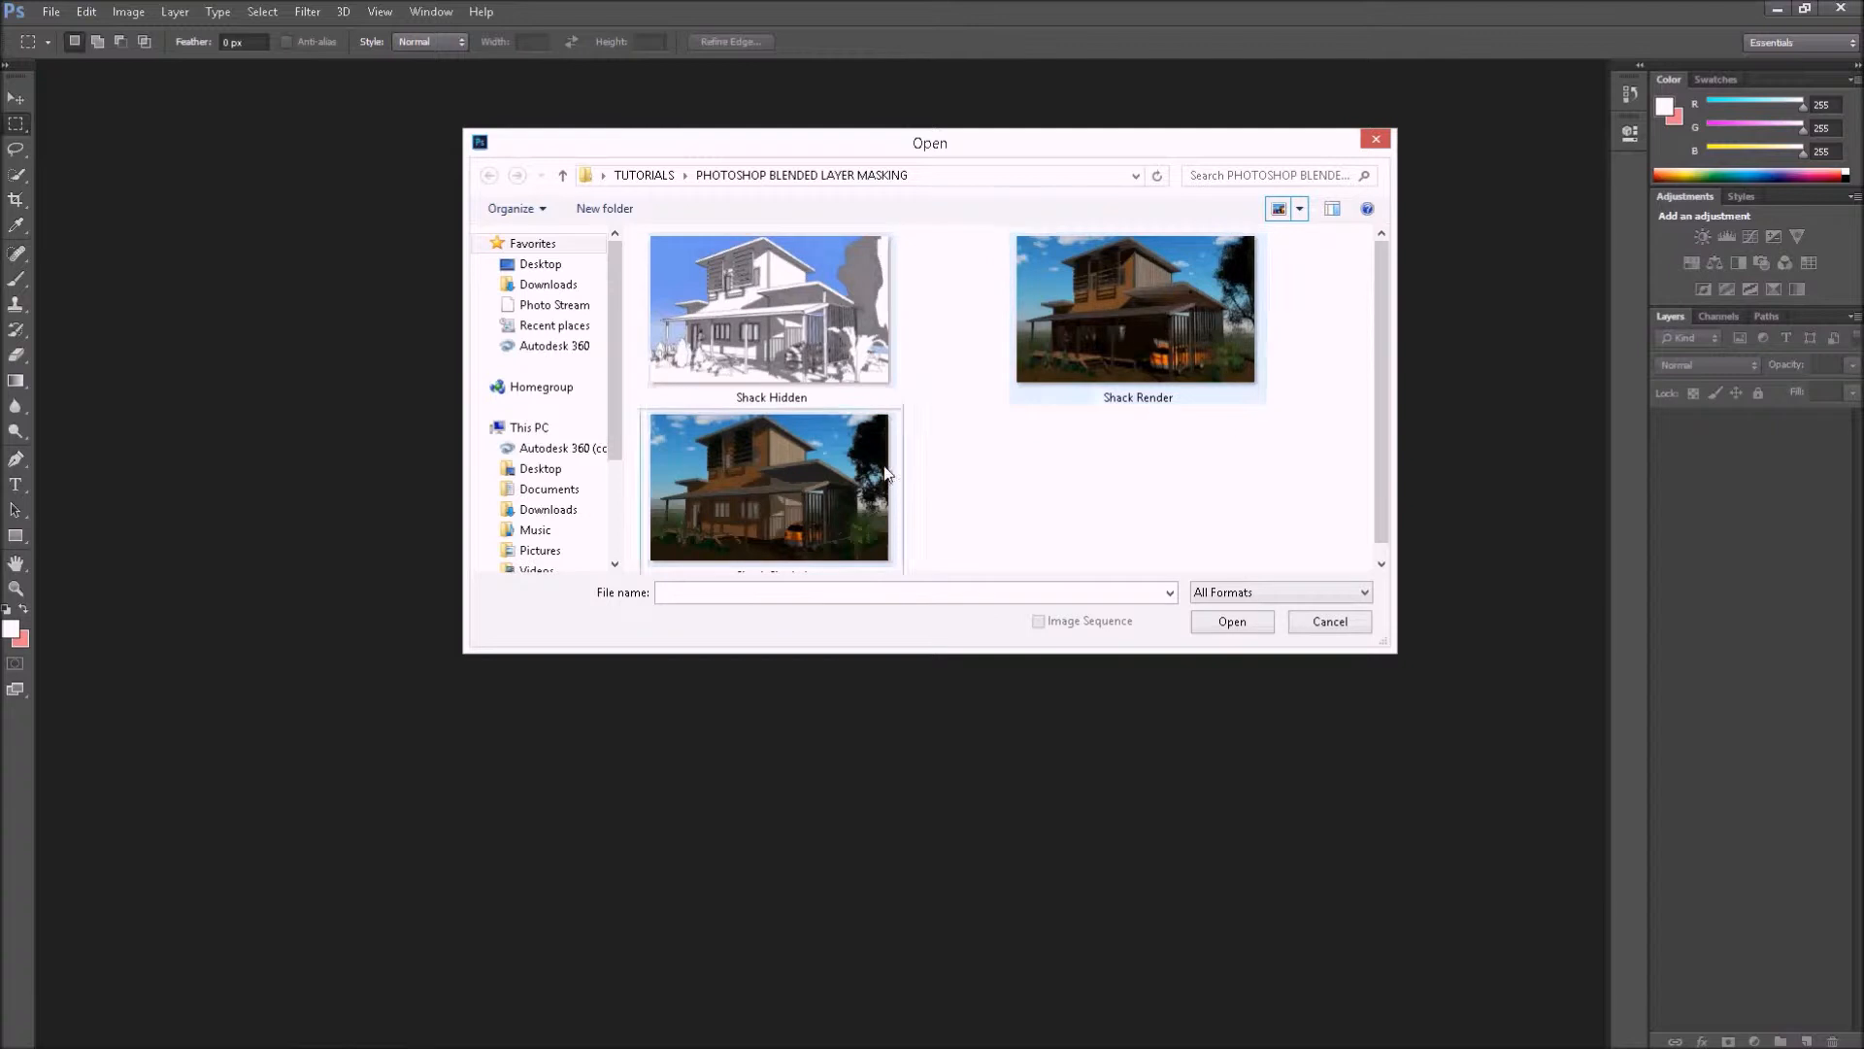
mouse_move(1064, 476)
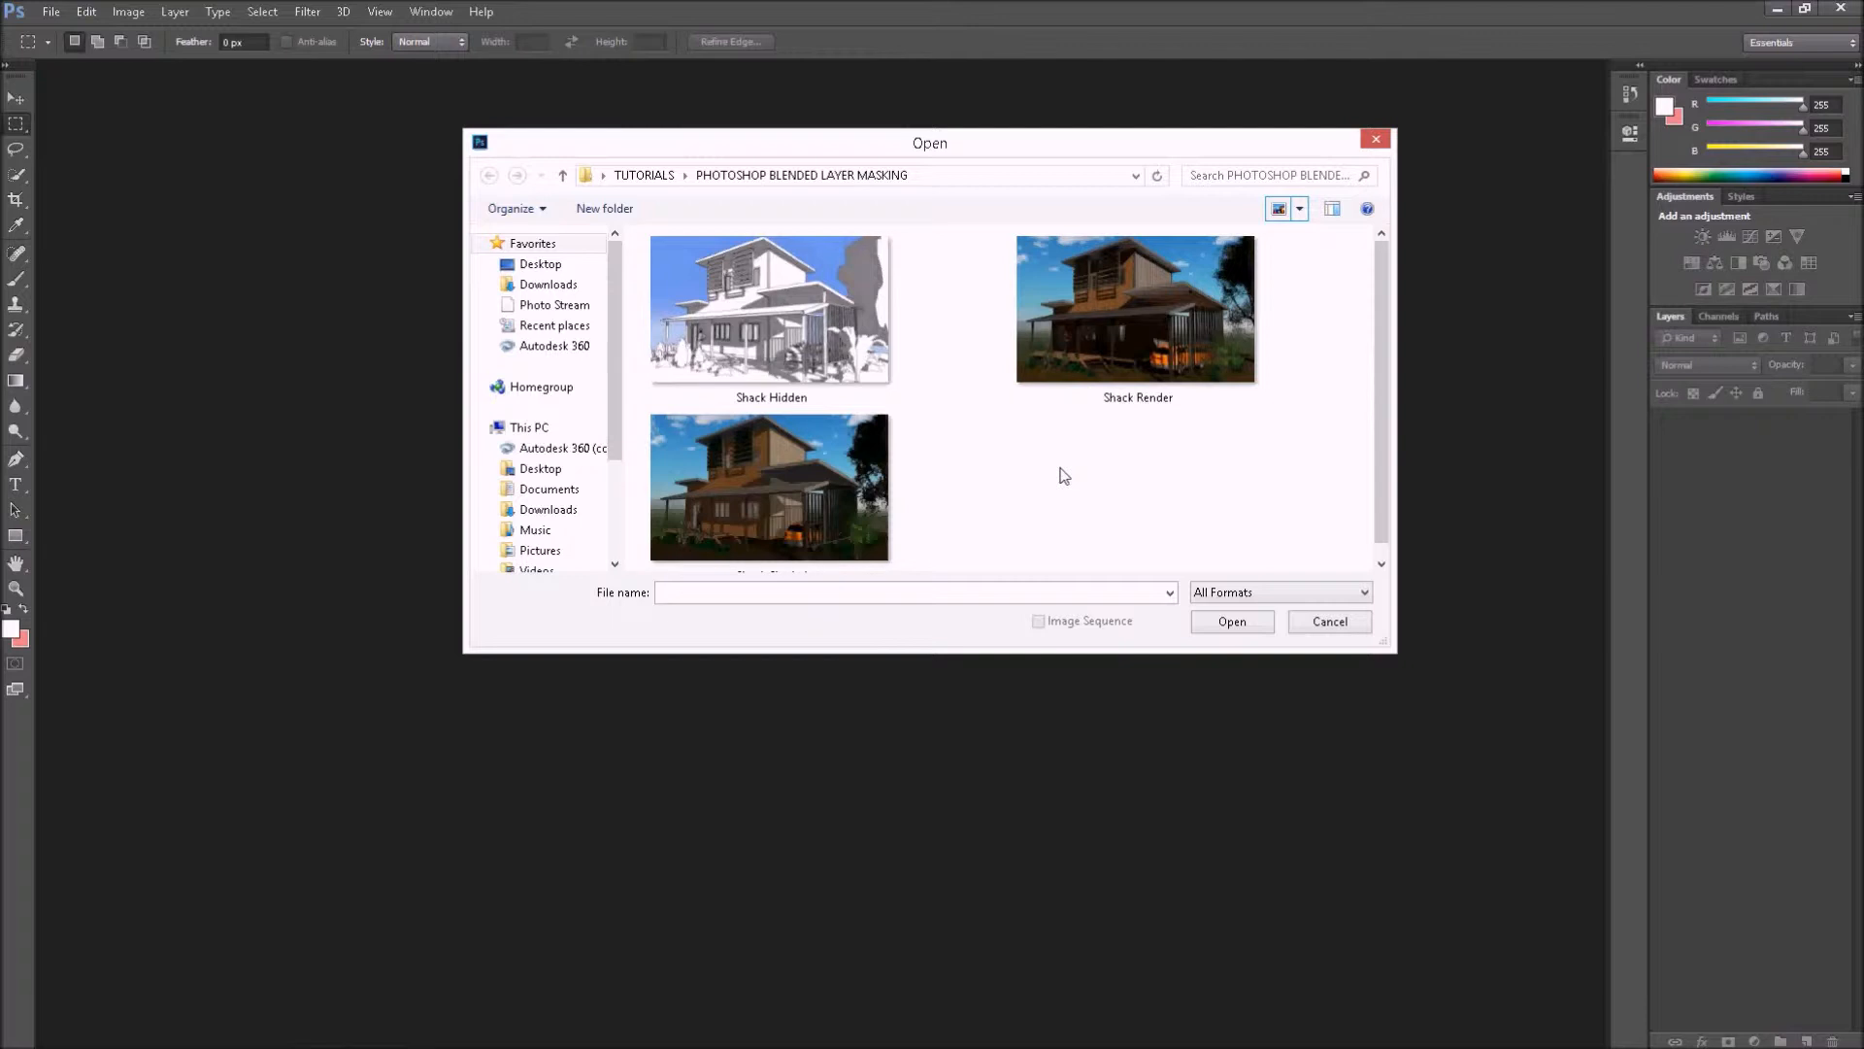
mouse_move(973, 453)
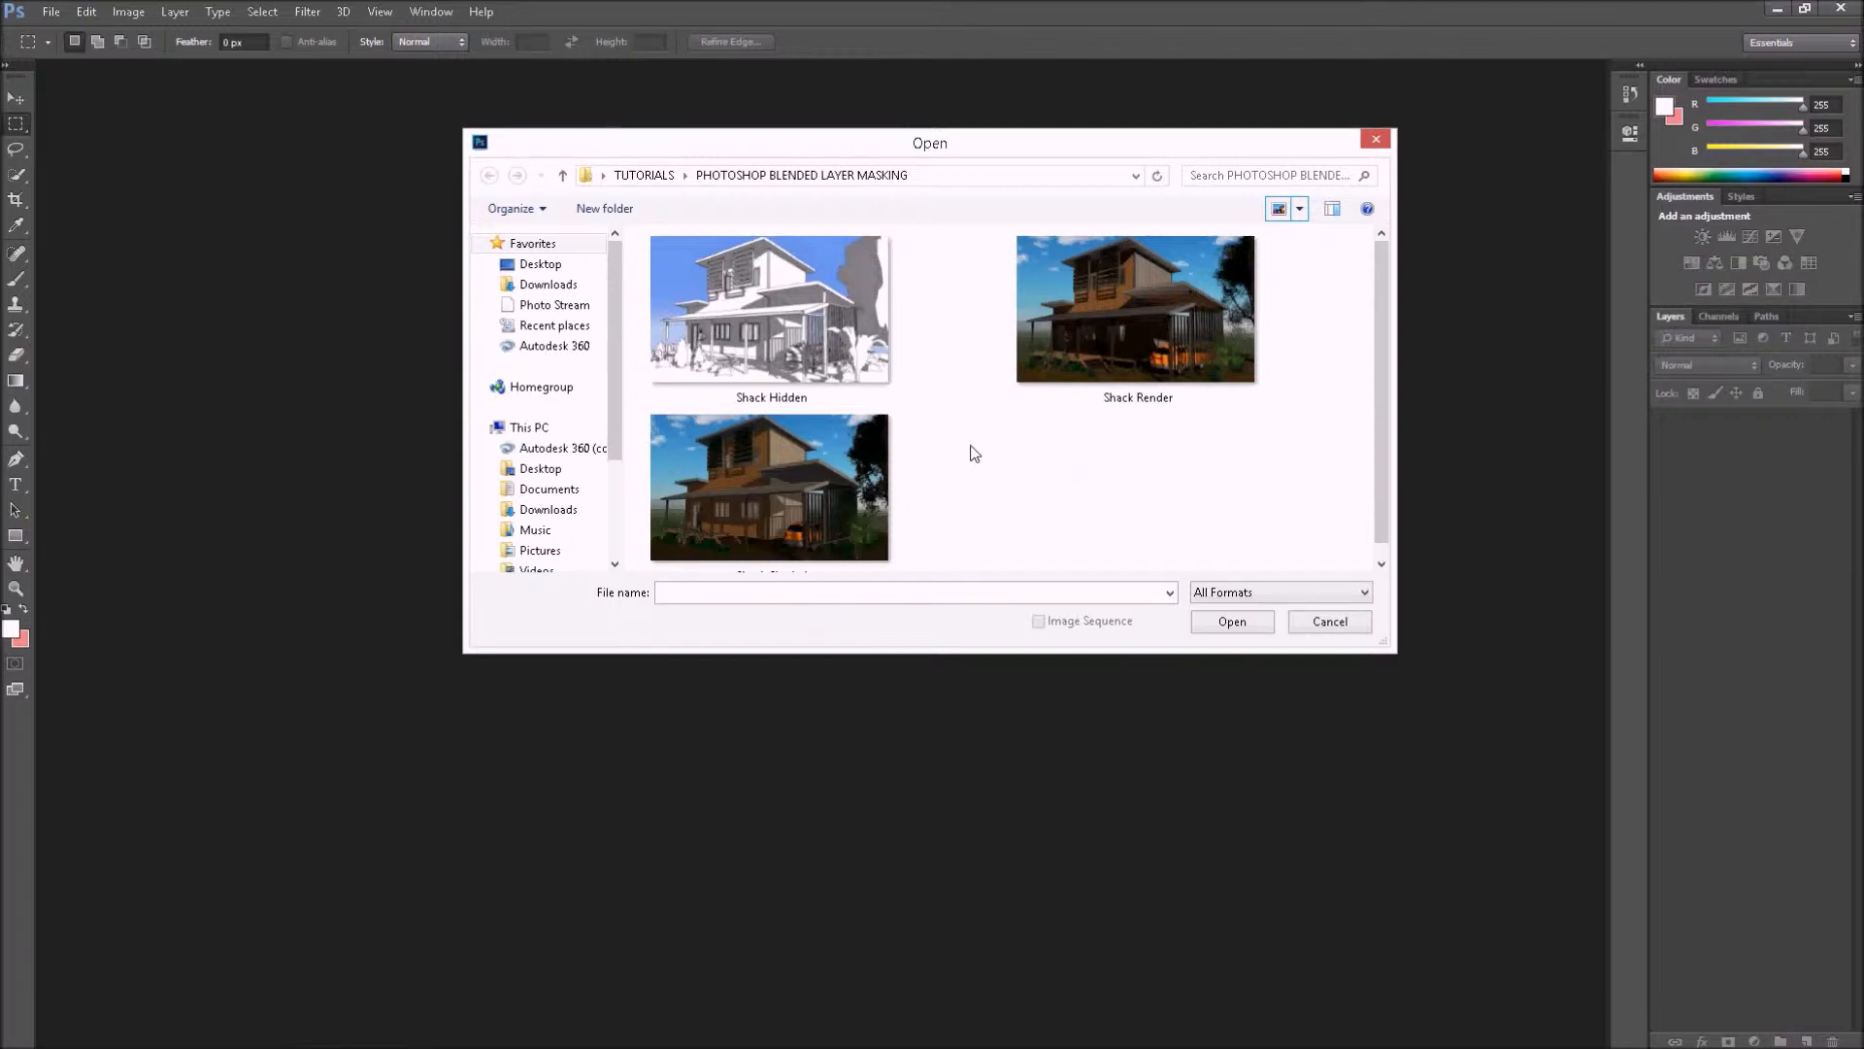
mouse_move(926, 394)
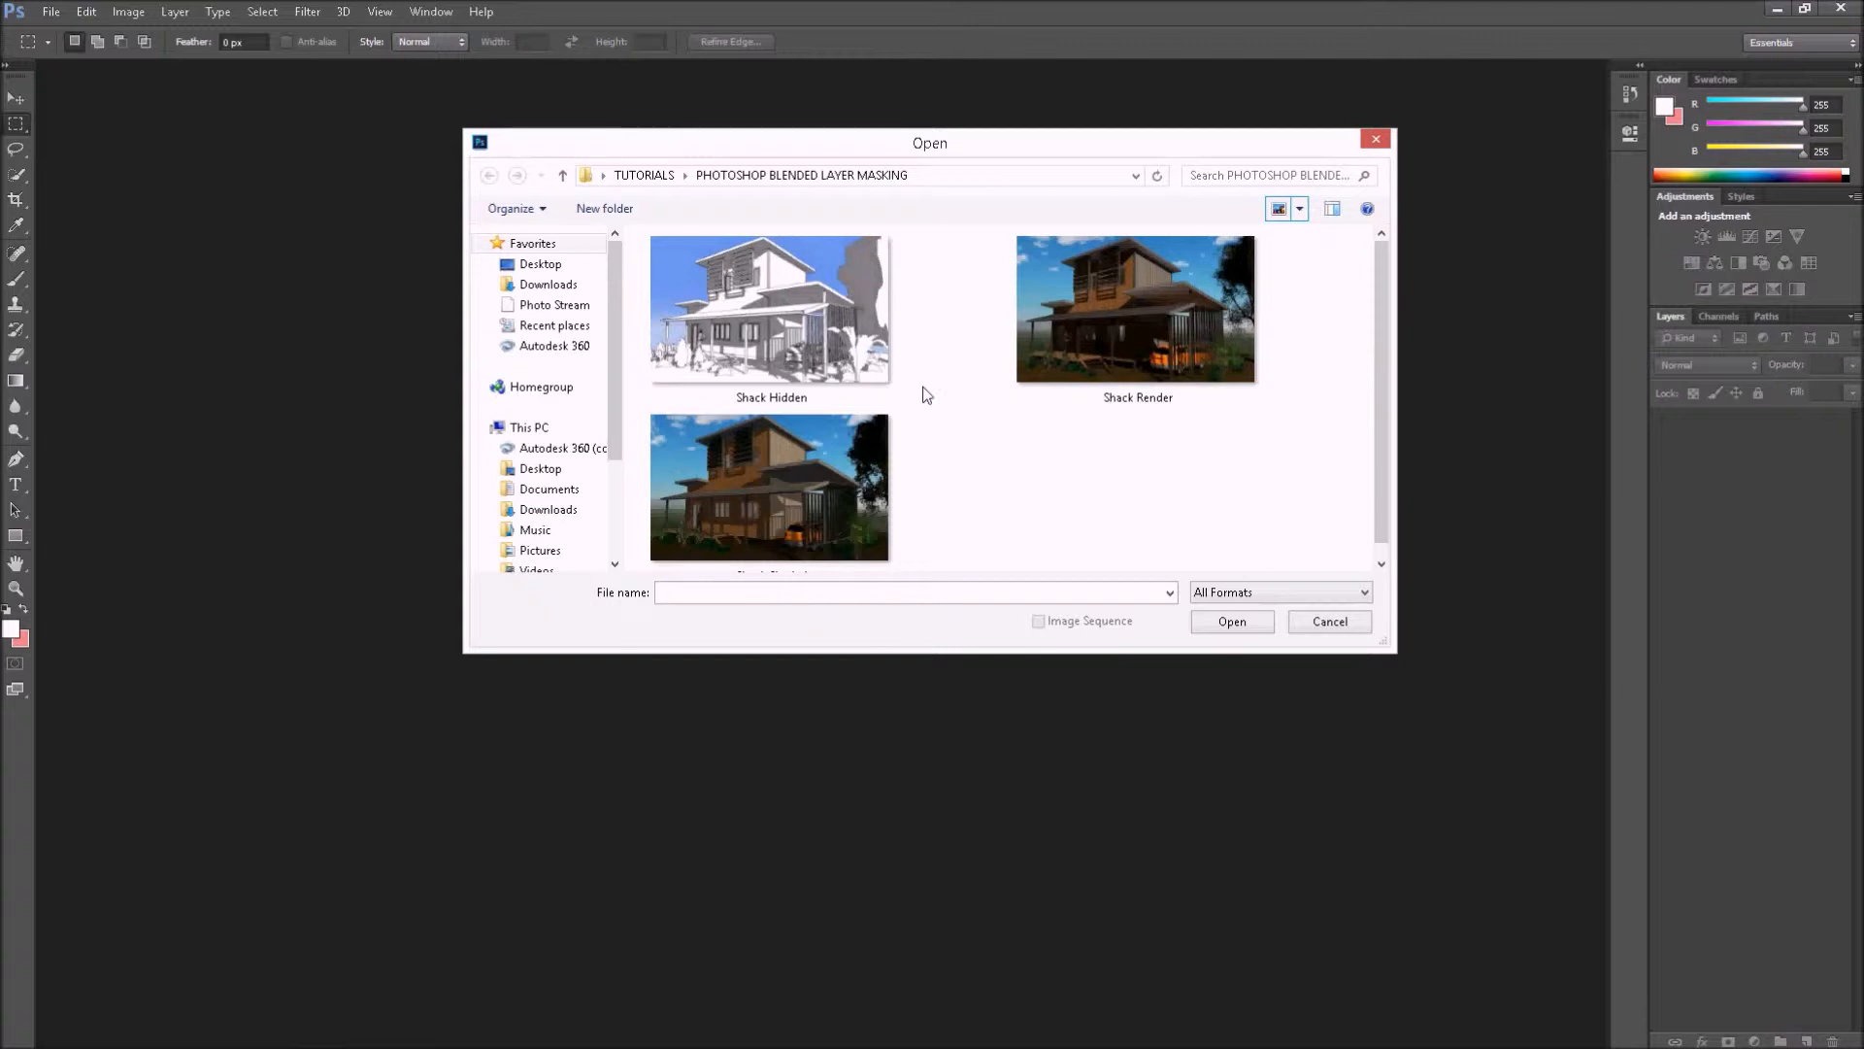
Select Shack Hidden, Shack Render and Shack Shaded together in the dialog.
left_click(1135, 309)
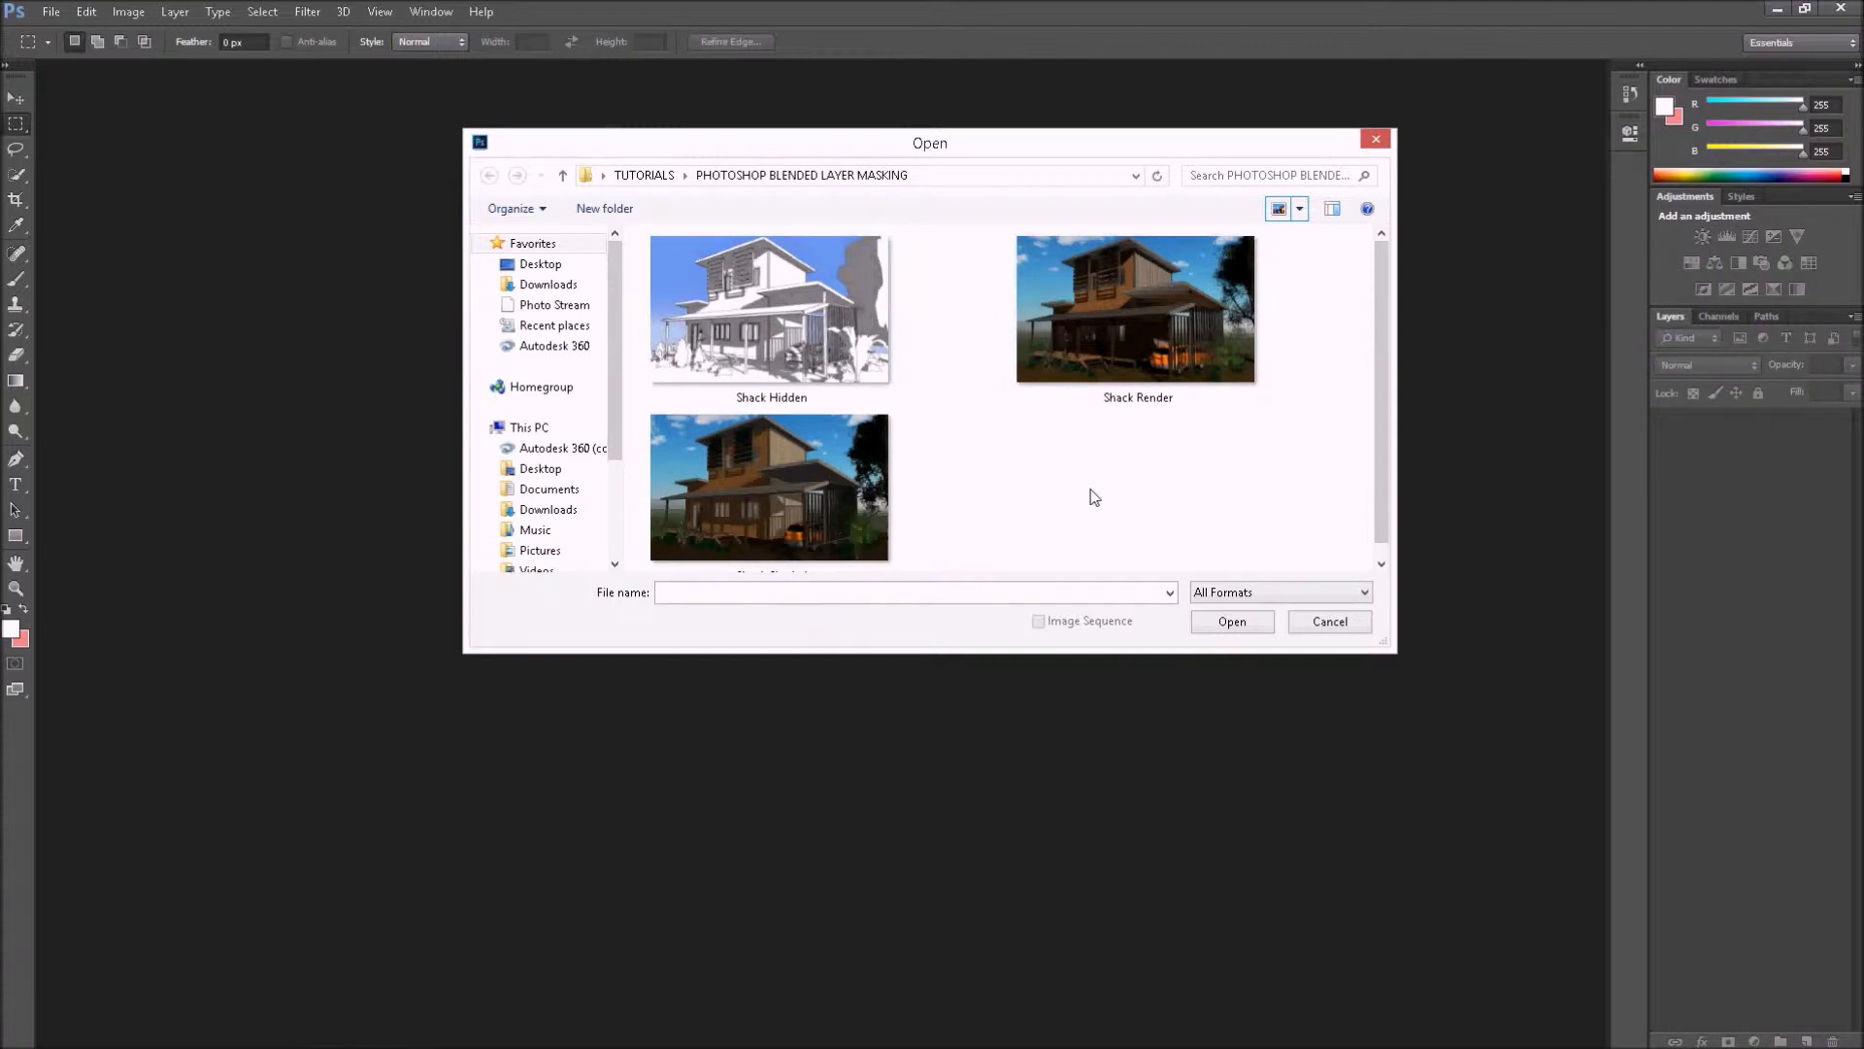
left_click(771, 308)
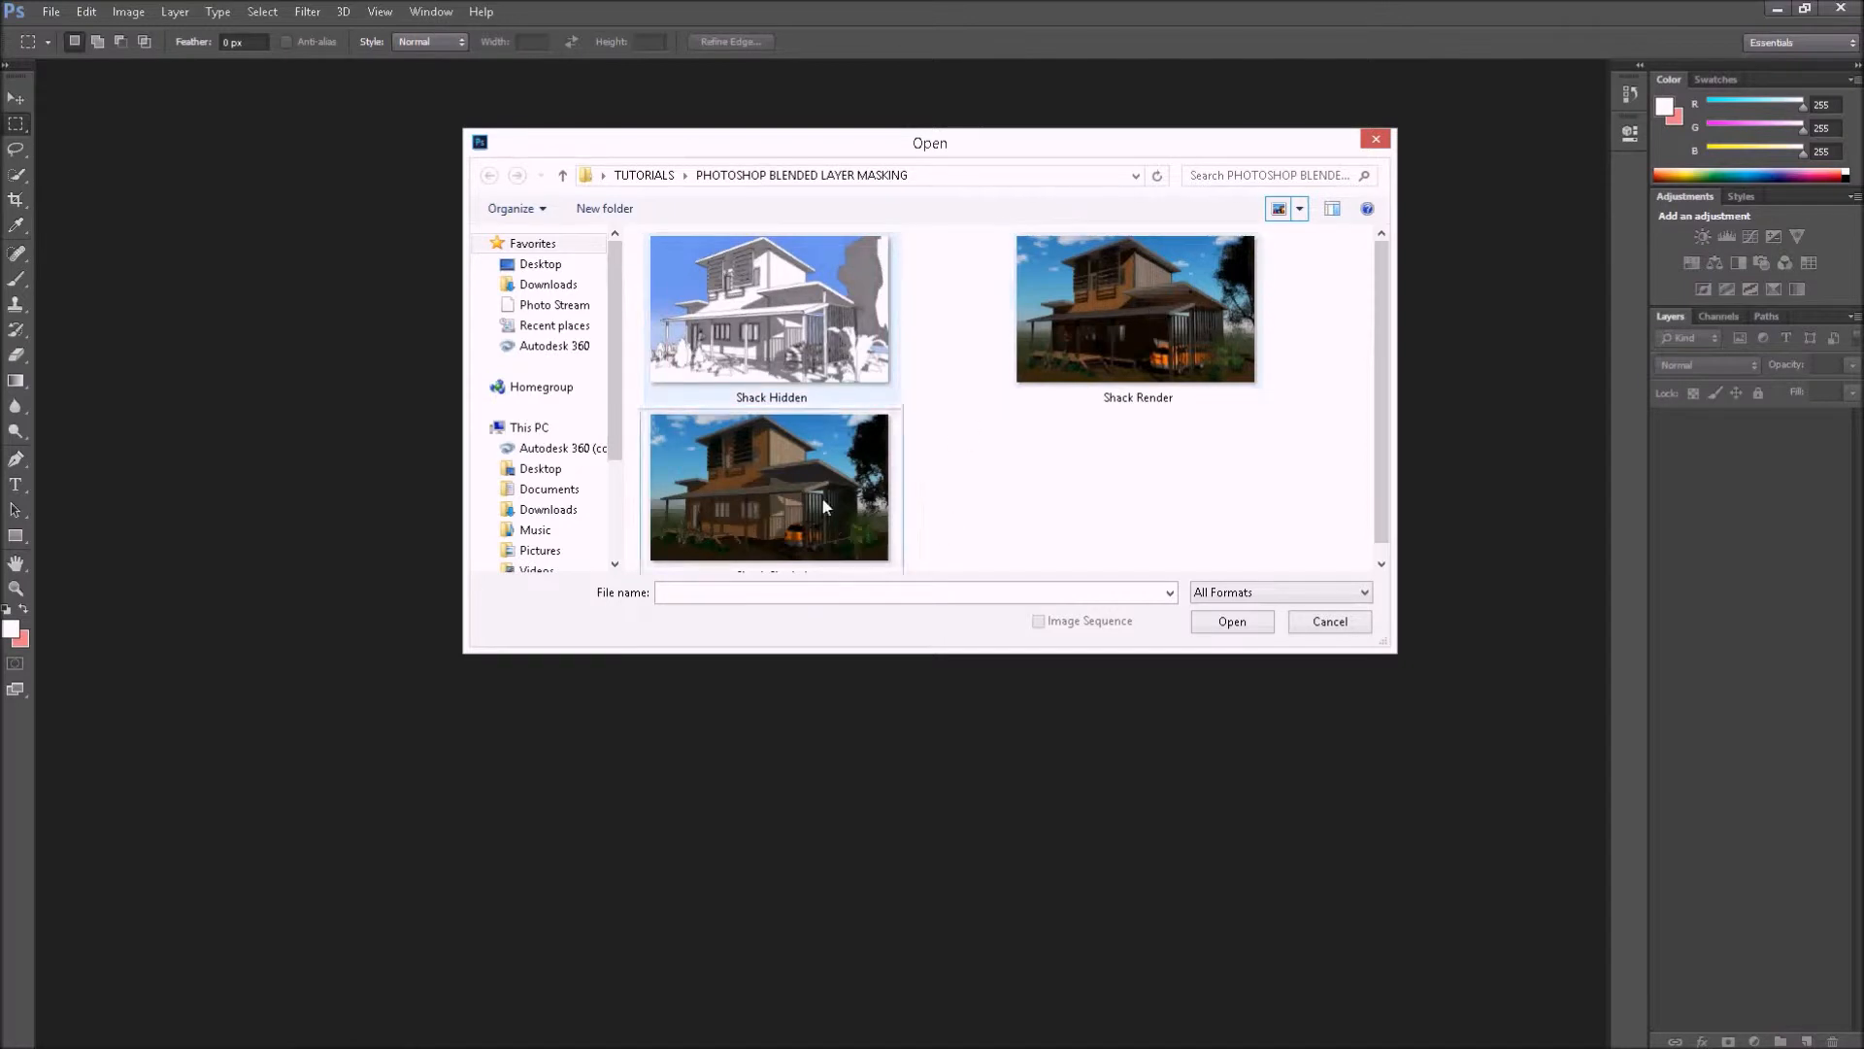
mouse_move(1130, 505)
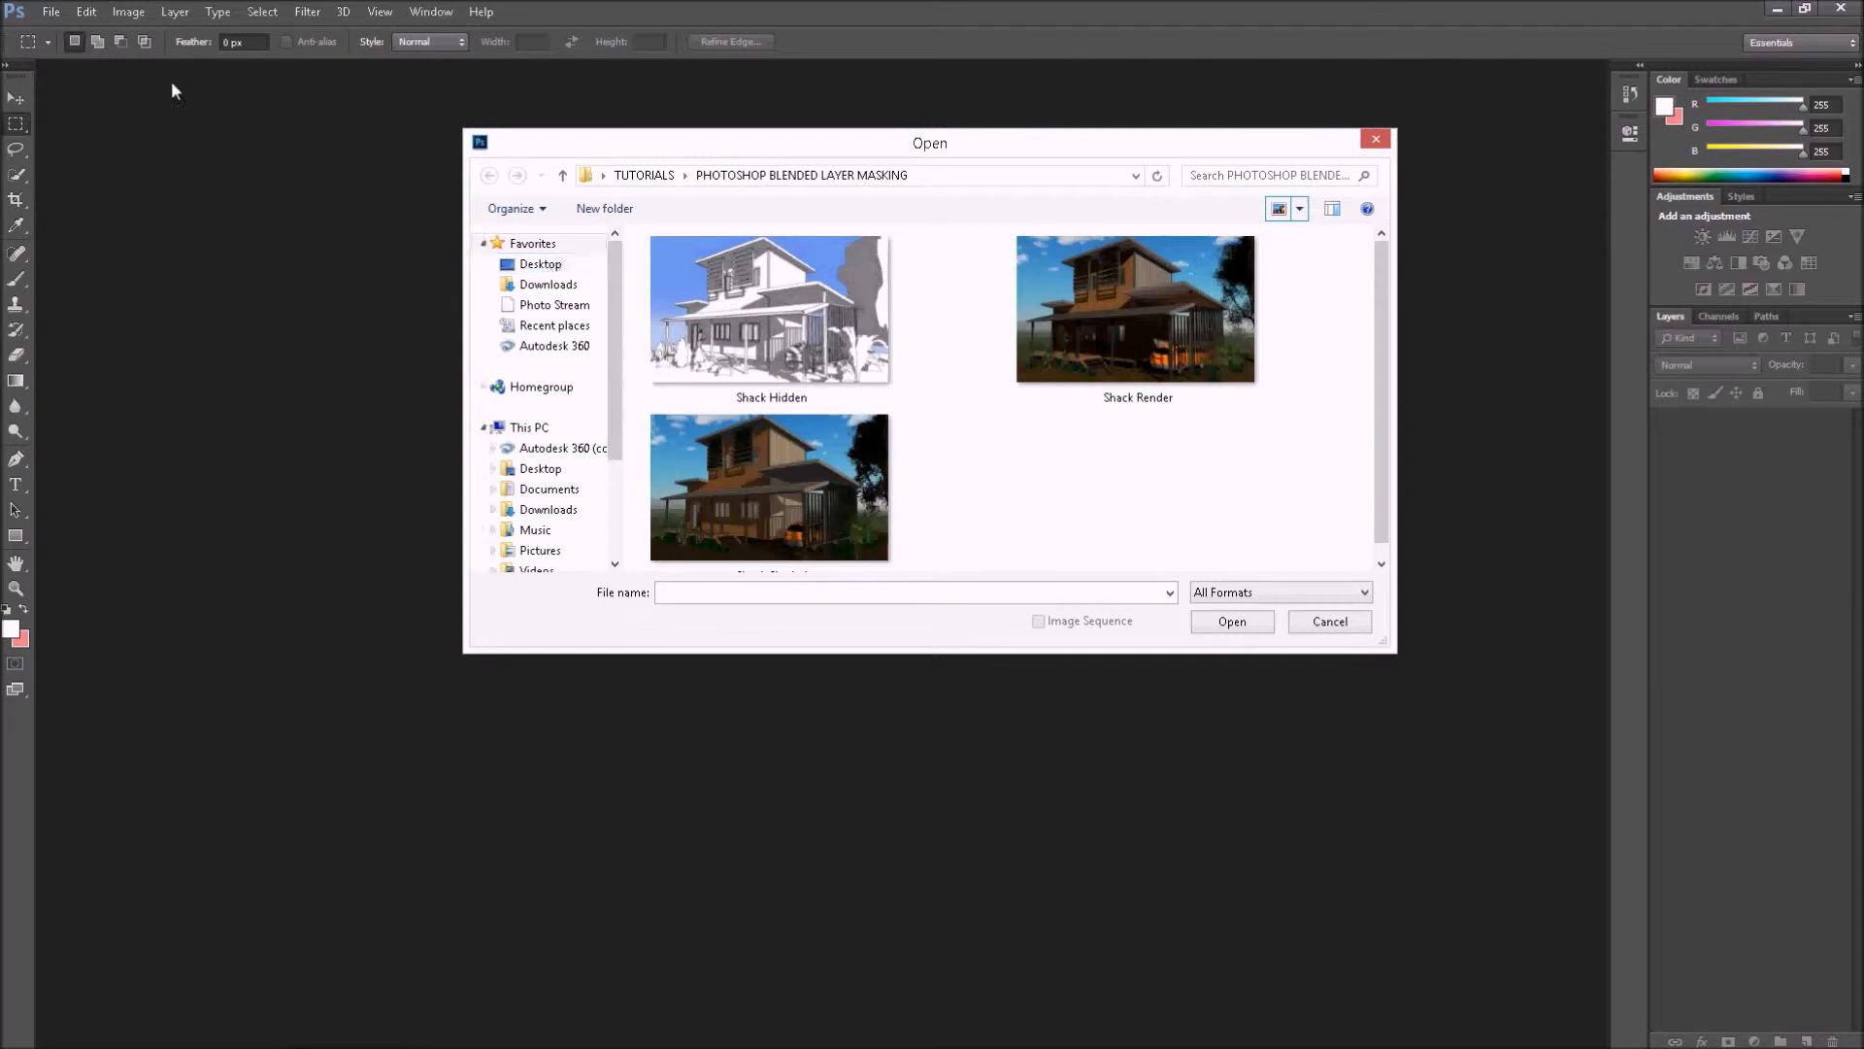
left_click(771, 309)
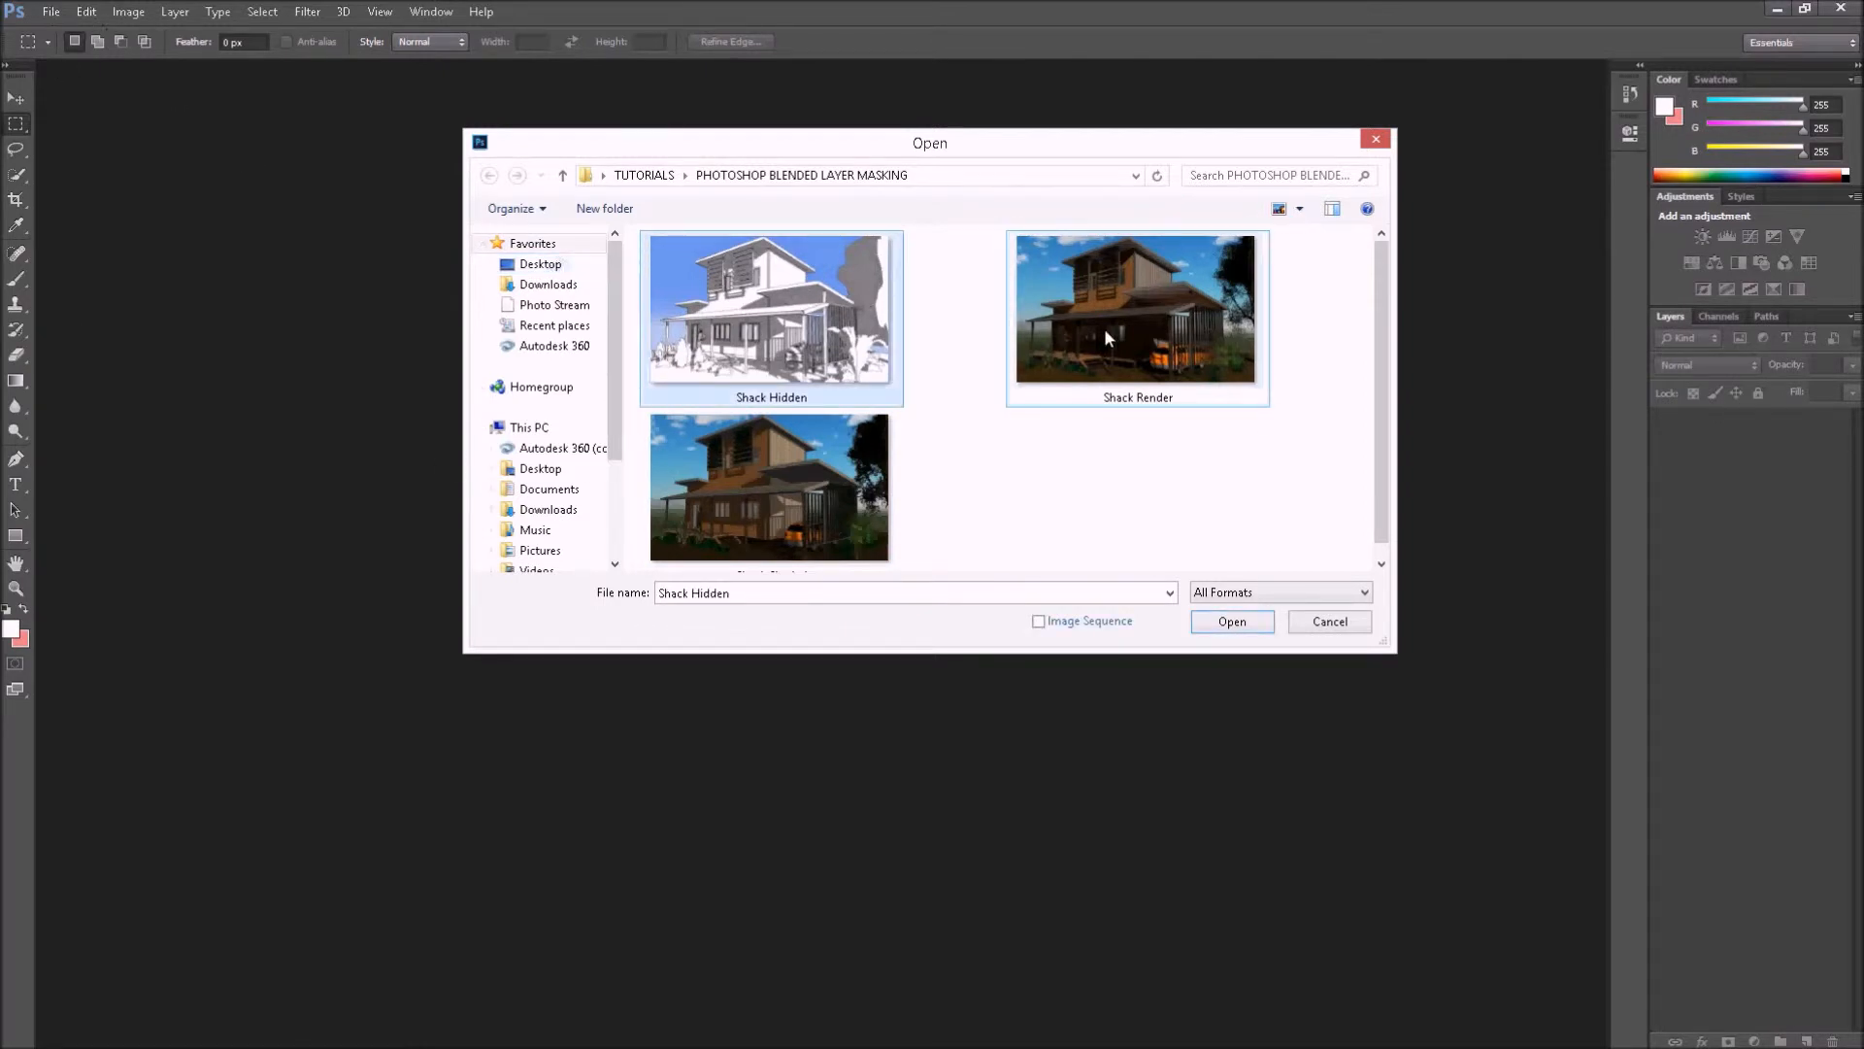
left_click(771, 488)
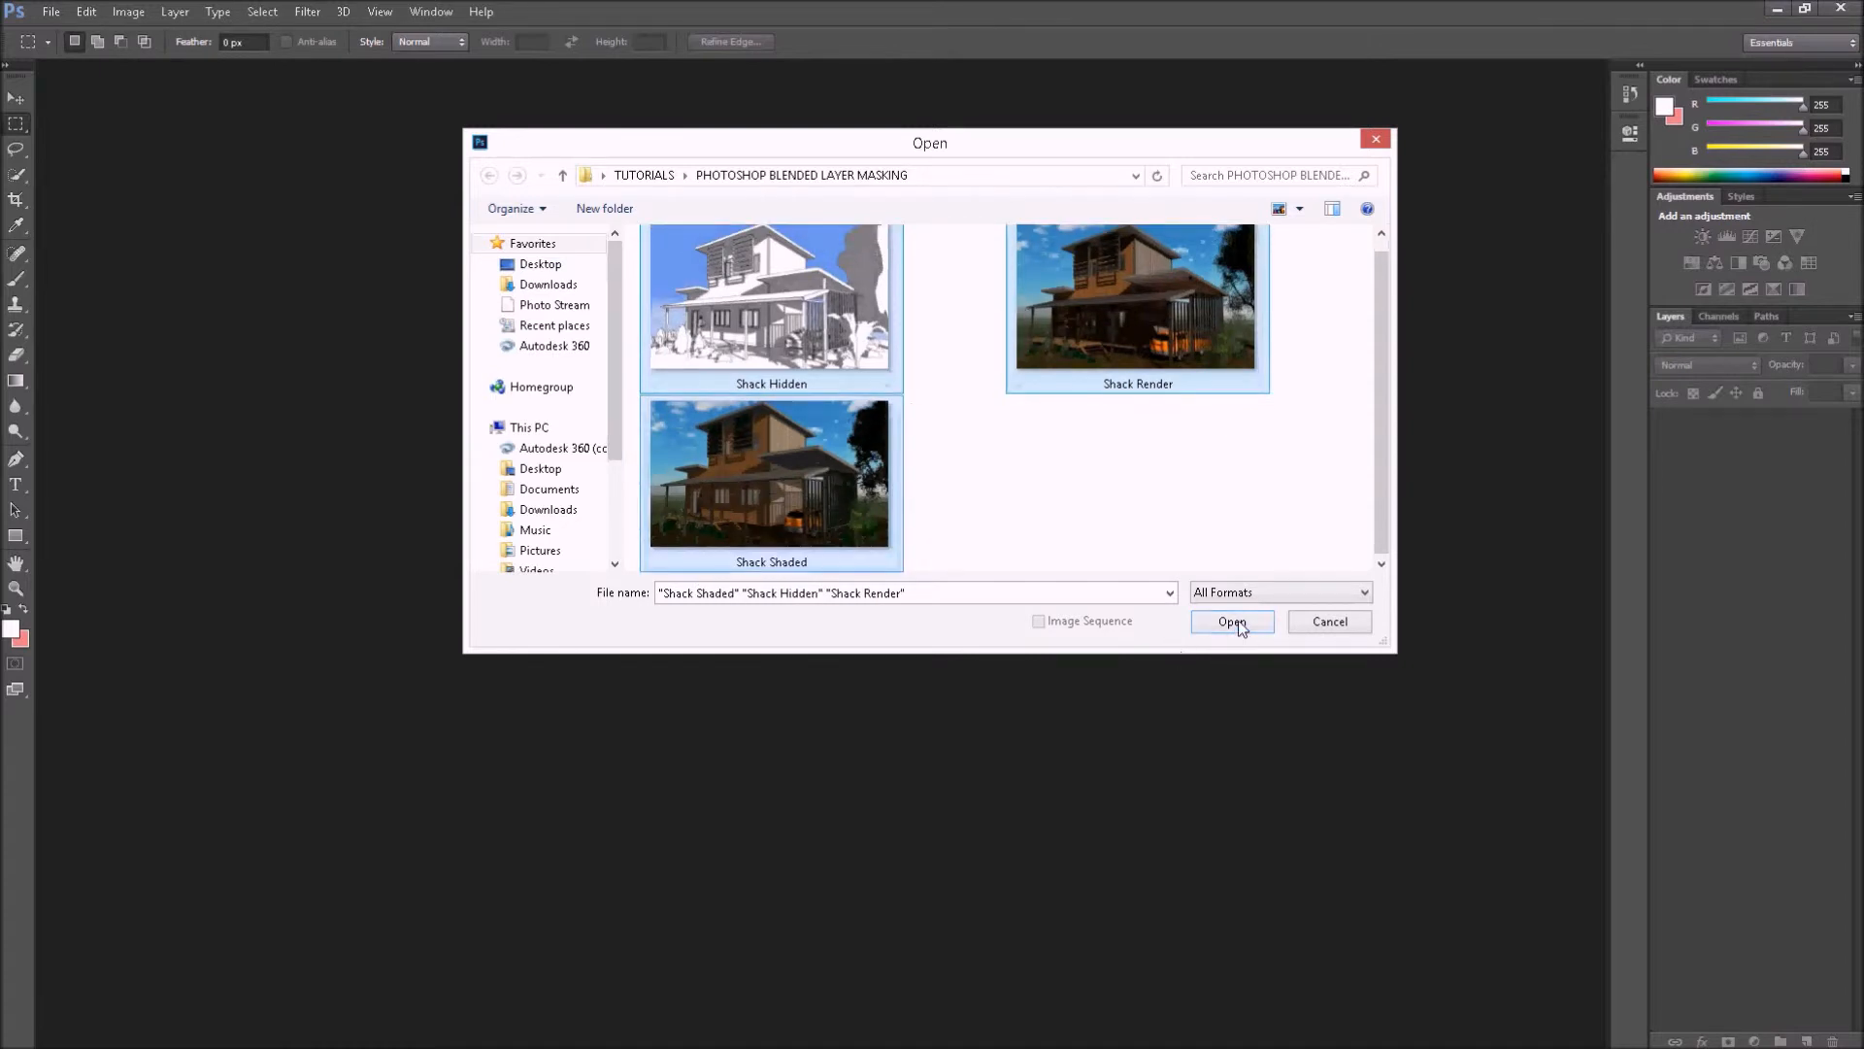
Open the three renders as documents and review each, ending on Shack Shaded.
left_click(1231, 621)
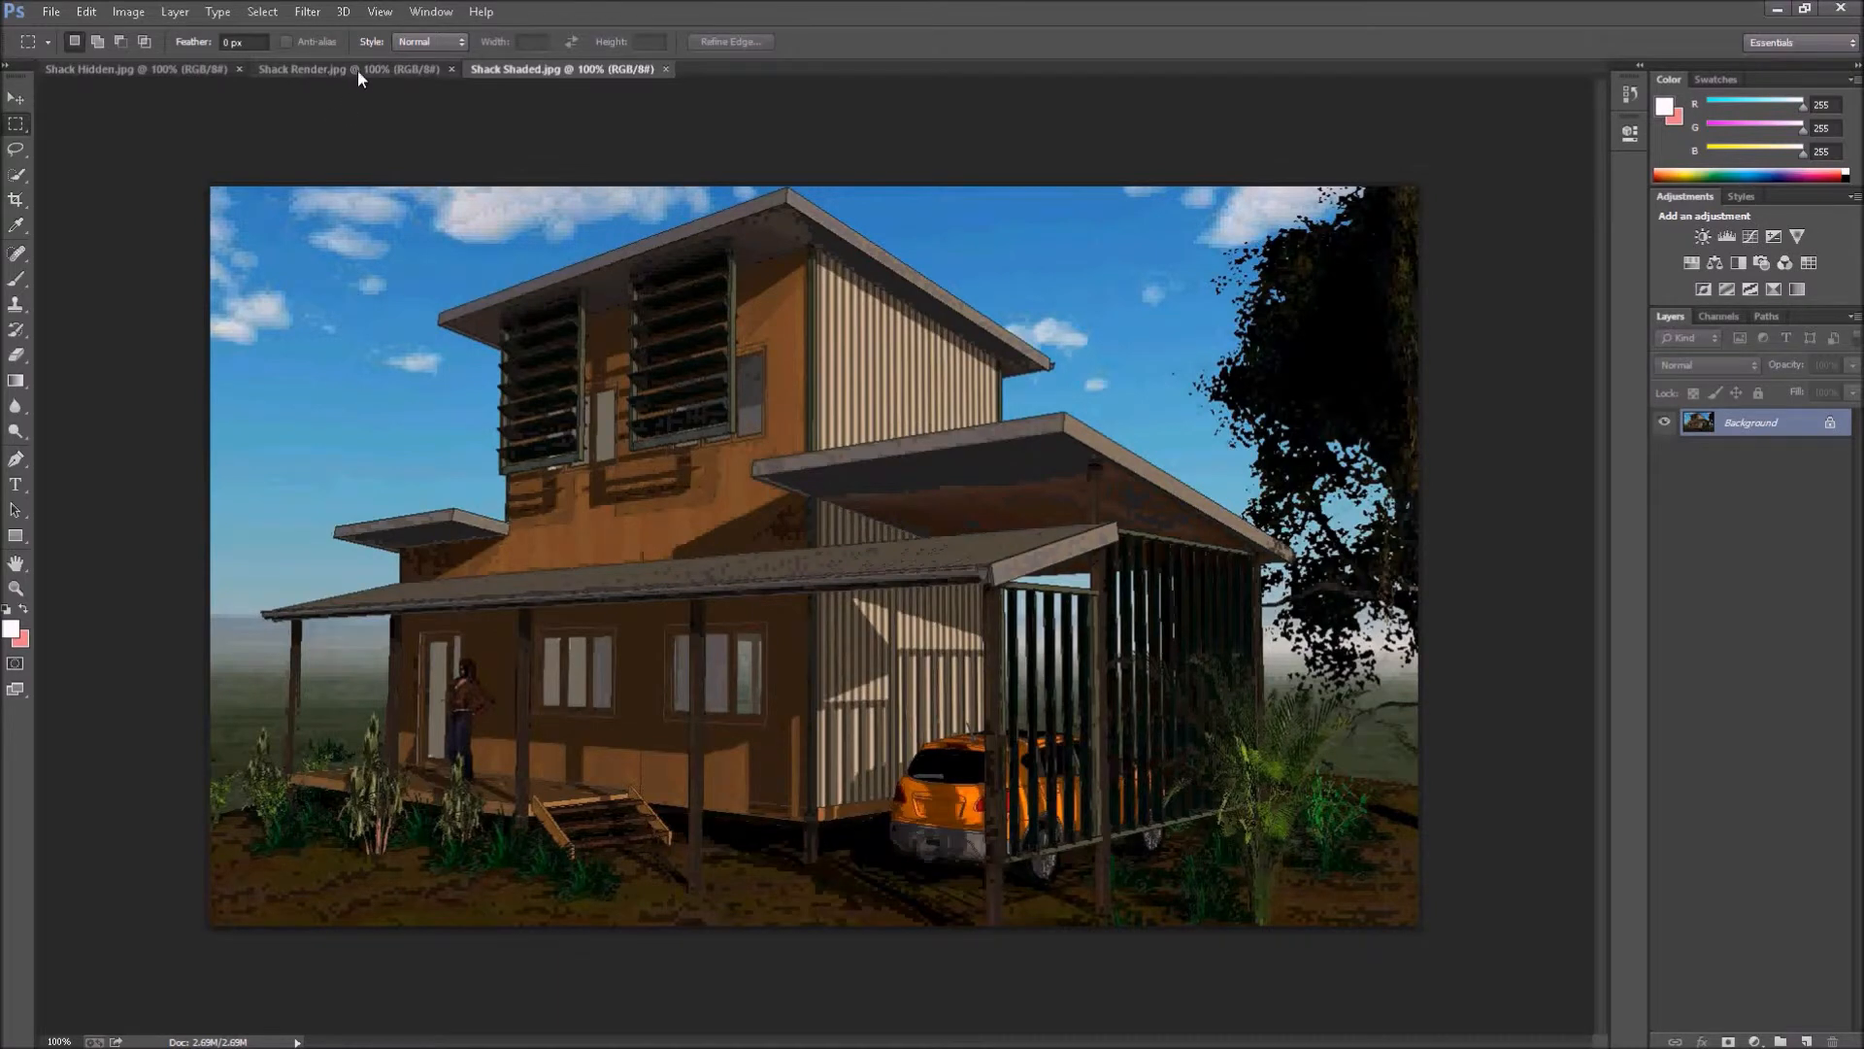
left_click(130, 68)
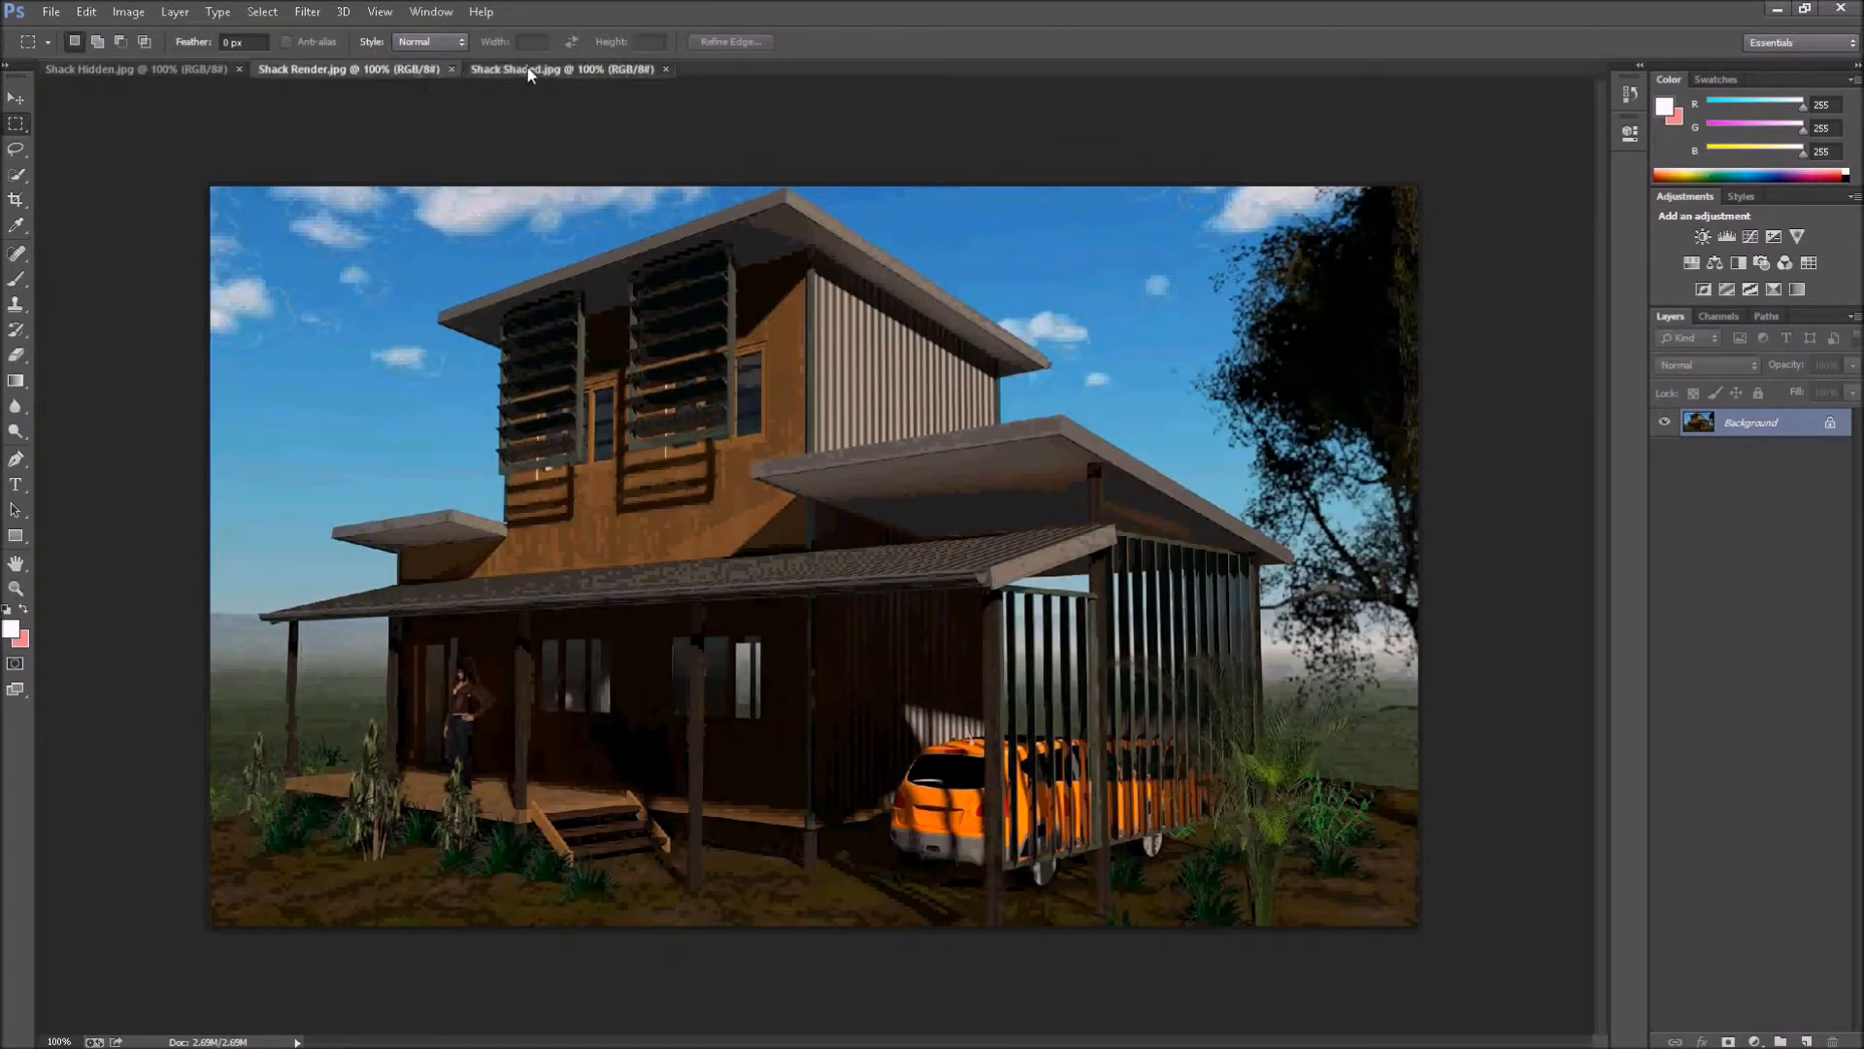
left_click(130, 68)
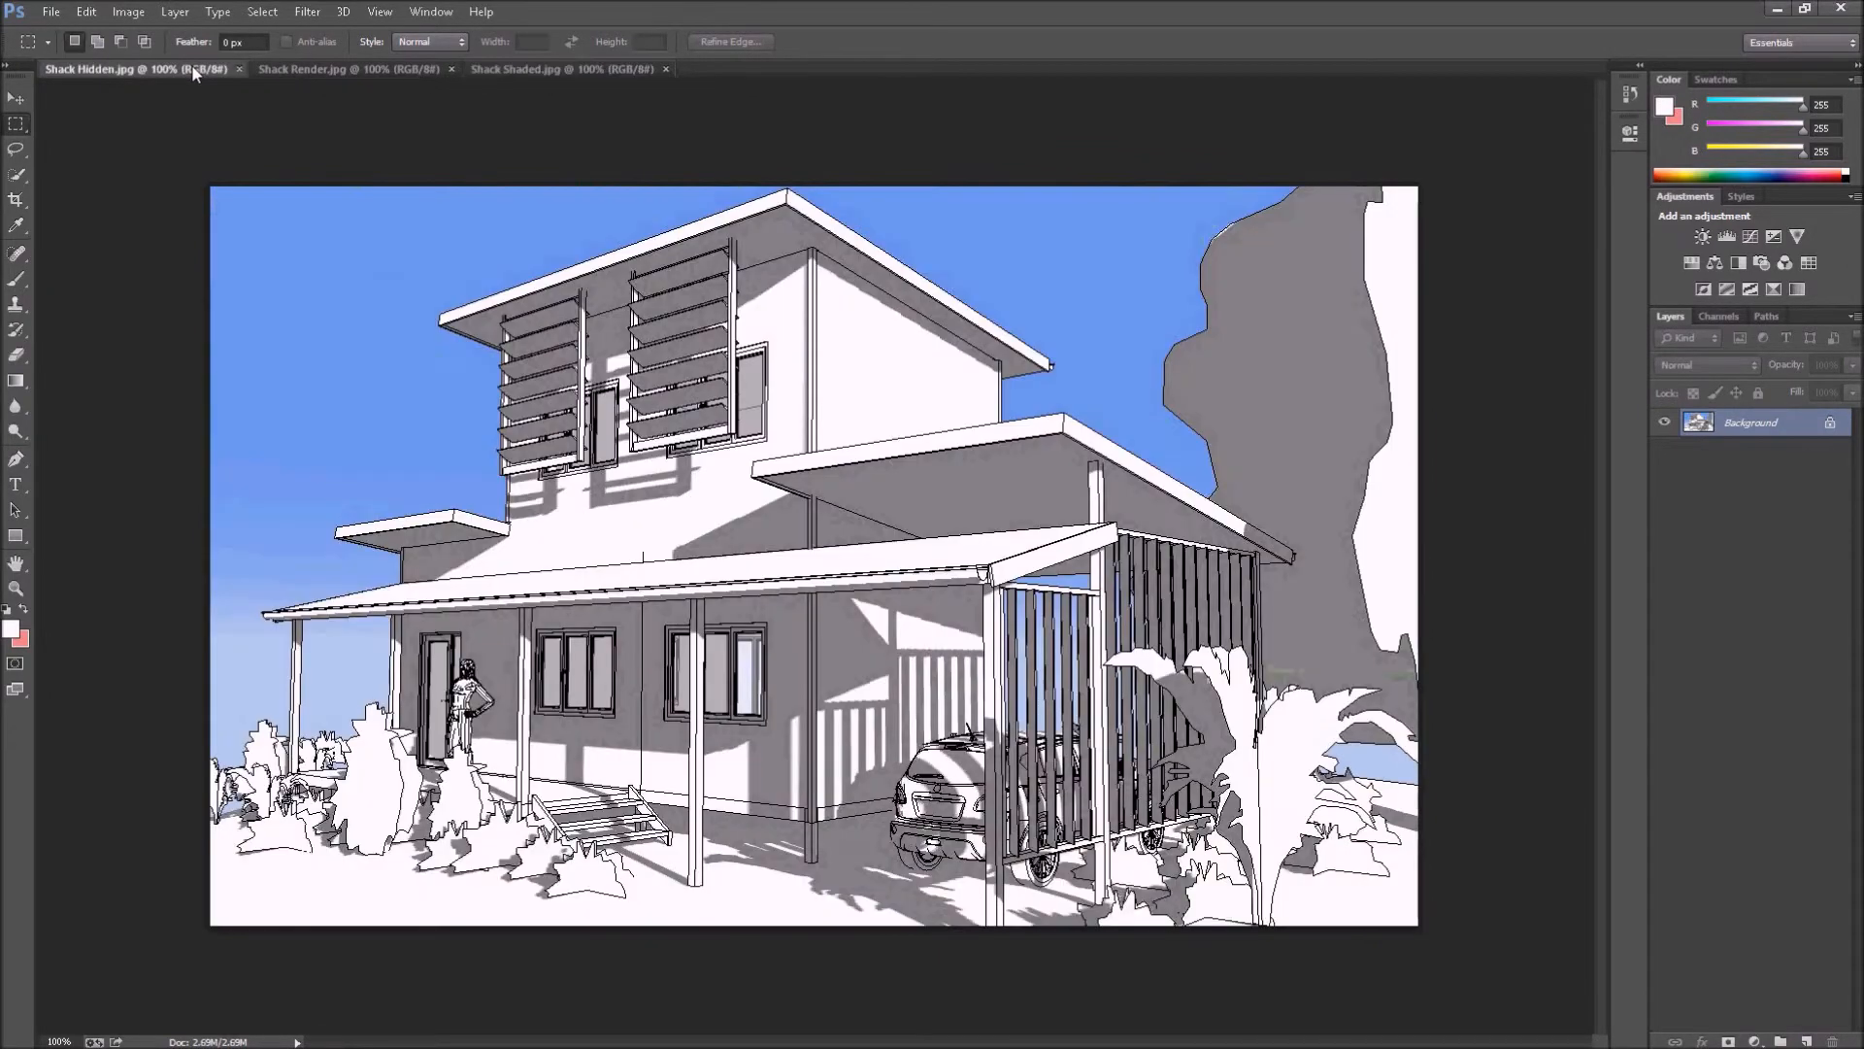
mouse_move(135, 68)
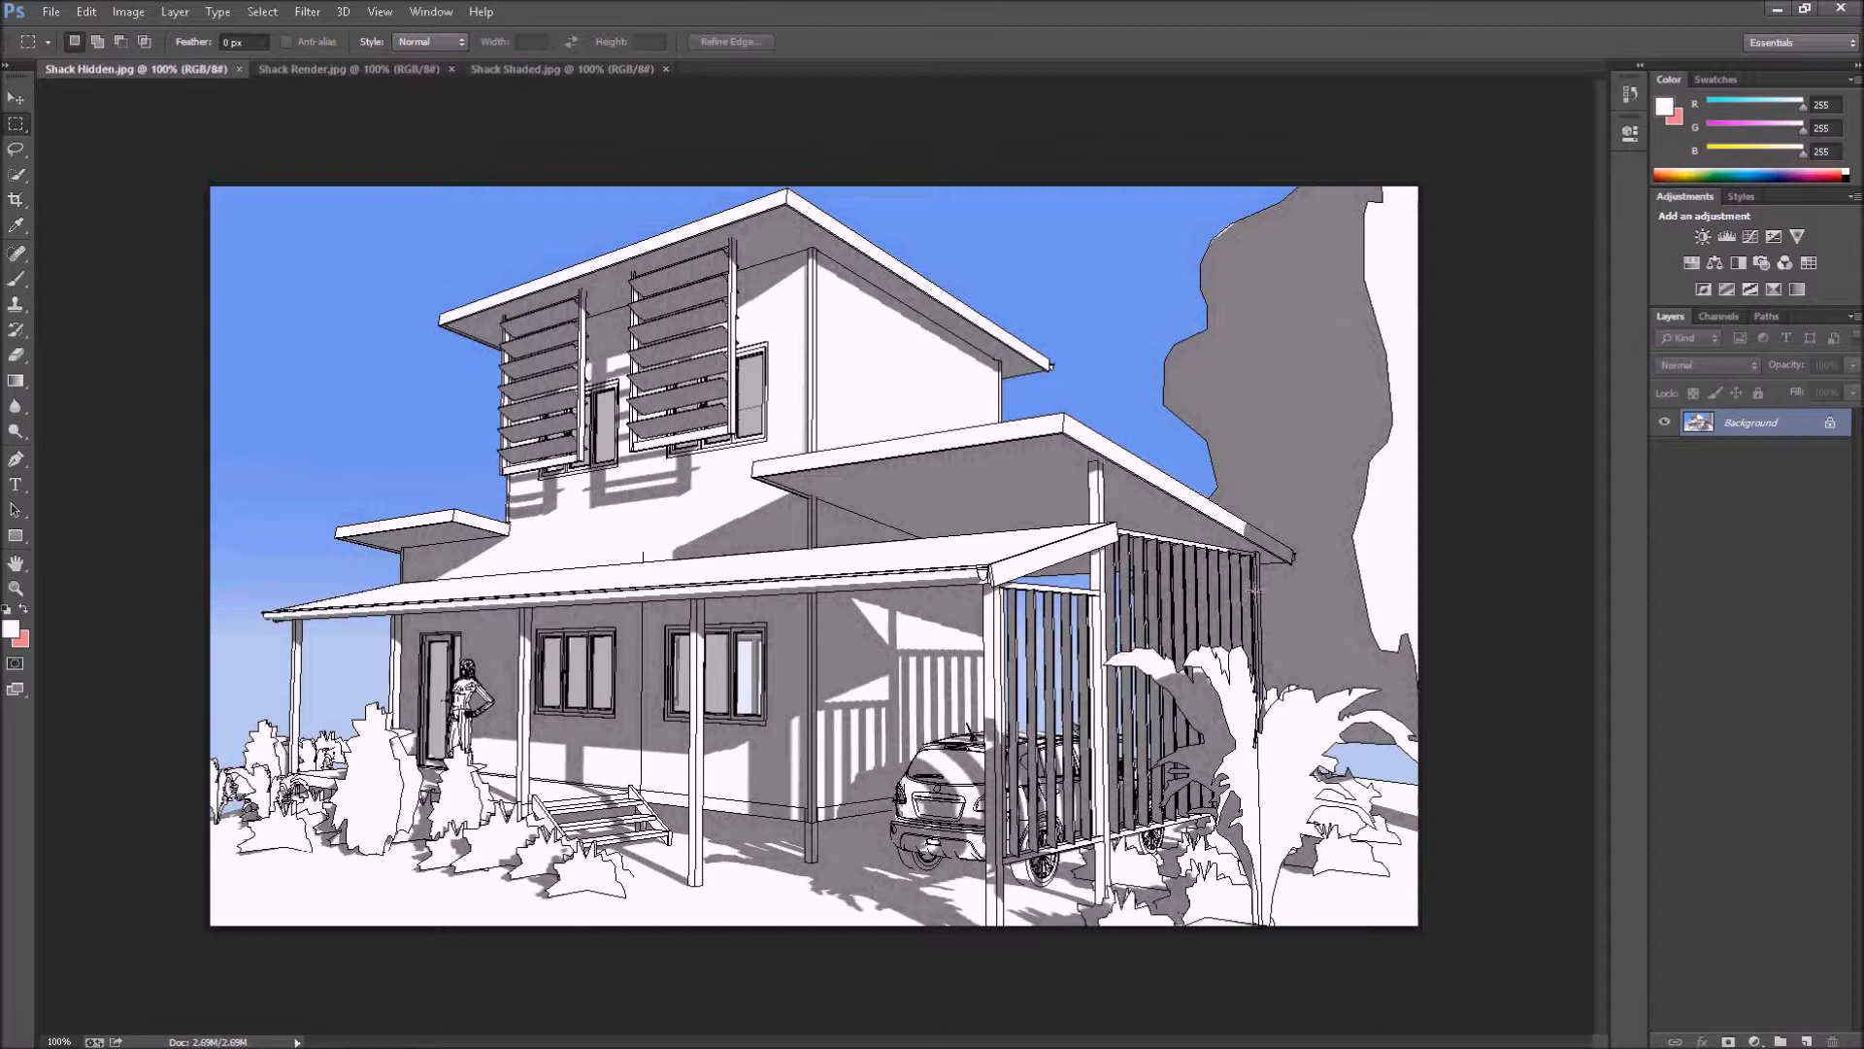
mouse_move(400, 179)
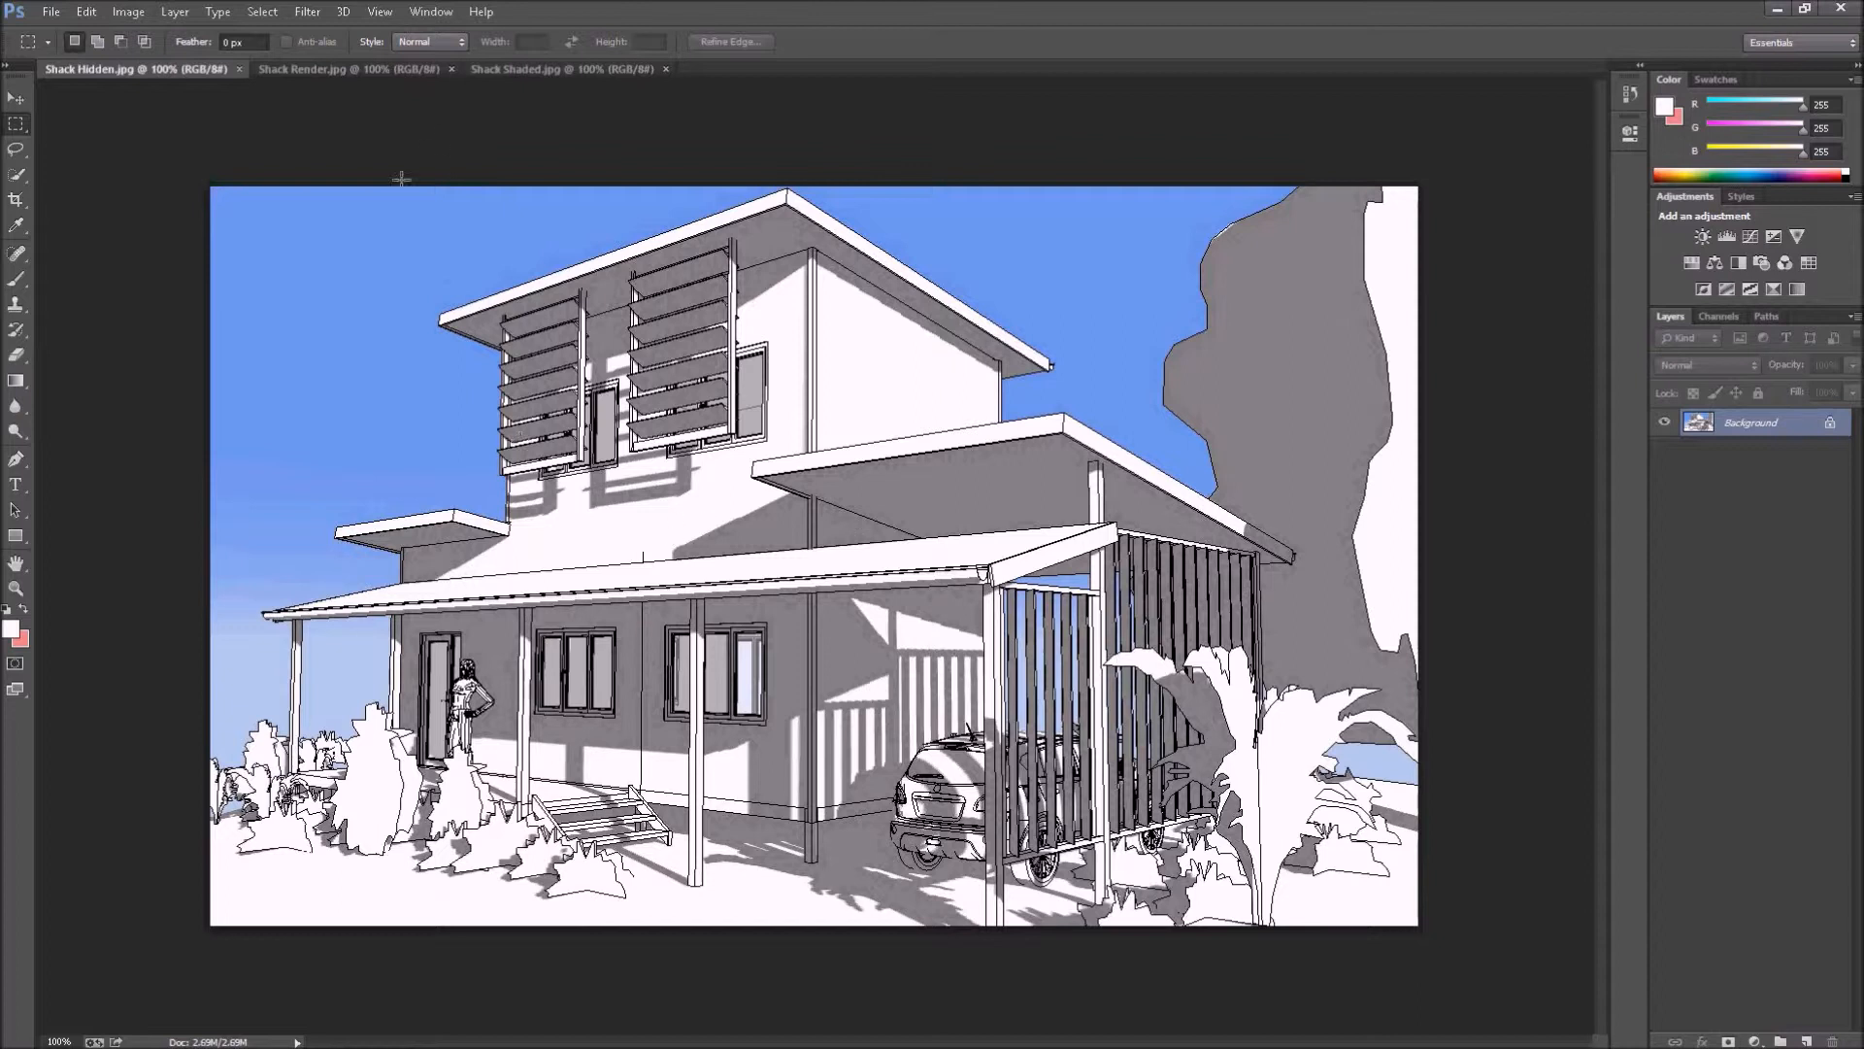
left_click(560, 68)
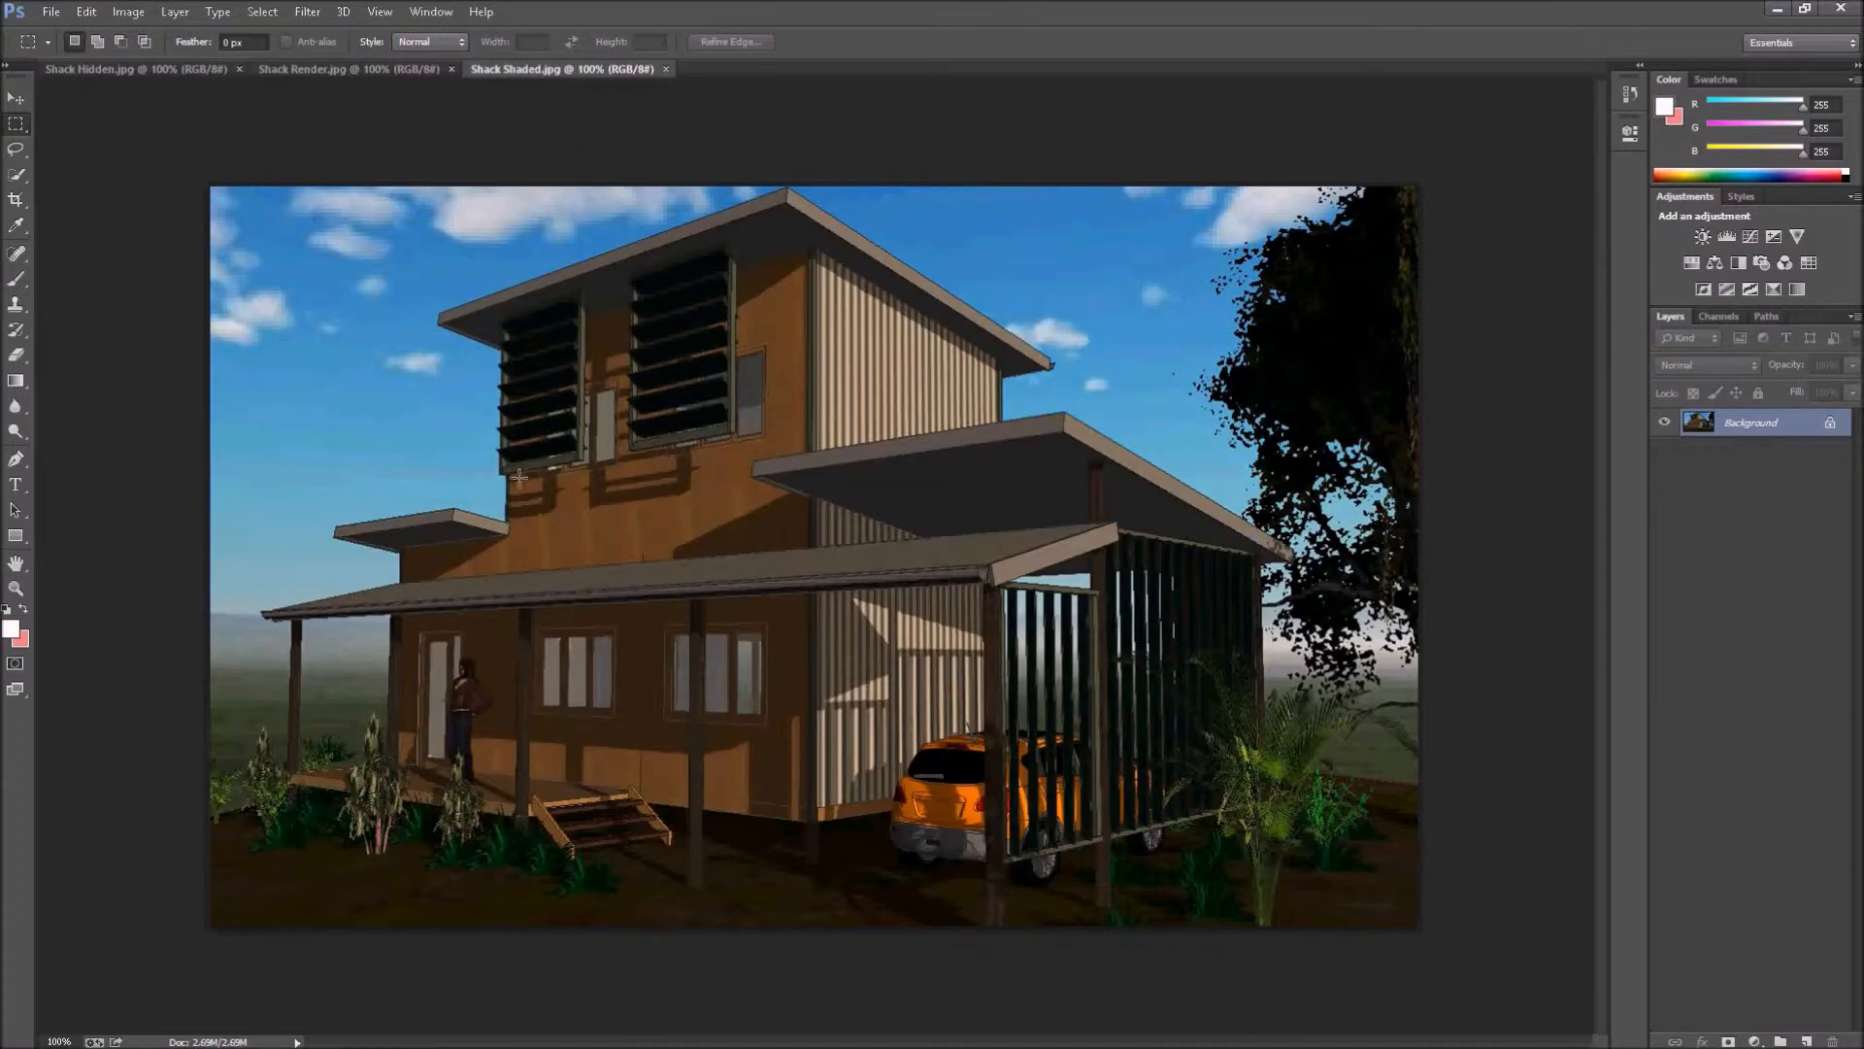
mouse_move(813, 538)
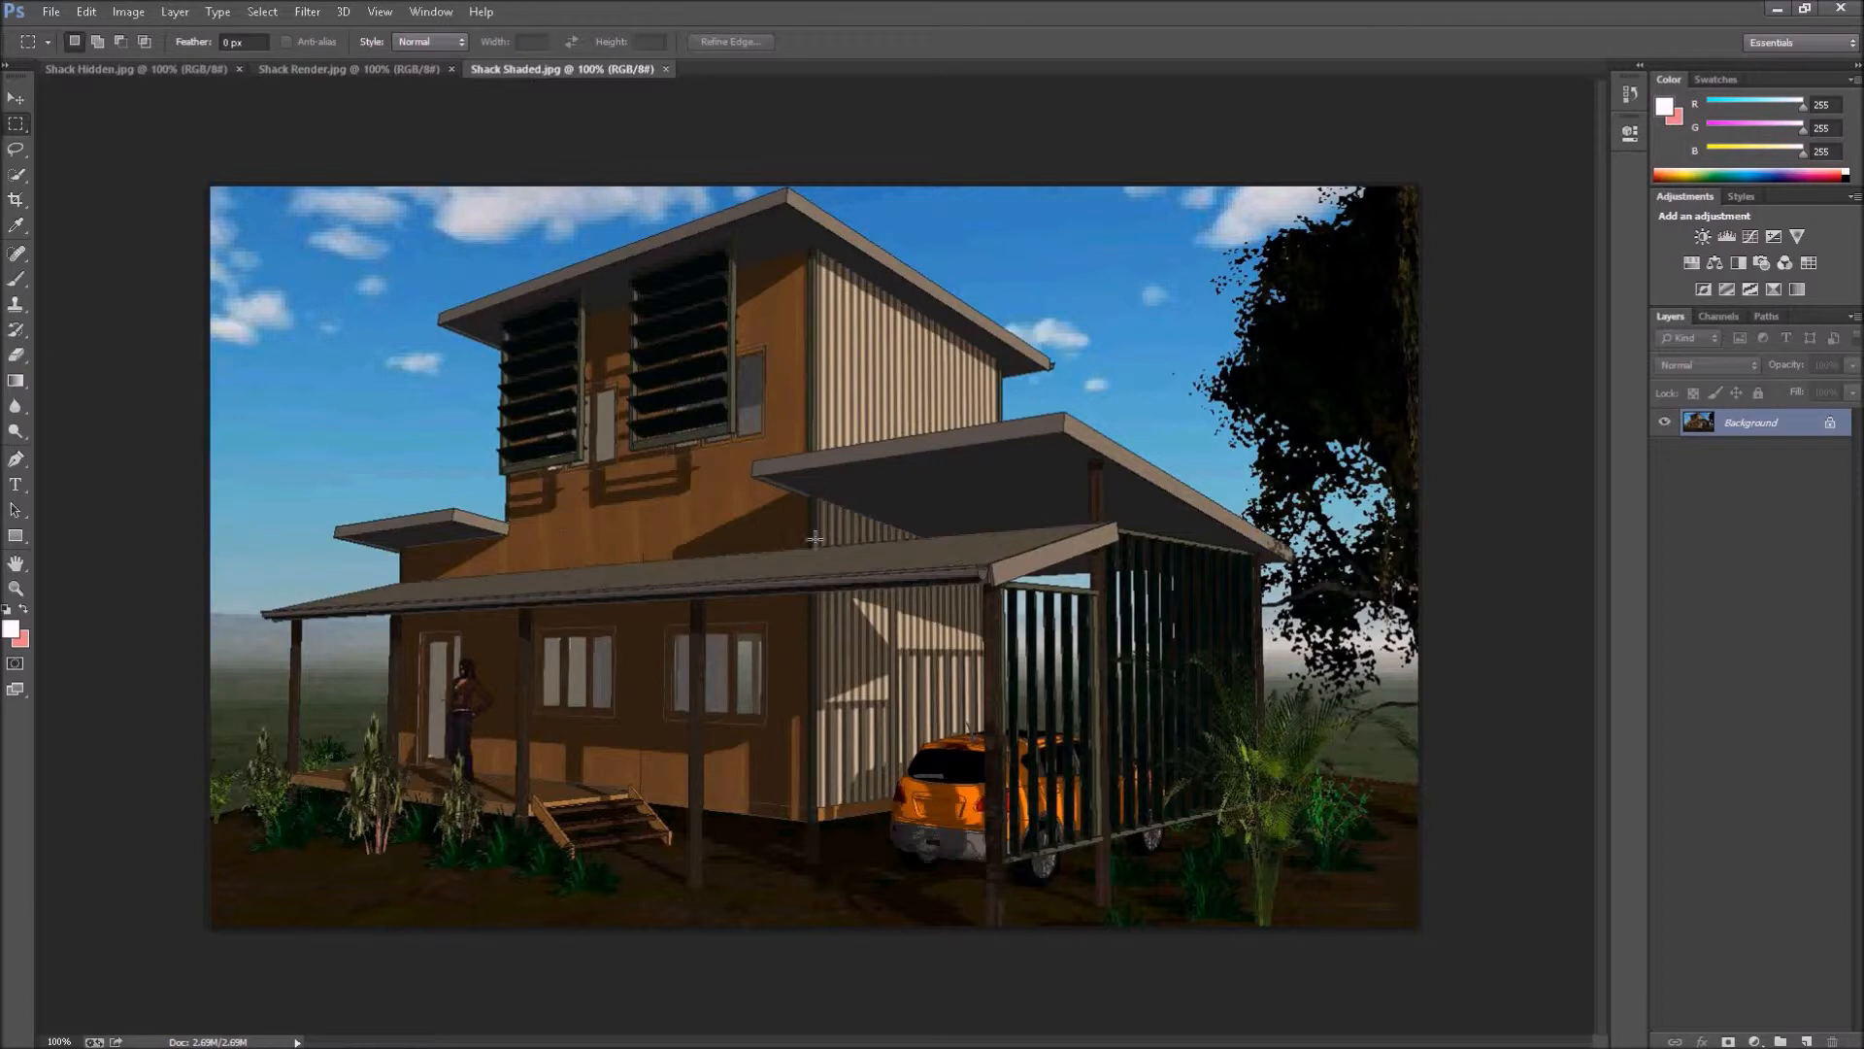
mouse_move(835, 487)
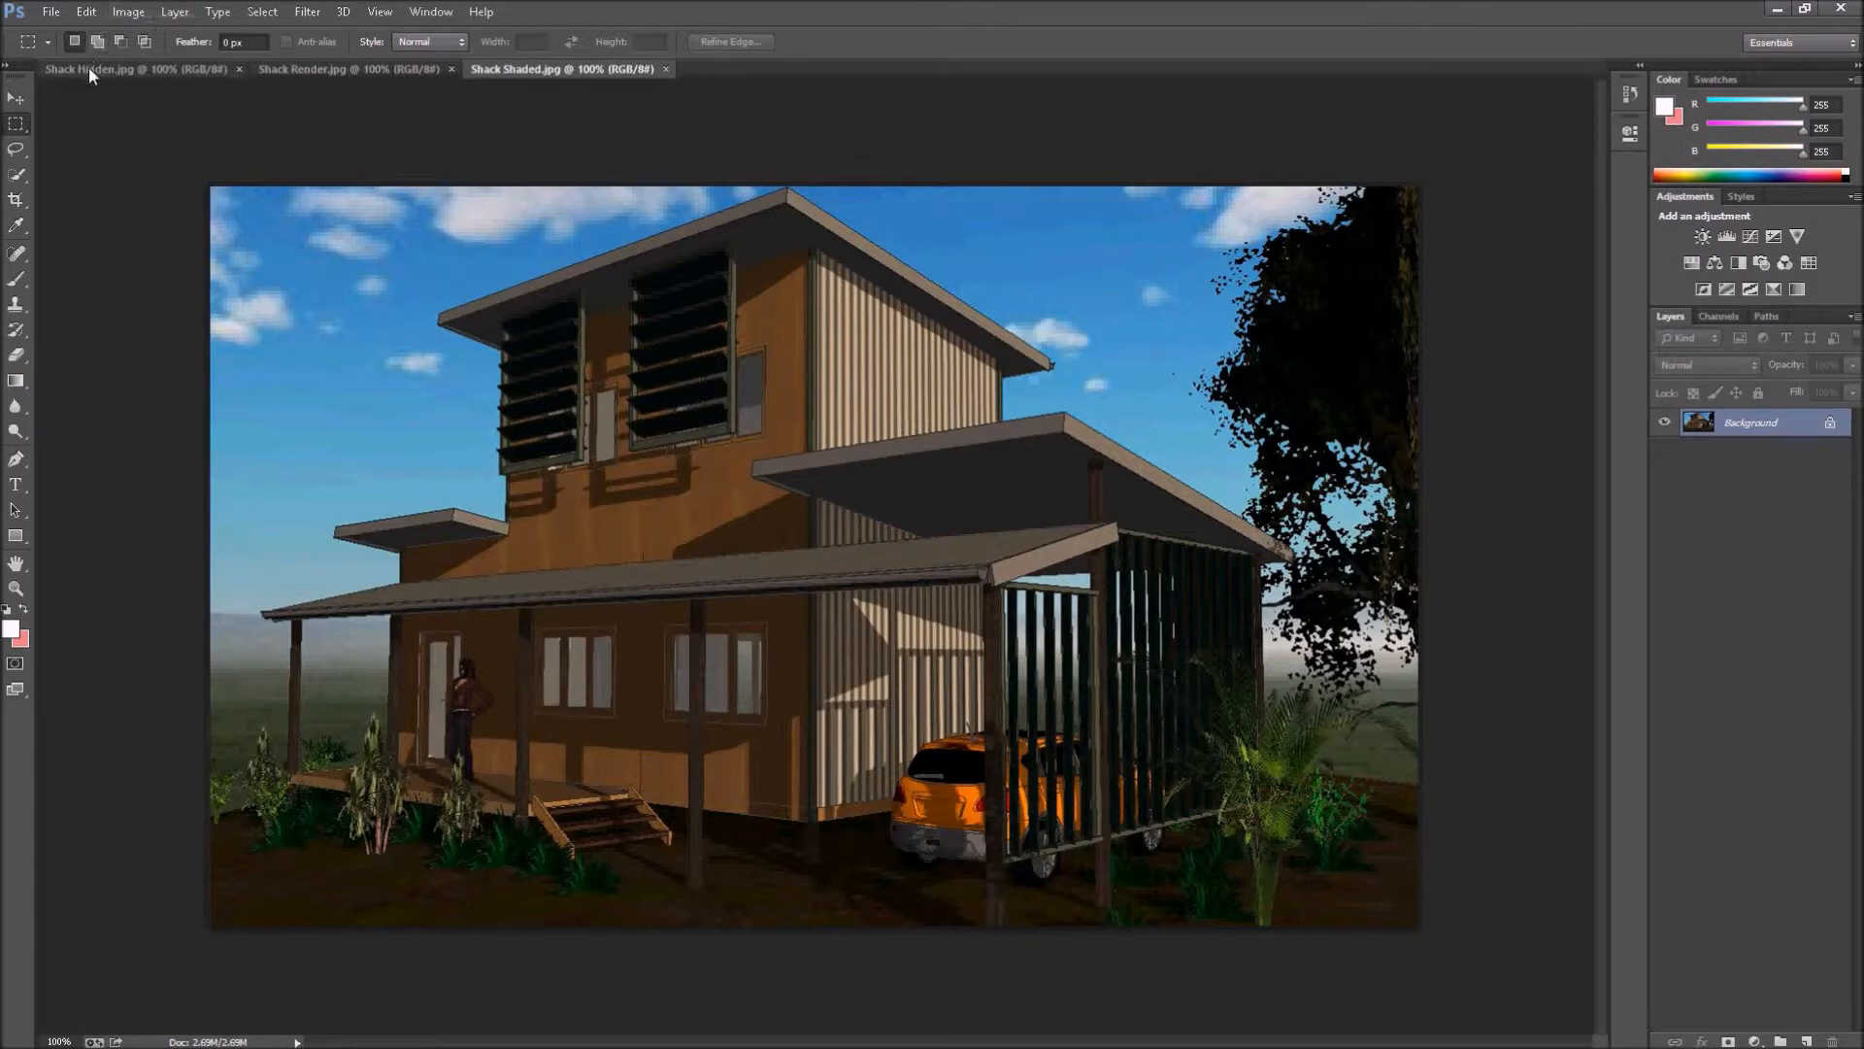
Select the entire Shack Hidden sketch and copy it to the clipboard.
left_click(89, 70)
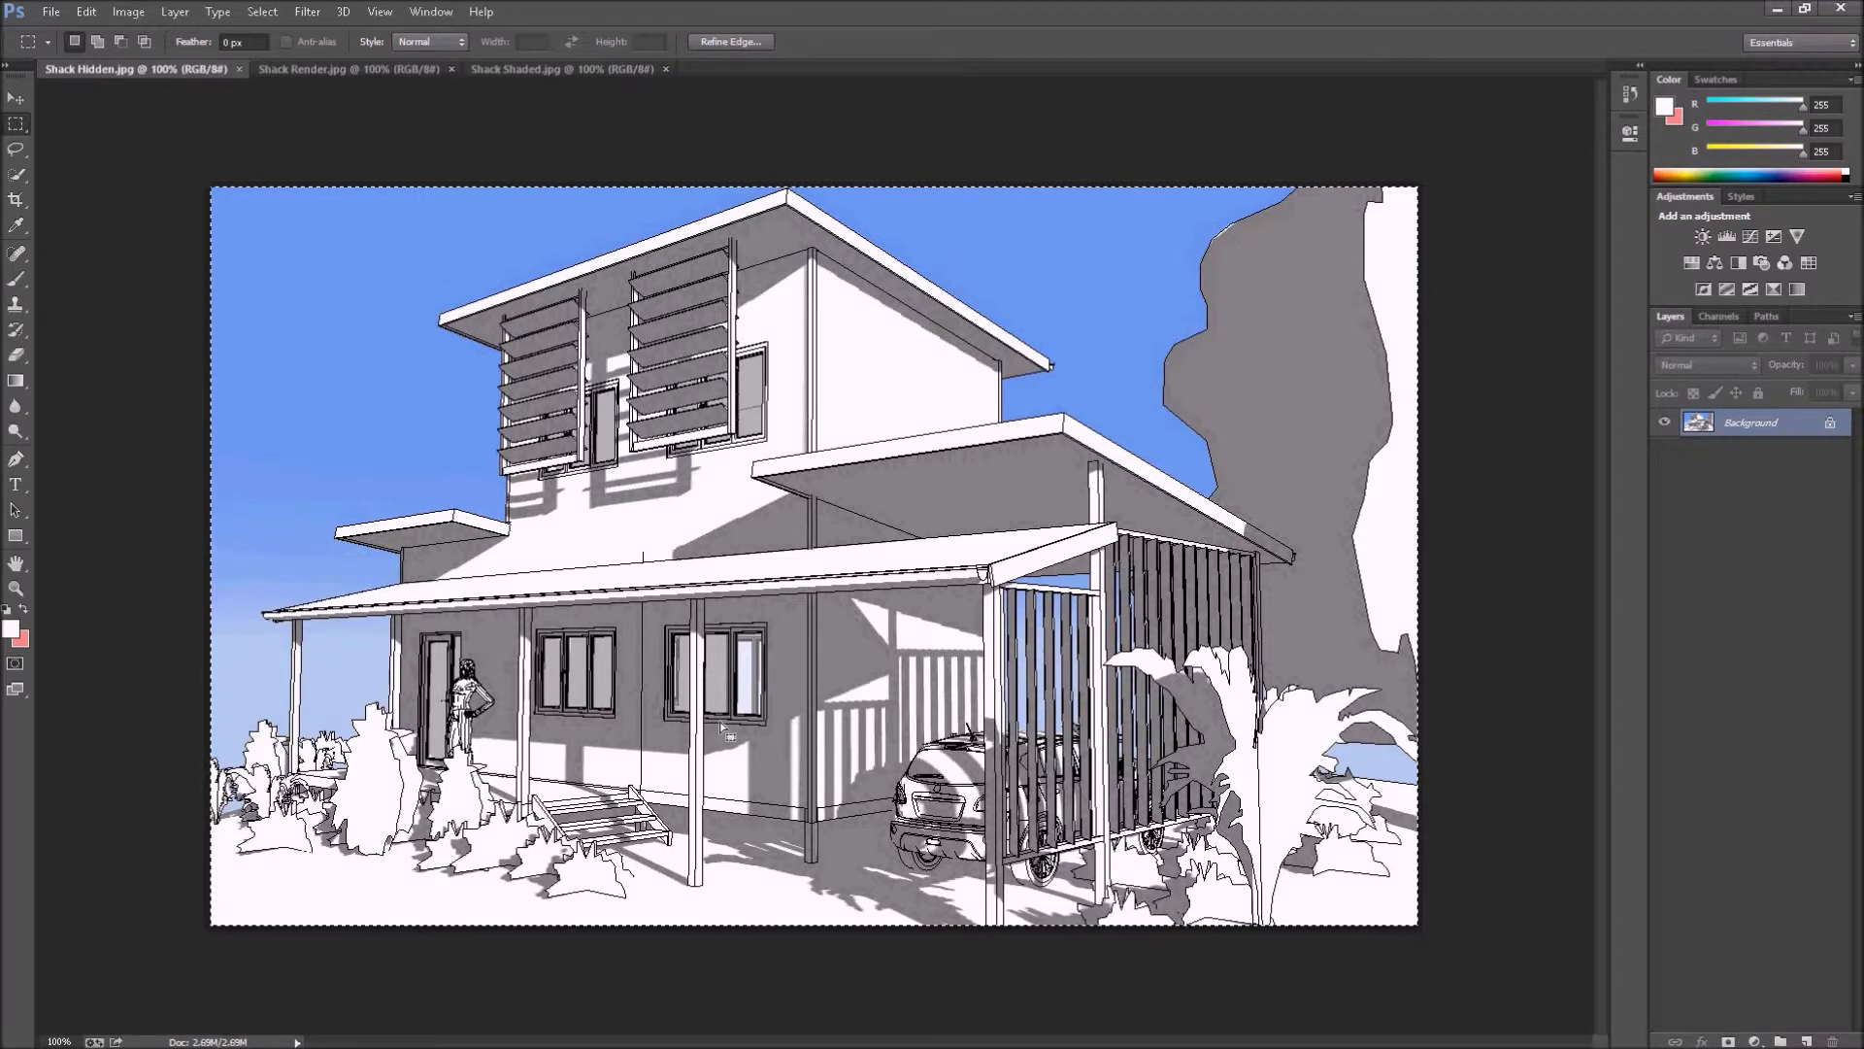
mouse_move(648, 685)
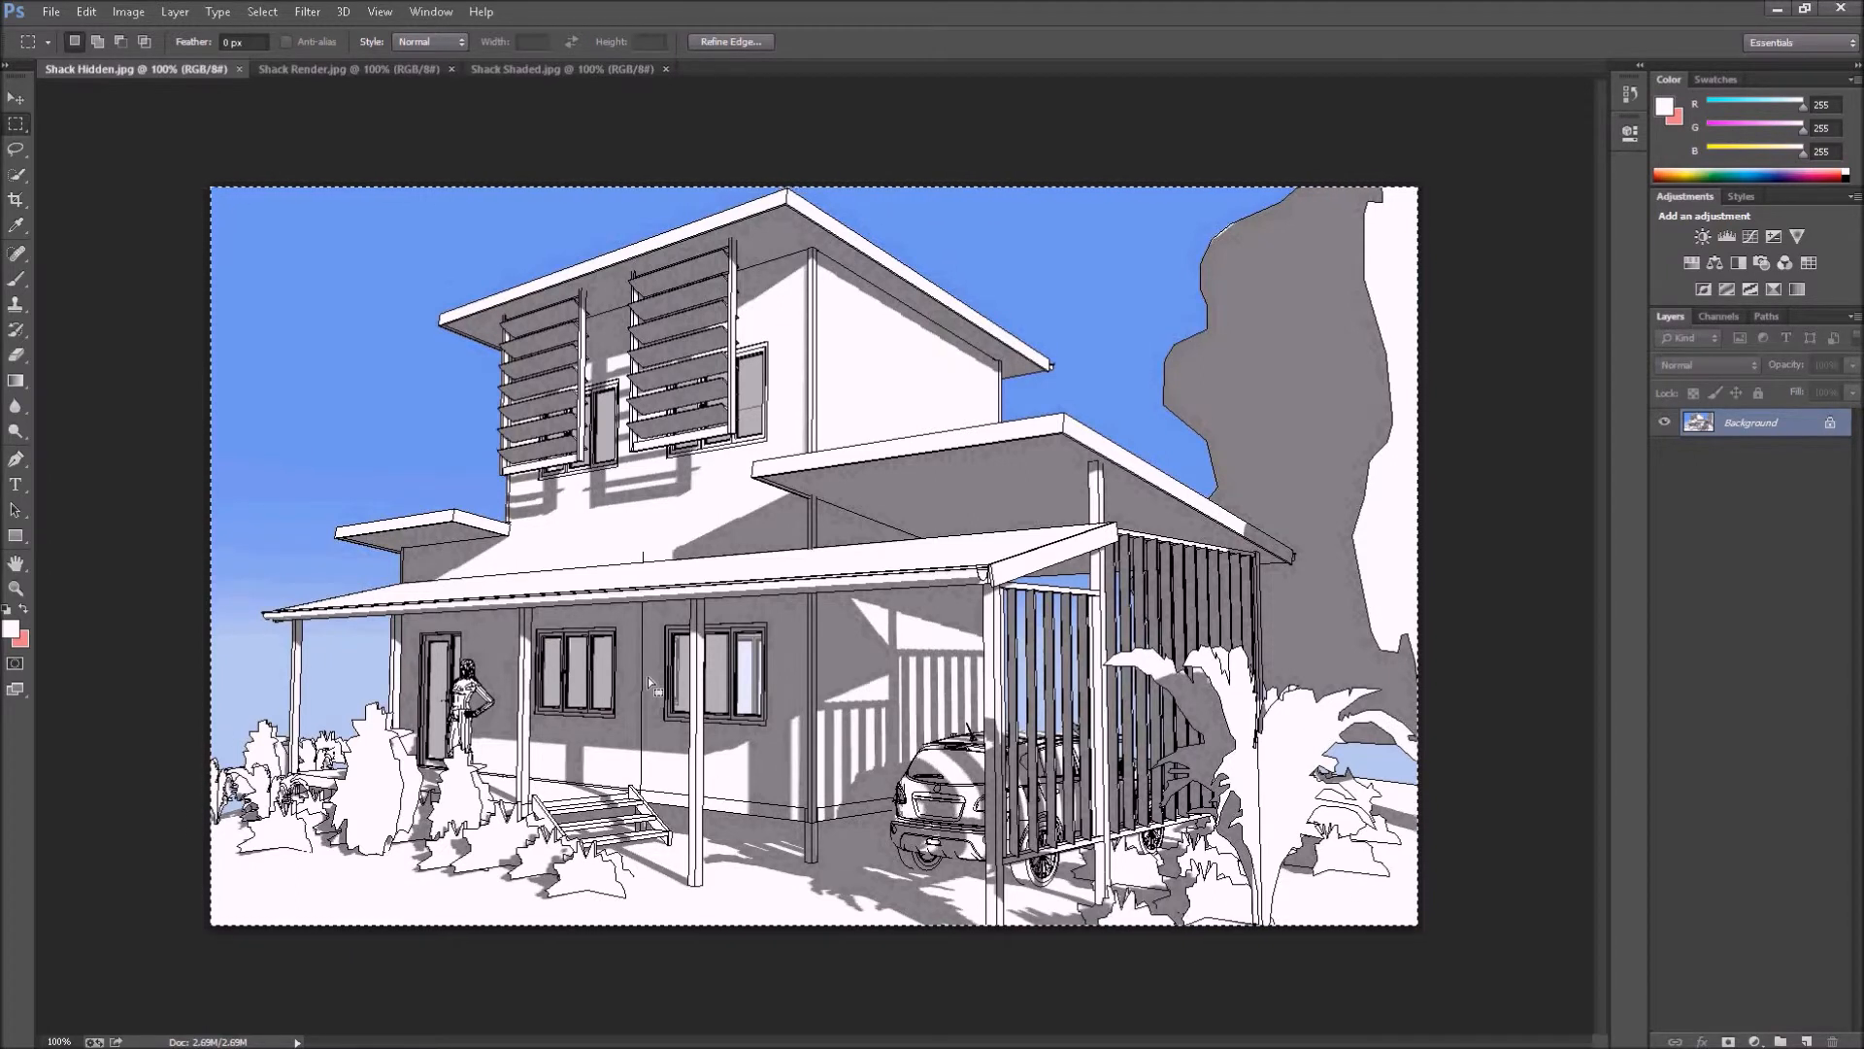
left_click(86, 12)
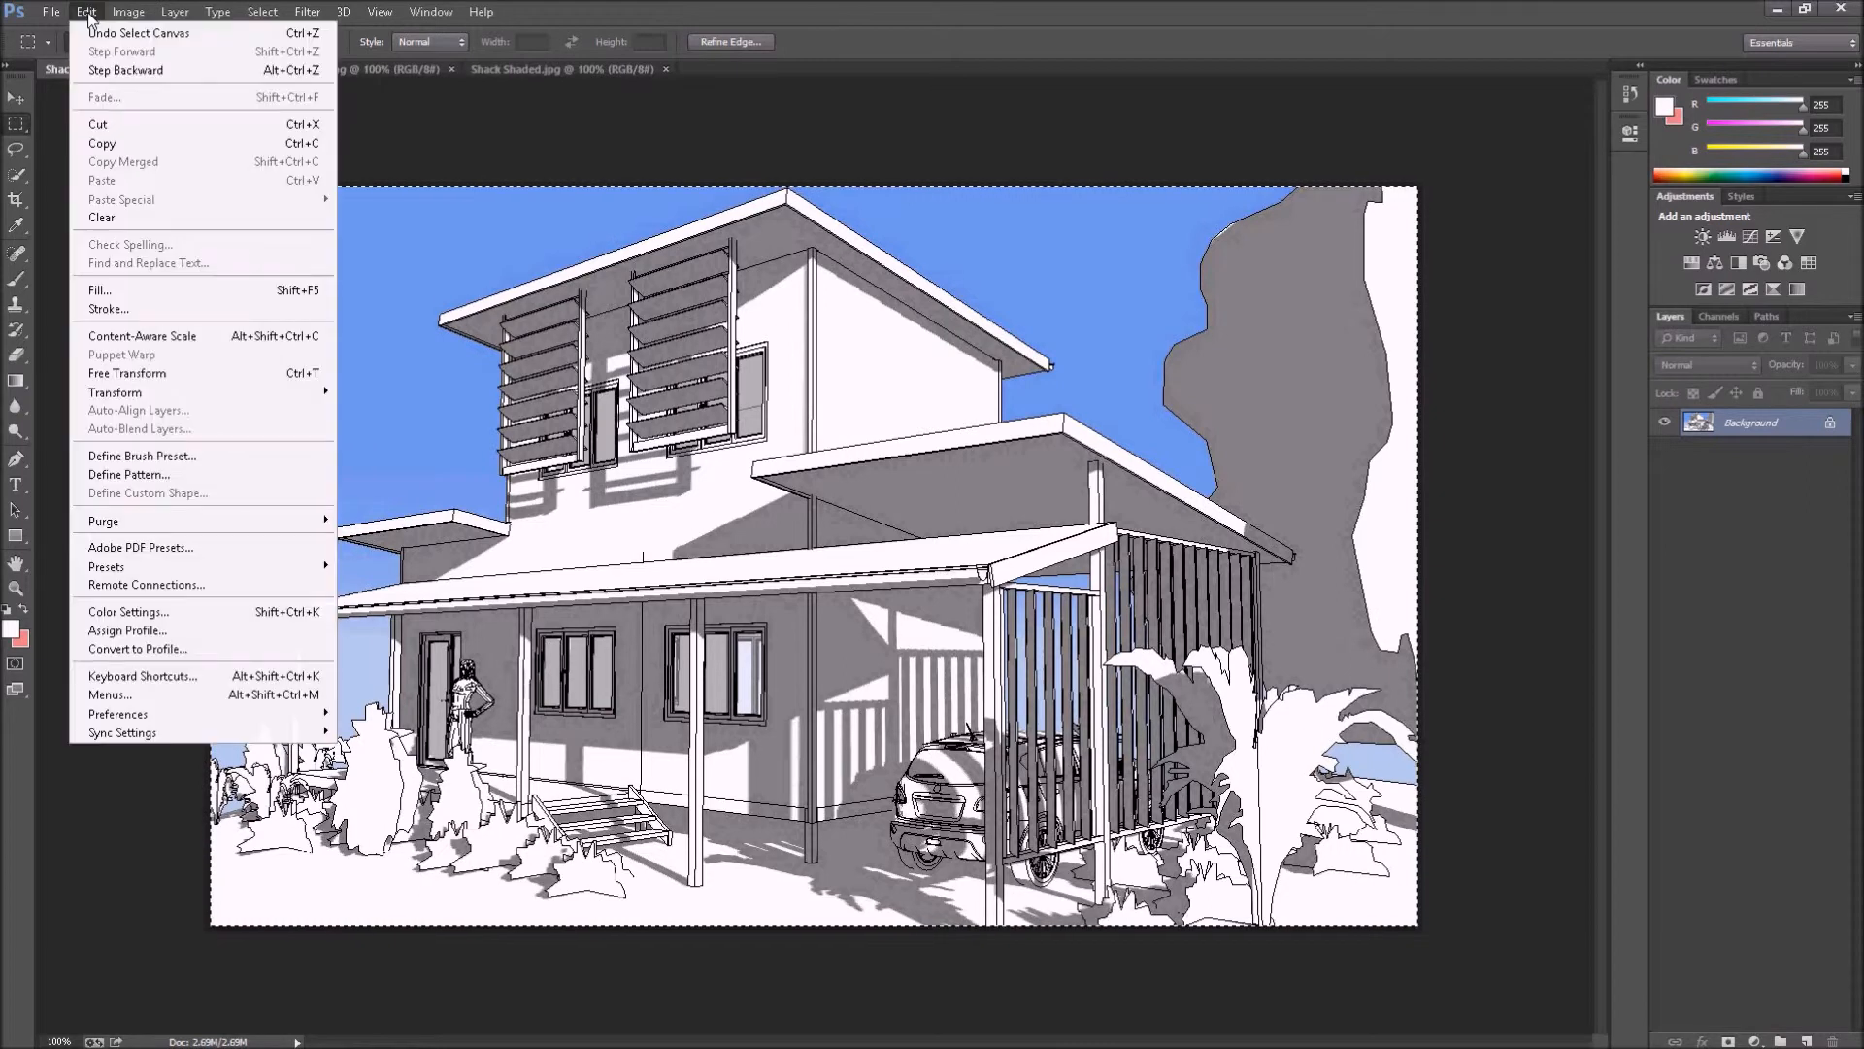
mouse_move(100, 141)
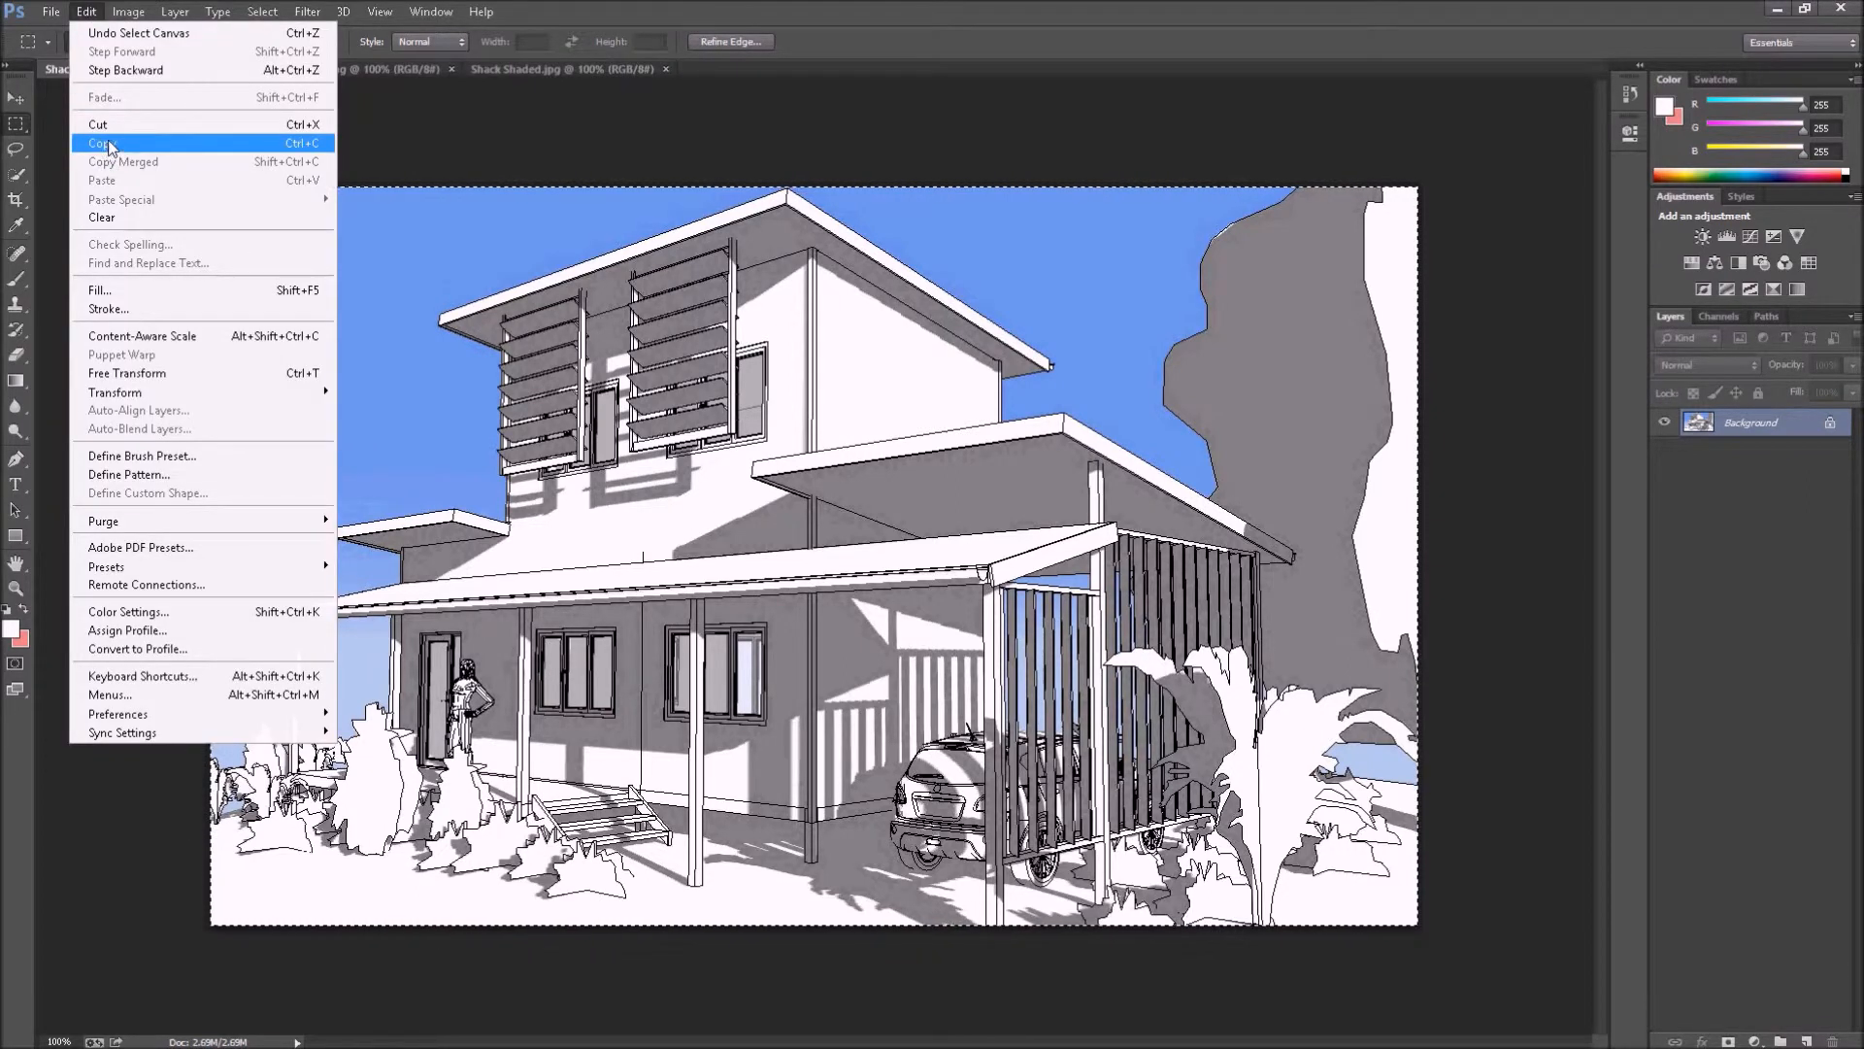
left_click(99, 142)
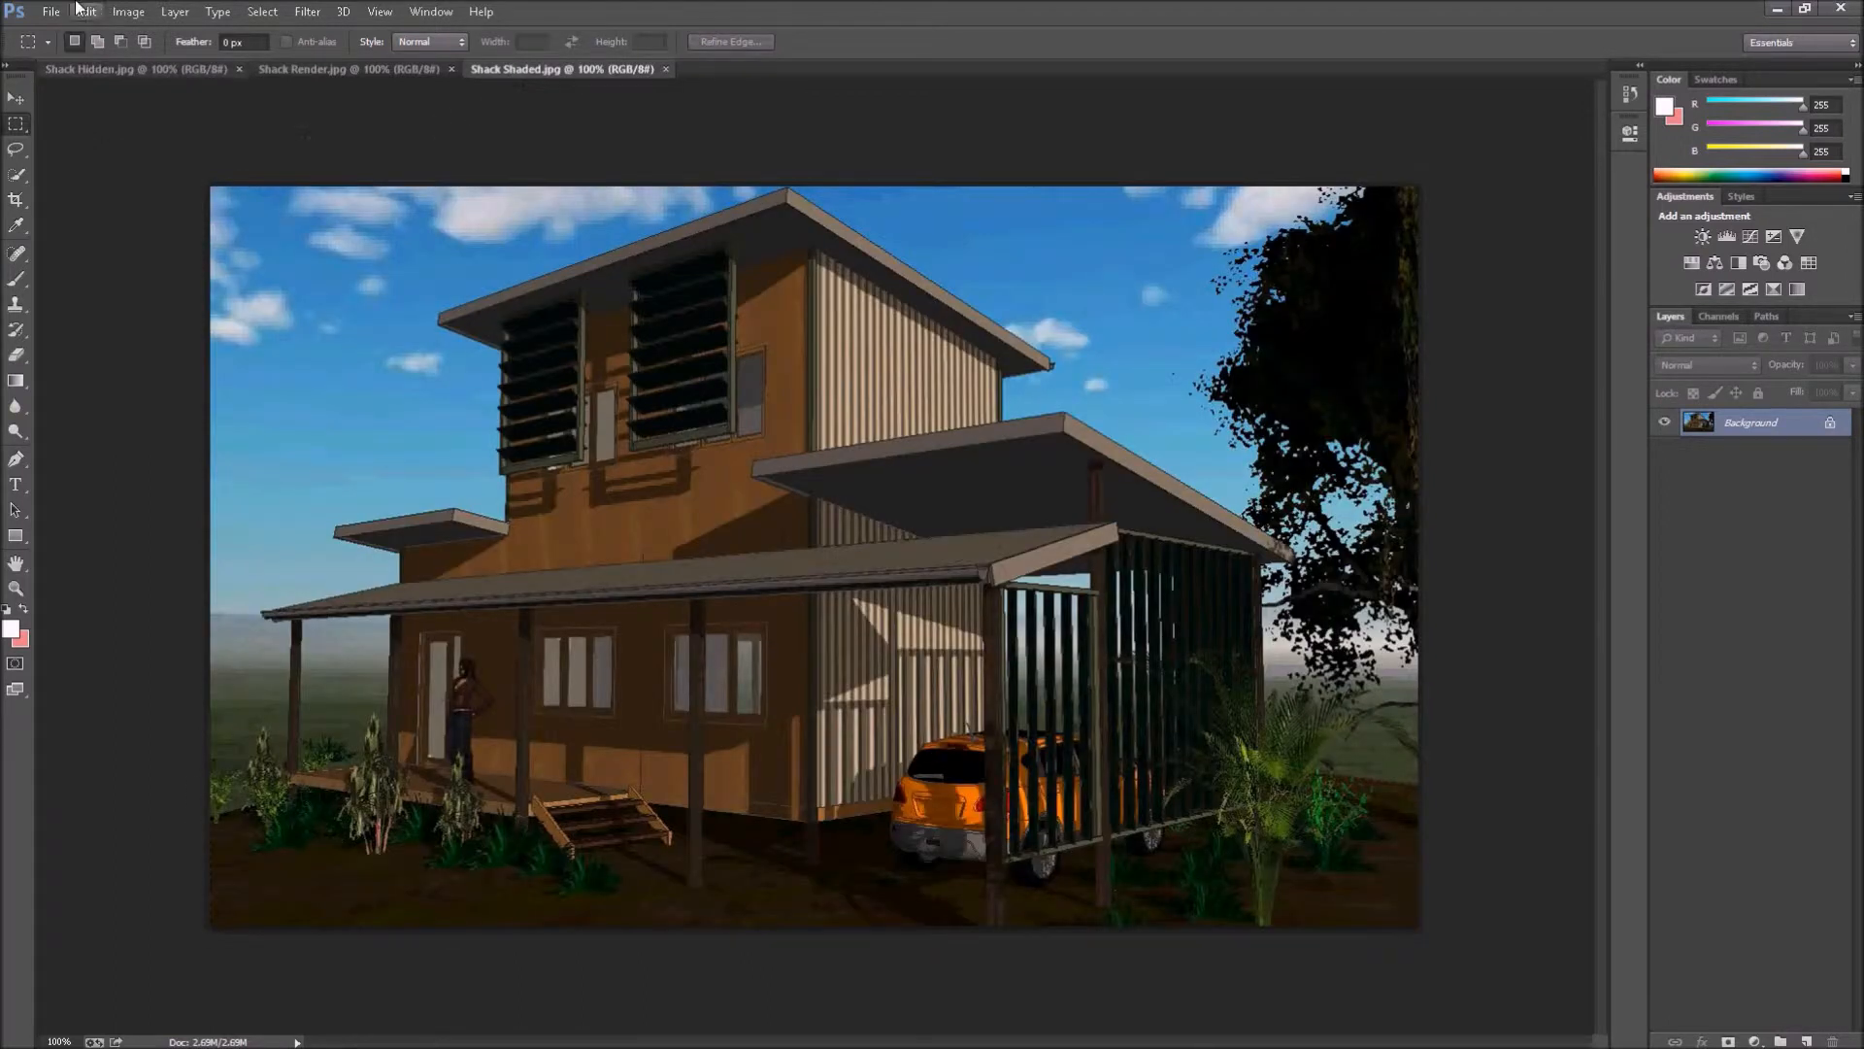
Paste the sketch into Shack Shaded as Layer 1 and check its visibility toggle.
left_click(83, 12)
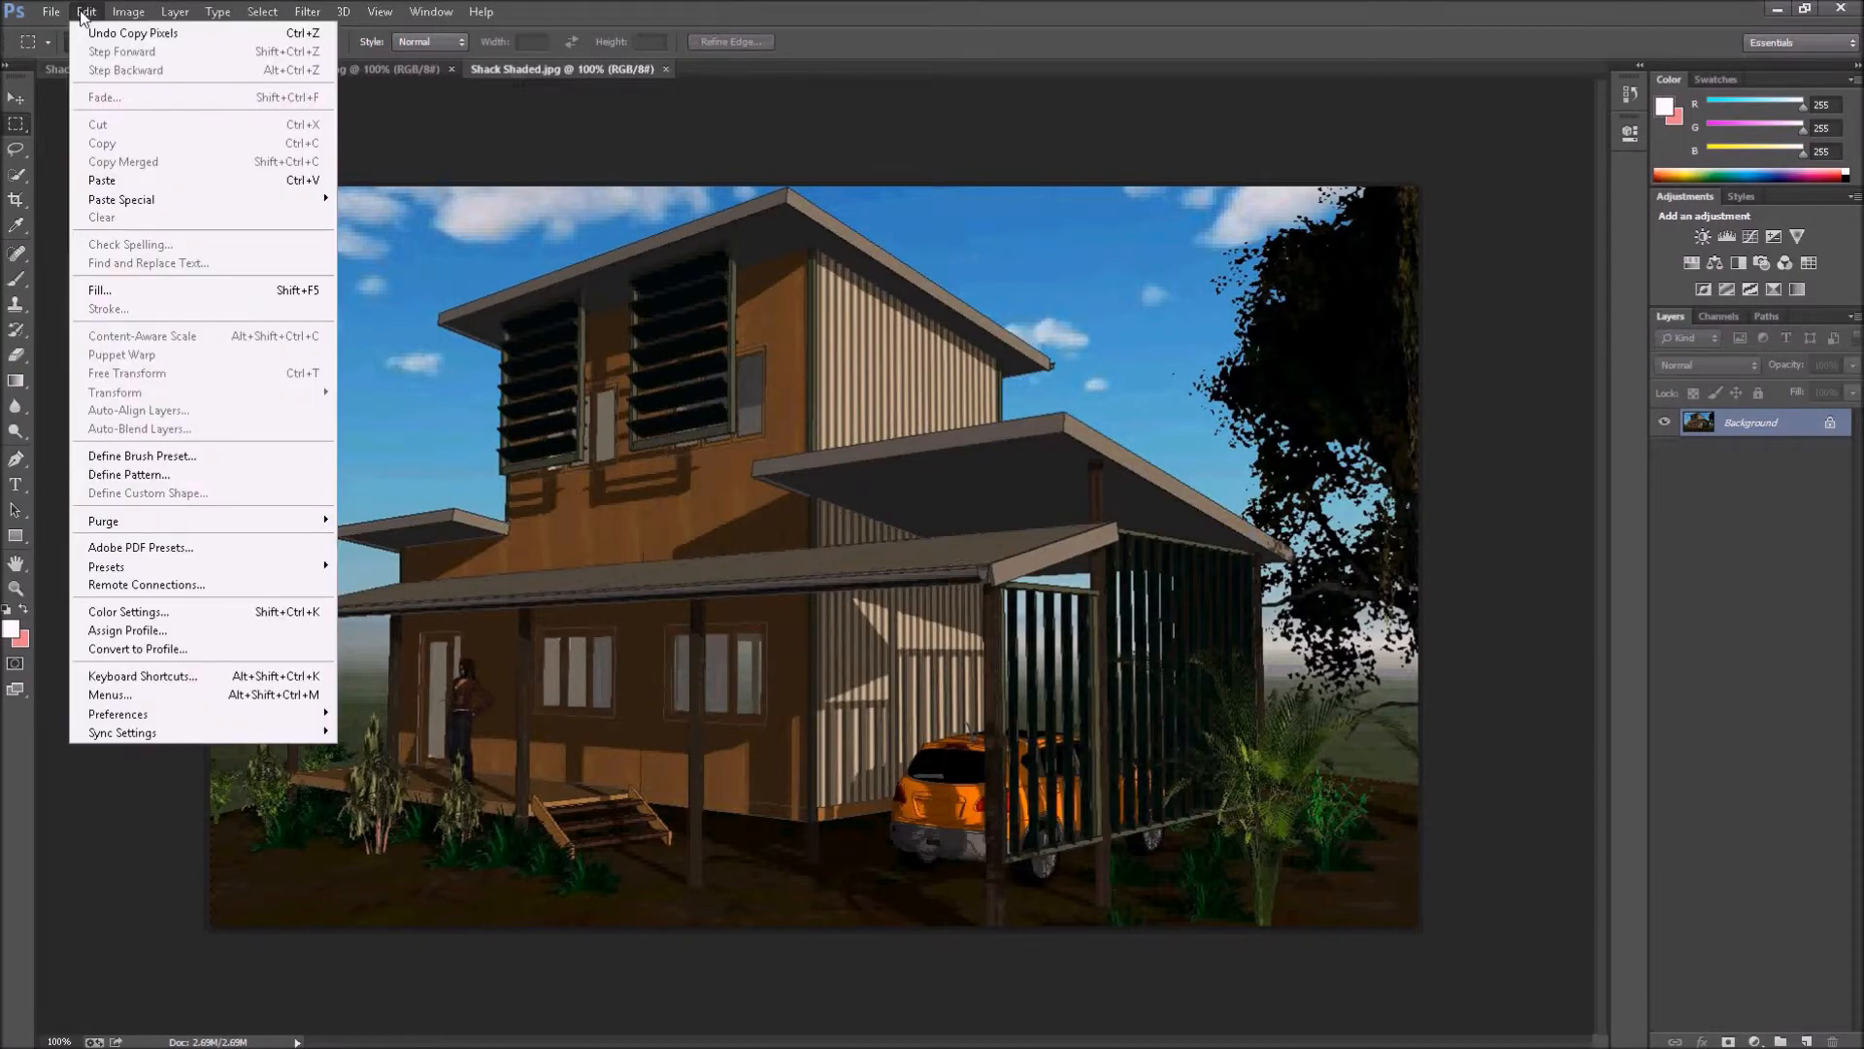
mouse_move(101, 178)
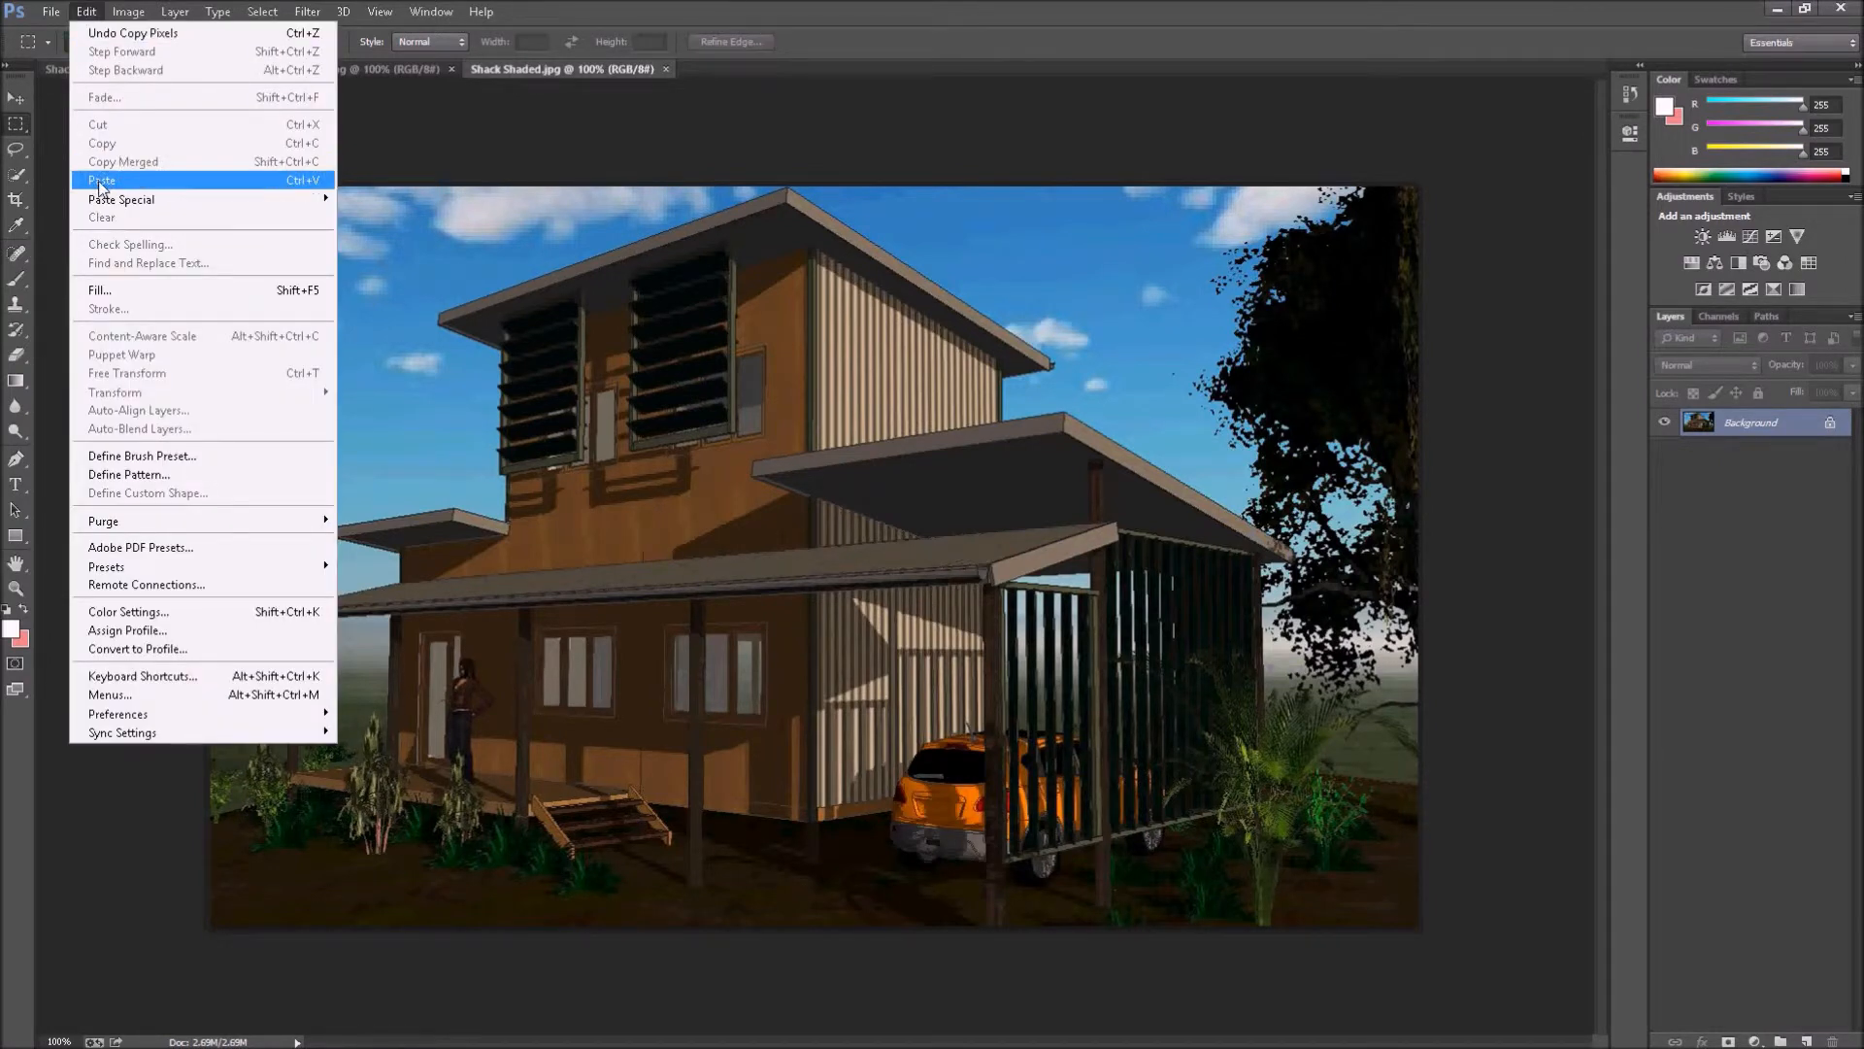
left_click(101, 179)
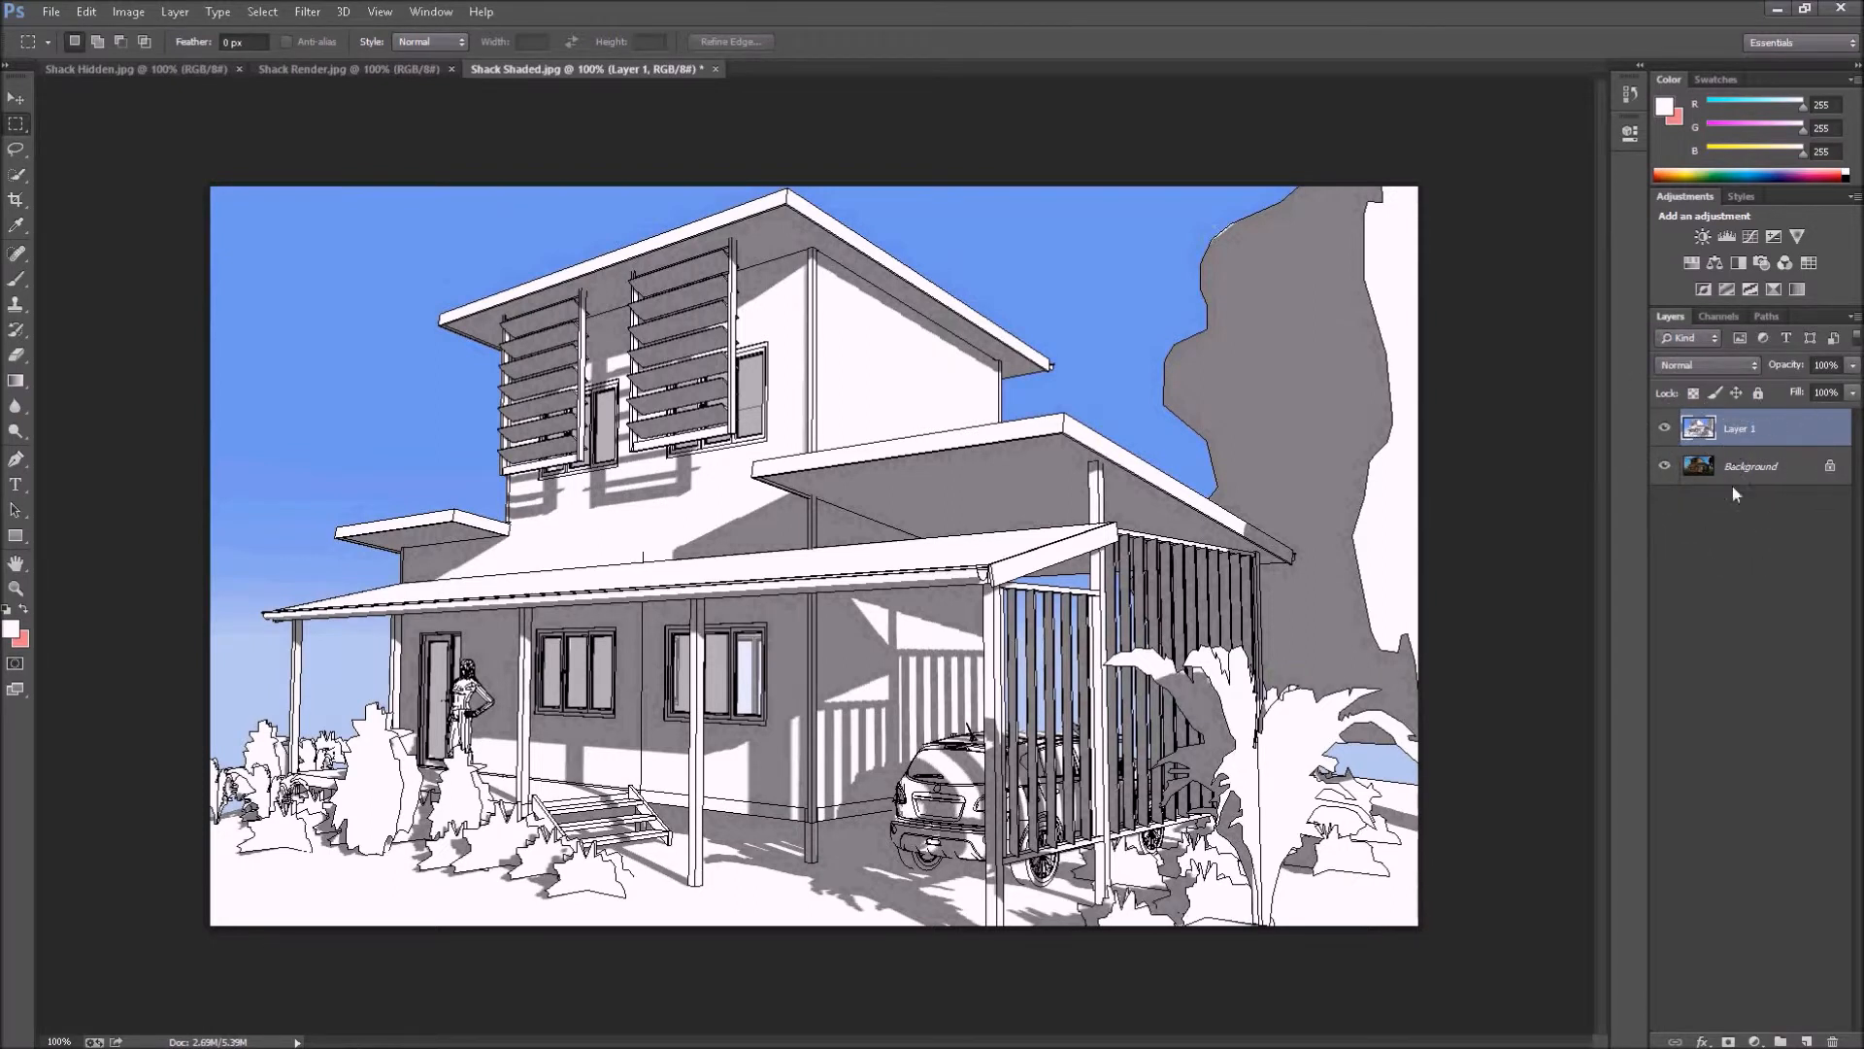
mouse_move(1672, 489)
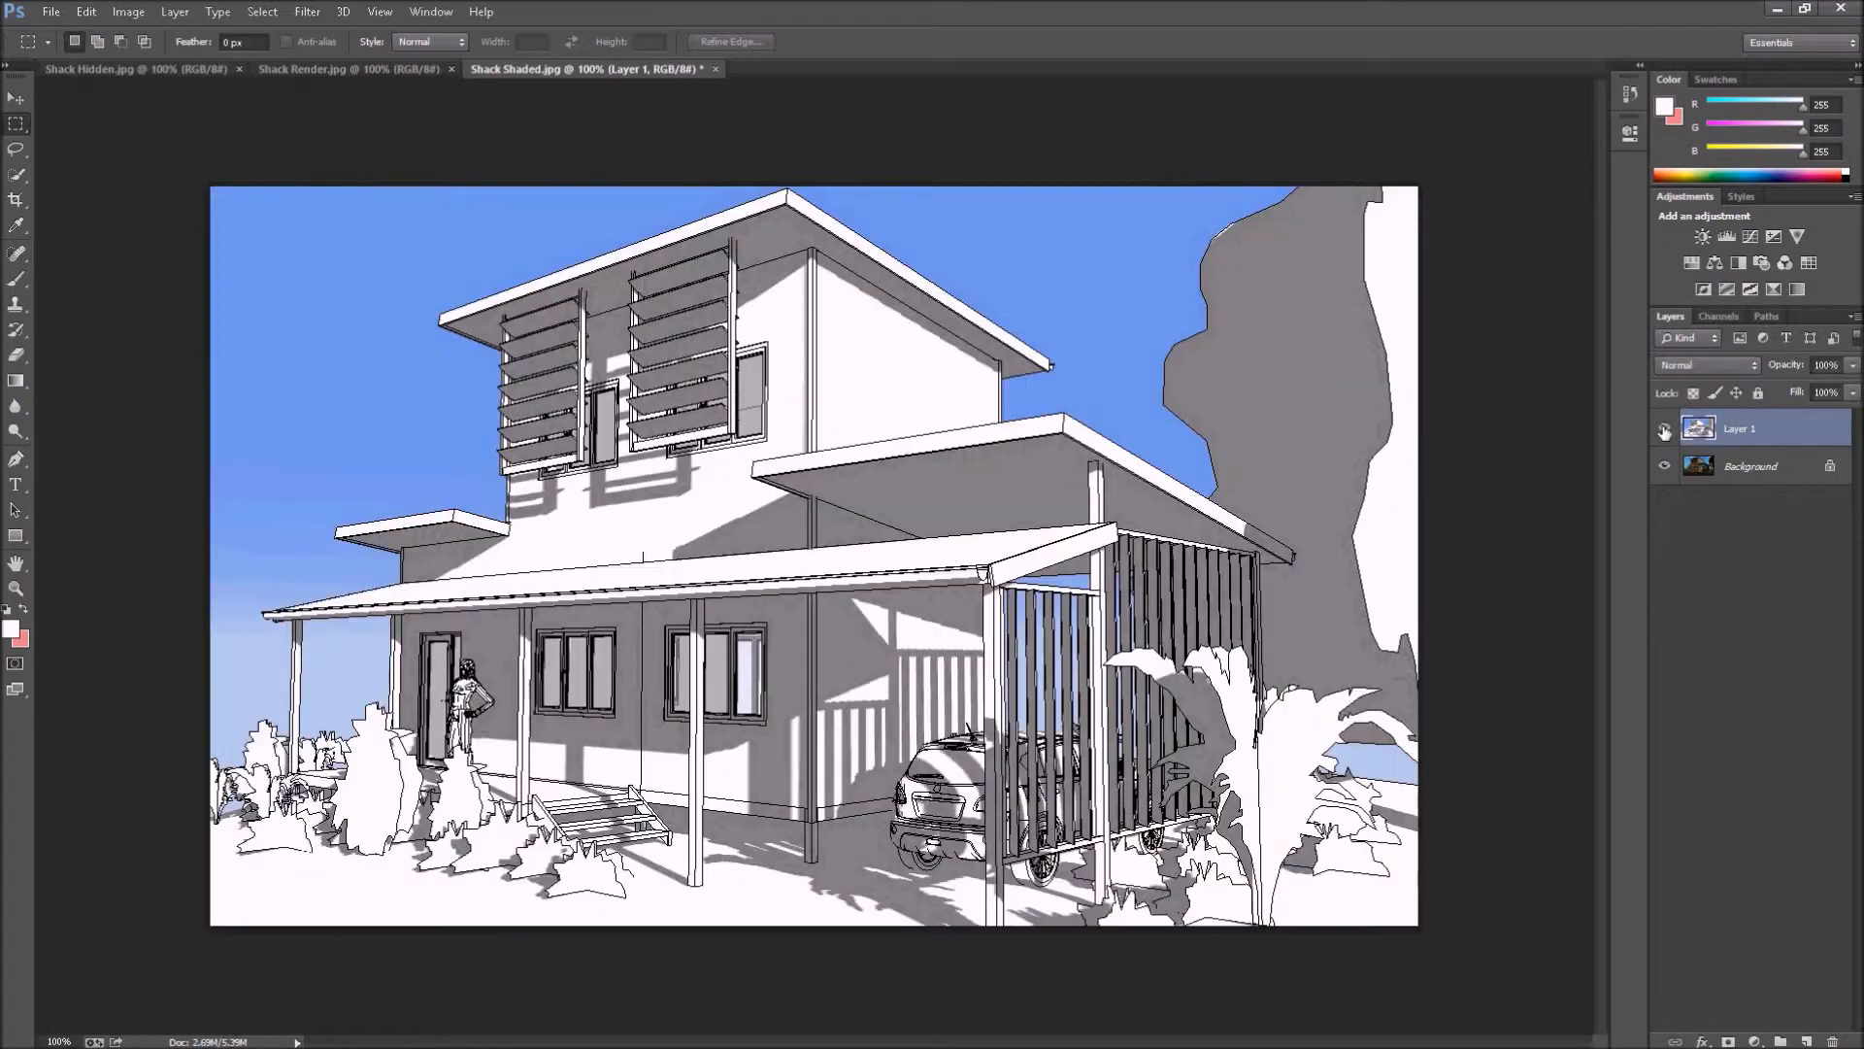
left_click(1664, 432)
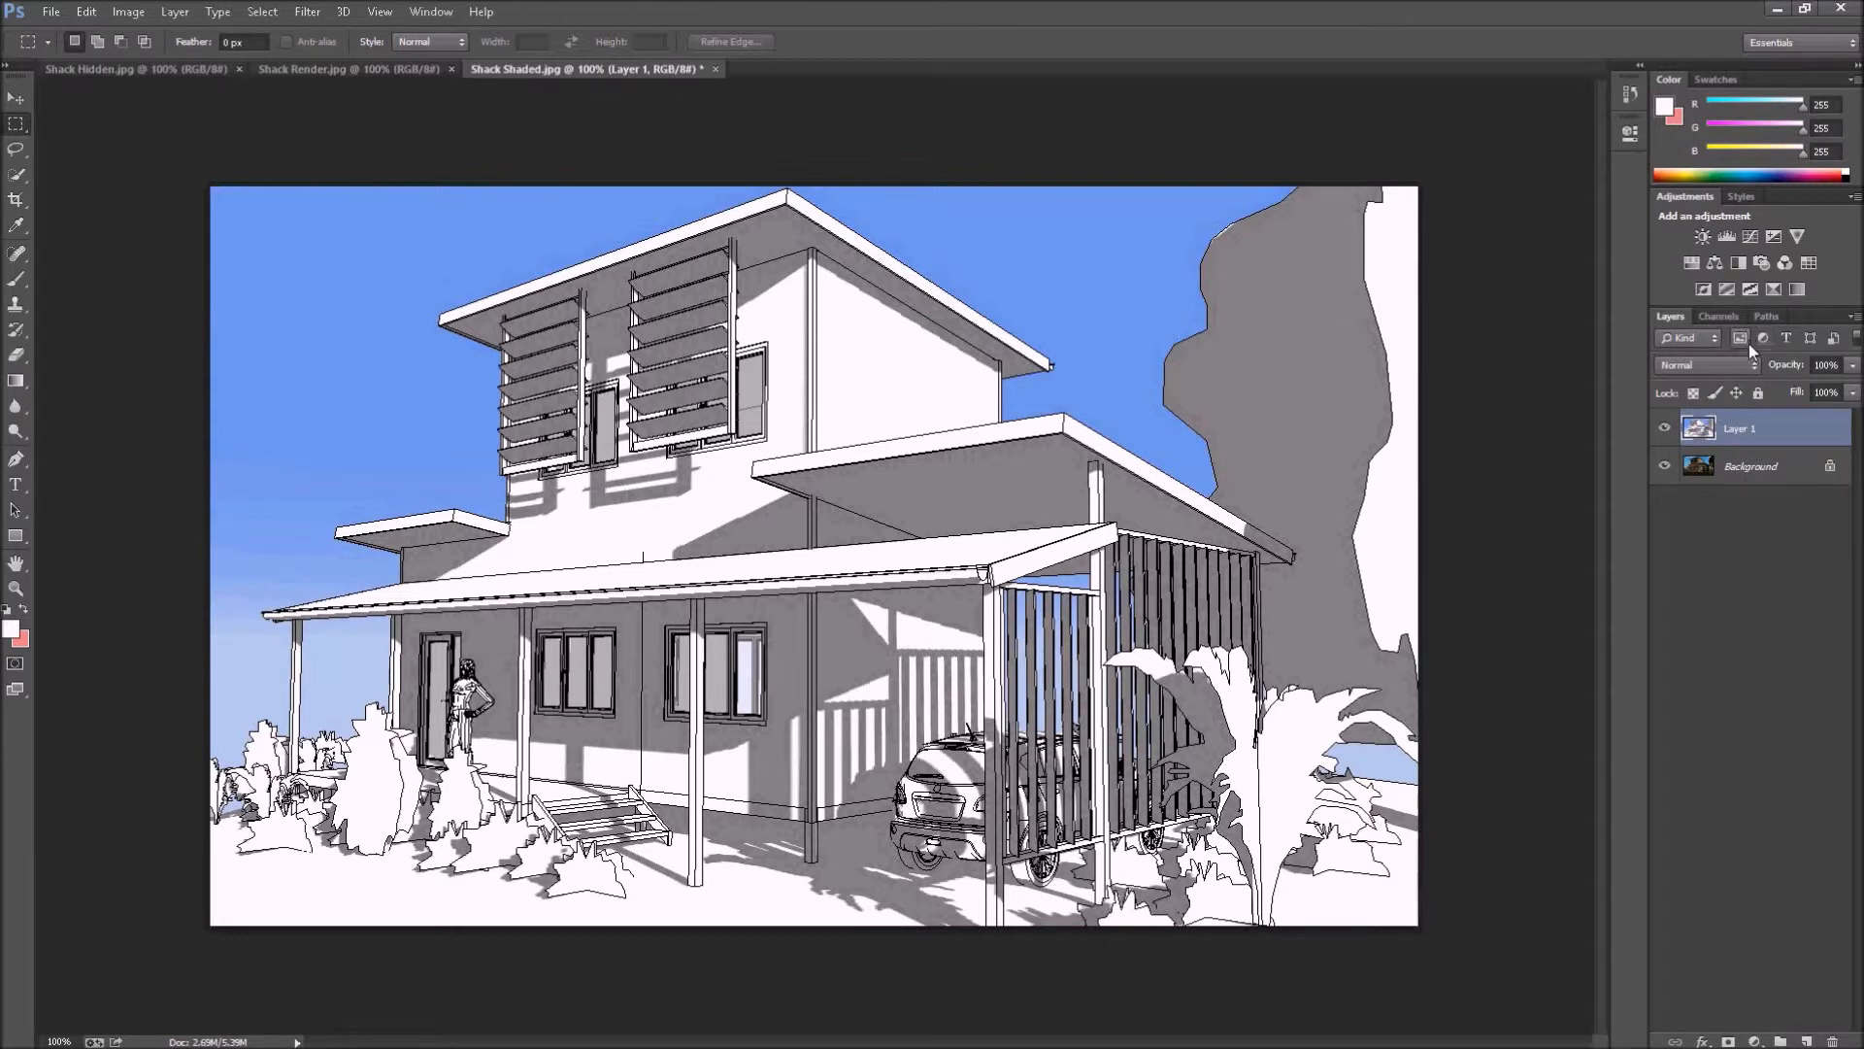
mouse_move(1734, 530)
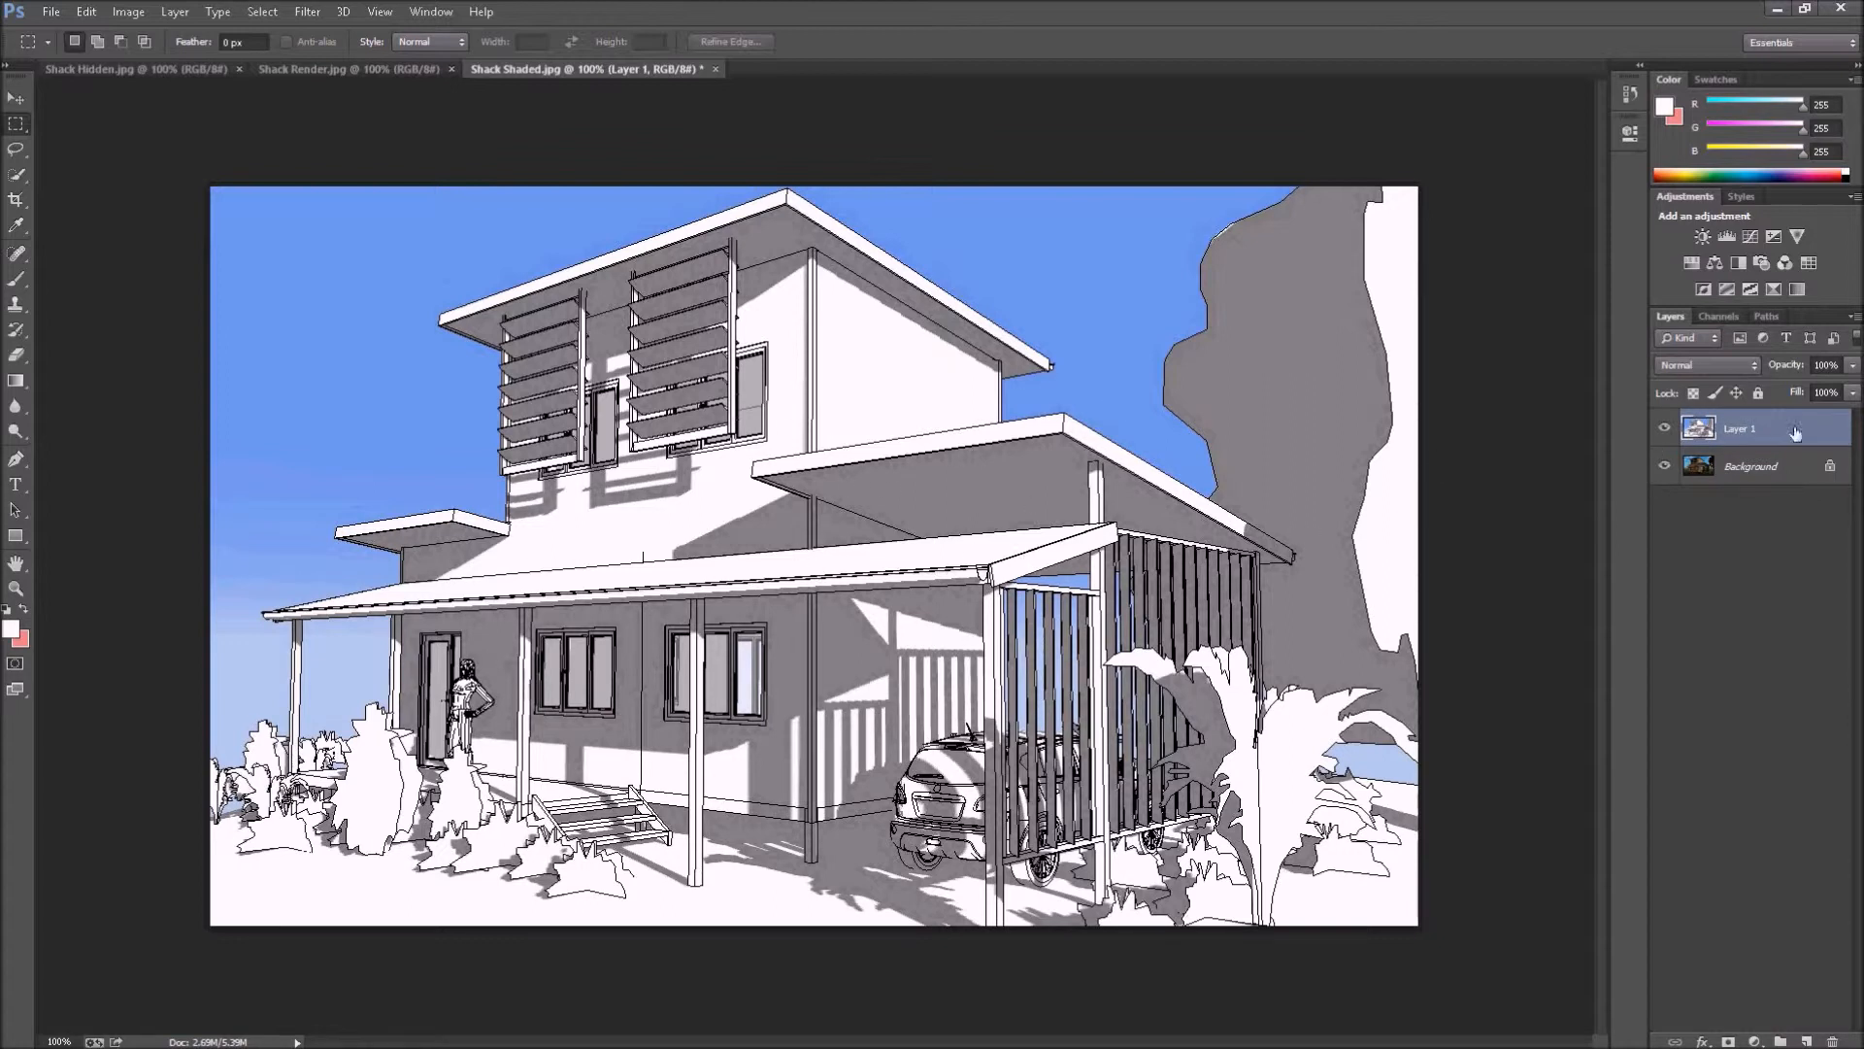
left_click(1664, 465)
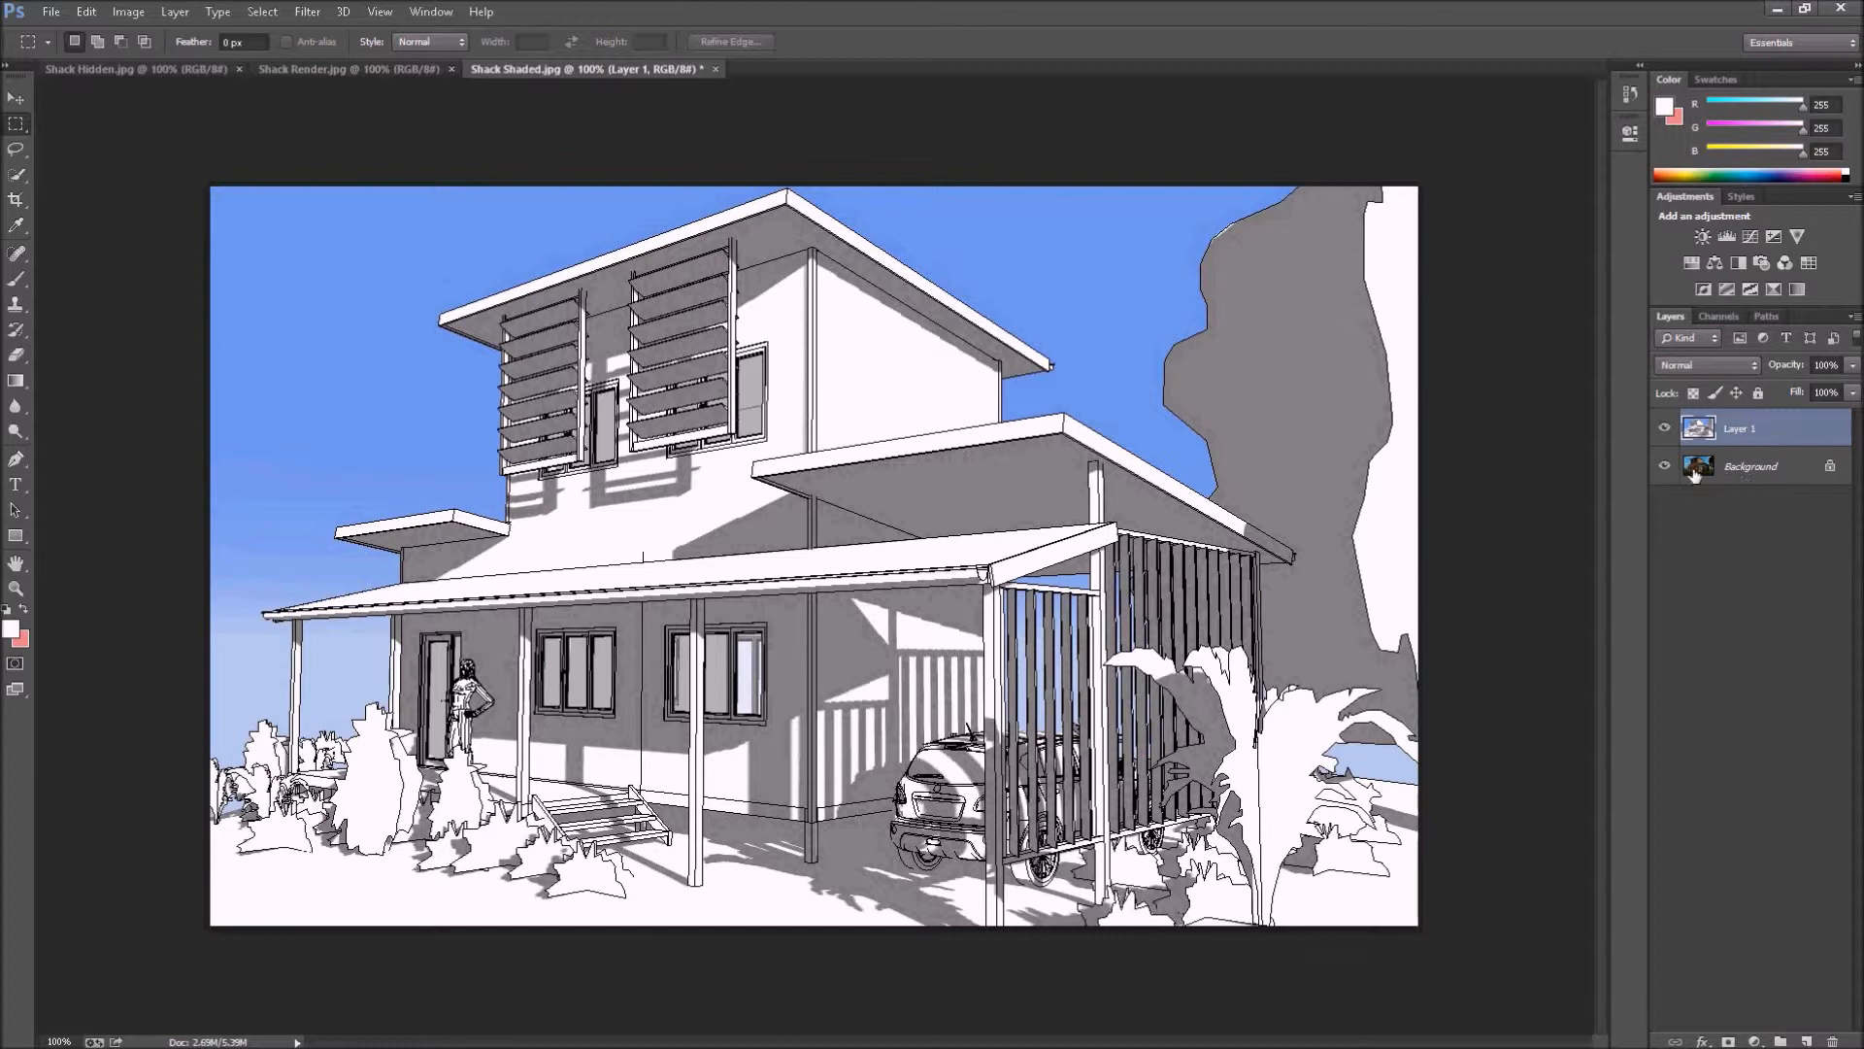
left_click(1738, 427)
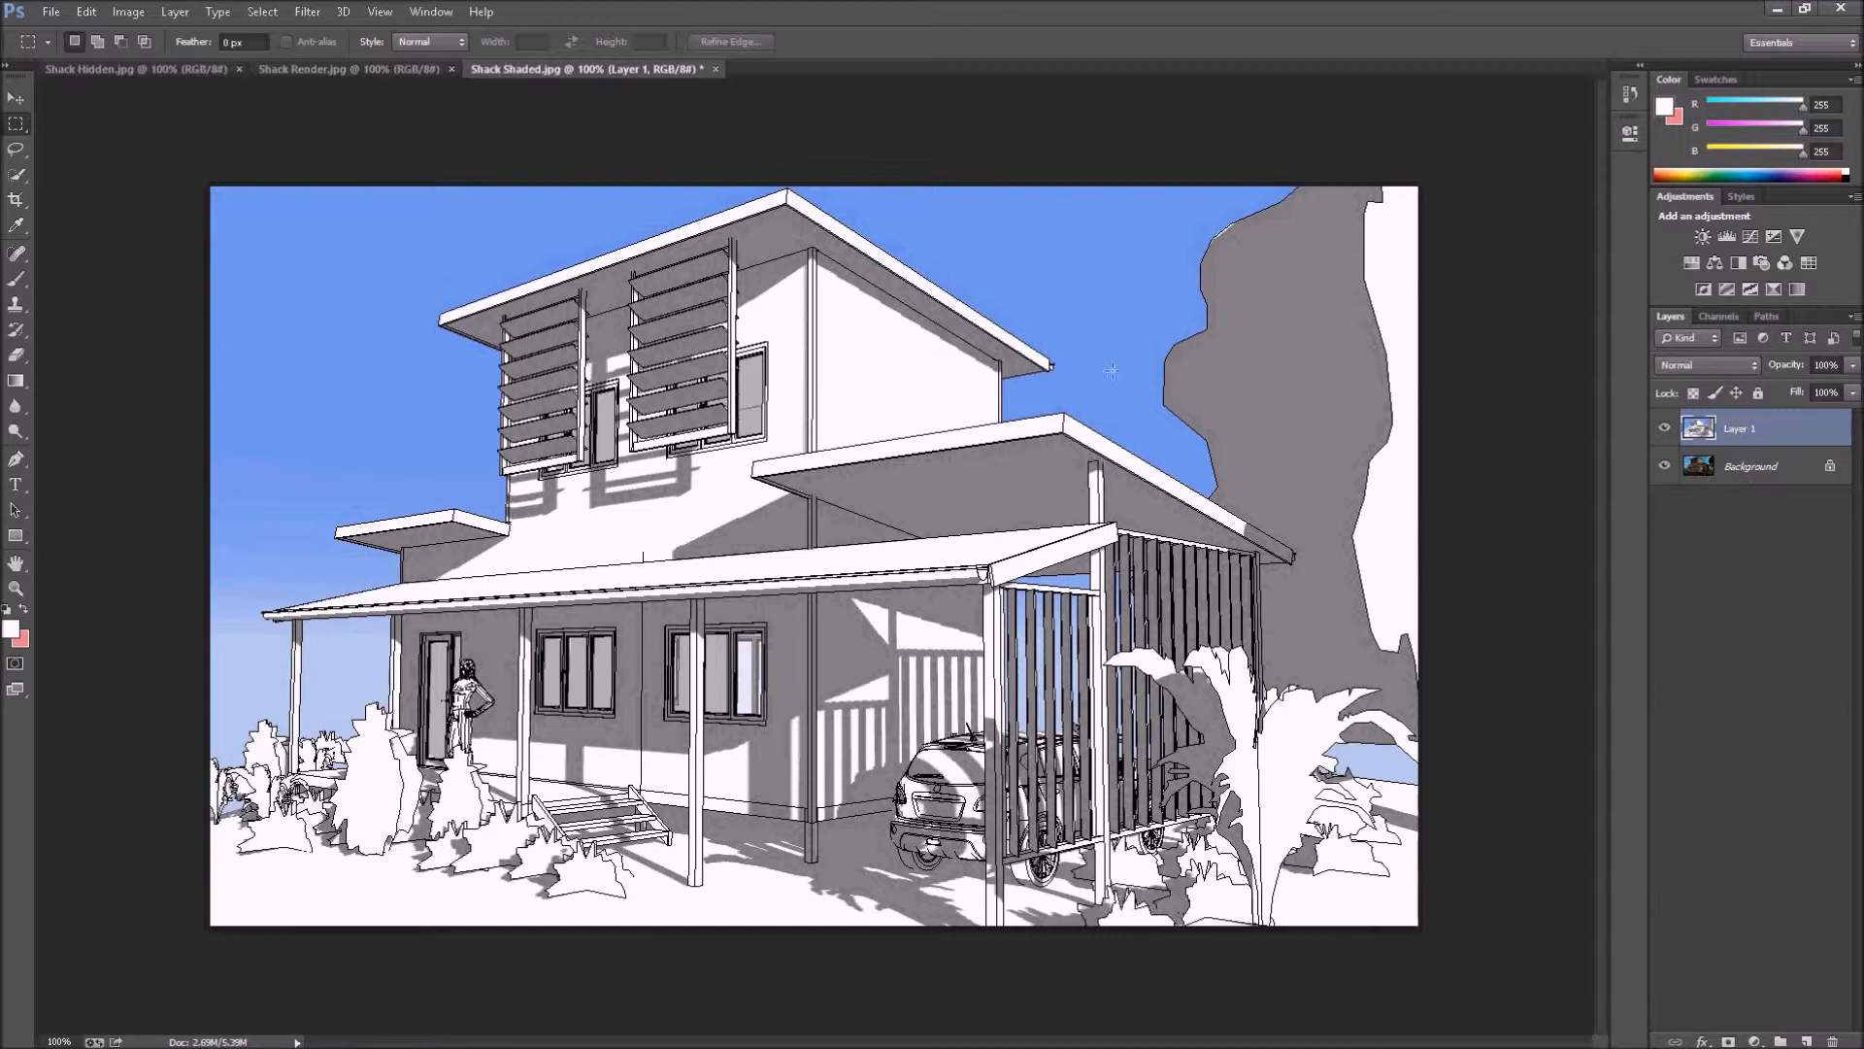
mouse_move(740, 230)
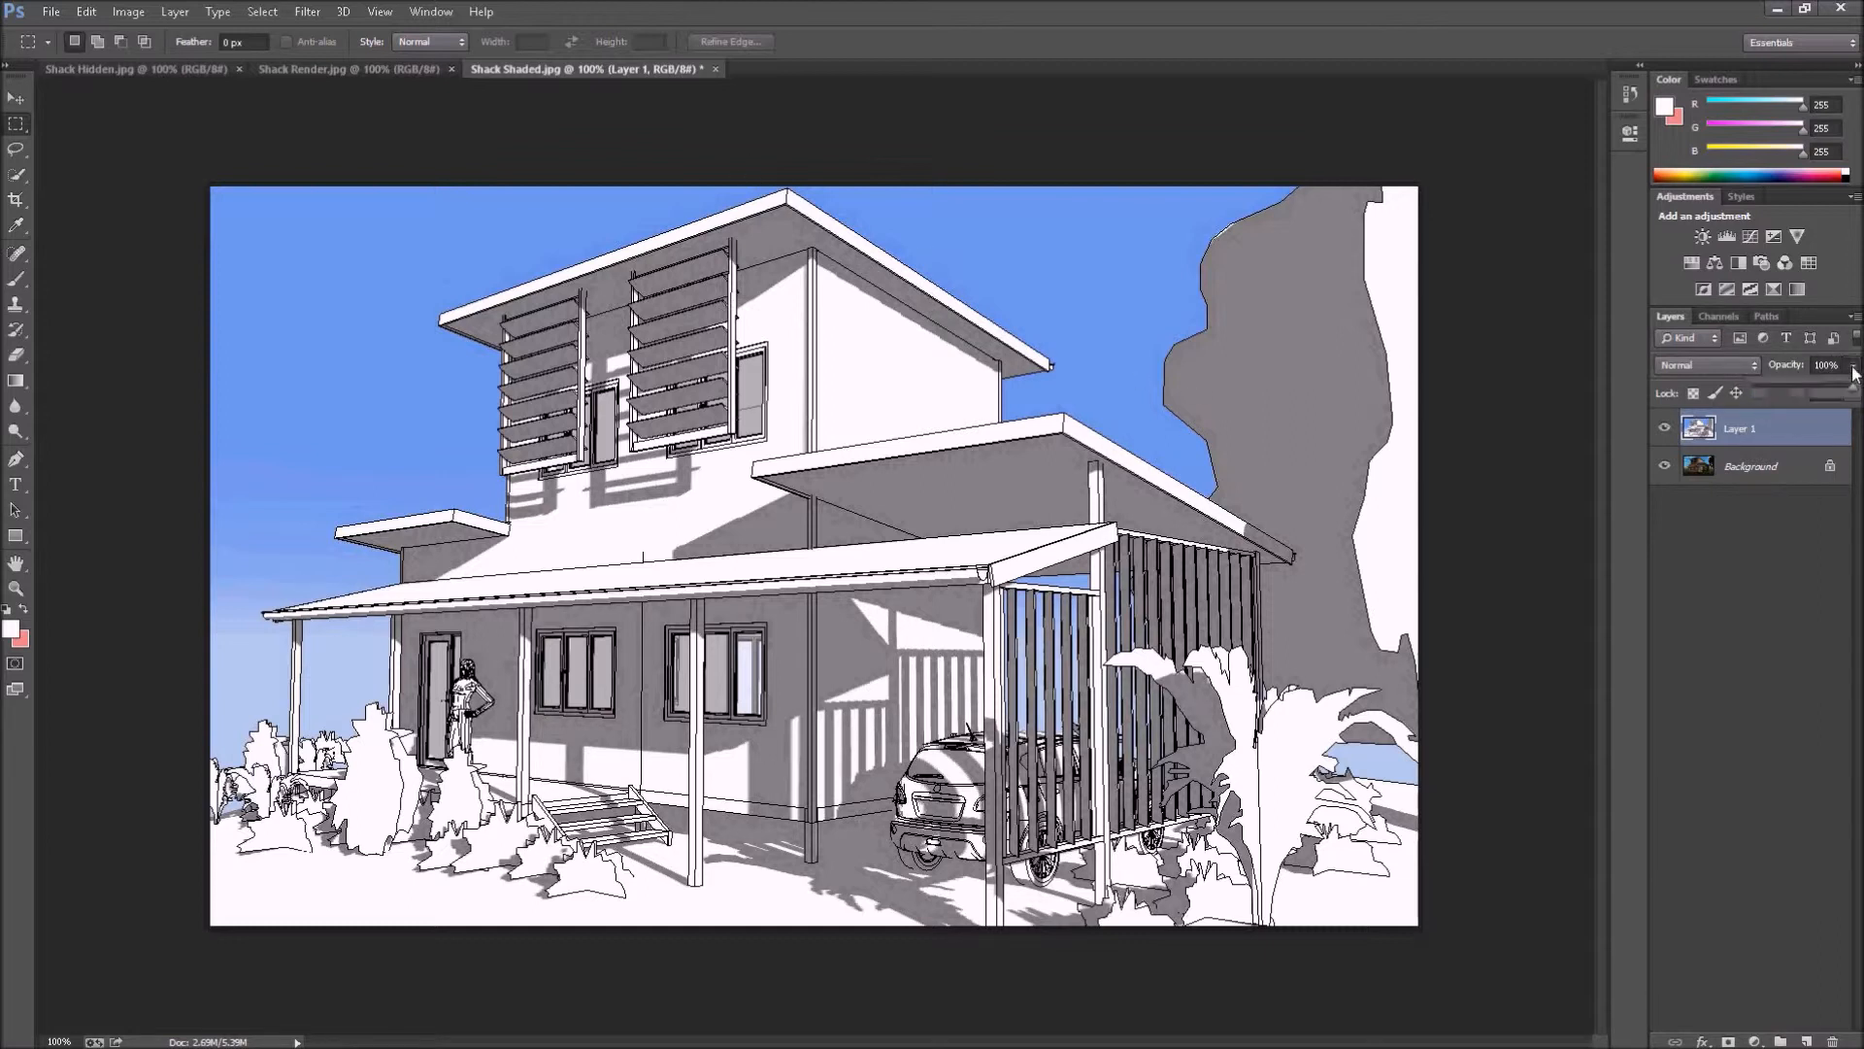
mouse_move(1850, 392)
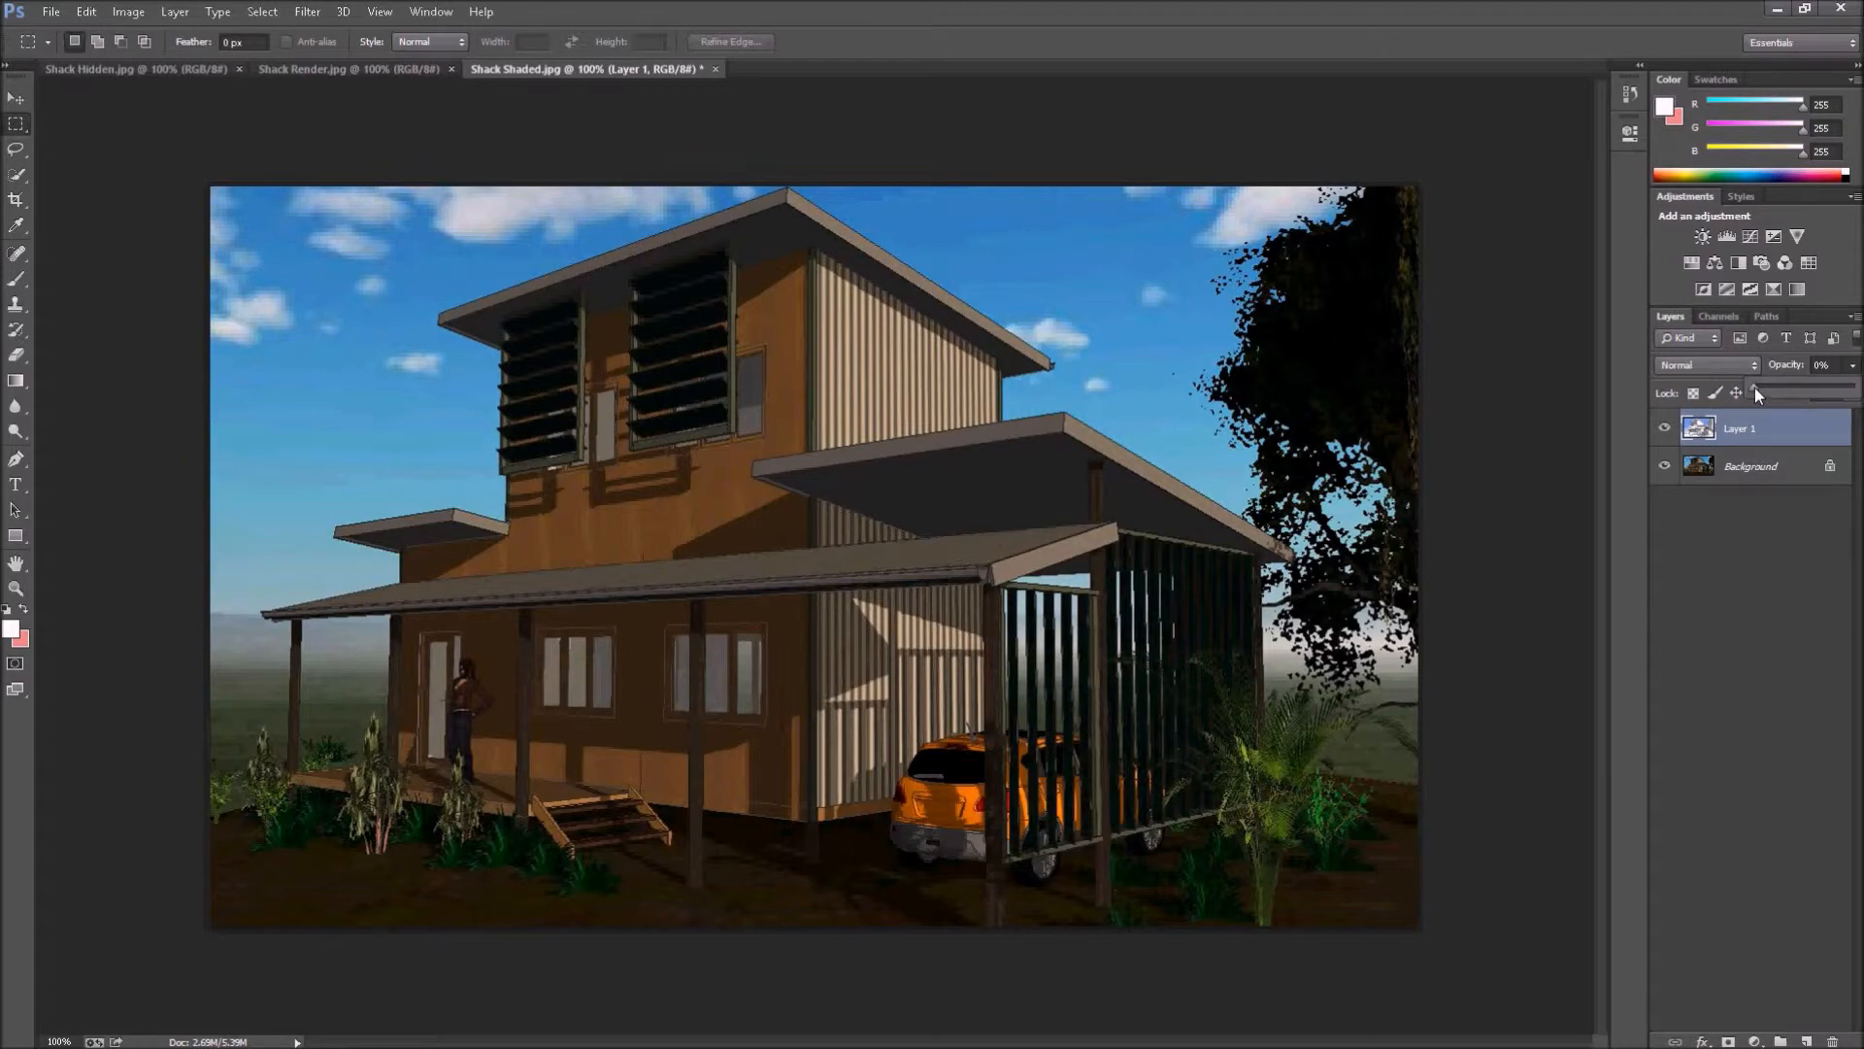
mouse_move(1746, 448)
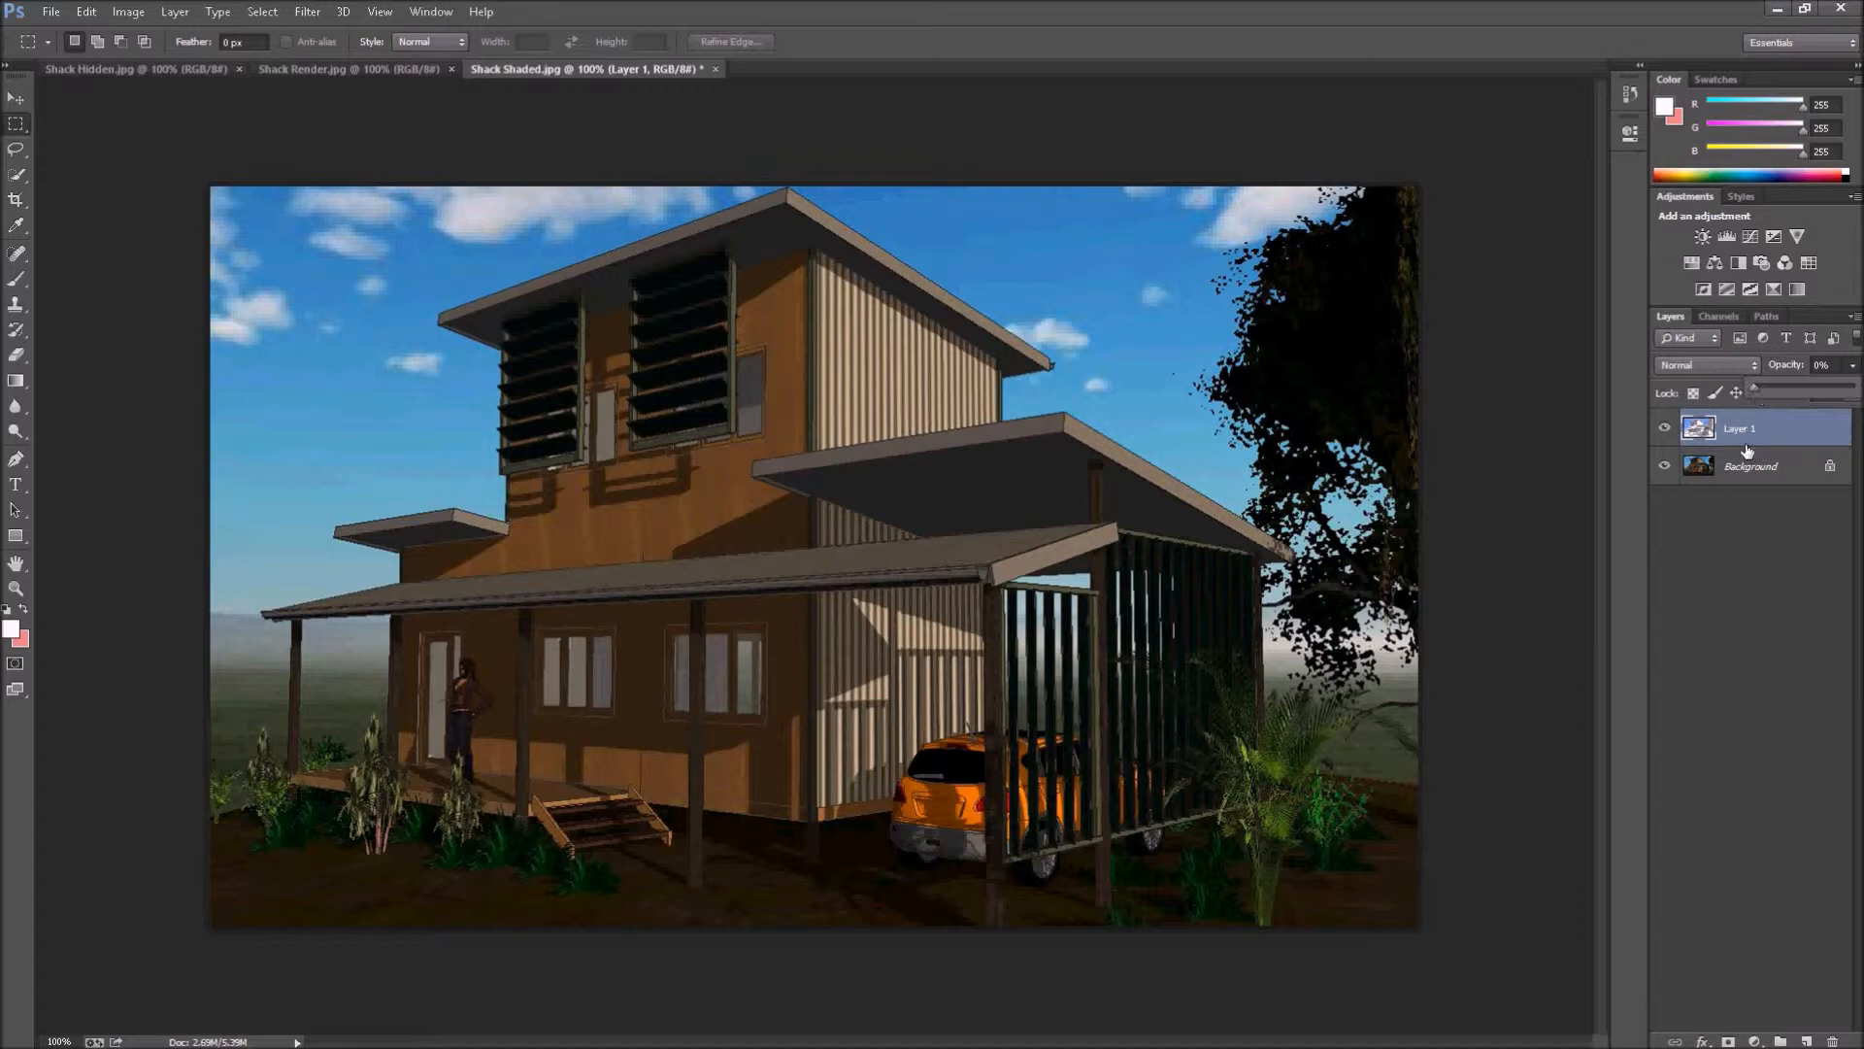
mouse_move(1743, 474)
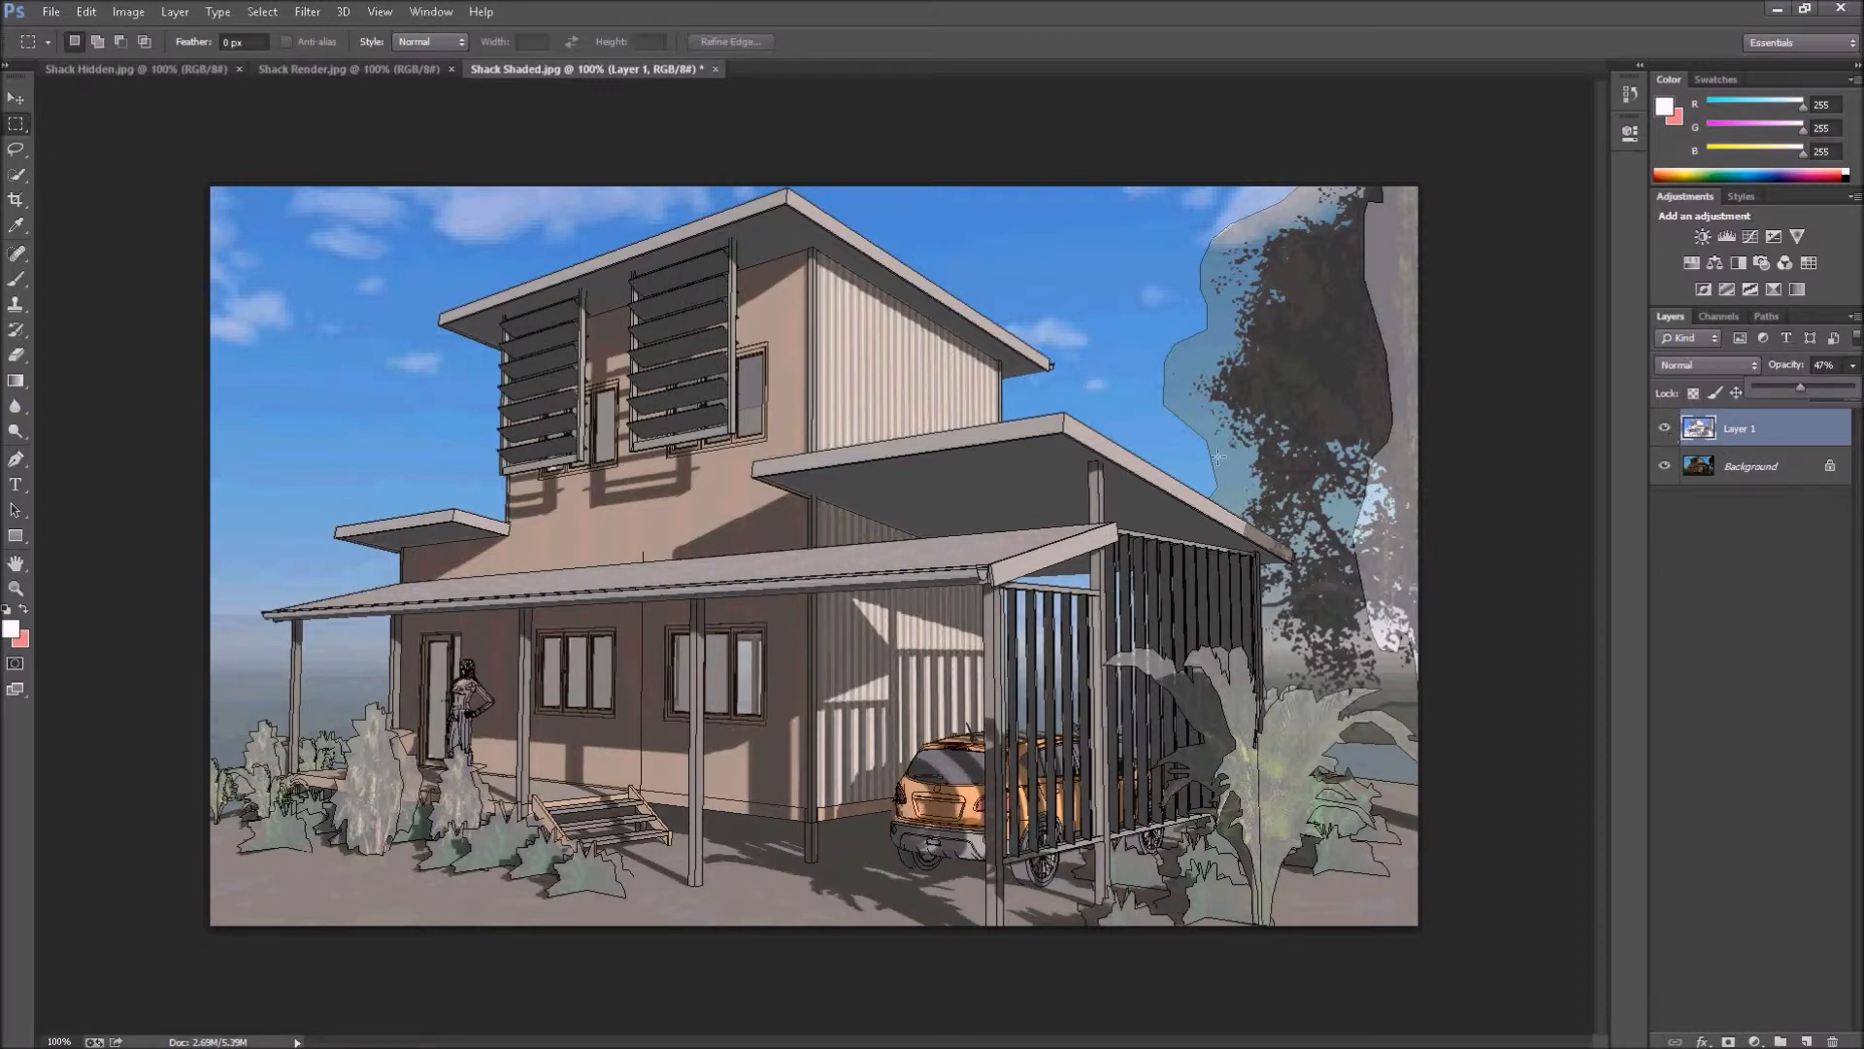
mouse_move(699, 382)
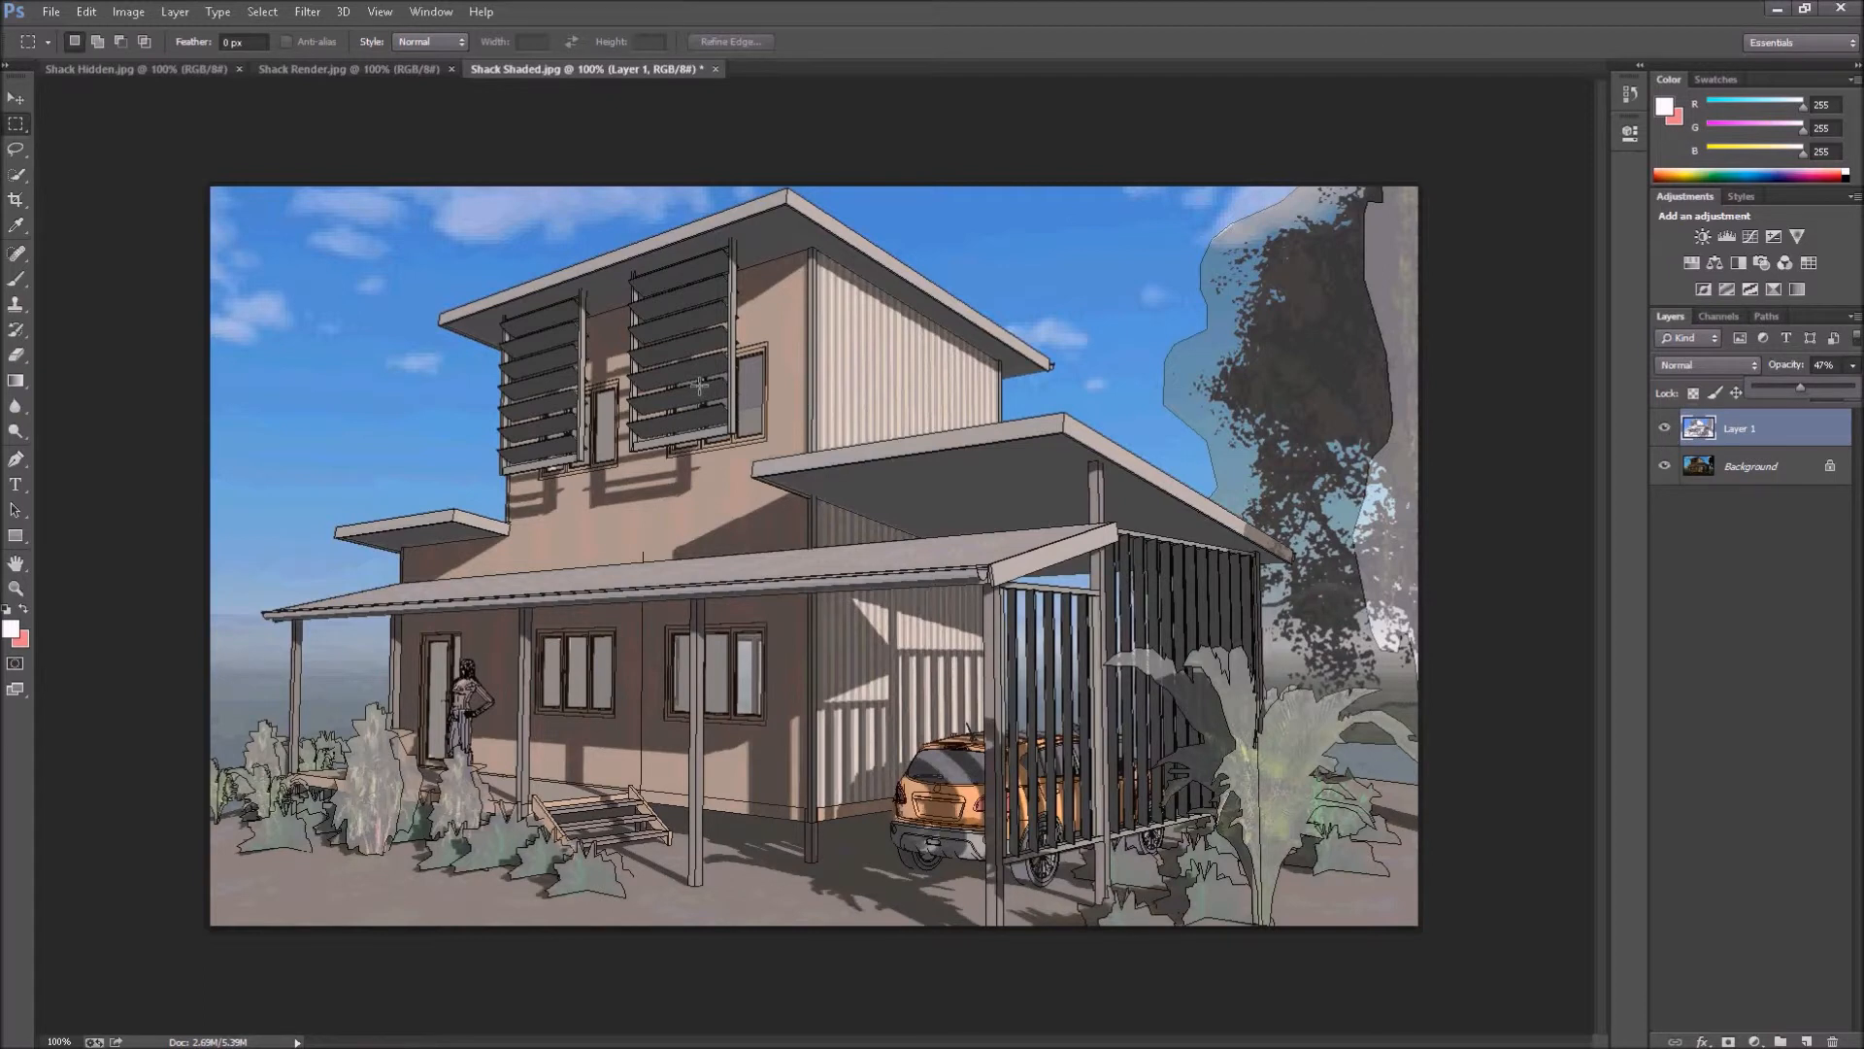
mouse_move(425, 393)
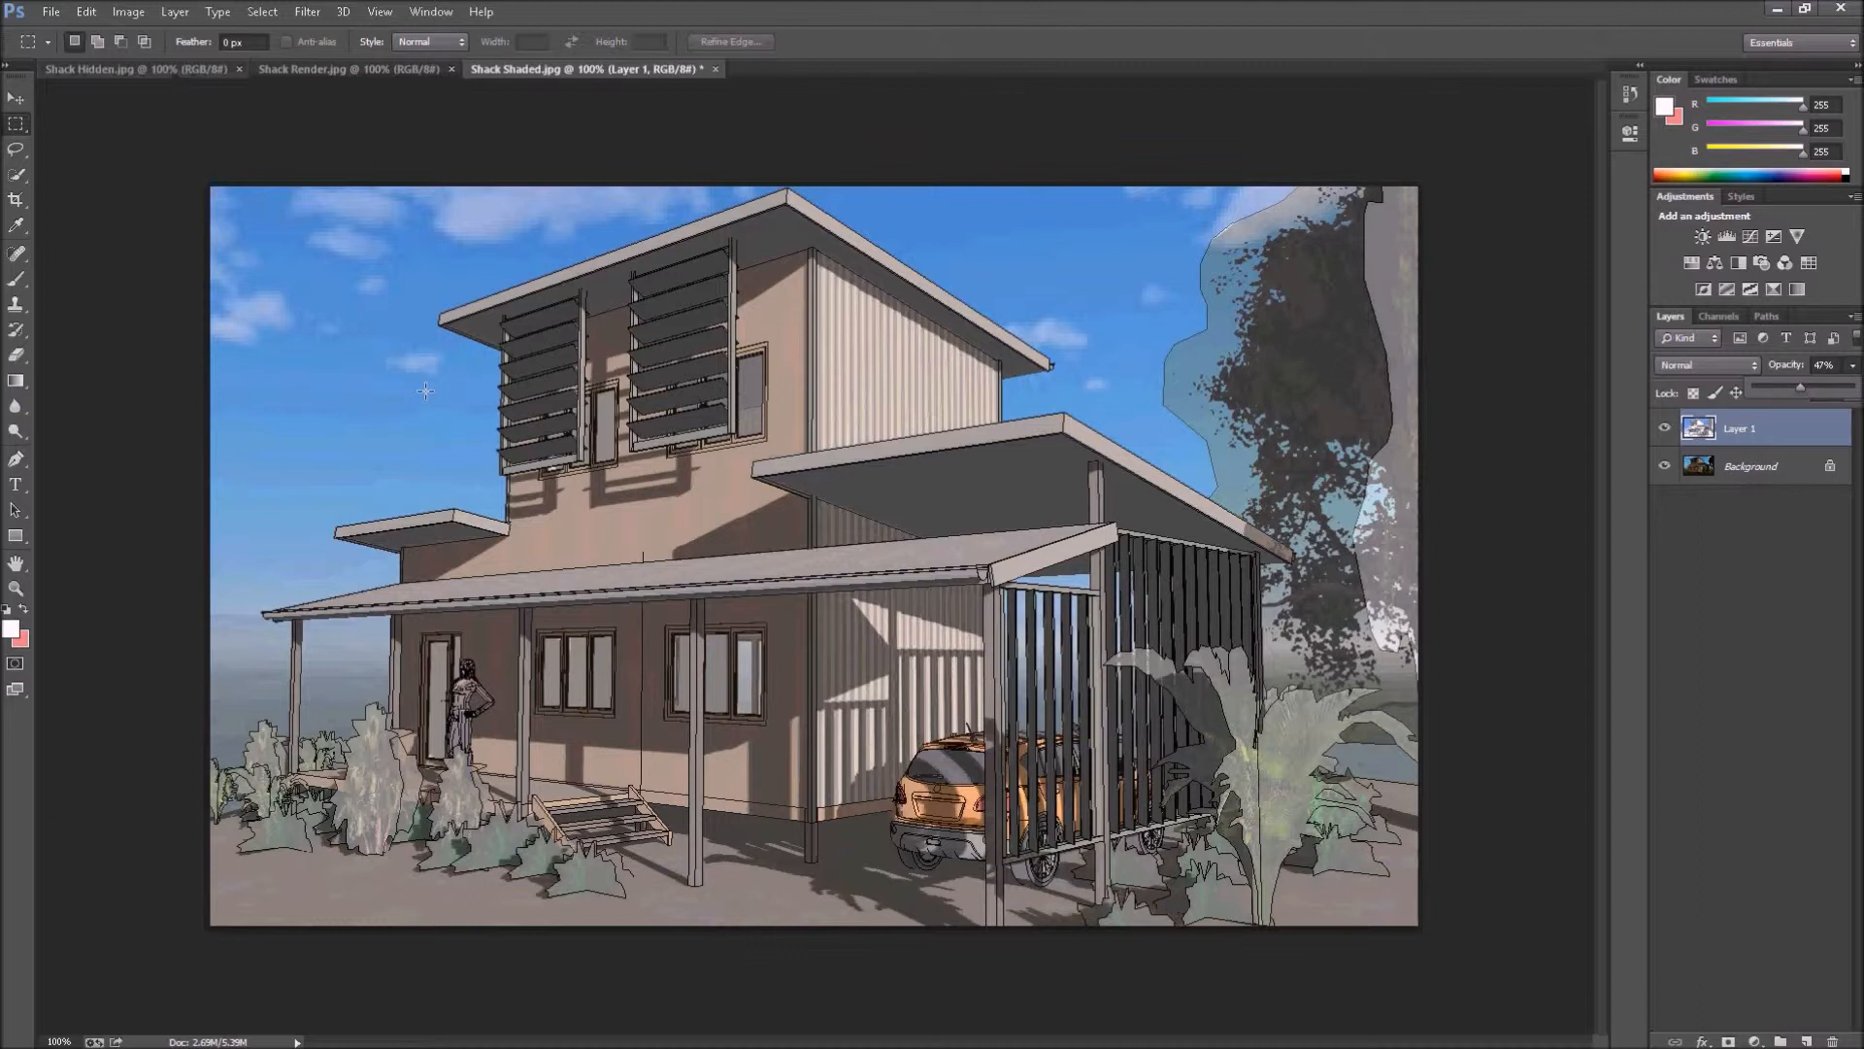
Start a Free Transform on Layer 1, show the History panel, and cancel the transform.
key("ctrl+t")
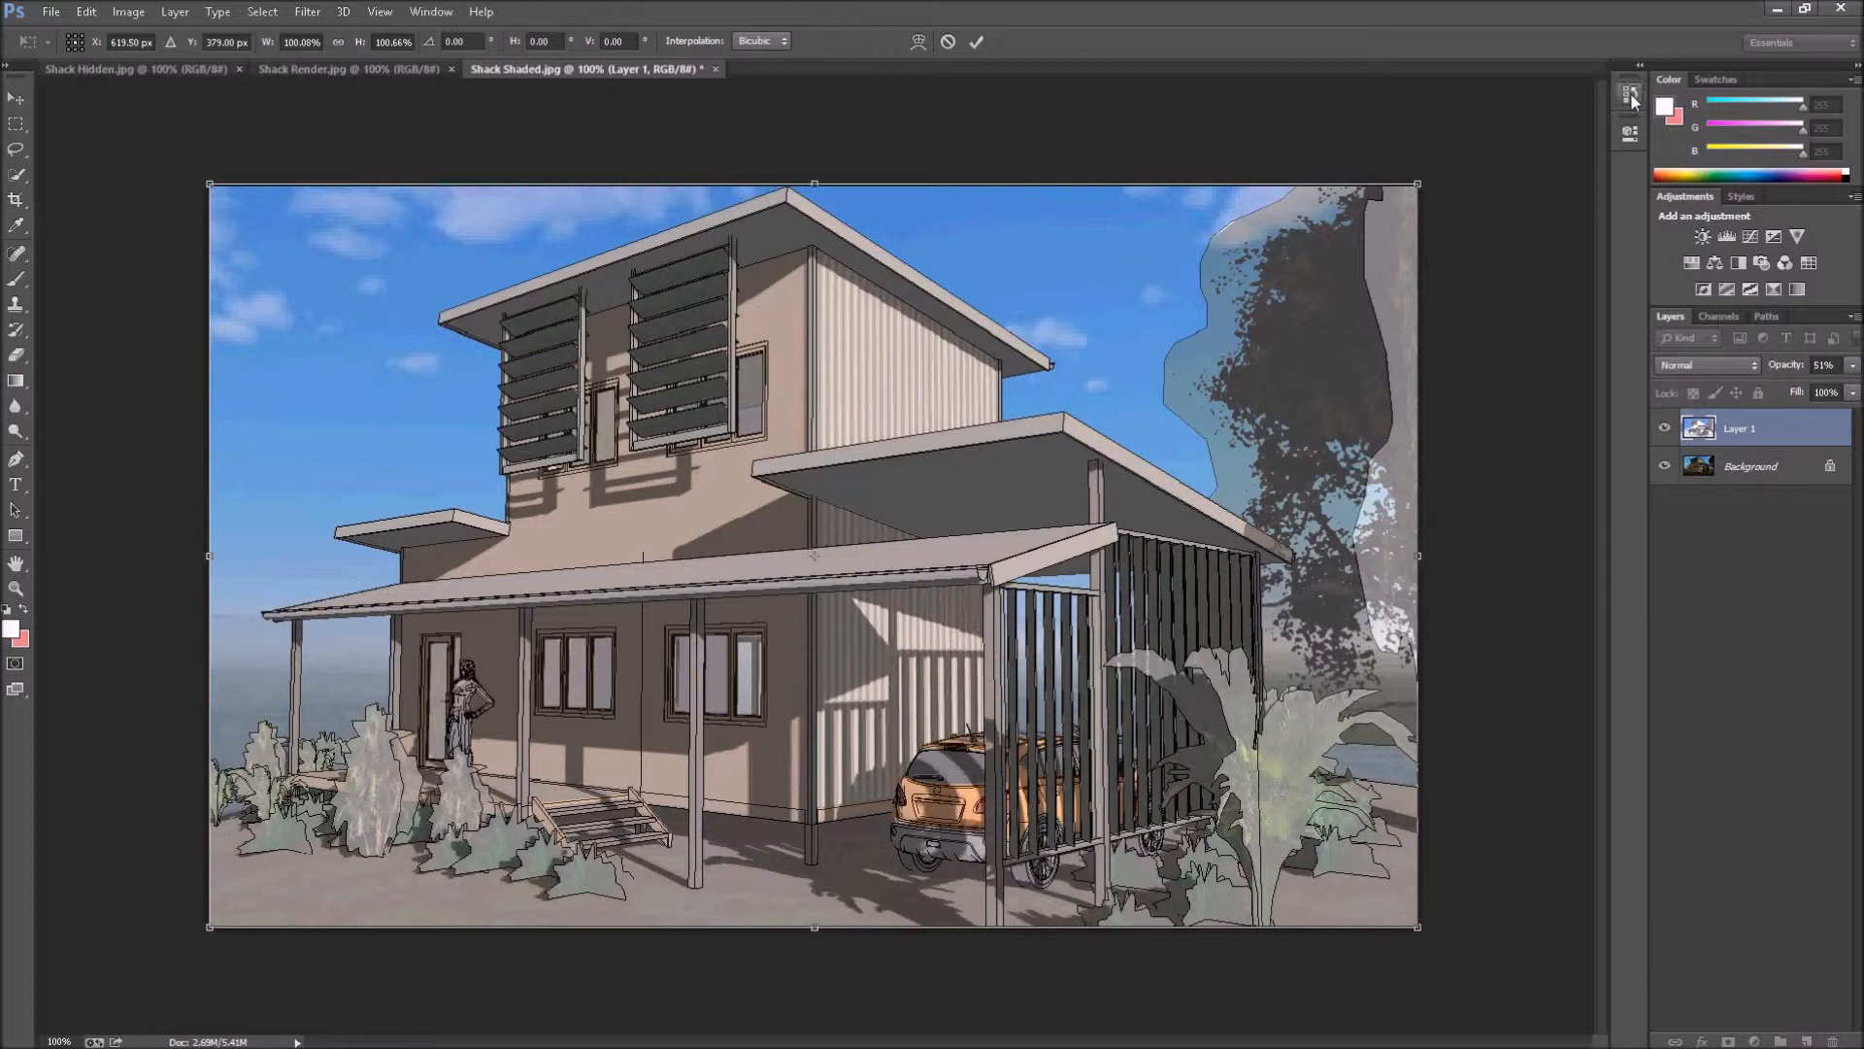
left_click(1629, 99)
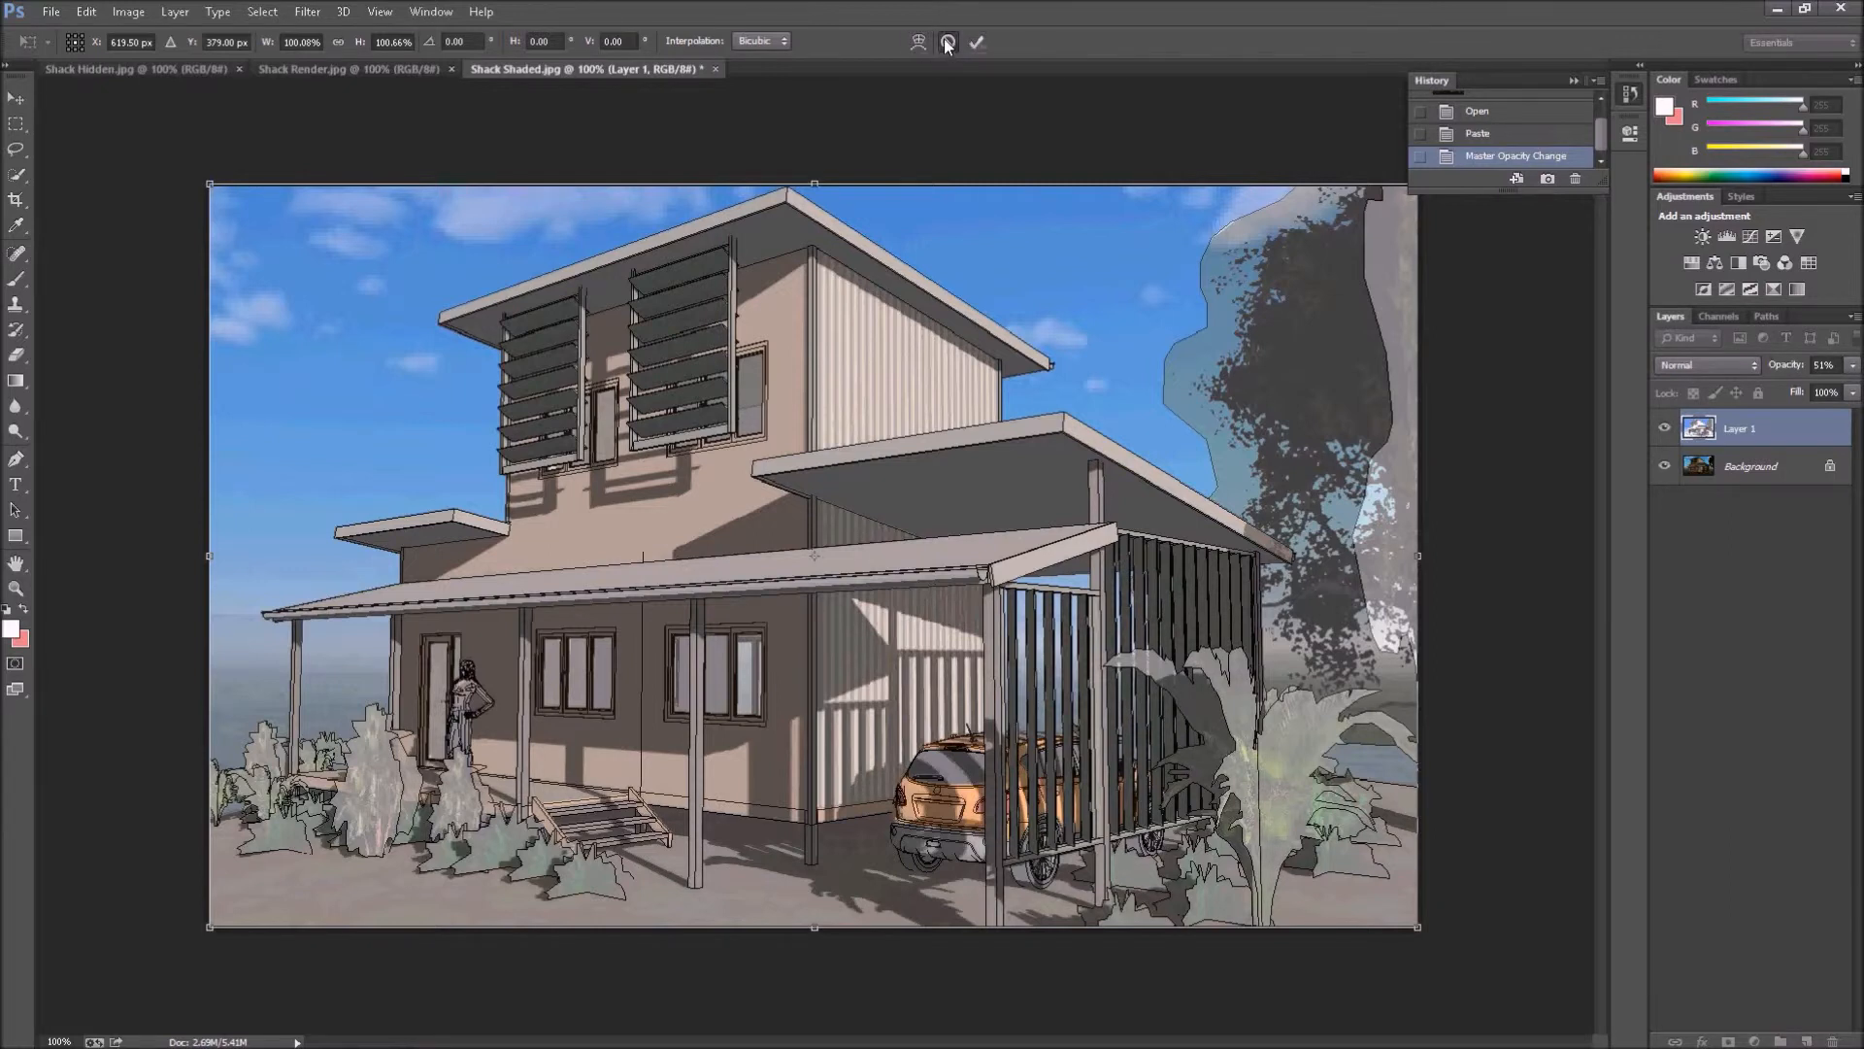
left_click(977, 41)
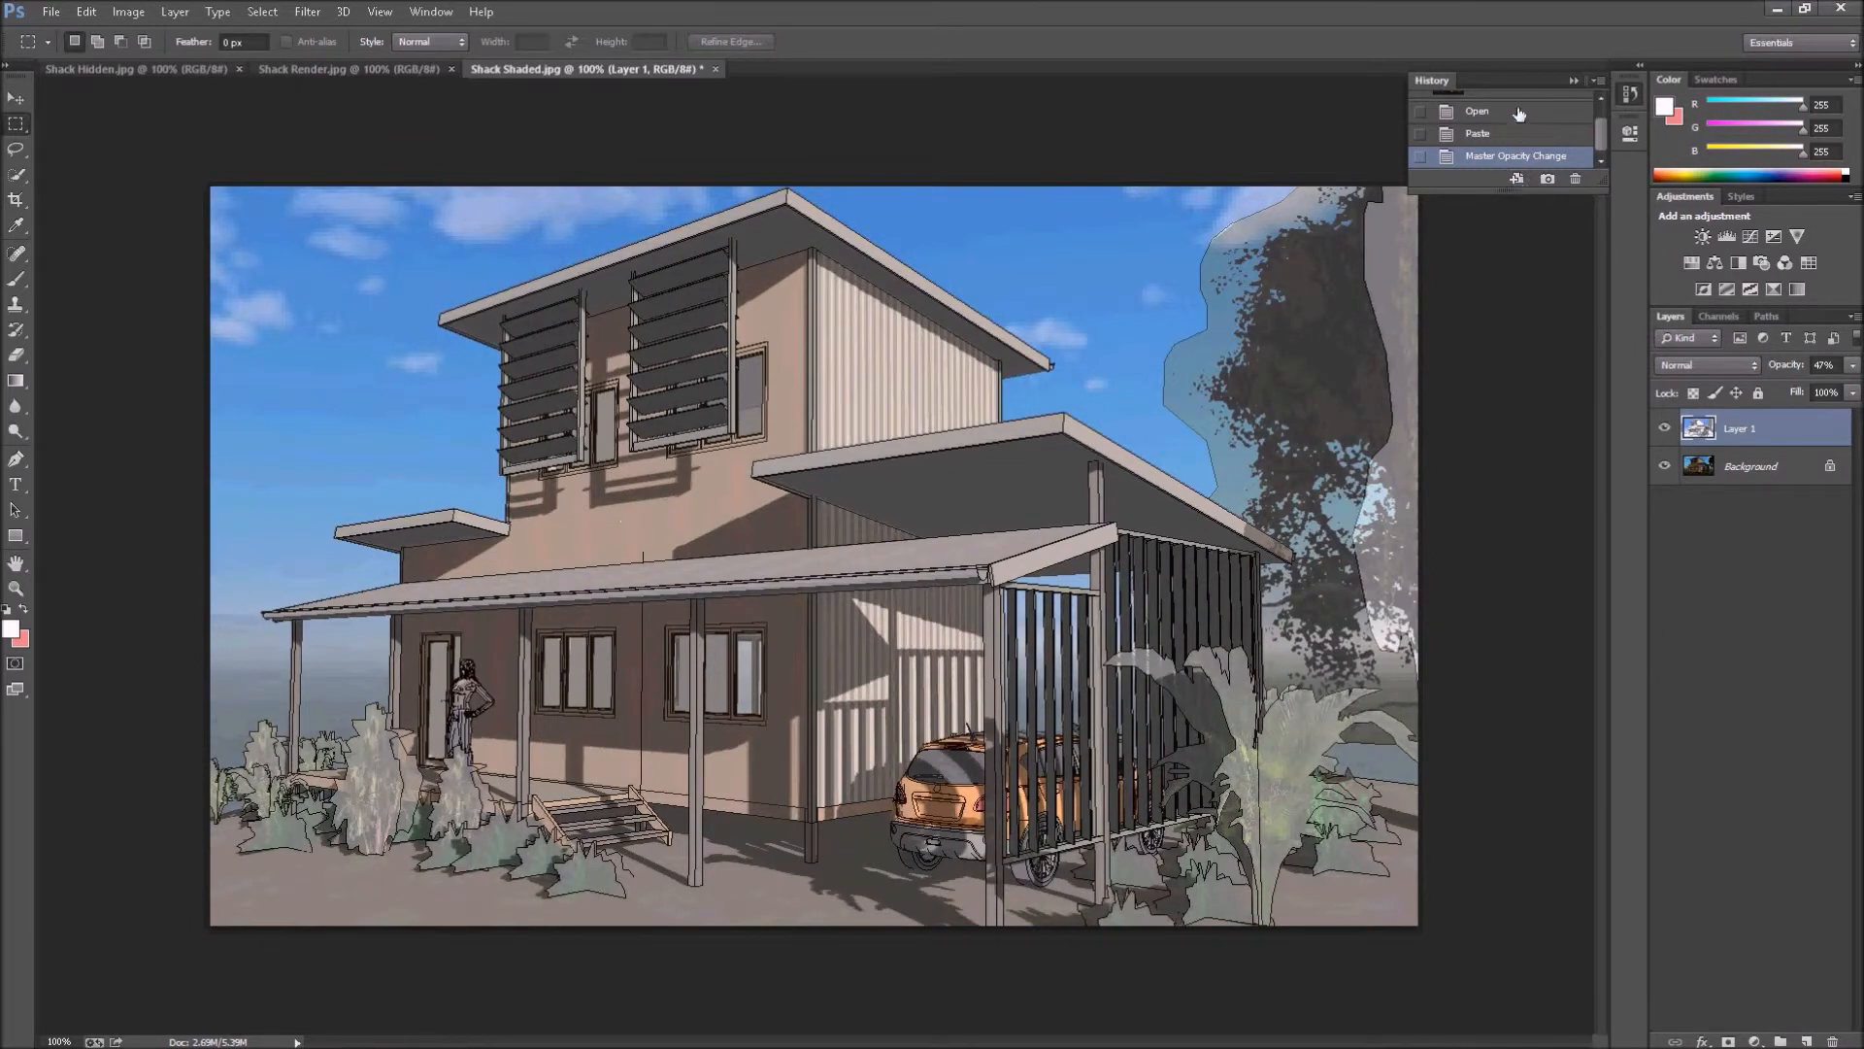
Close the History panel.
left_click(1573, 80)
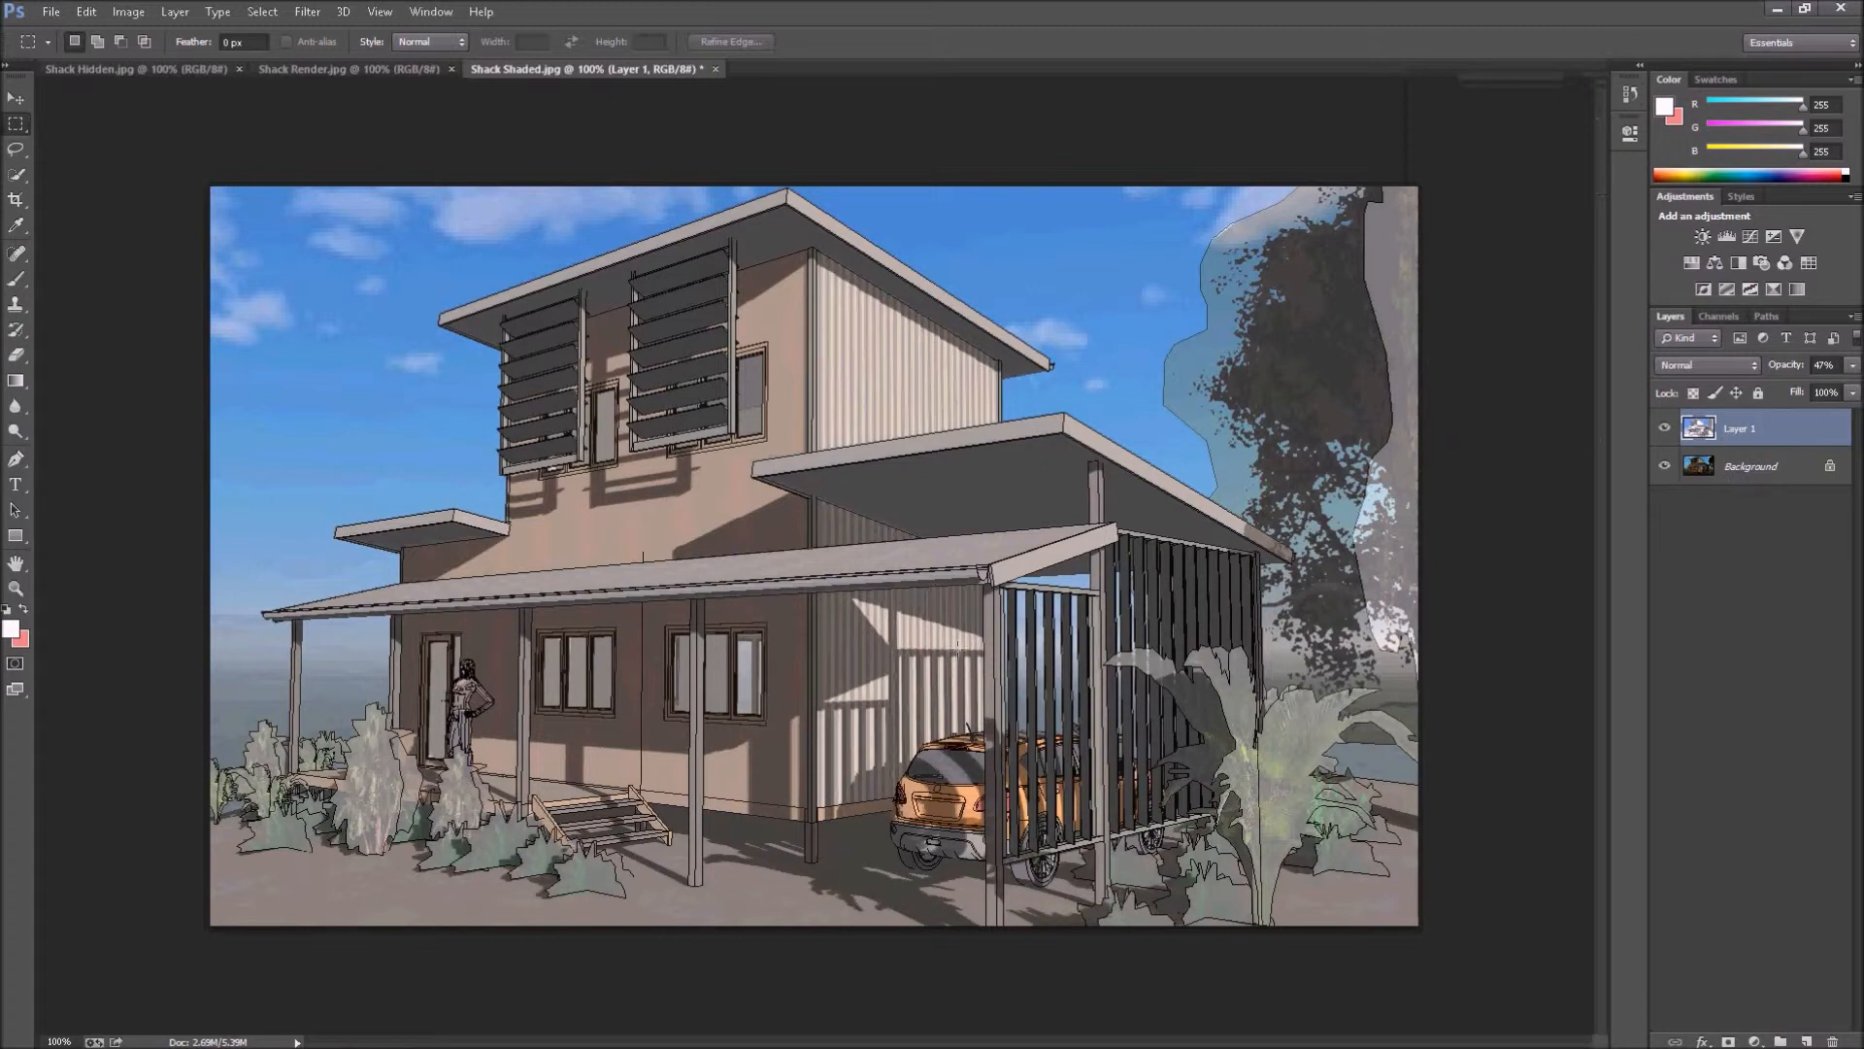
mouse_move(1808, 354)
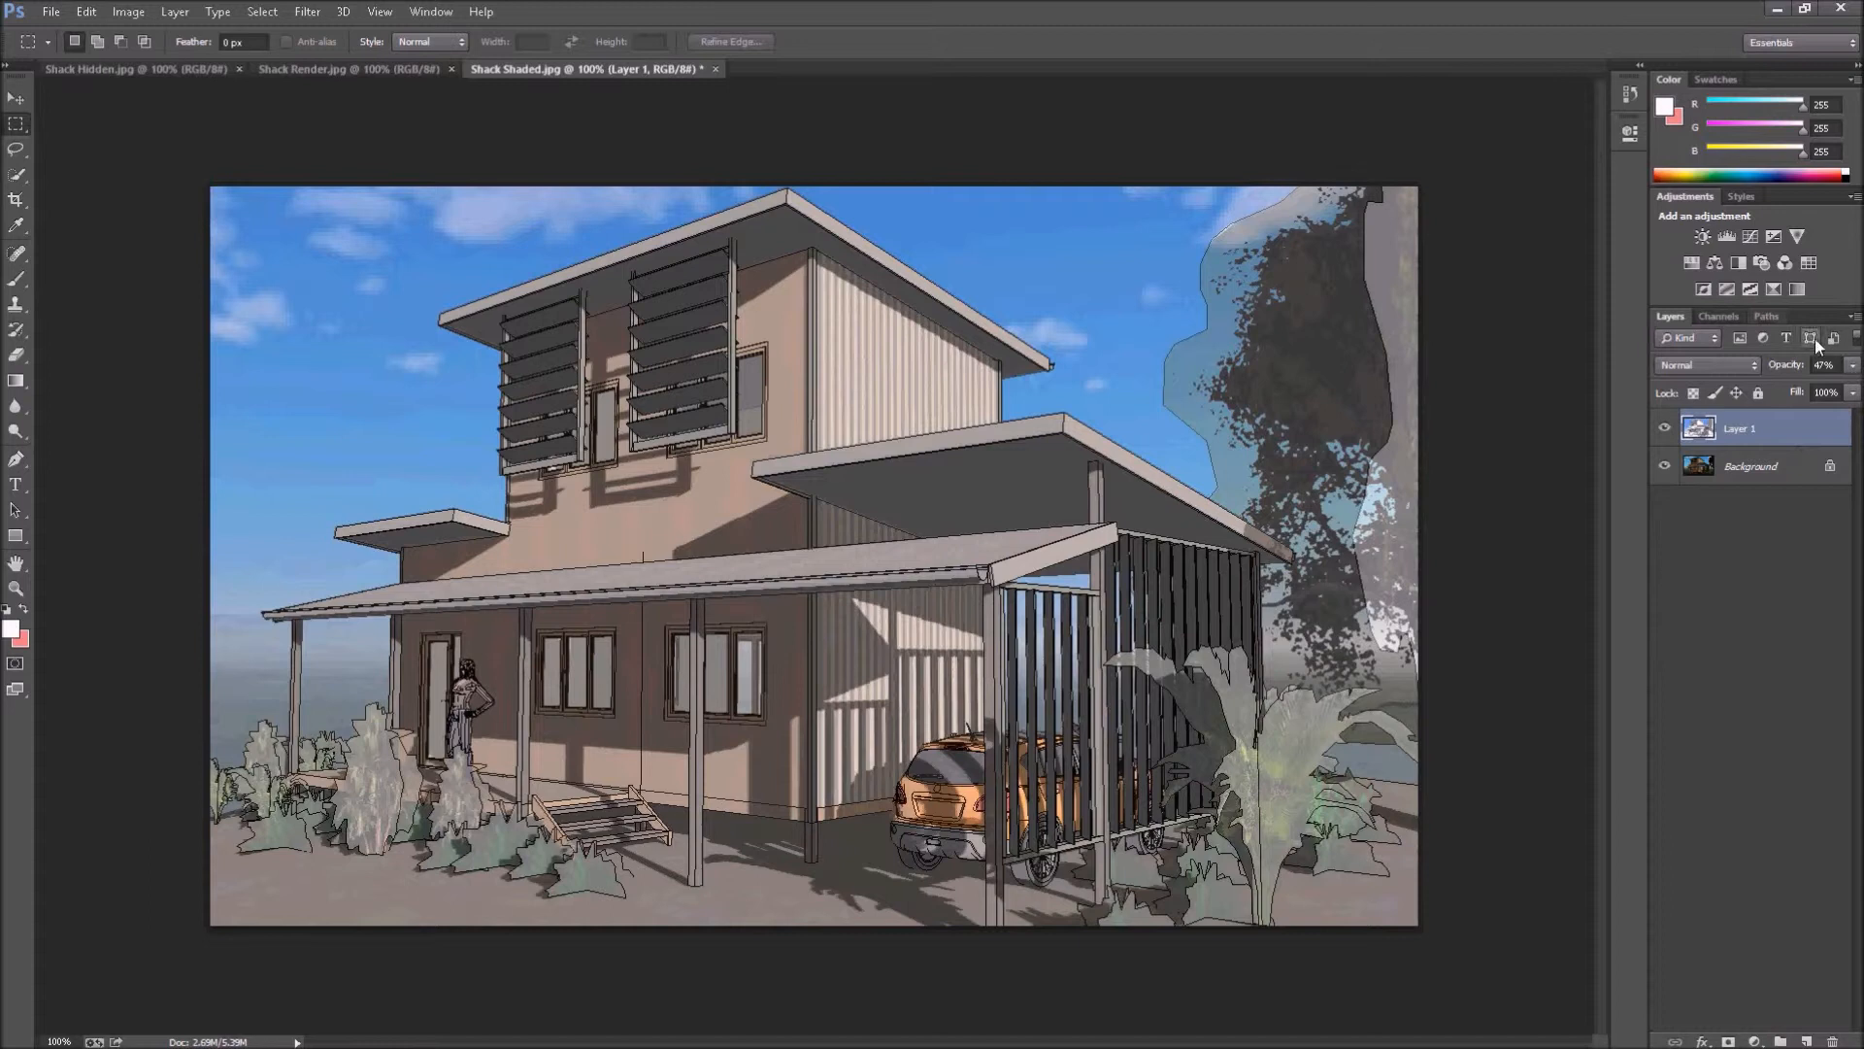
mouse_move(1851, 369)
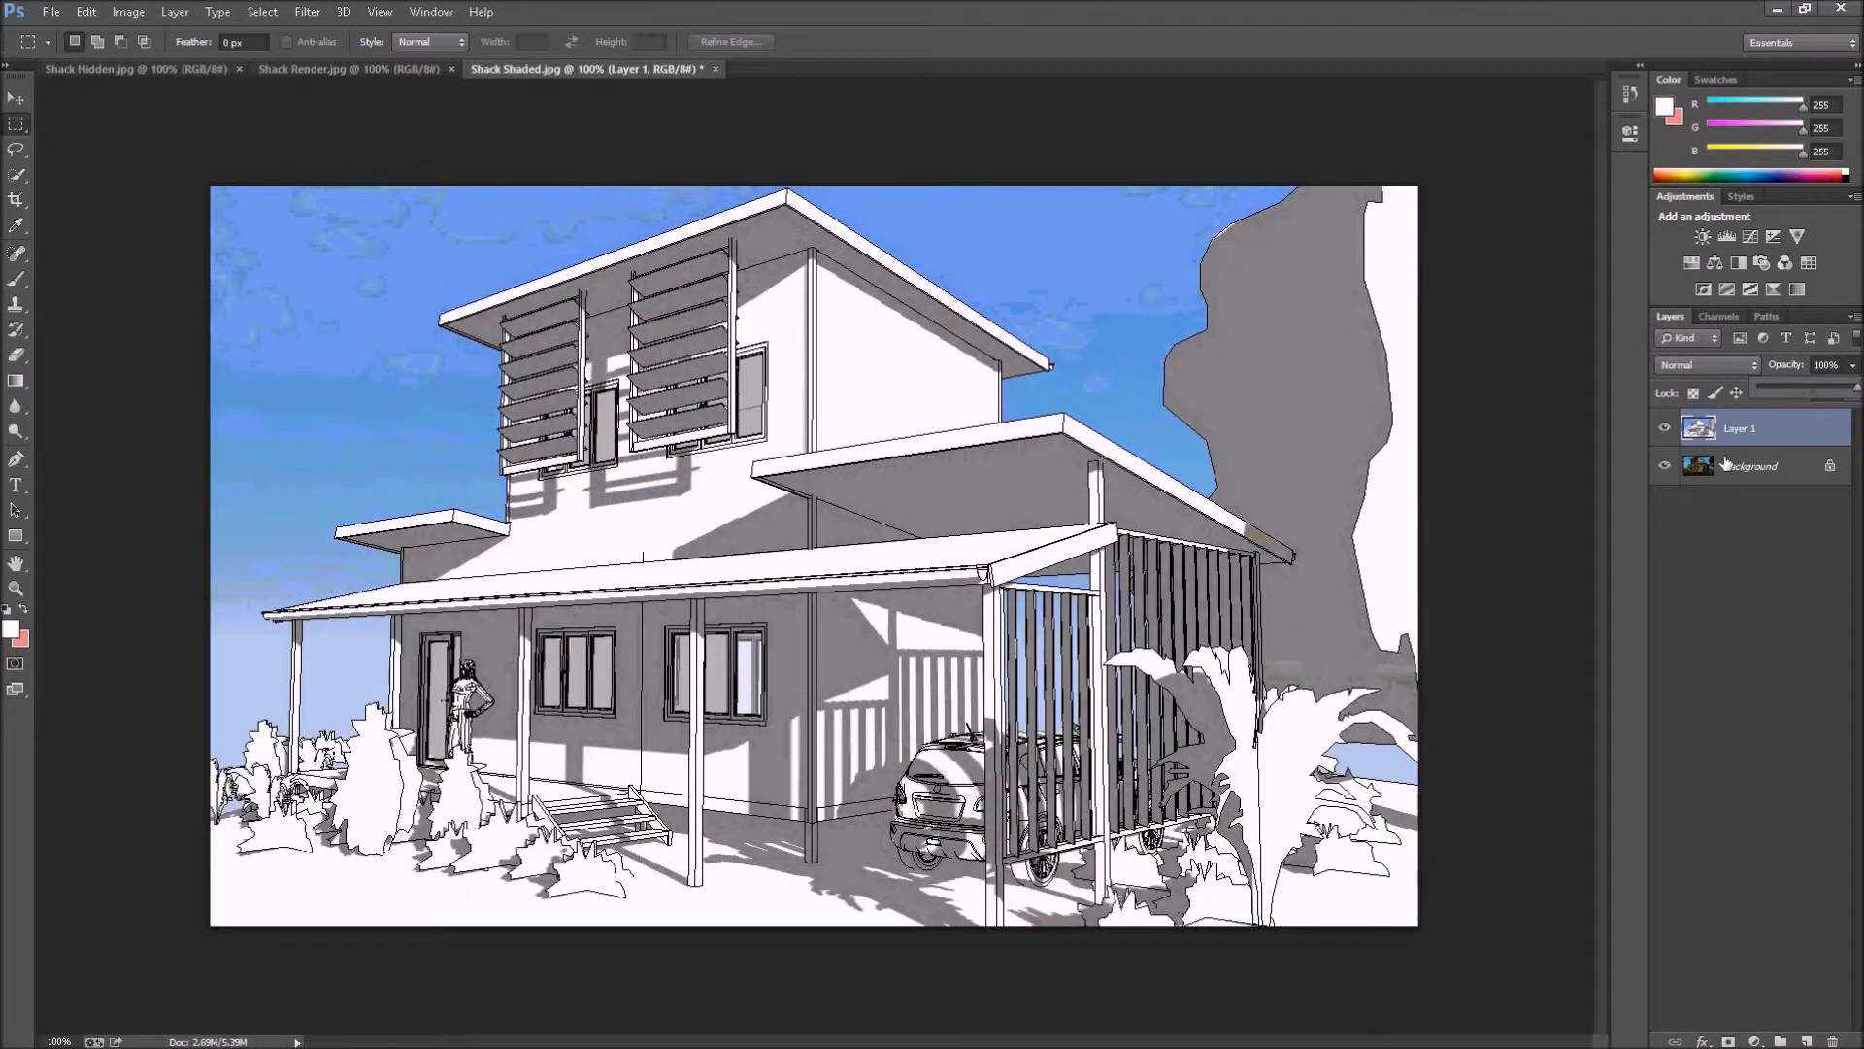
mouse_move(1715, 507)
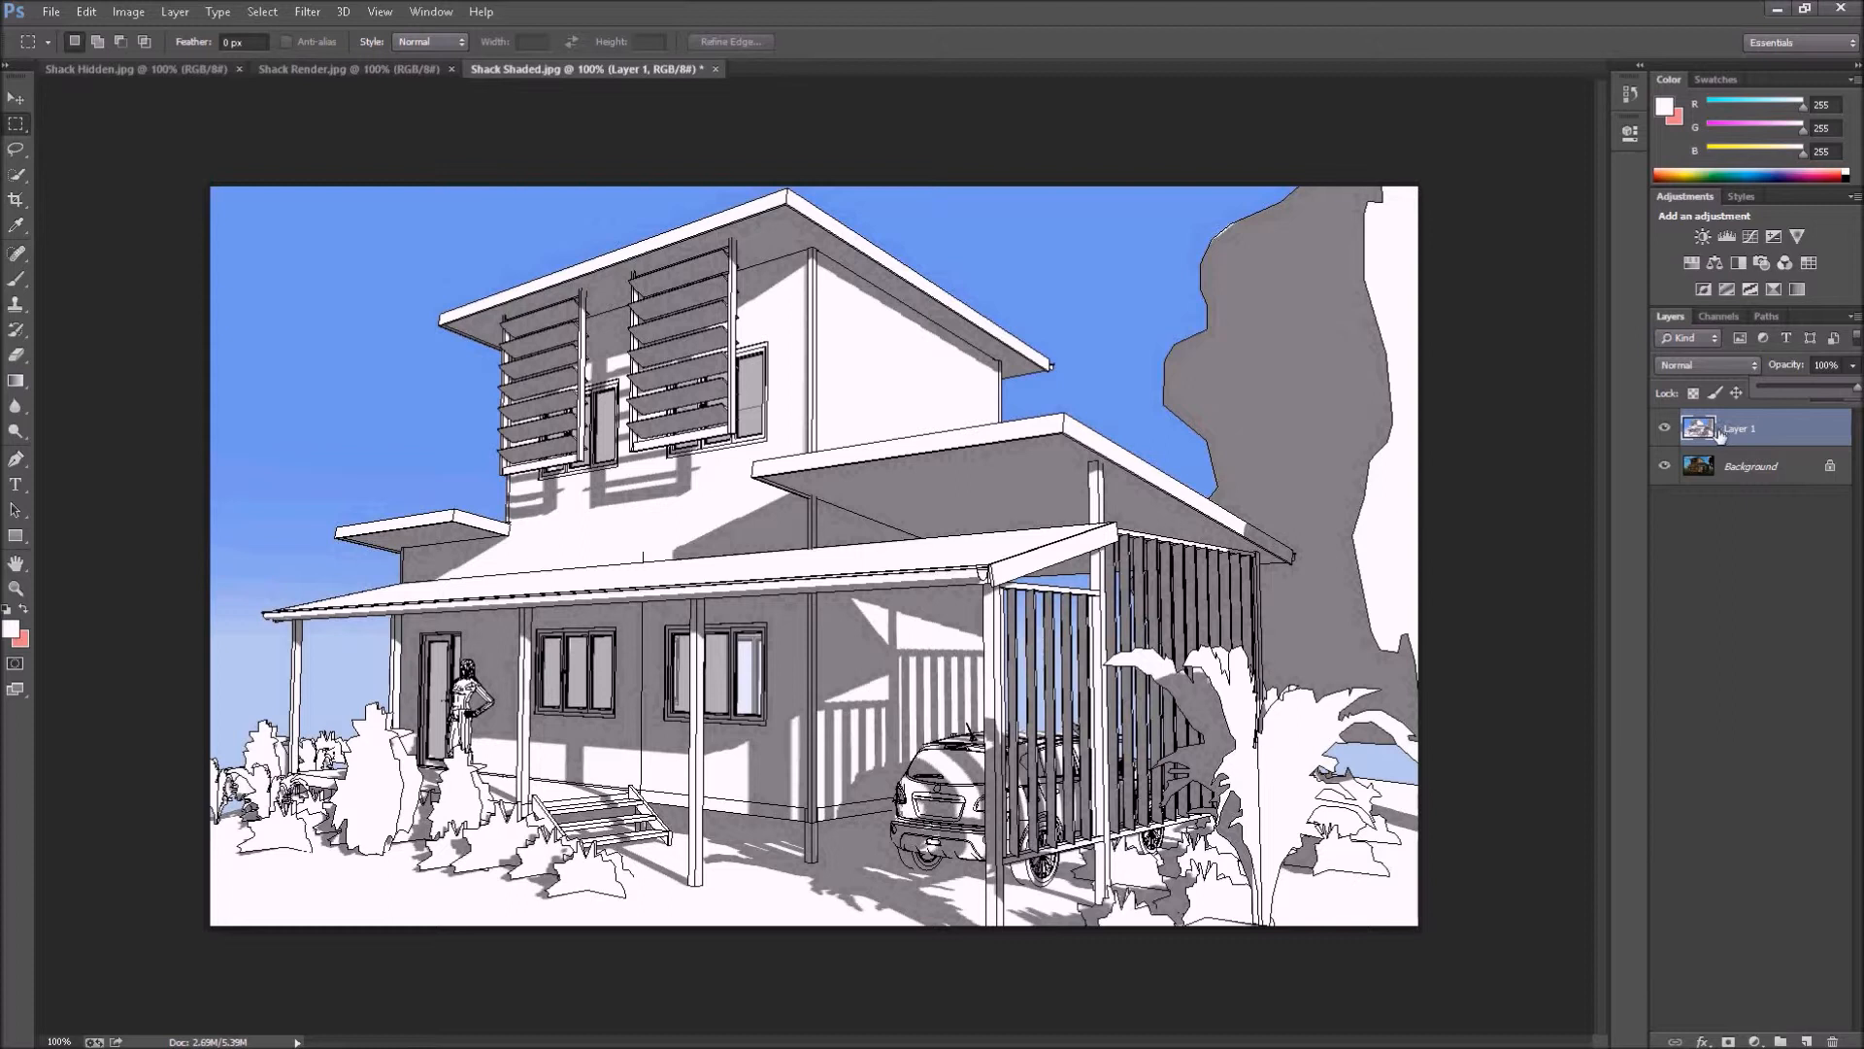
mouse_move(1738, 431)
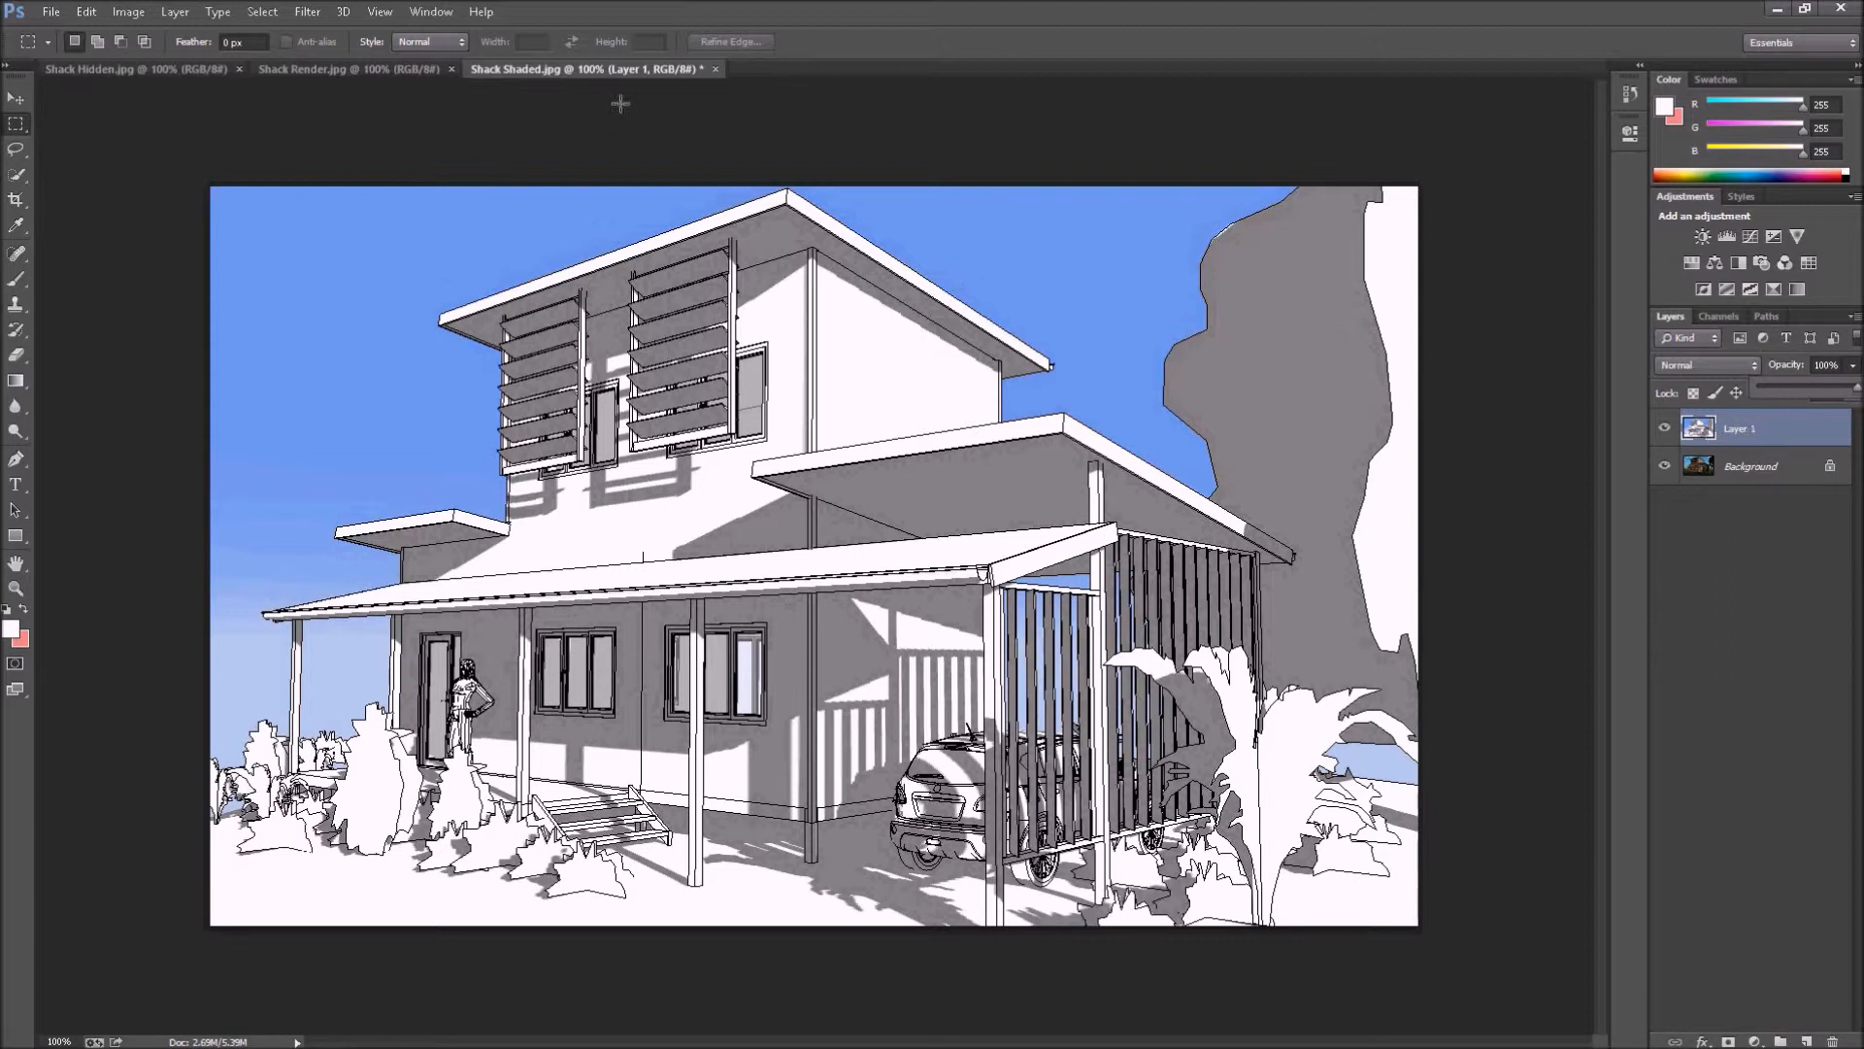
Show the Layer menu commands.
left_click(173, 11)
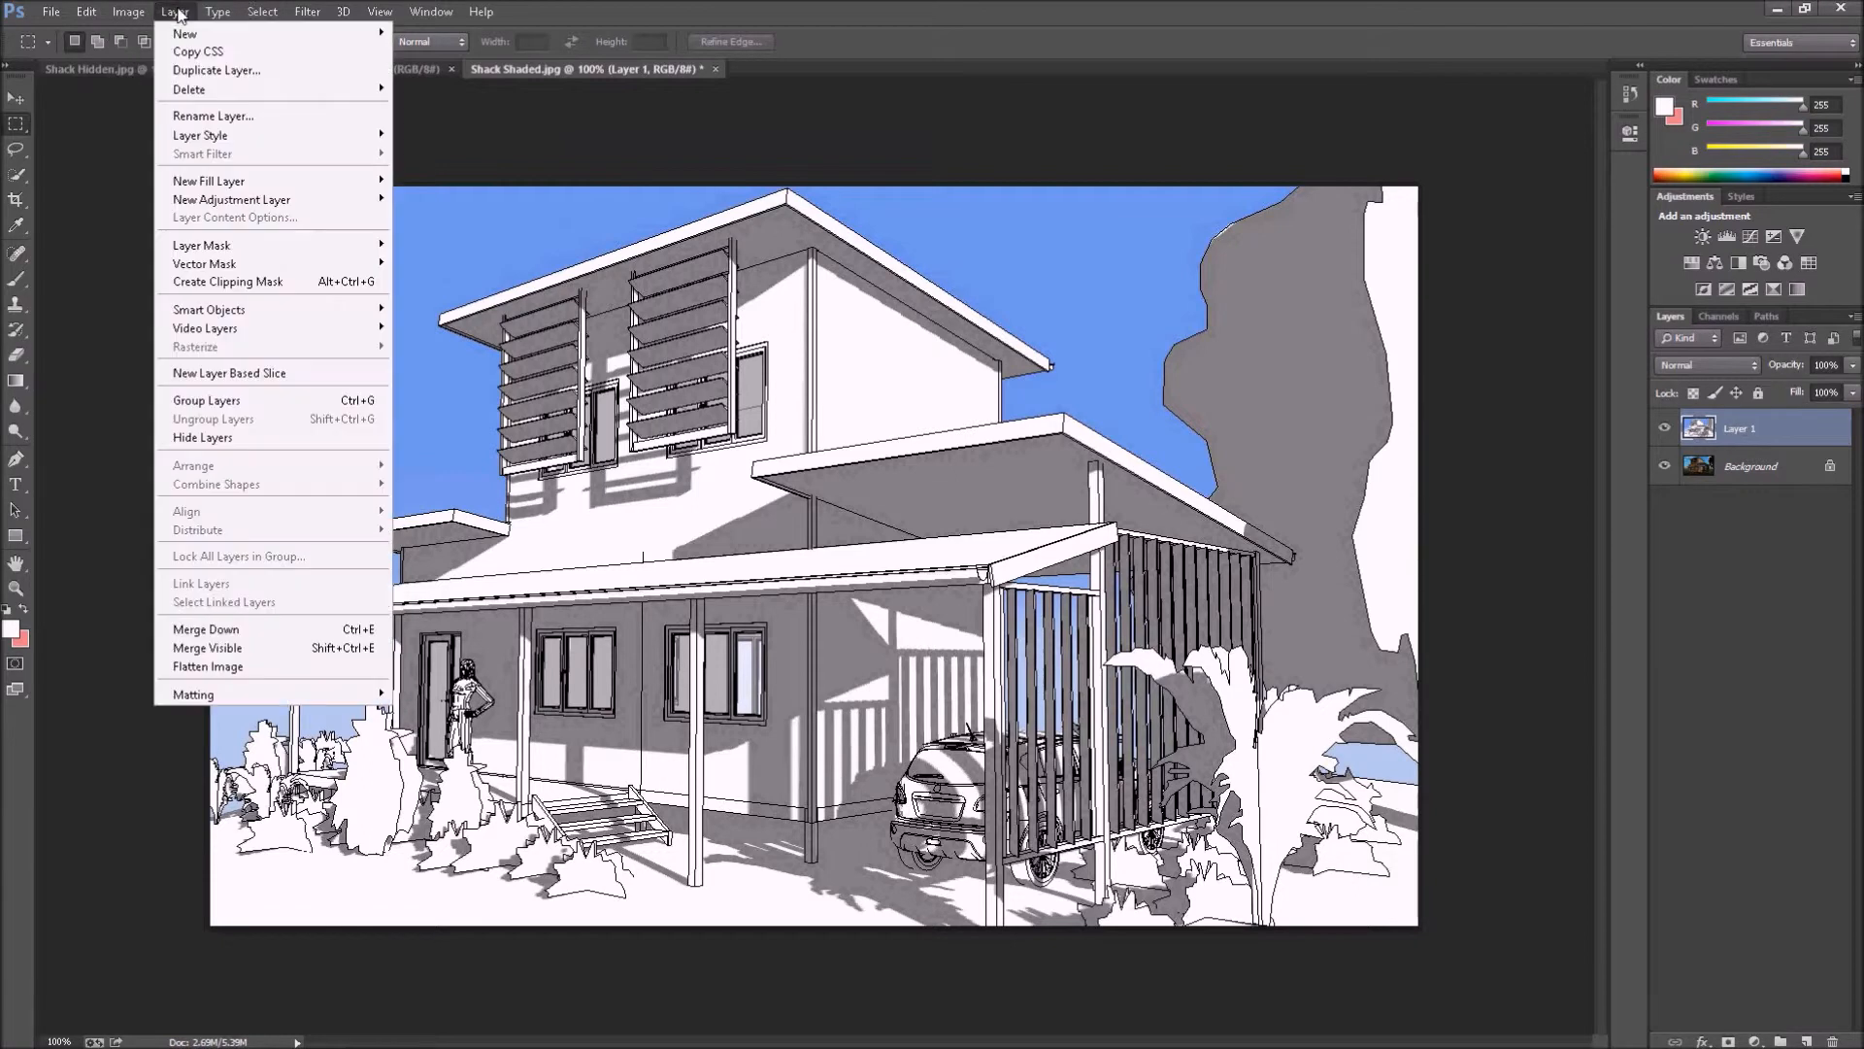
mouse_move(427, 241)
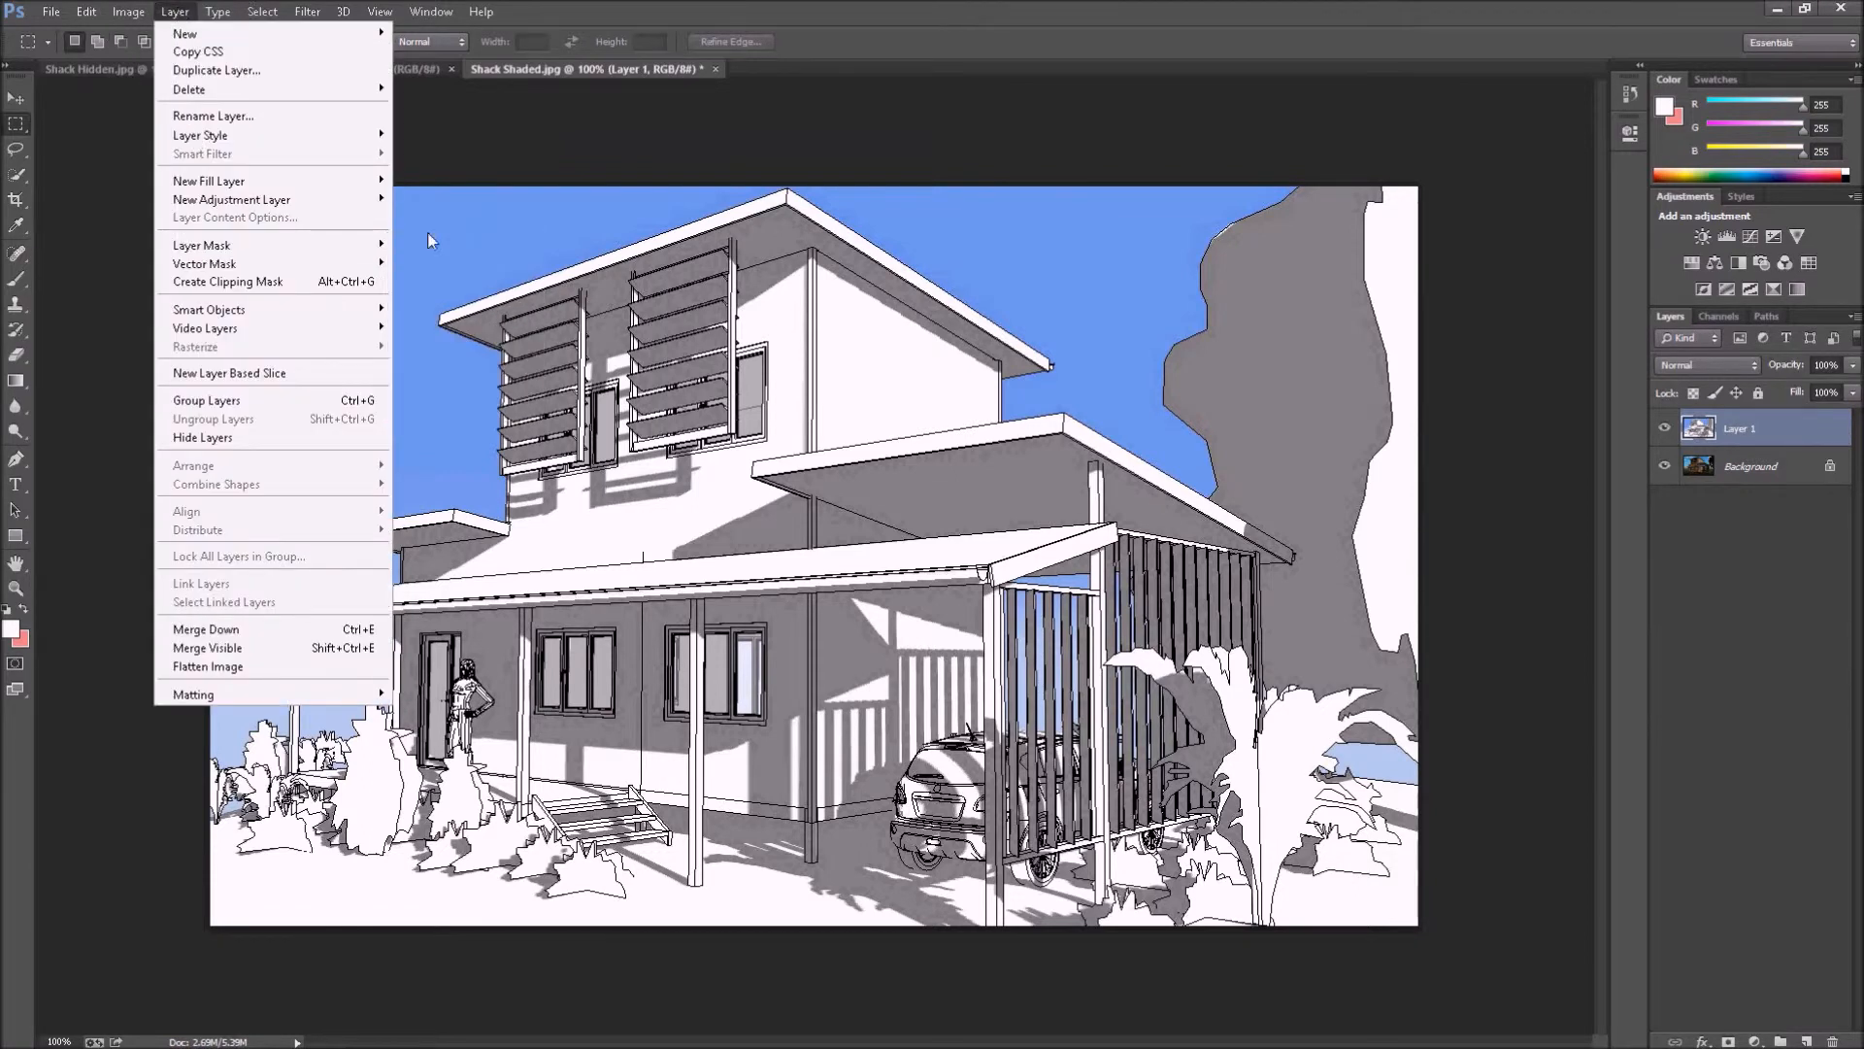
mouse_move(200, 244)
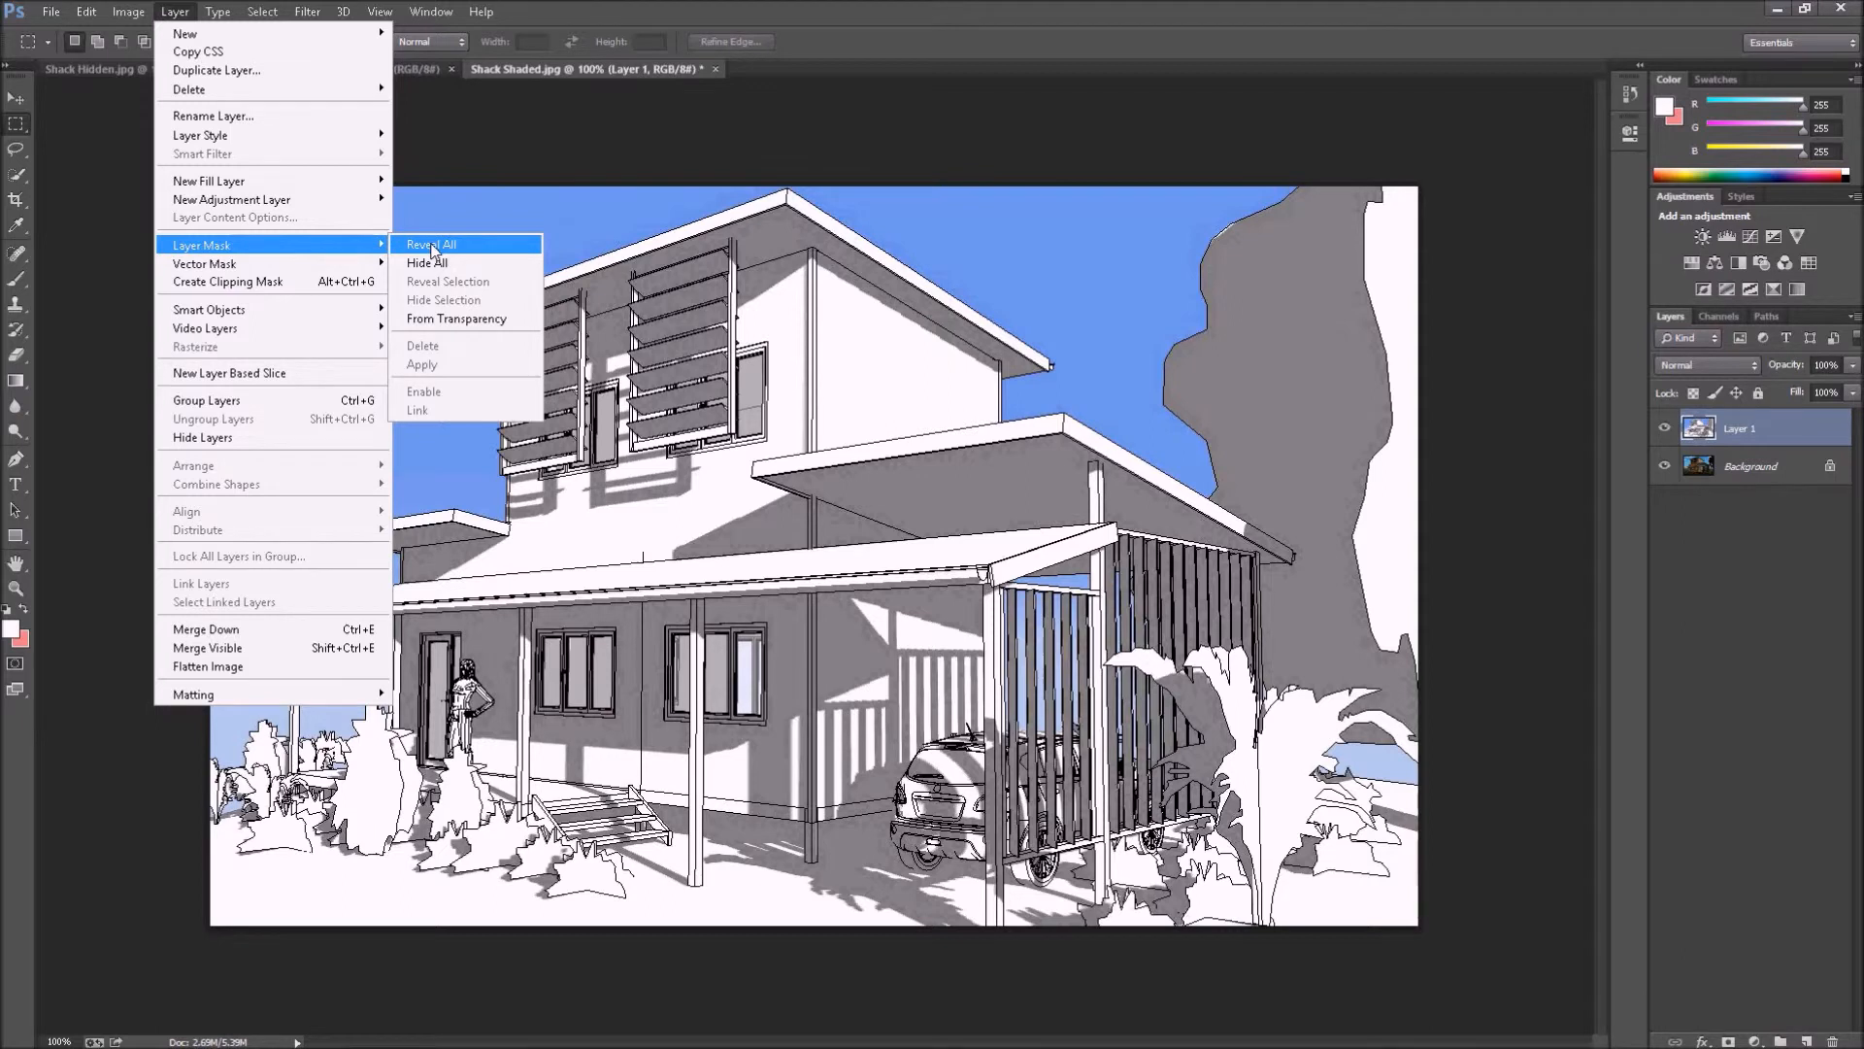
Add a Reveal All layer mask to Layer 1.
left_click(429, 244)
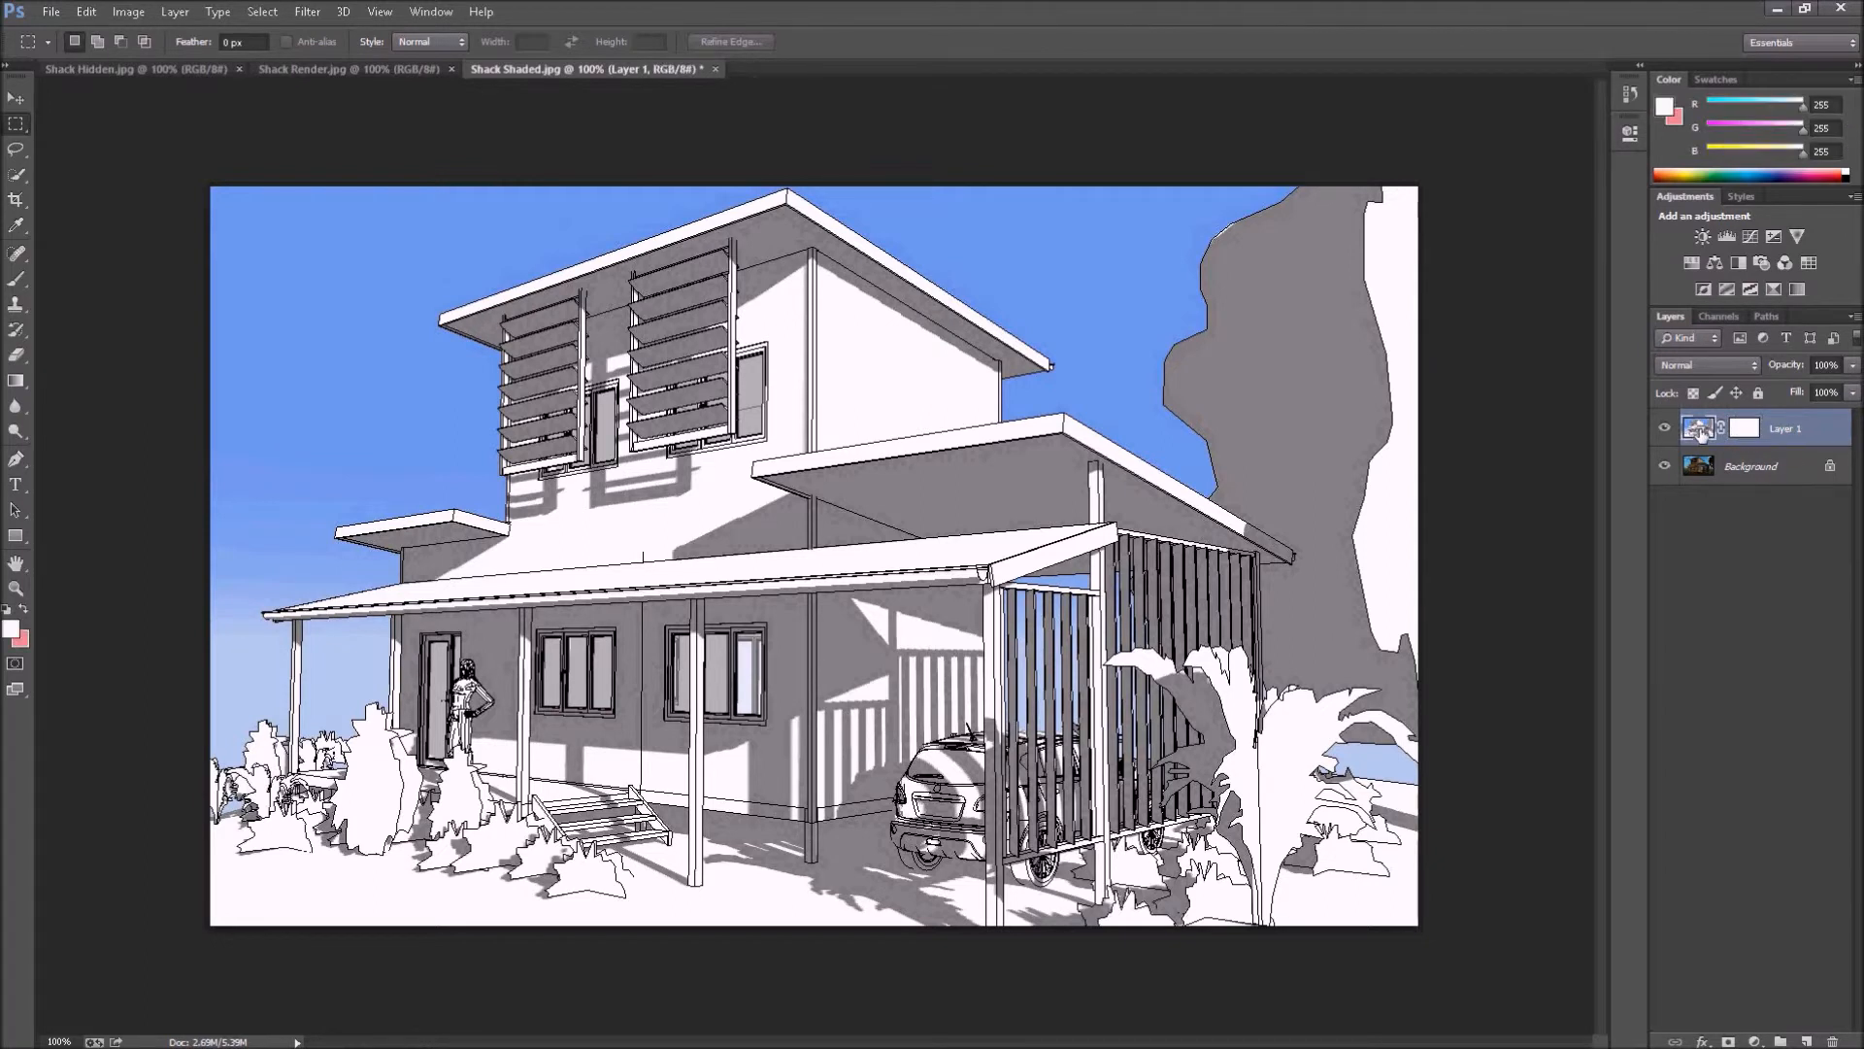
mouse_move(1701, 428)
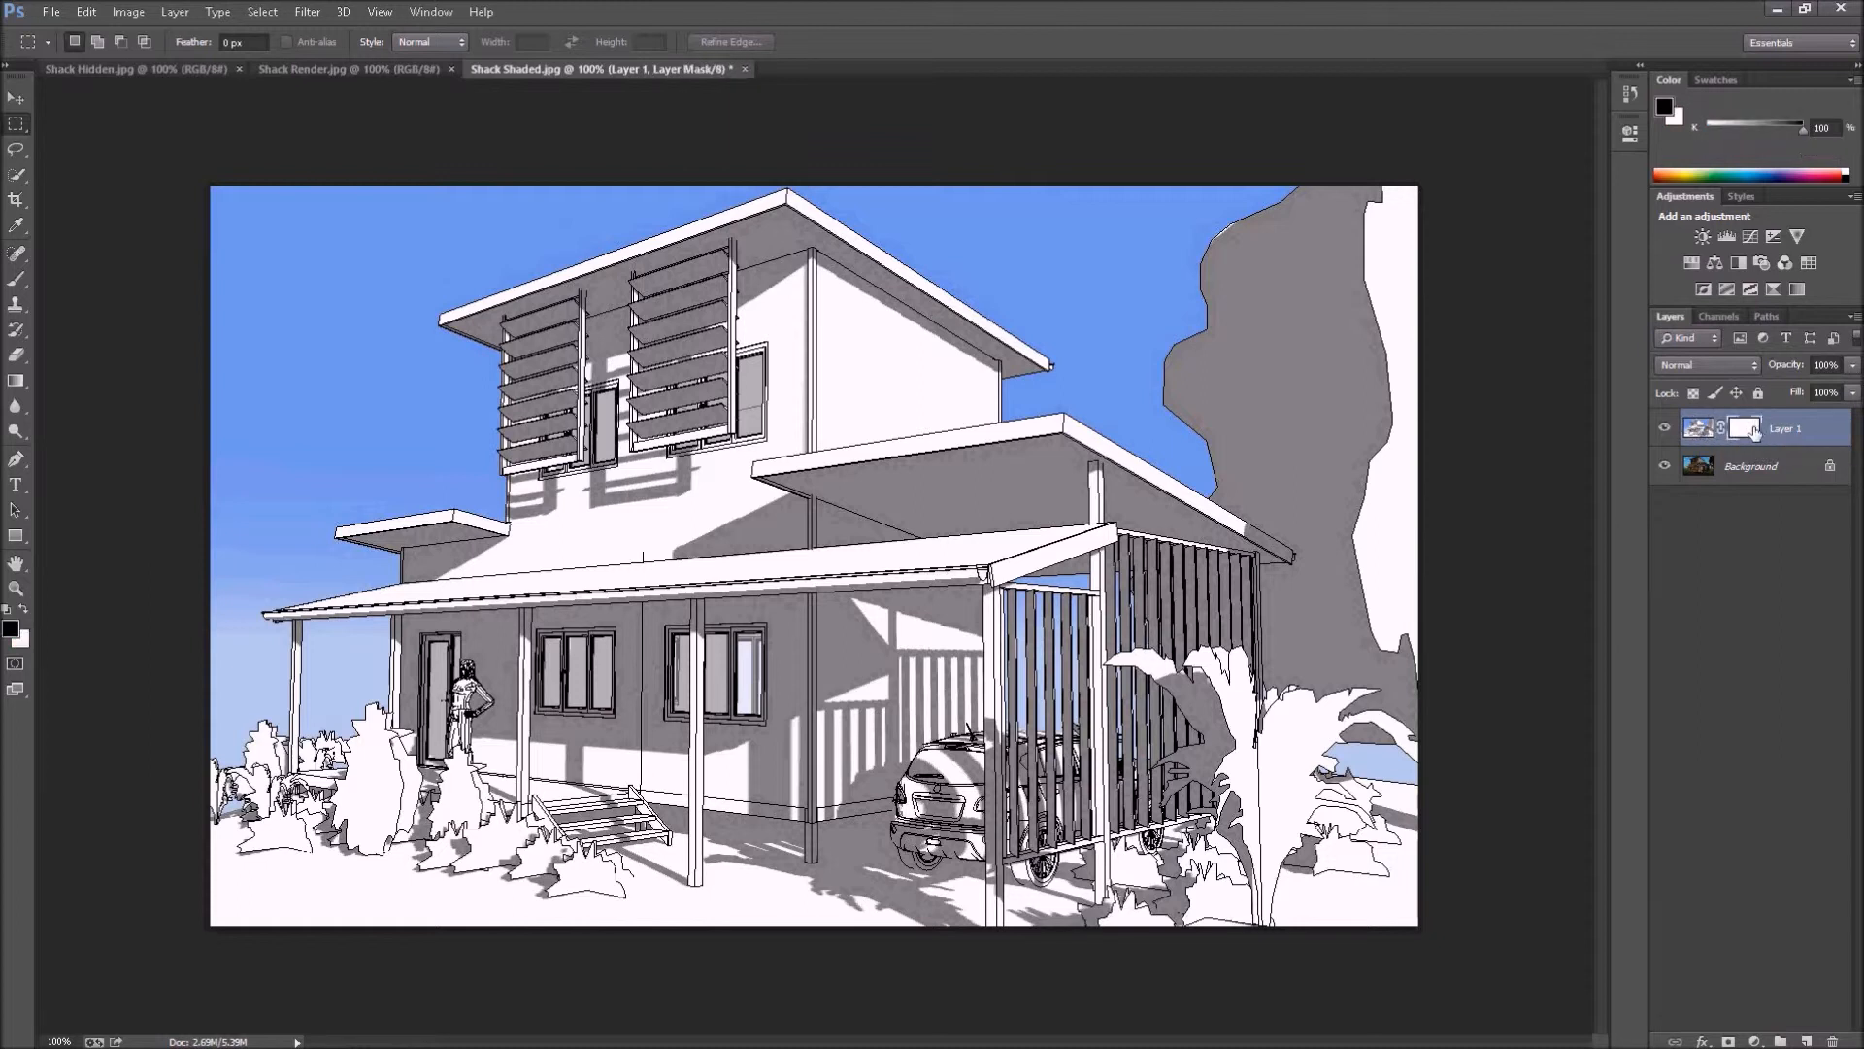
Brush black on Layer 1's mask so the colour render shows on the house's left side.
left_click(1697, 428)
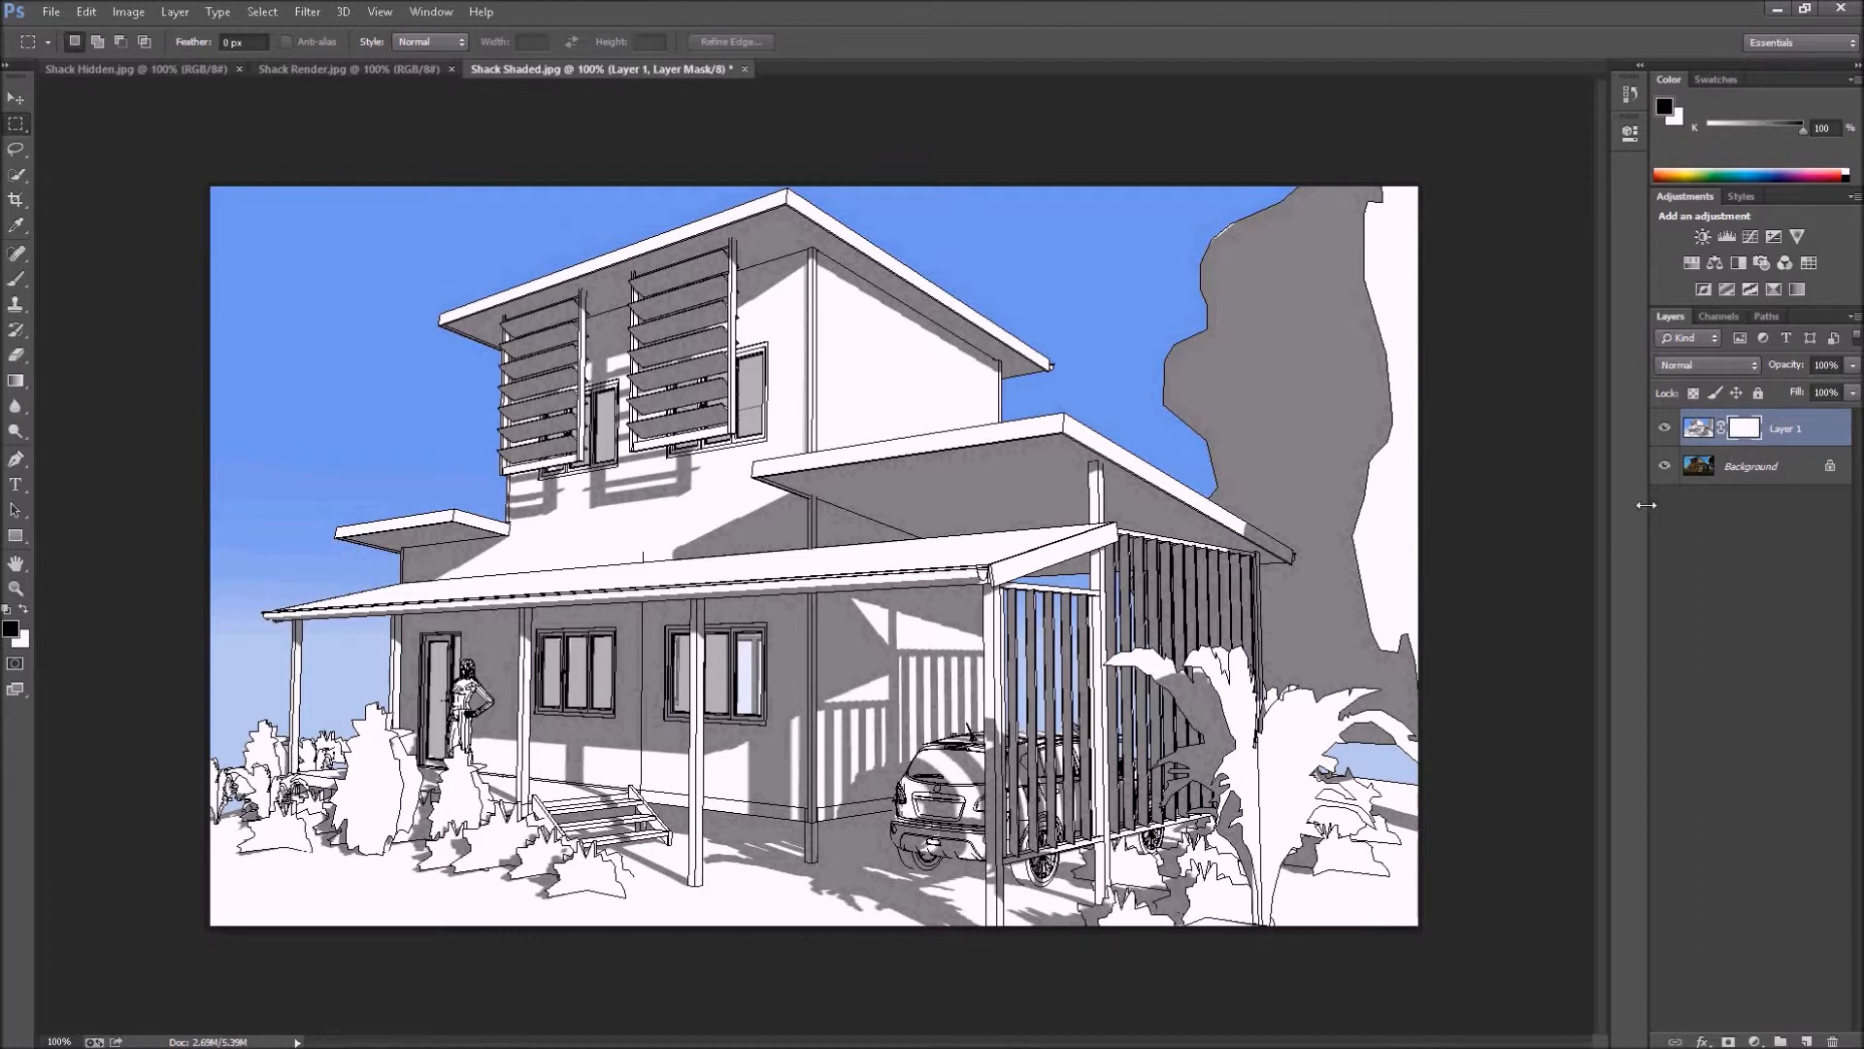
mouse_move(95, 449)
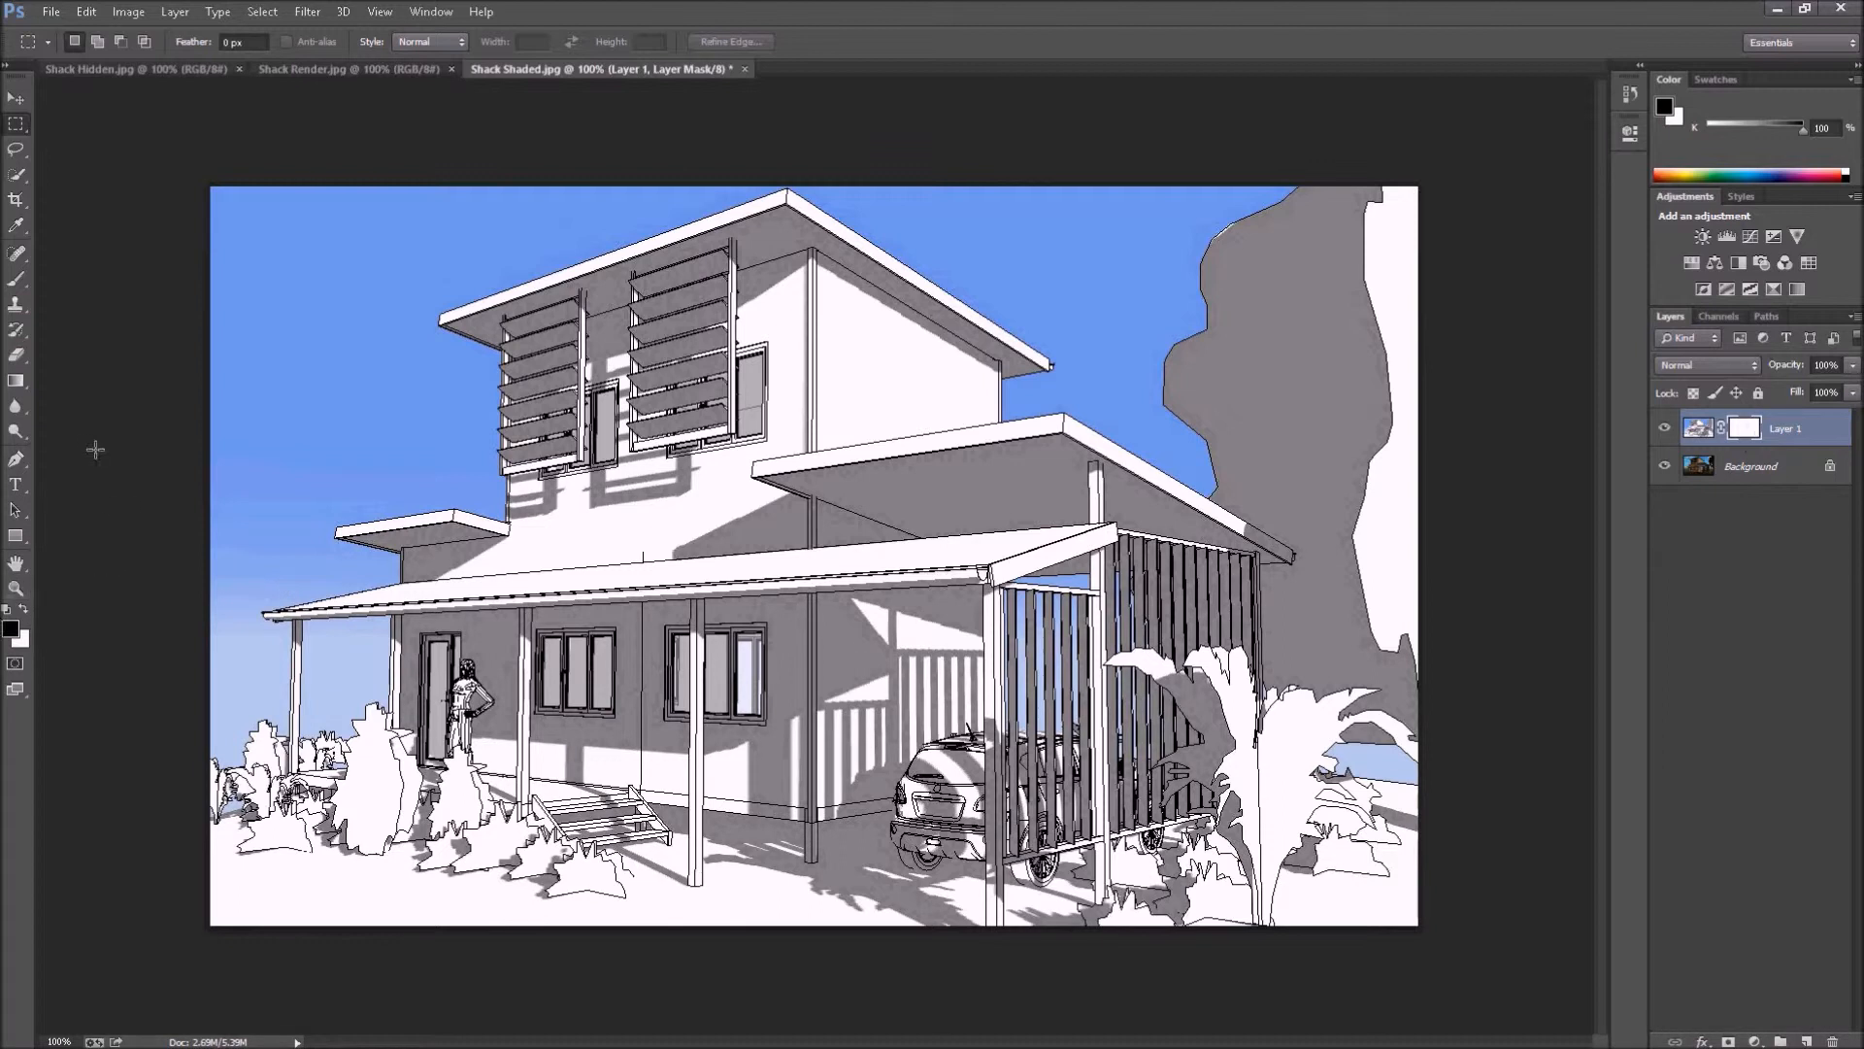
left_click(18, 278)
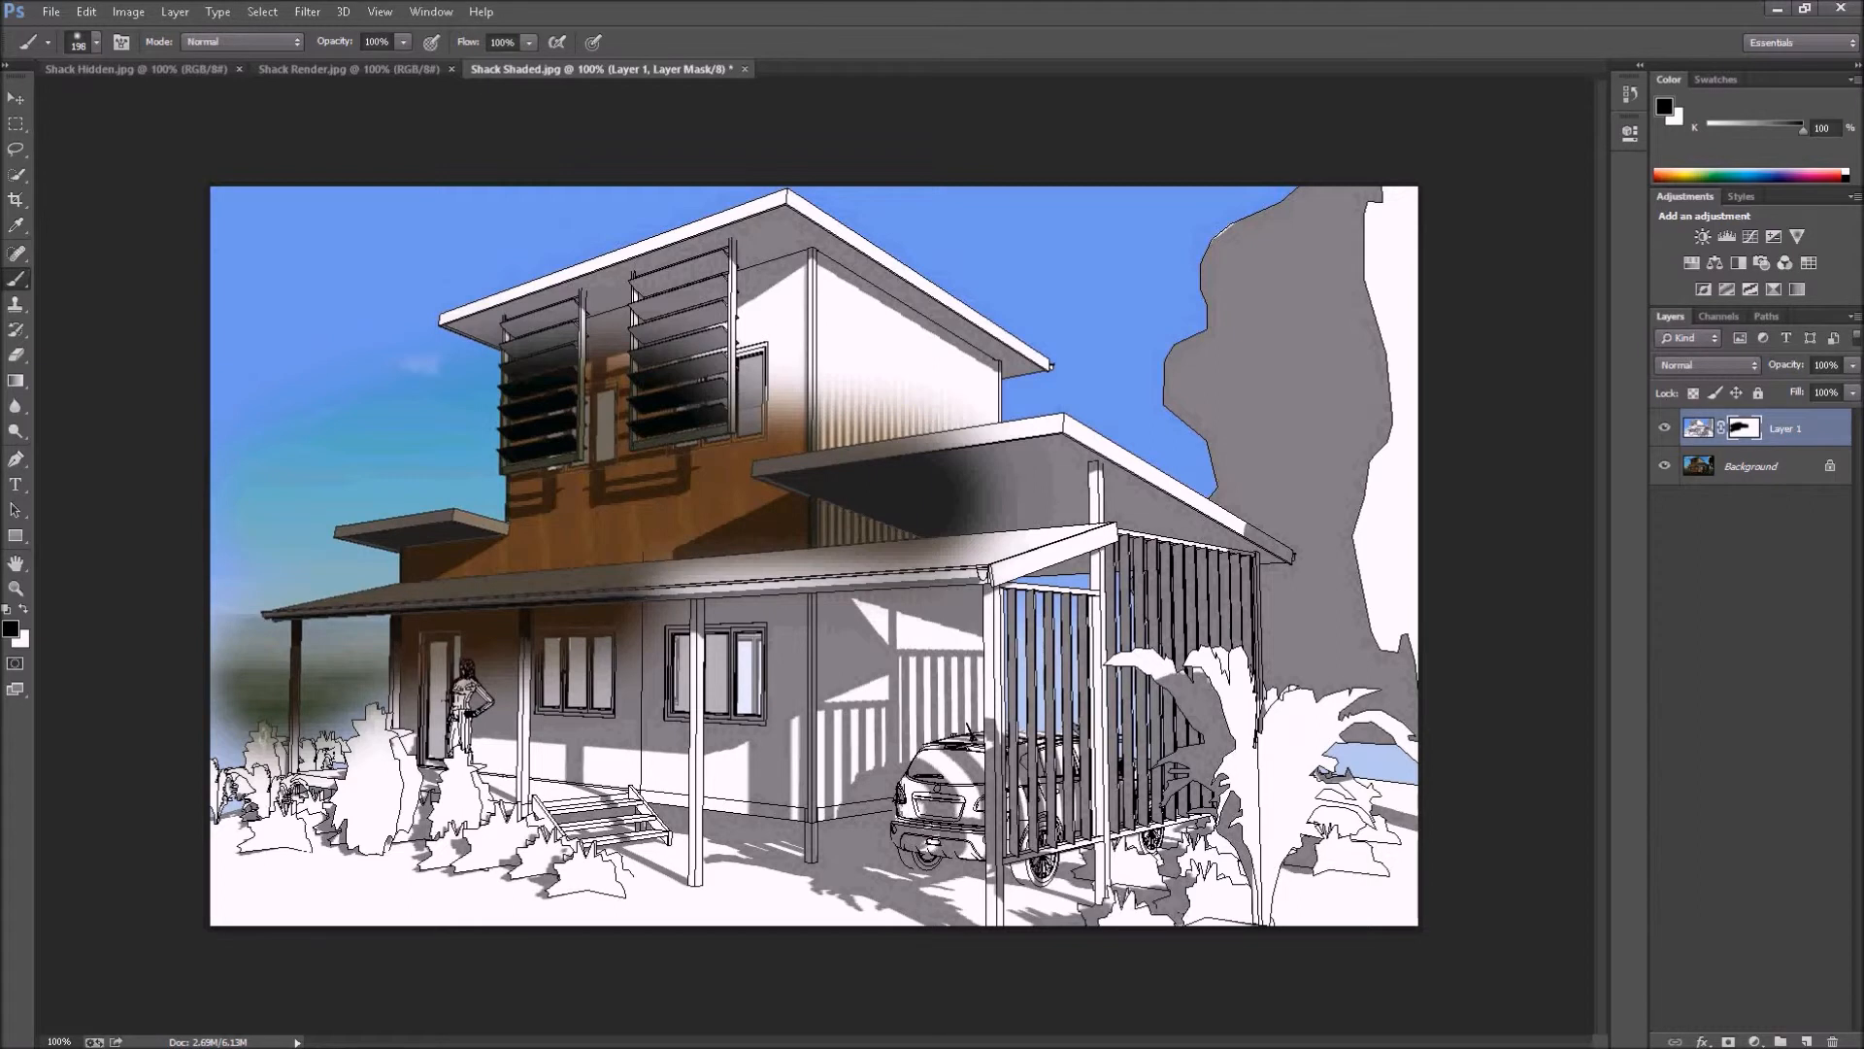
left_click(416, 263)
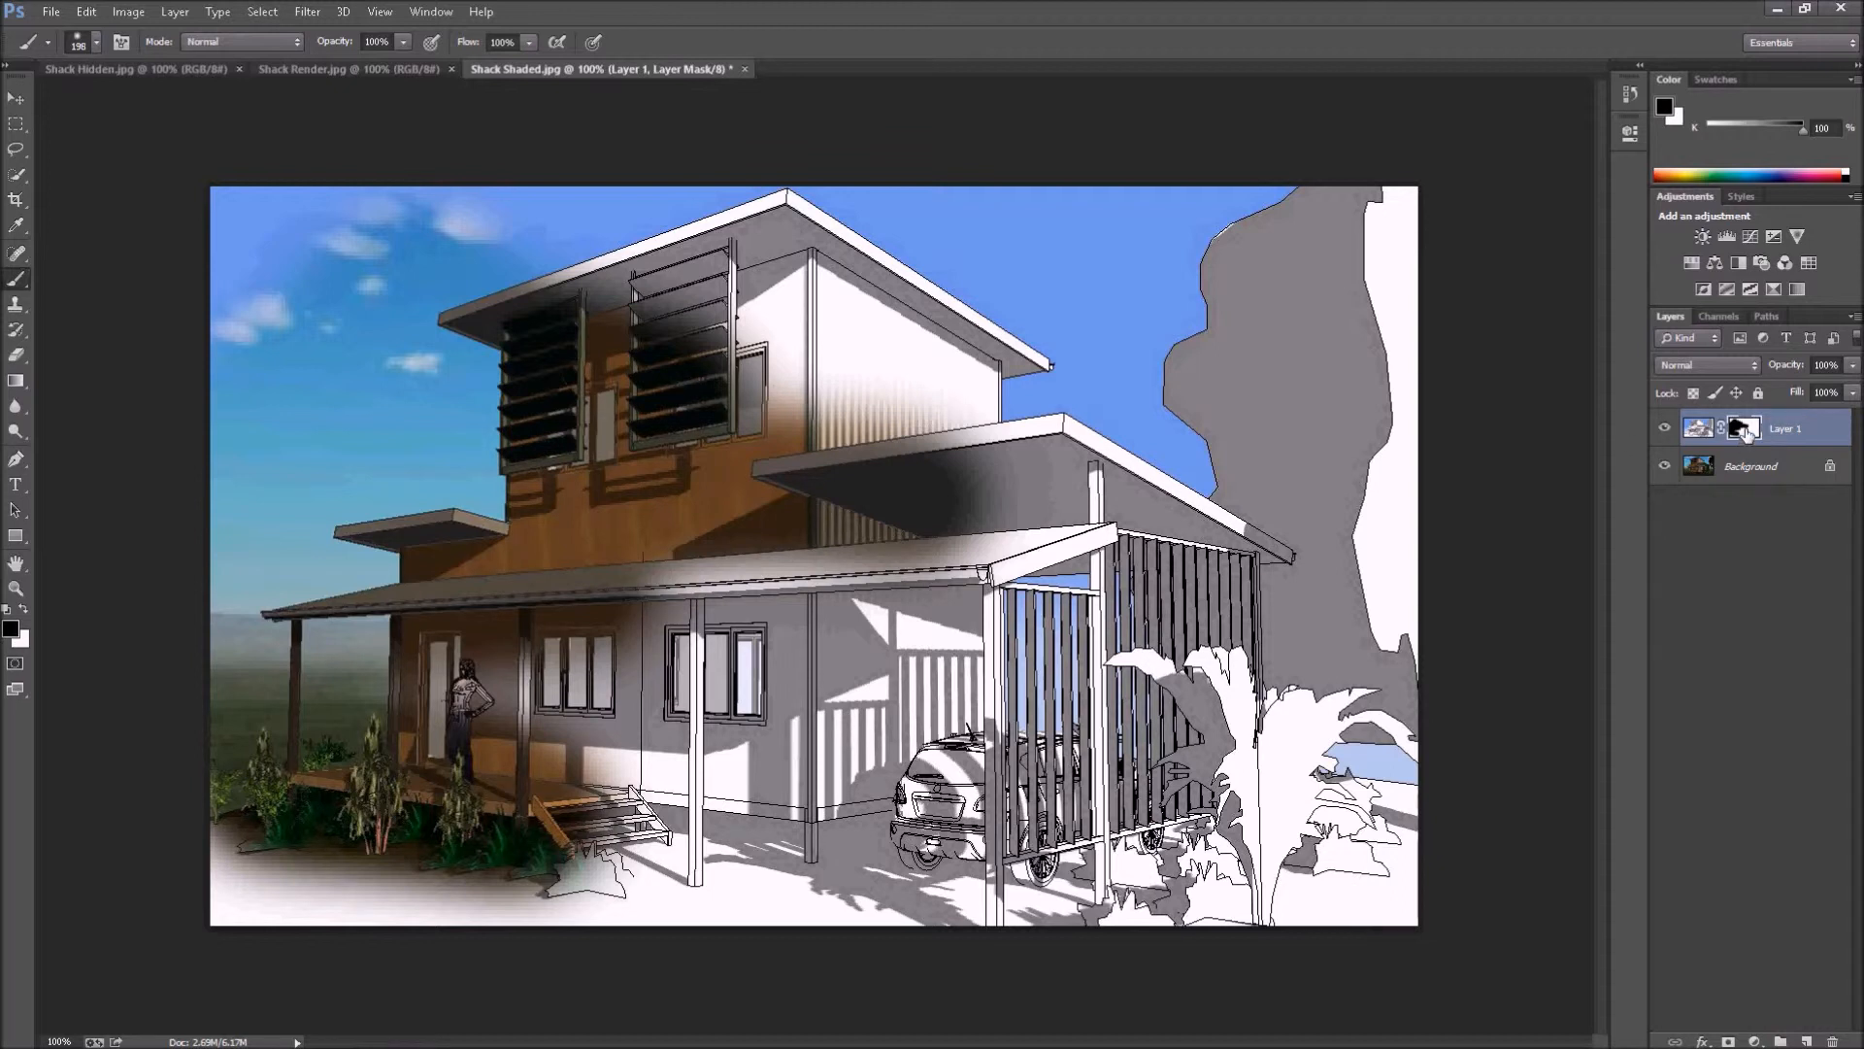
mouse_move(1742, 428)
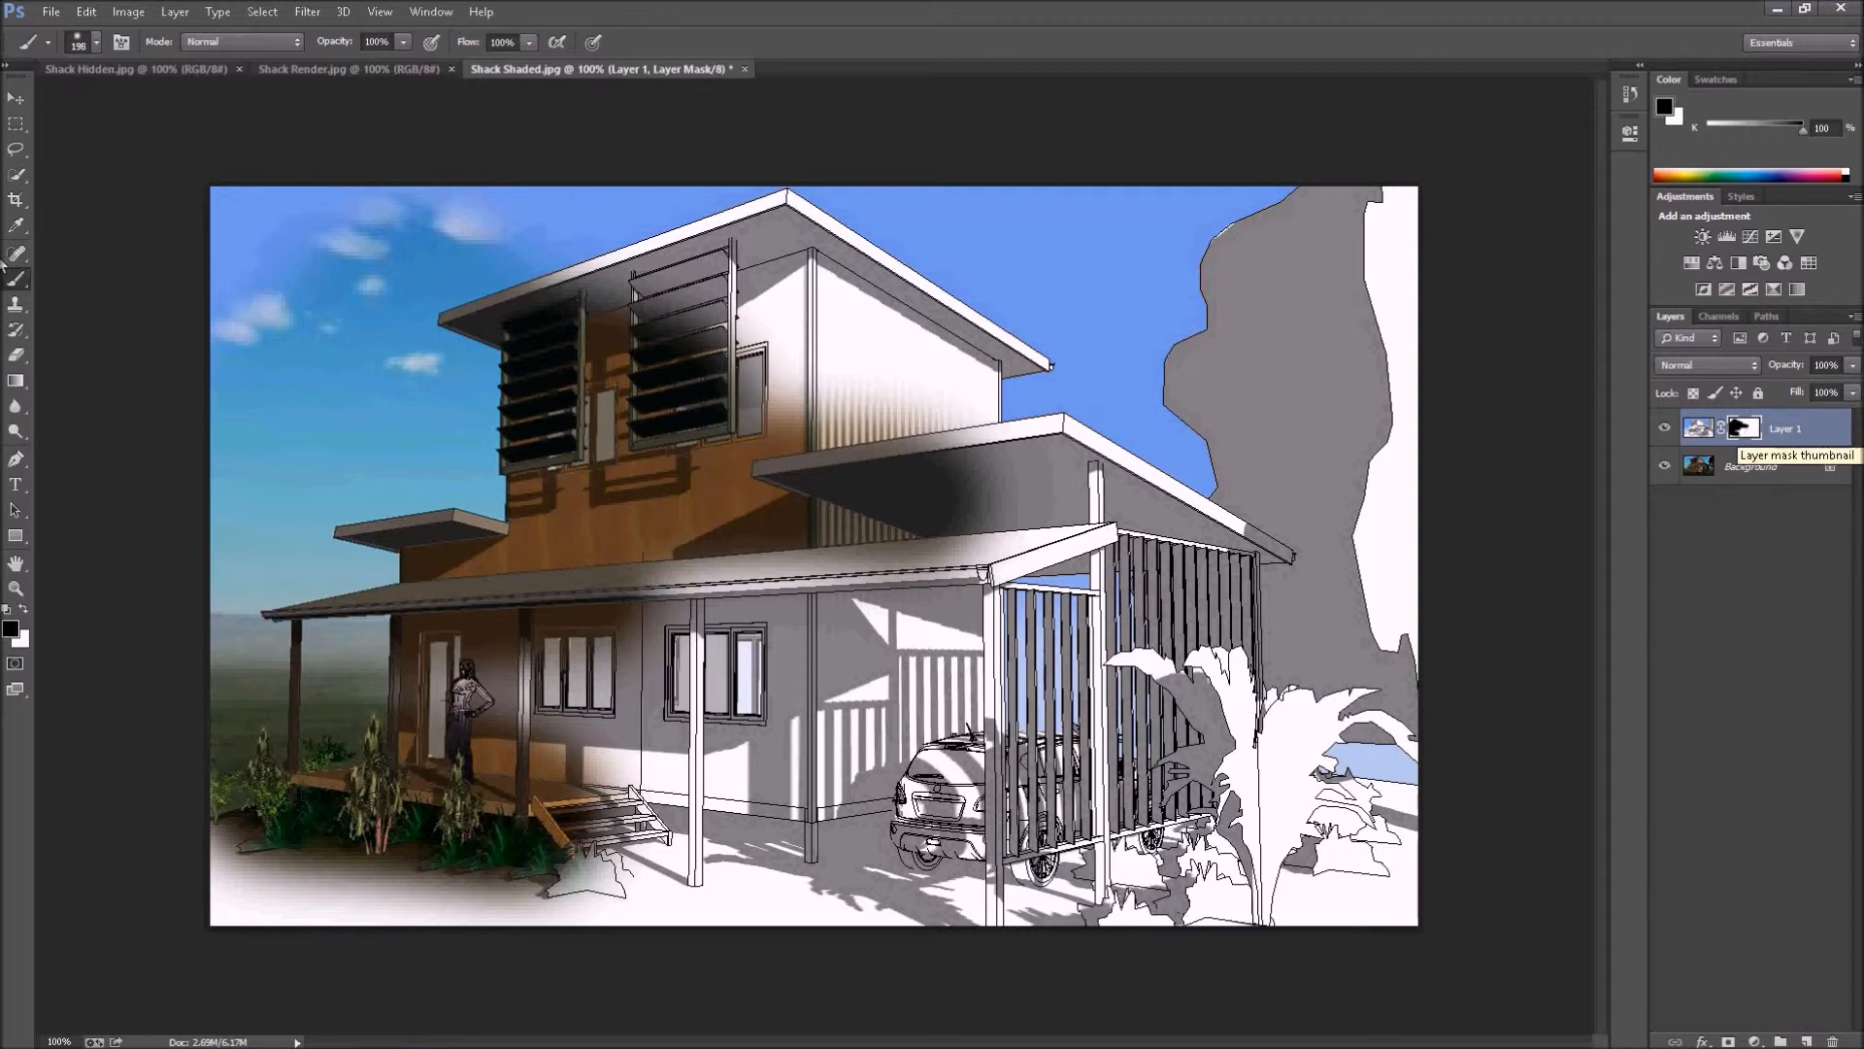
Fill Layer 1's mask with white so the sketch covers the whole image again.
left_click(85, 12)
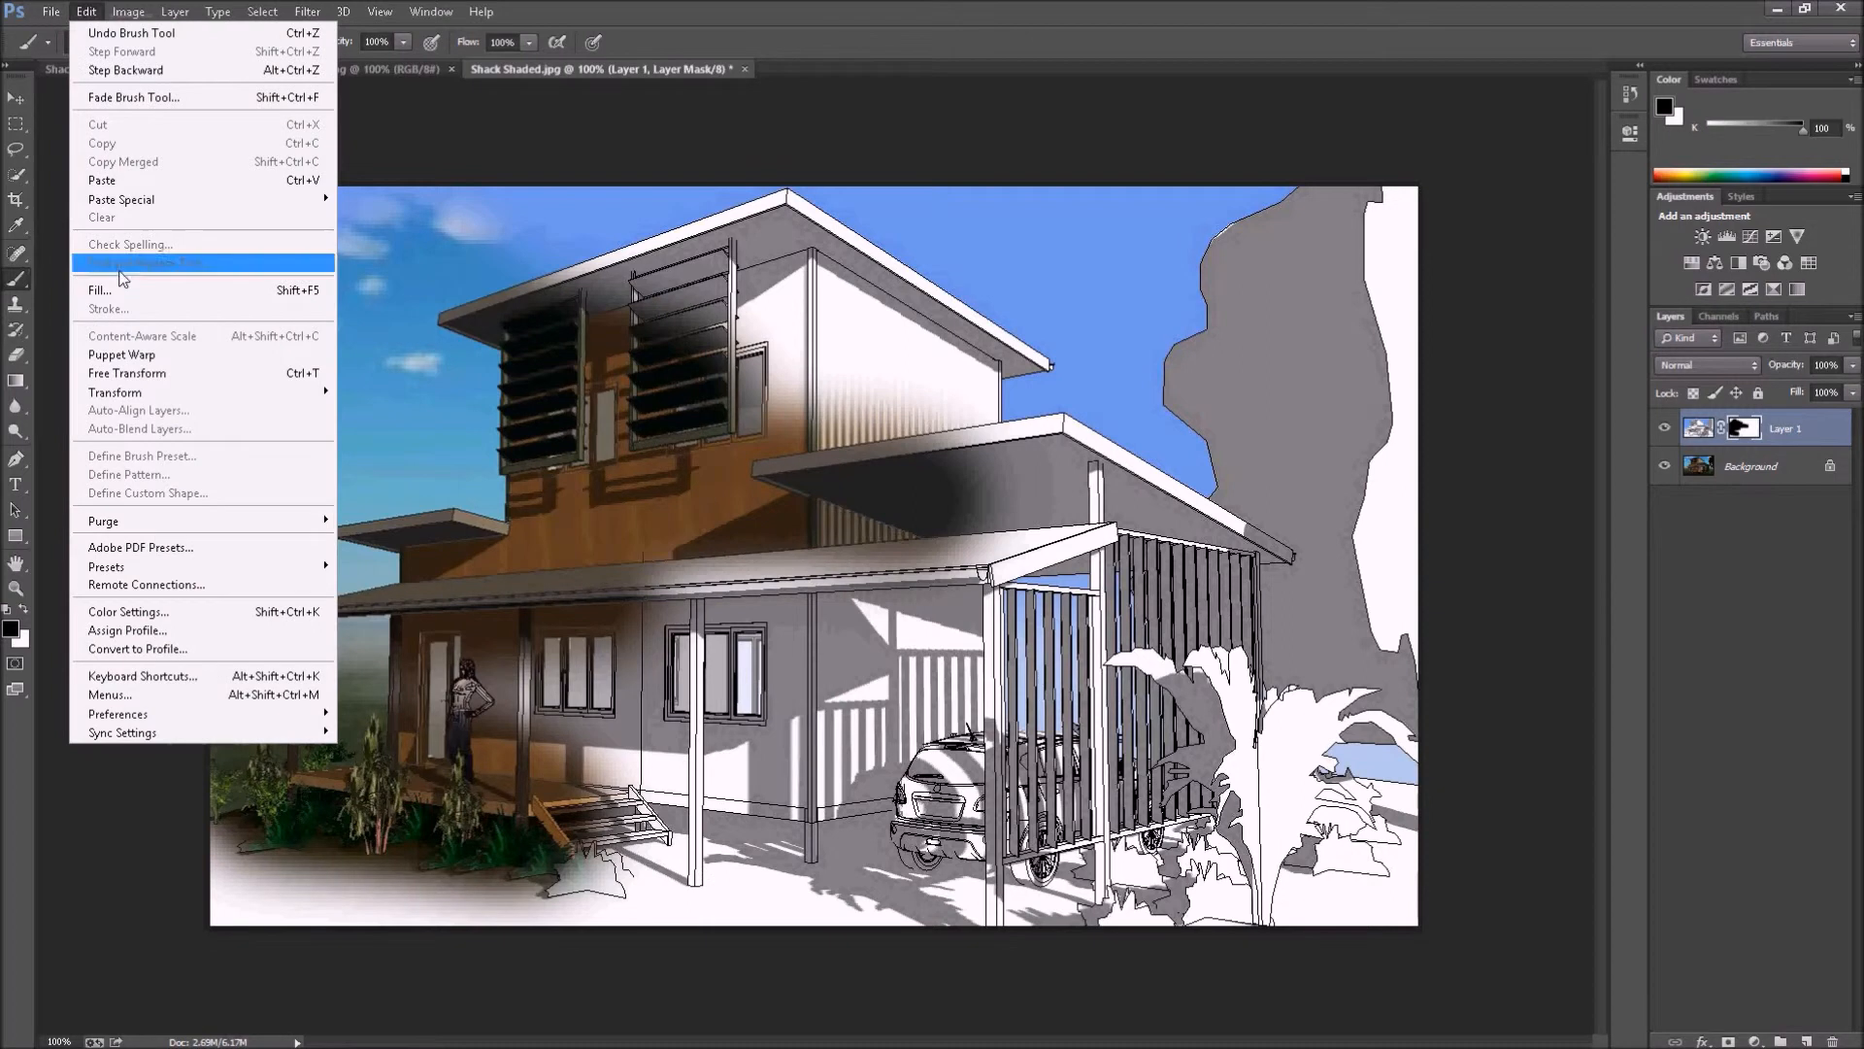
left_click(99, 289)
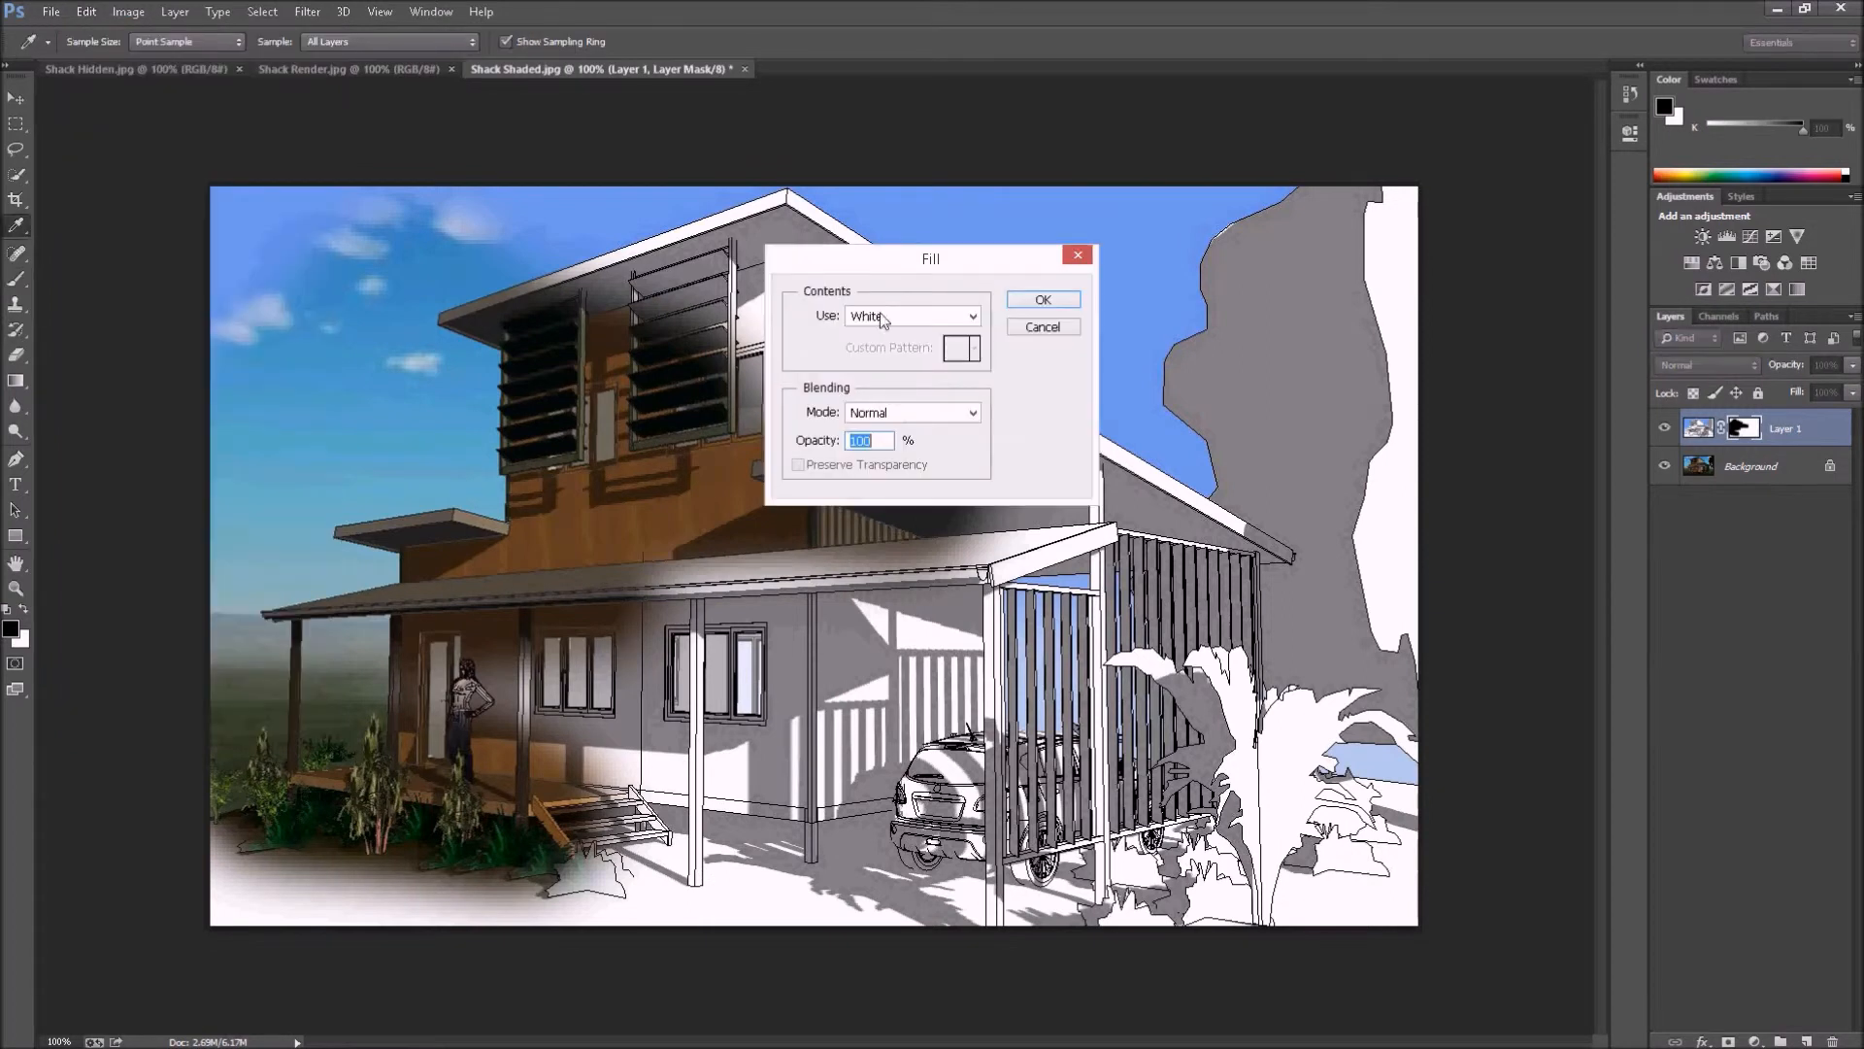
mouse_move(899, 318)
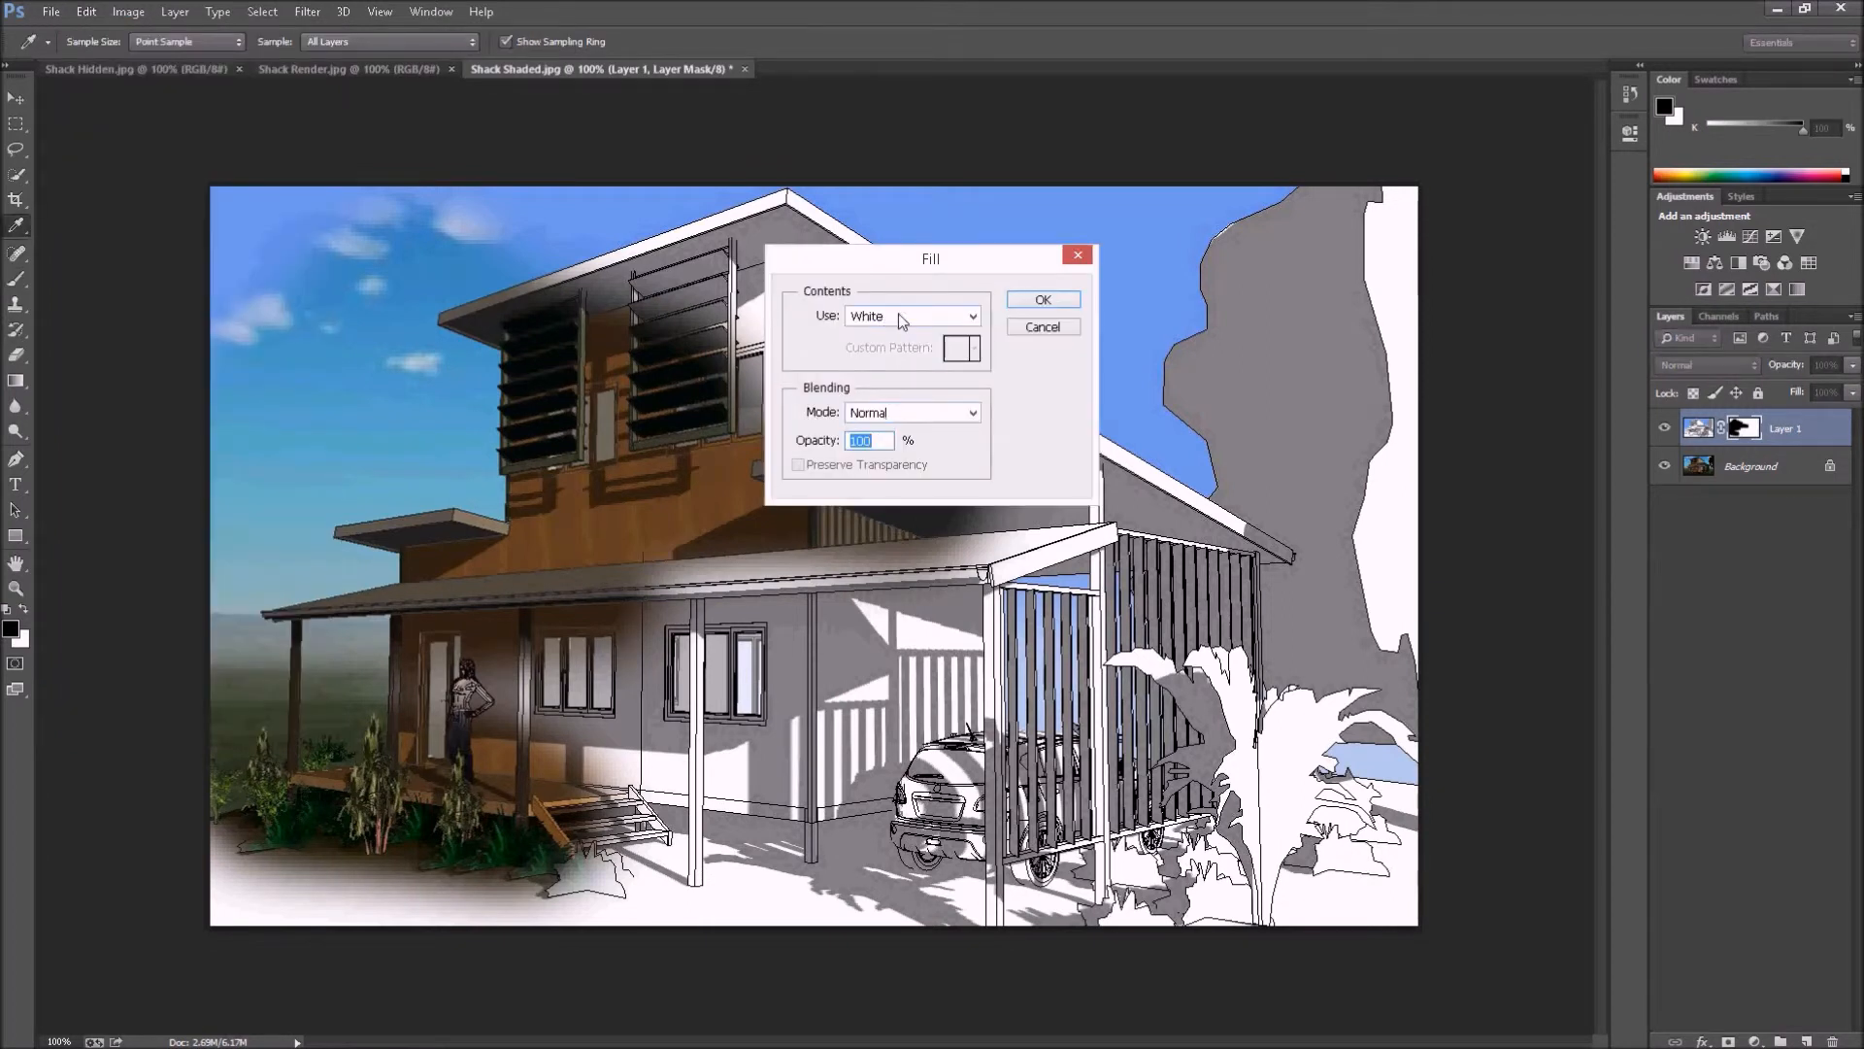
left_click(910, 315)
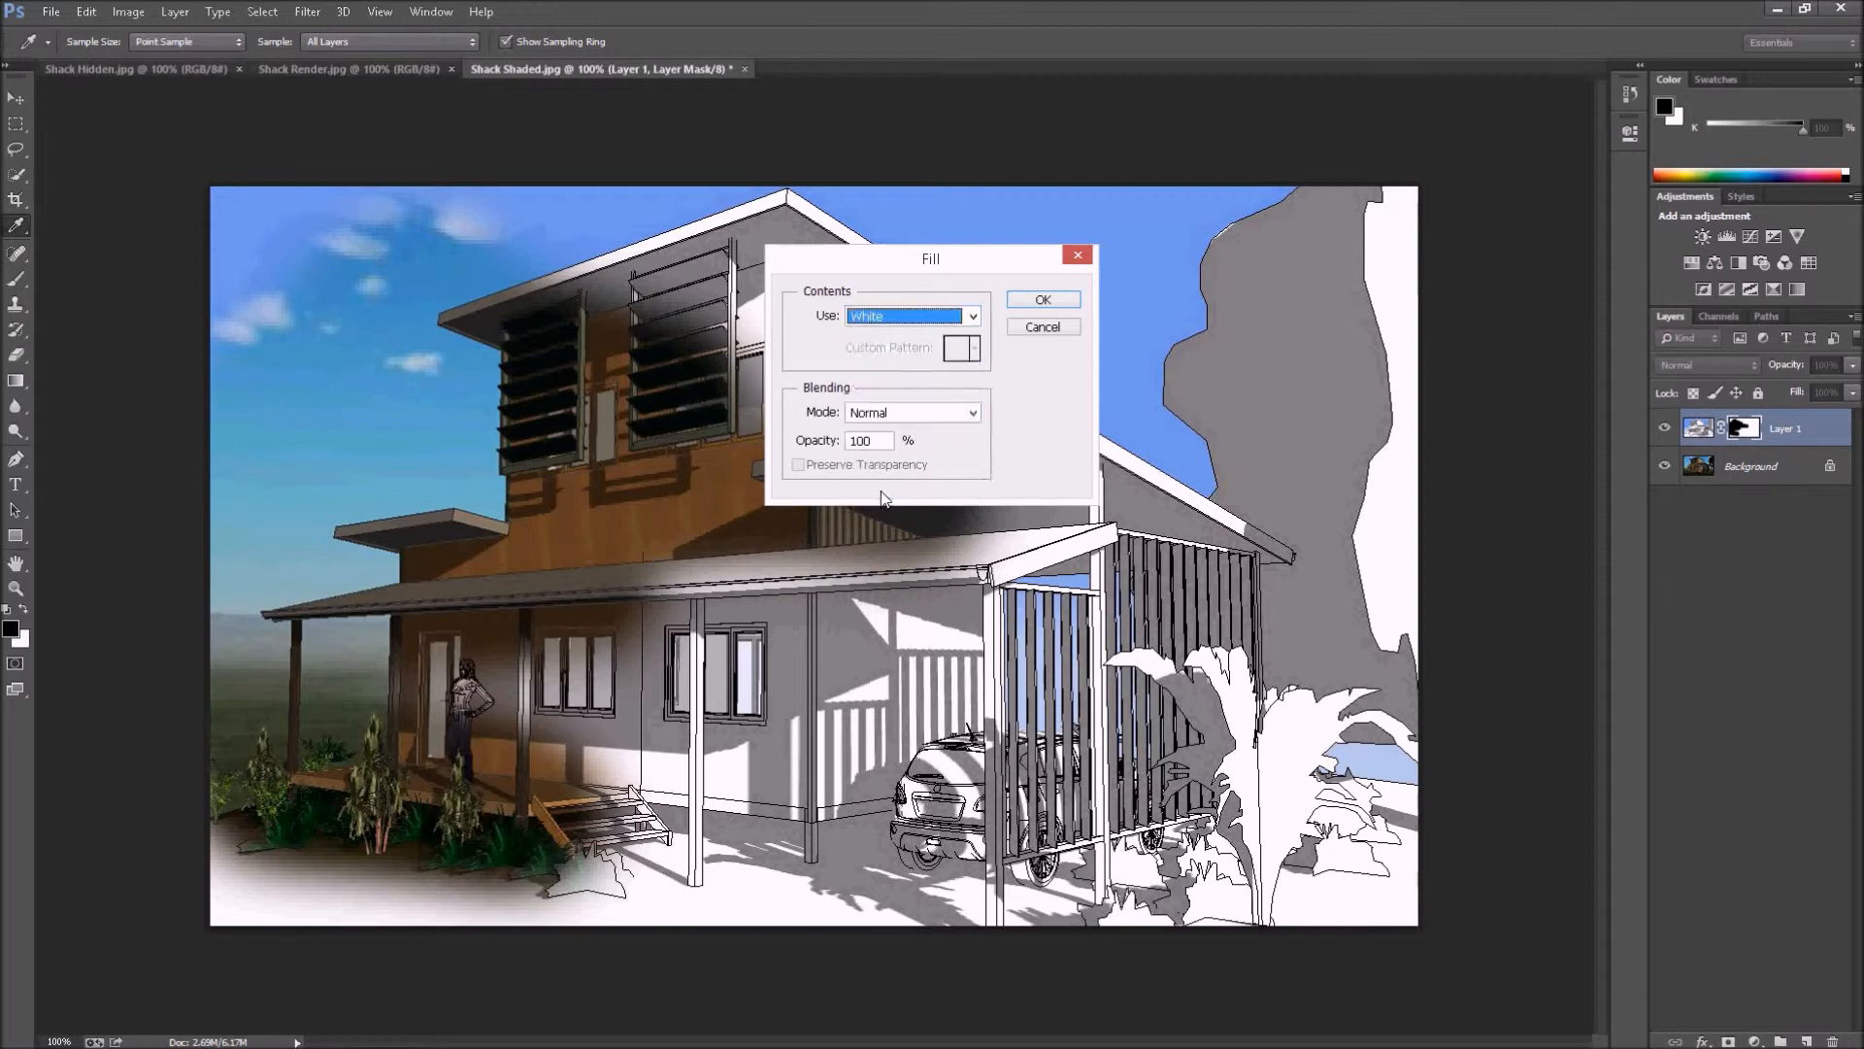
left_click(1041, 299)
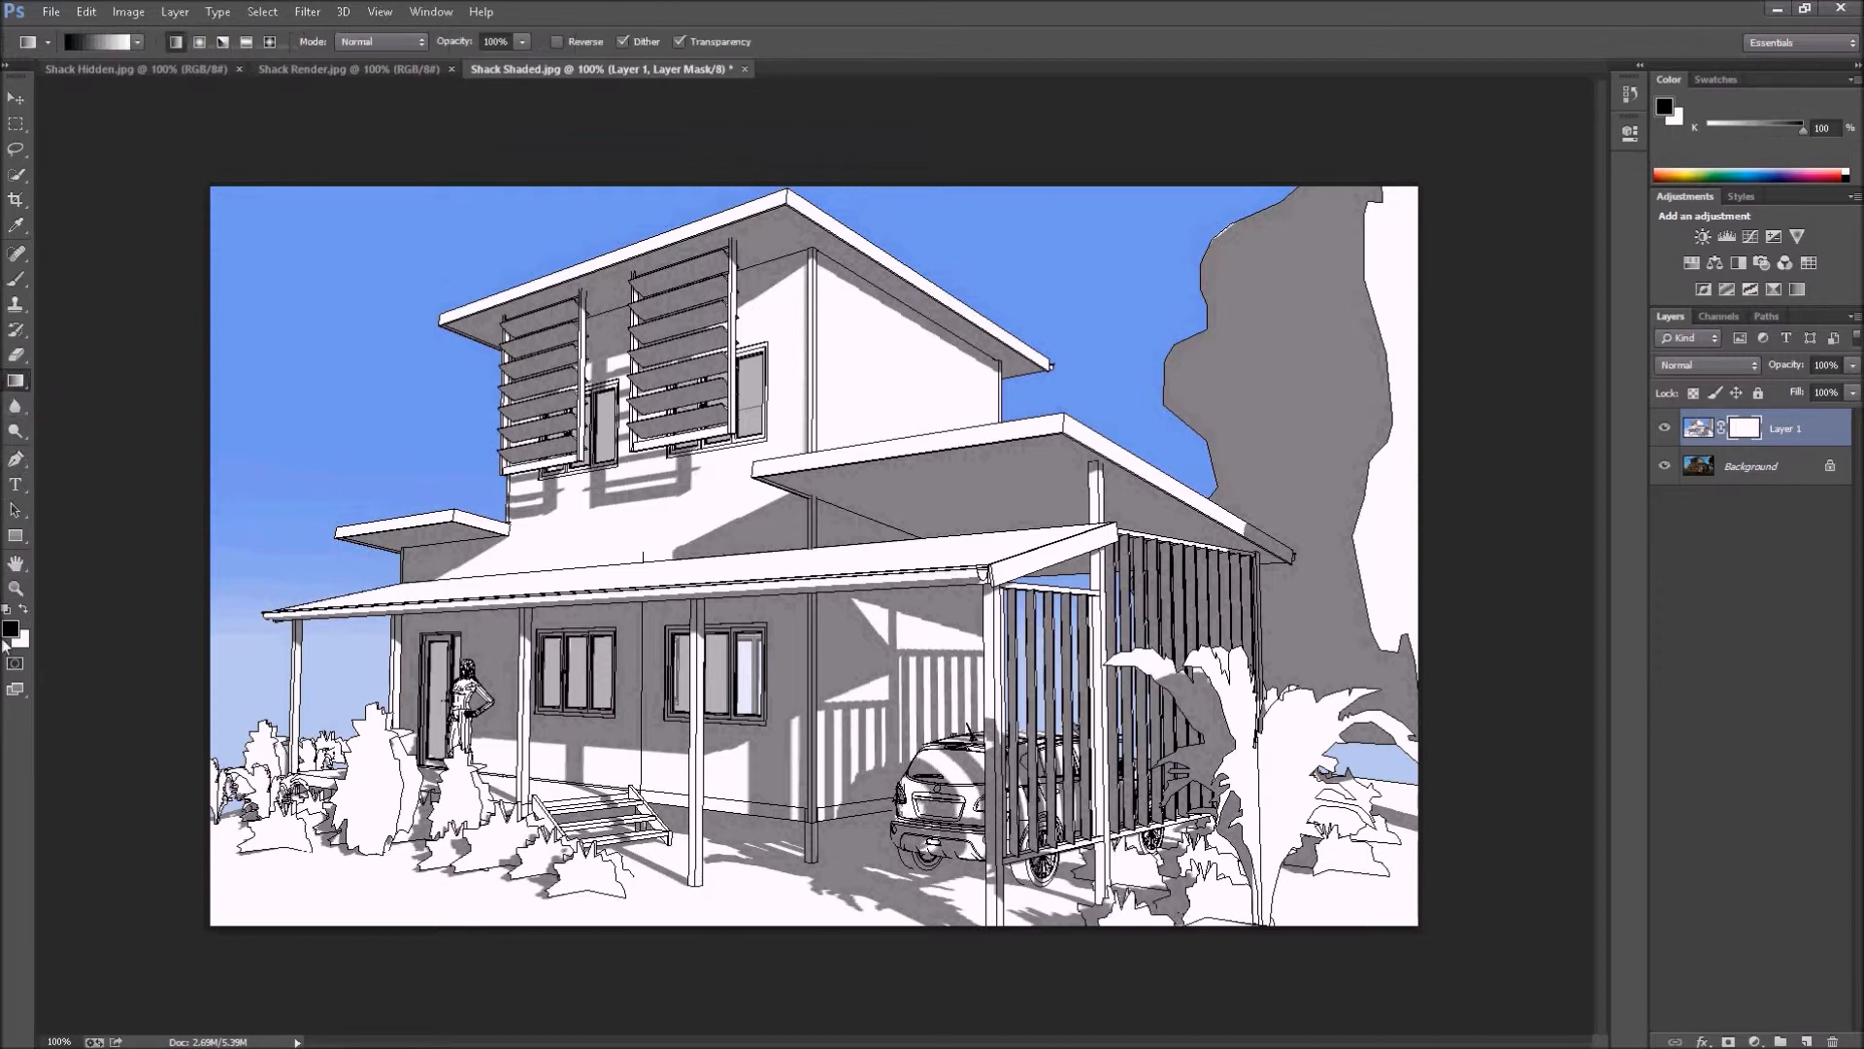
mouse_move(13, 612)
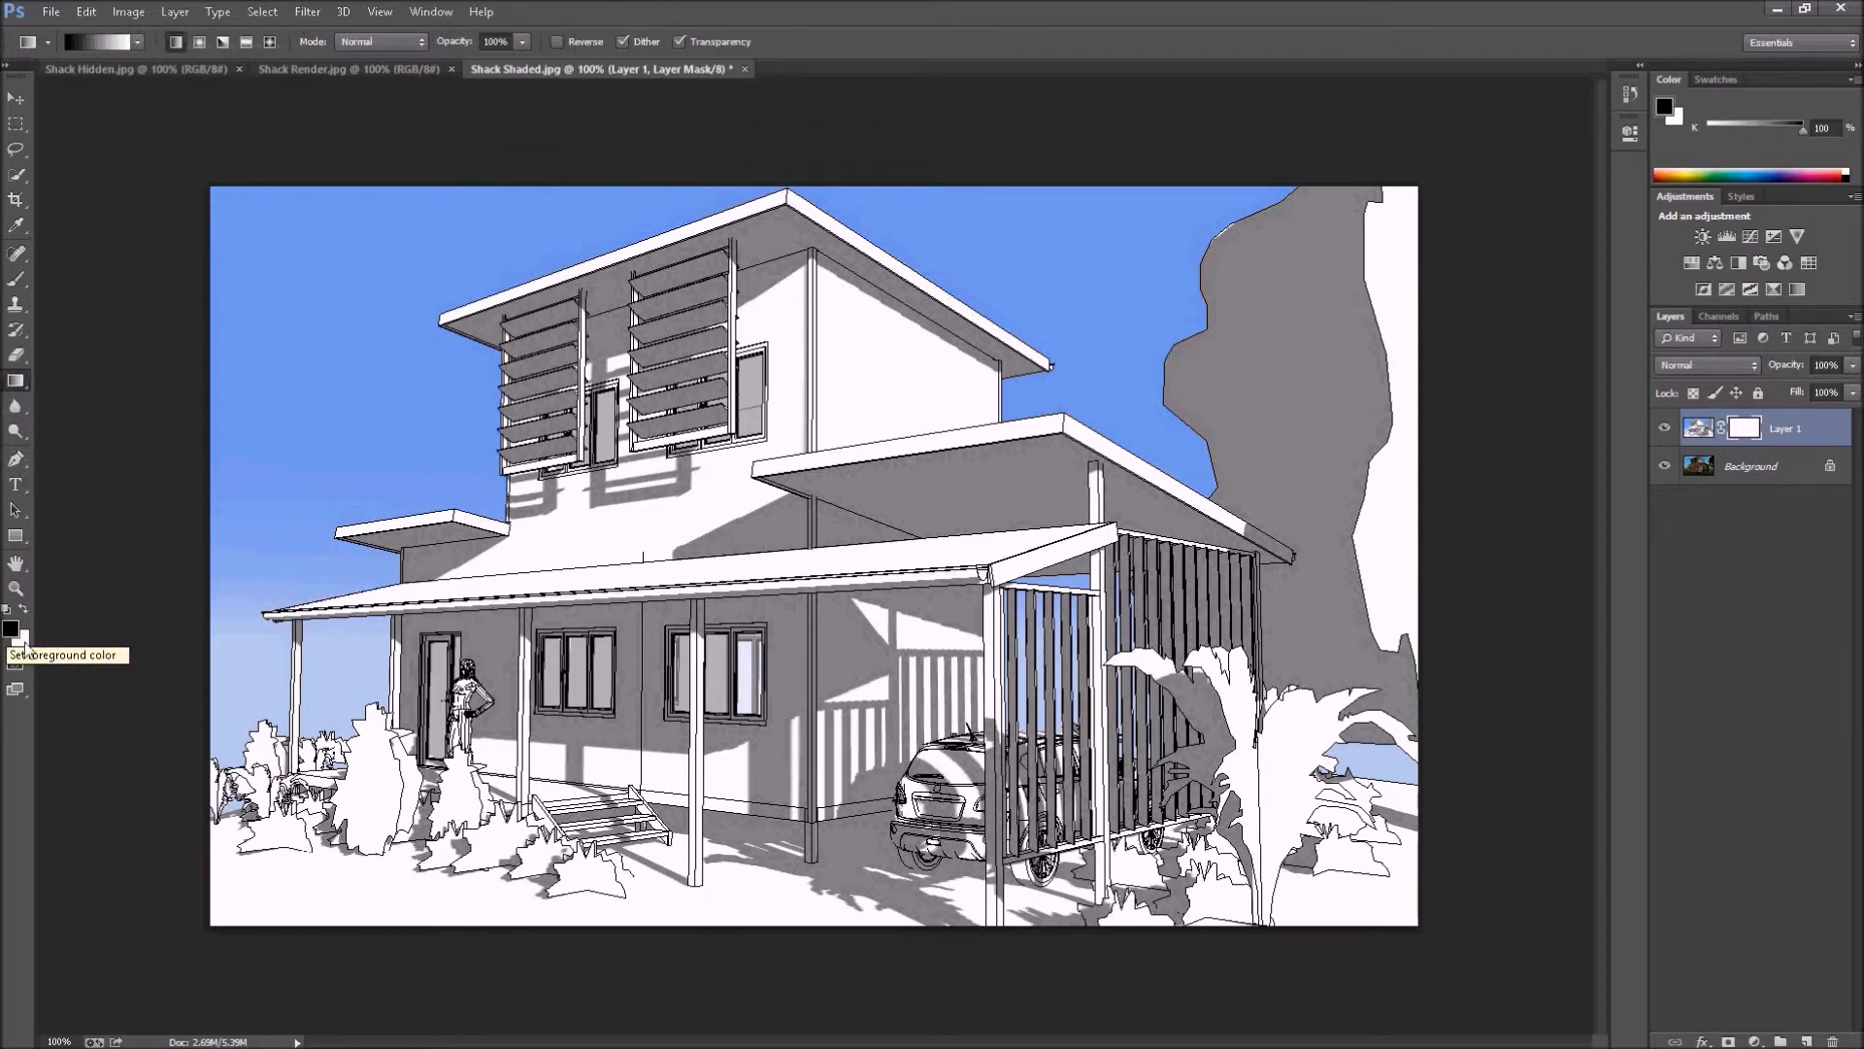
mouse_move(1672, 125)
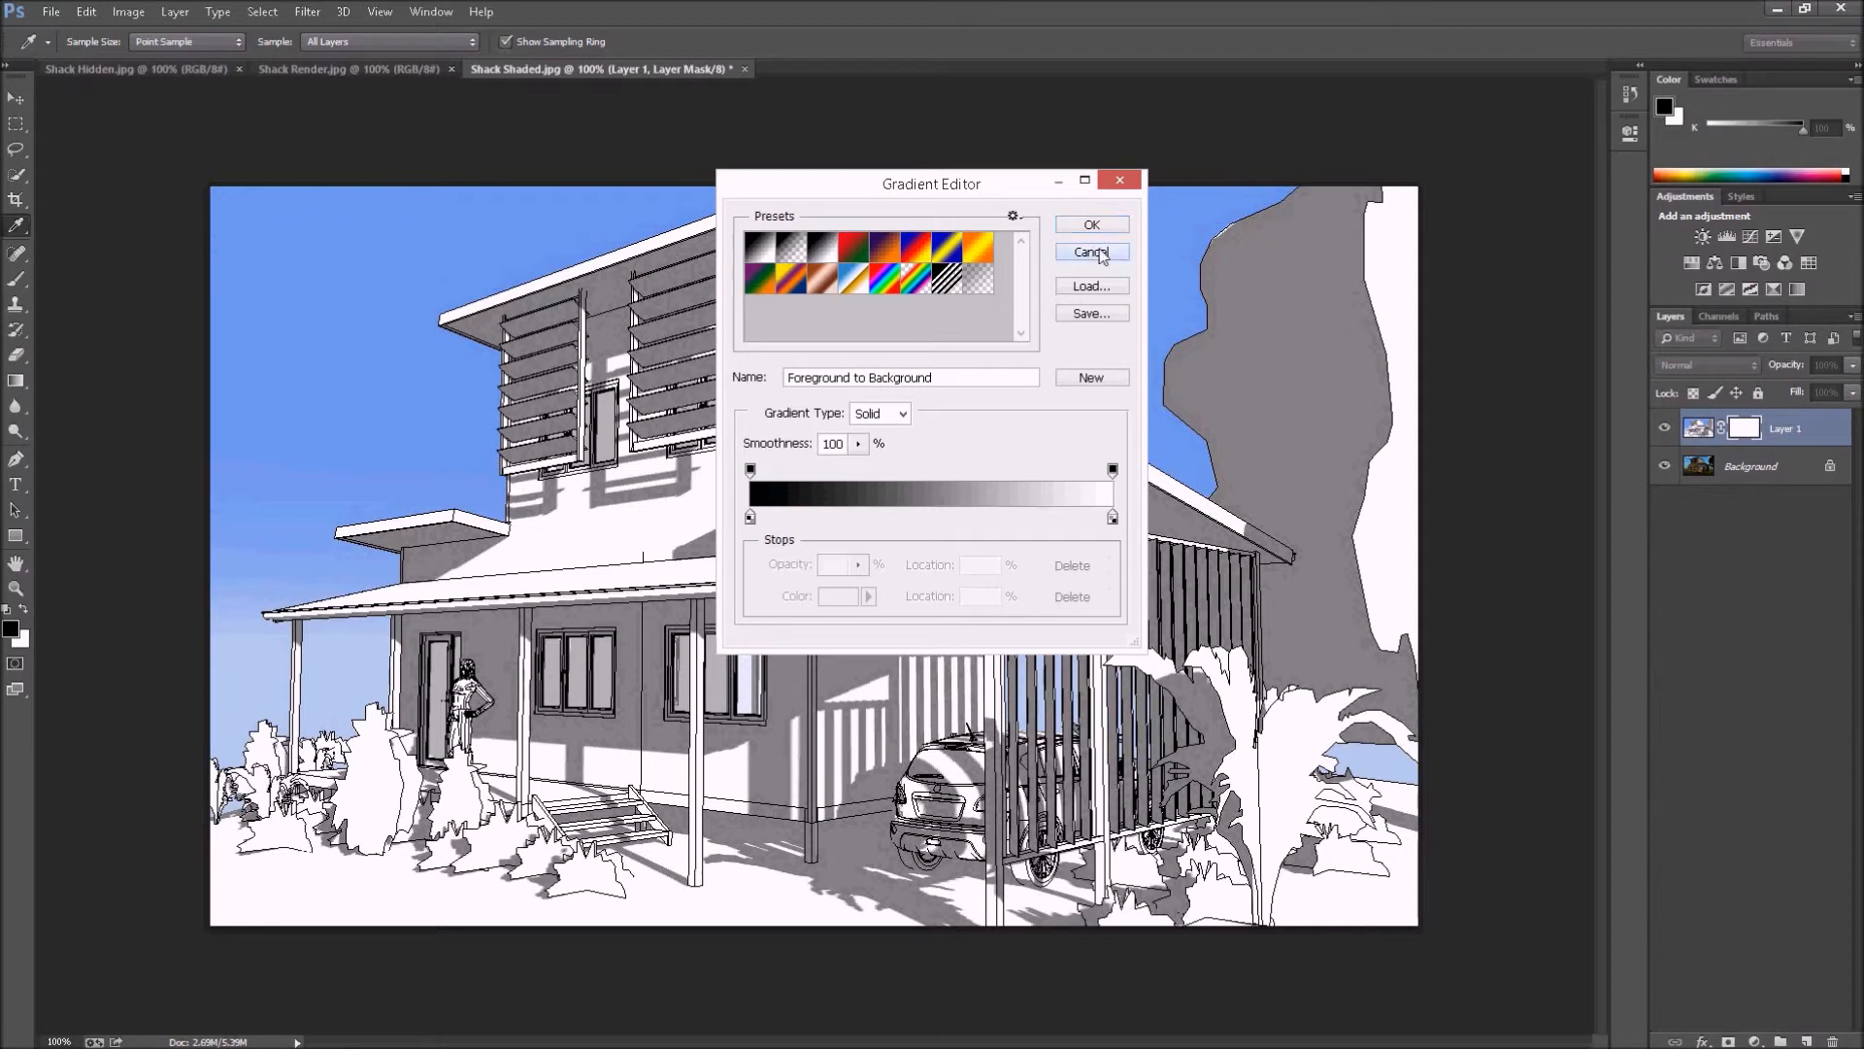
left_click(1090, 252)
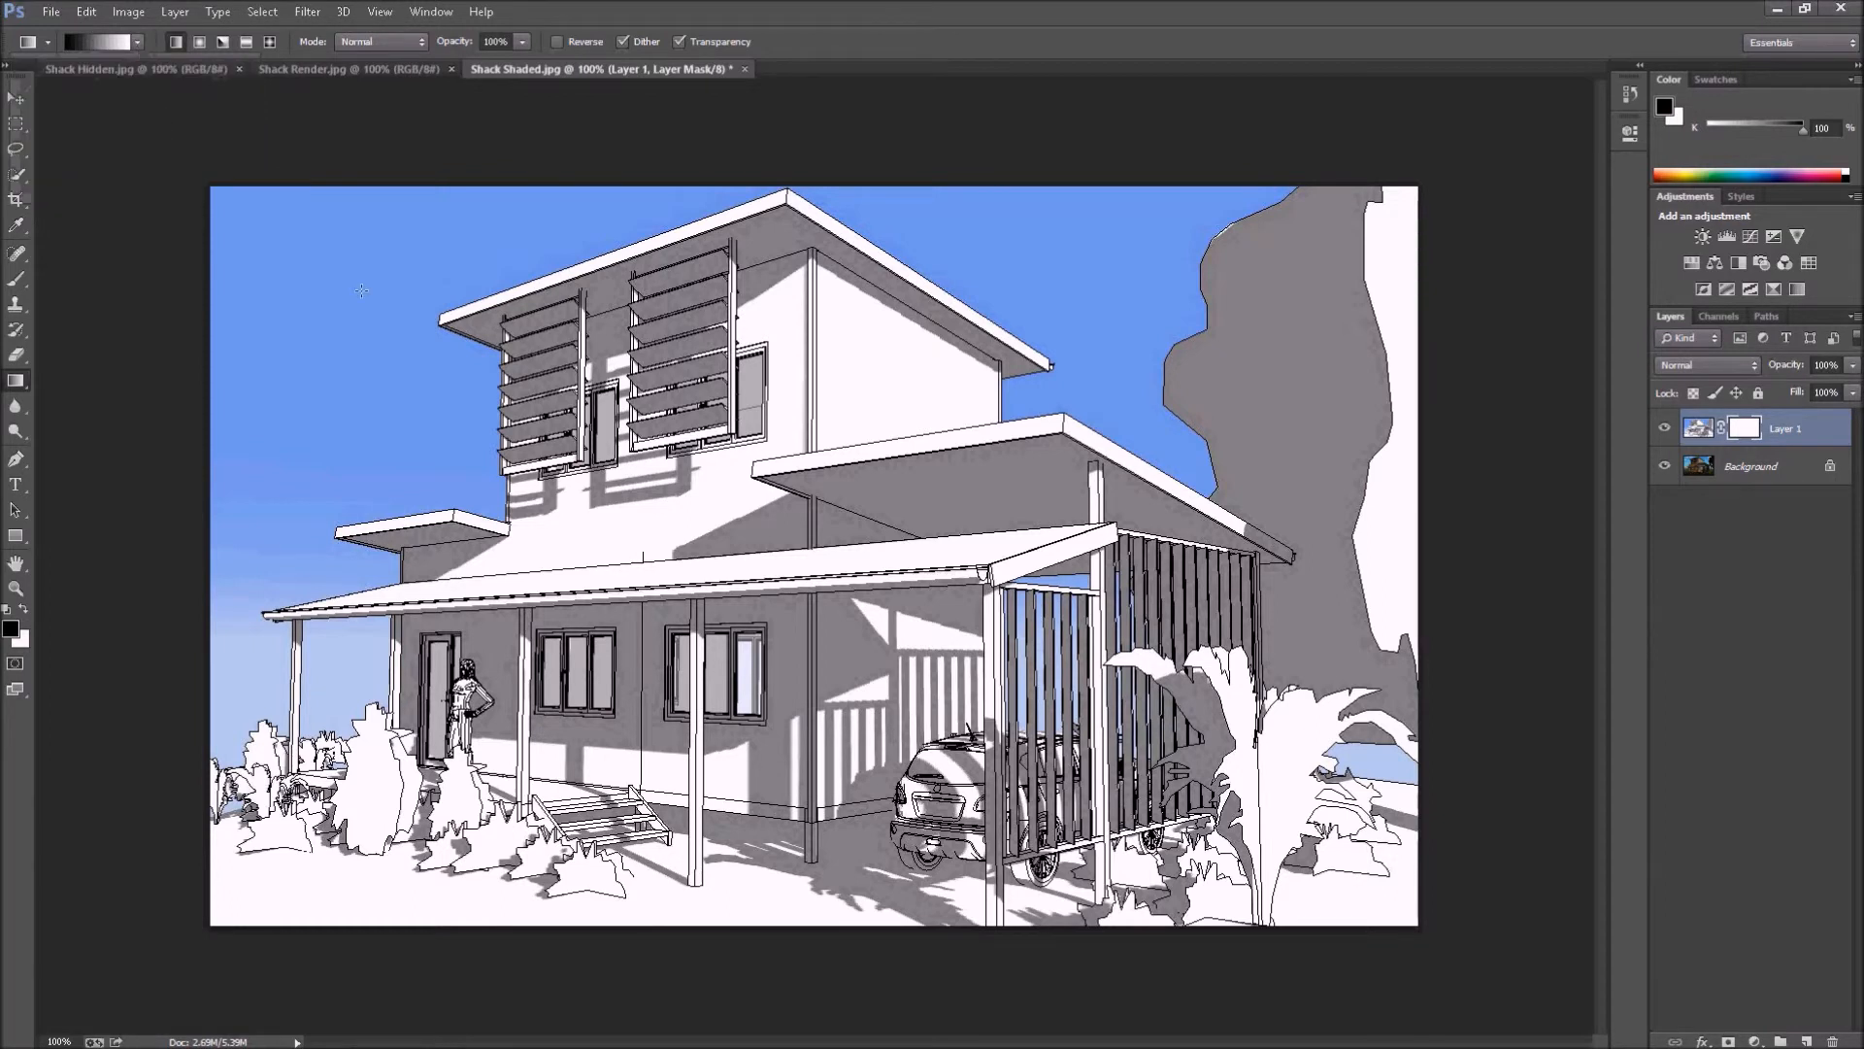
mouse_move(274, 427)
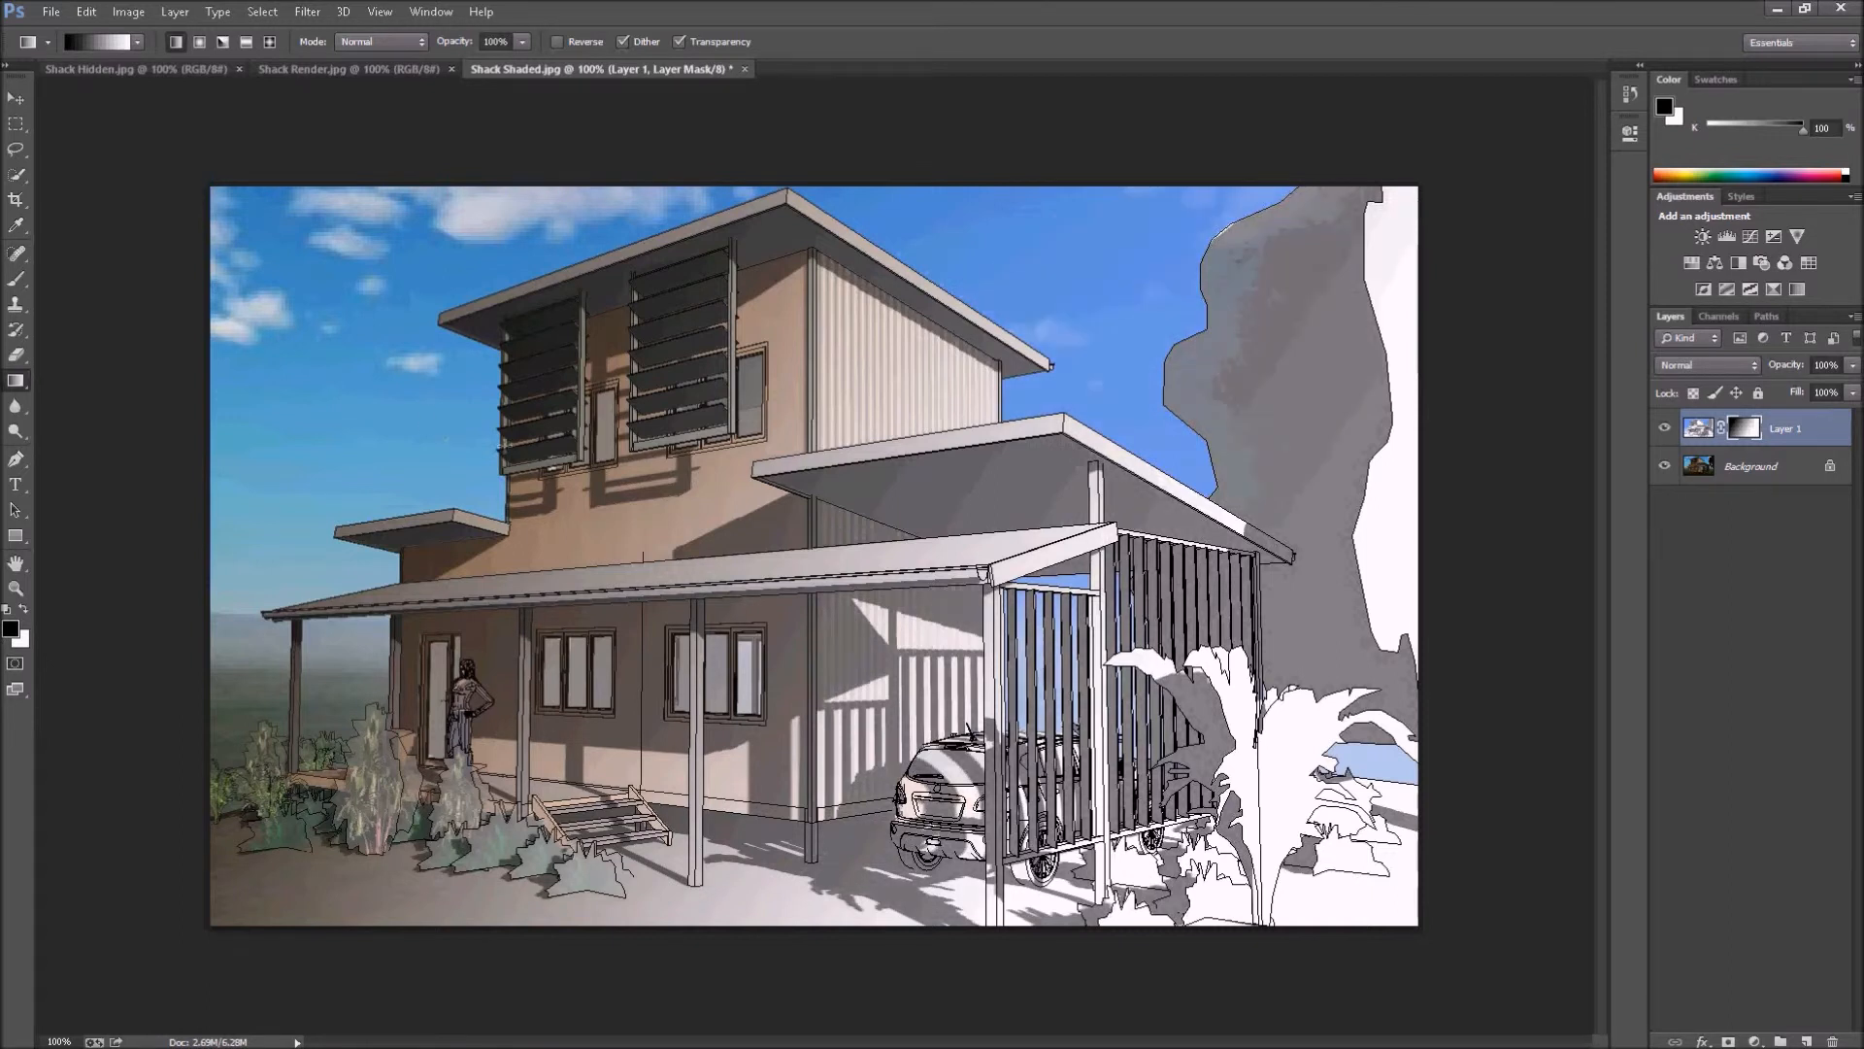
mouse_move(1758, 462)
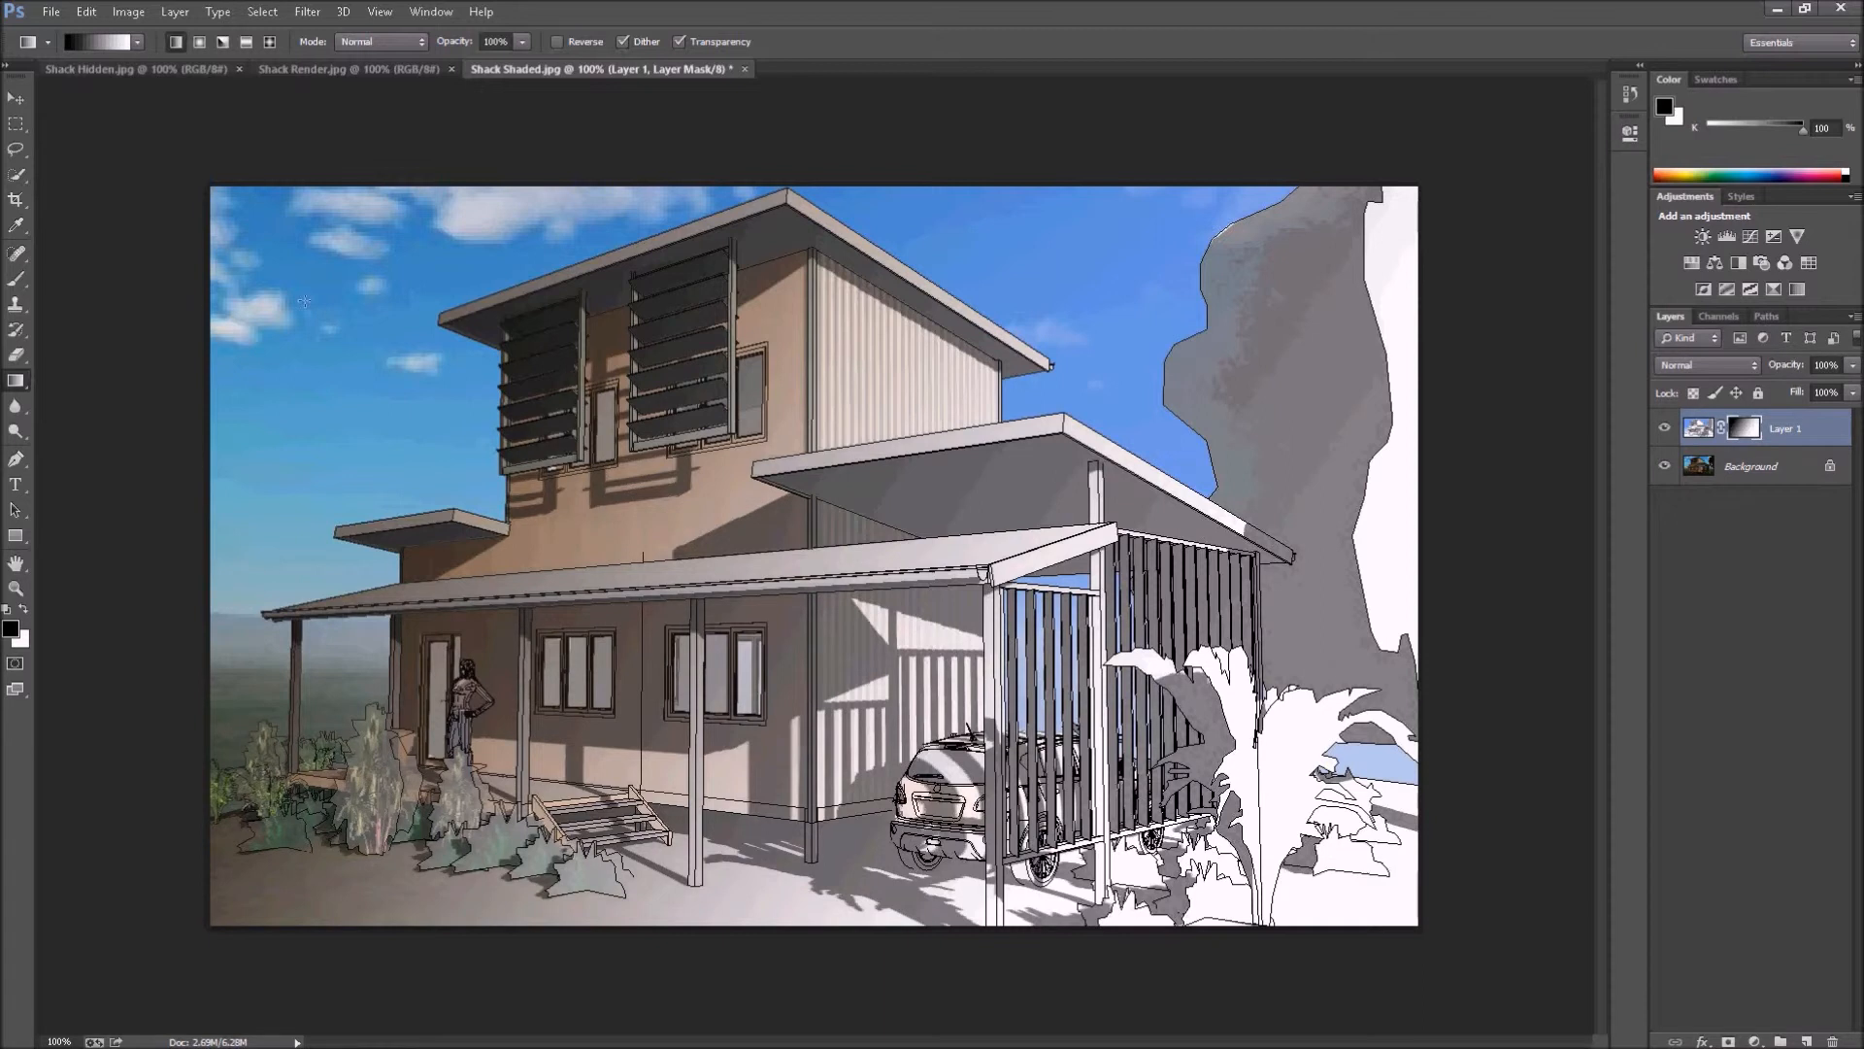
mouse_move(779, 567)
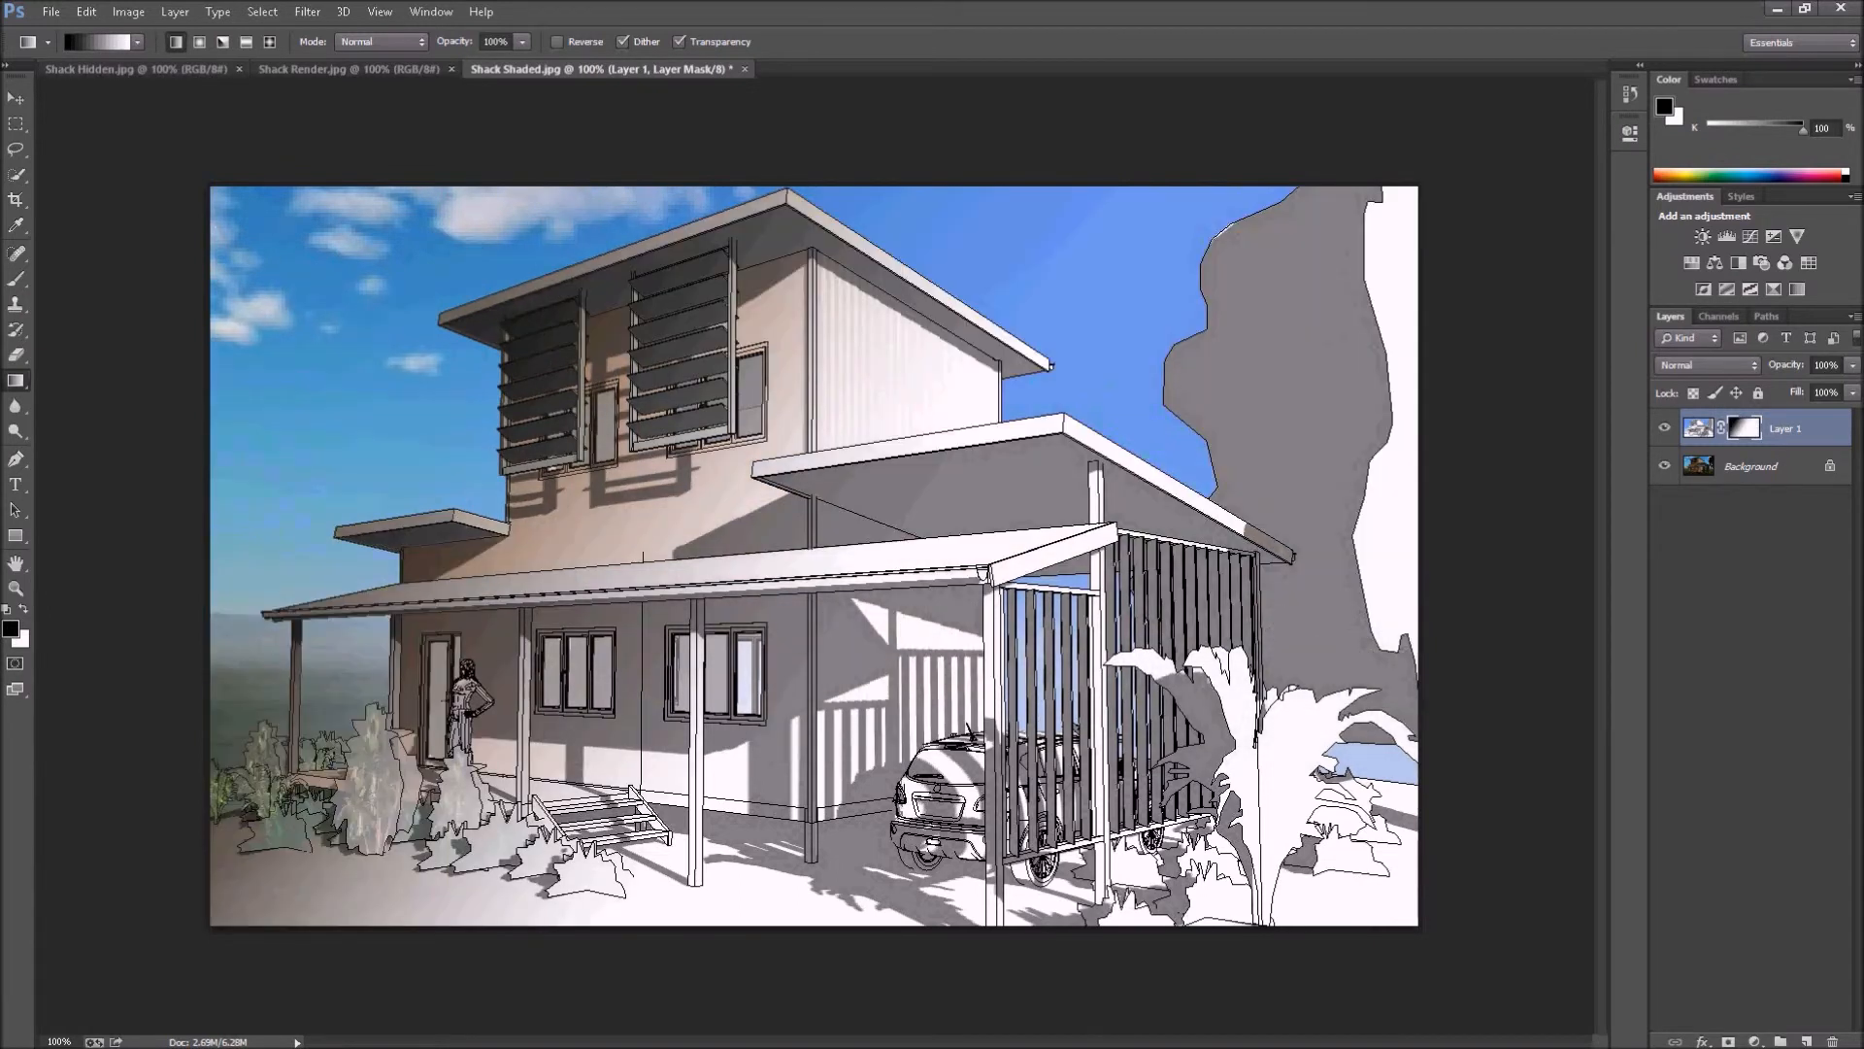
mouse_move(548, 74)
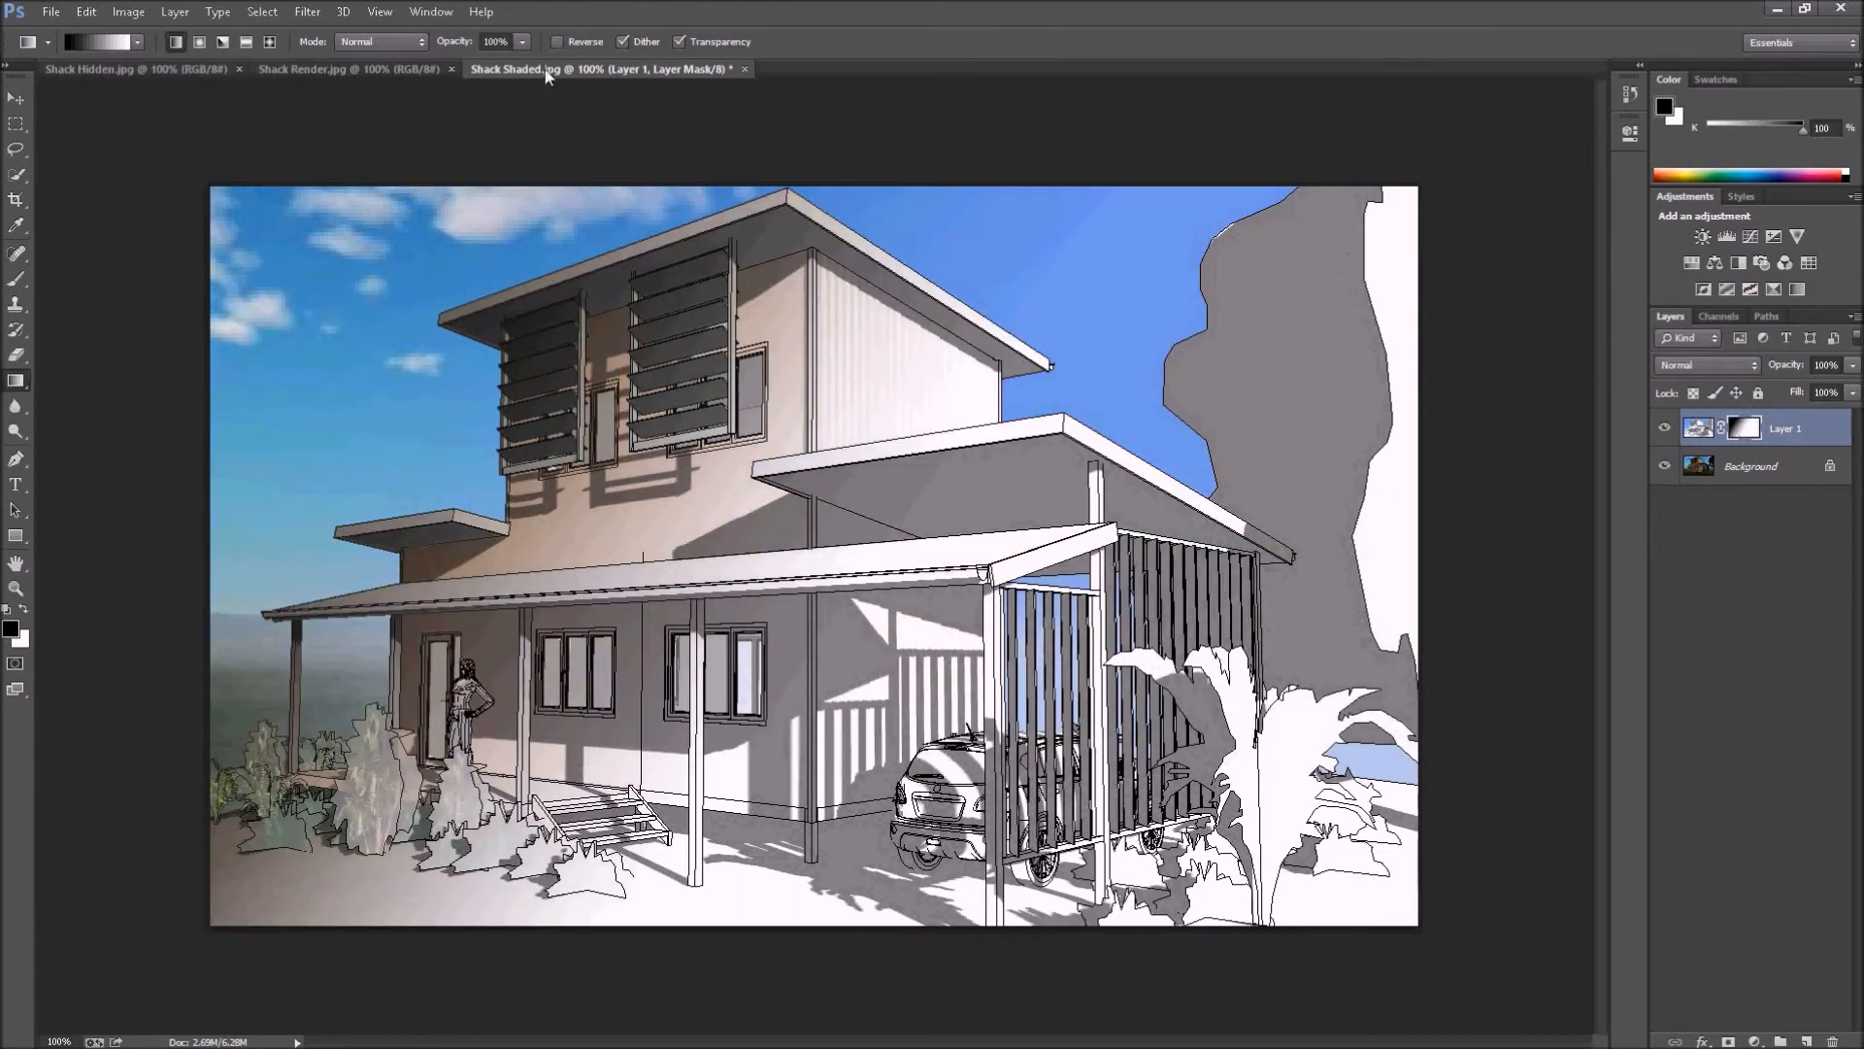
Fill the mask with white, then grade it with foreground-to-transparent gradients so colour covers the left and sky.
left_click(86, 11)
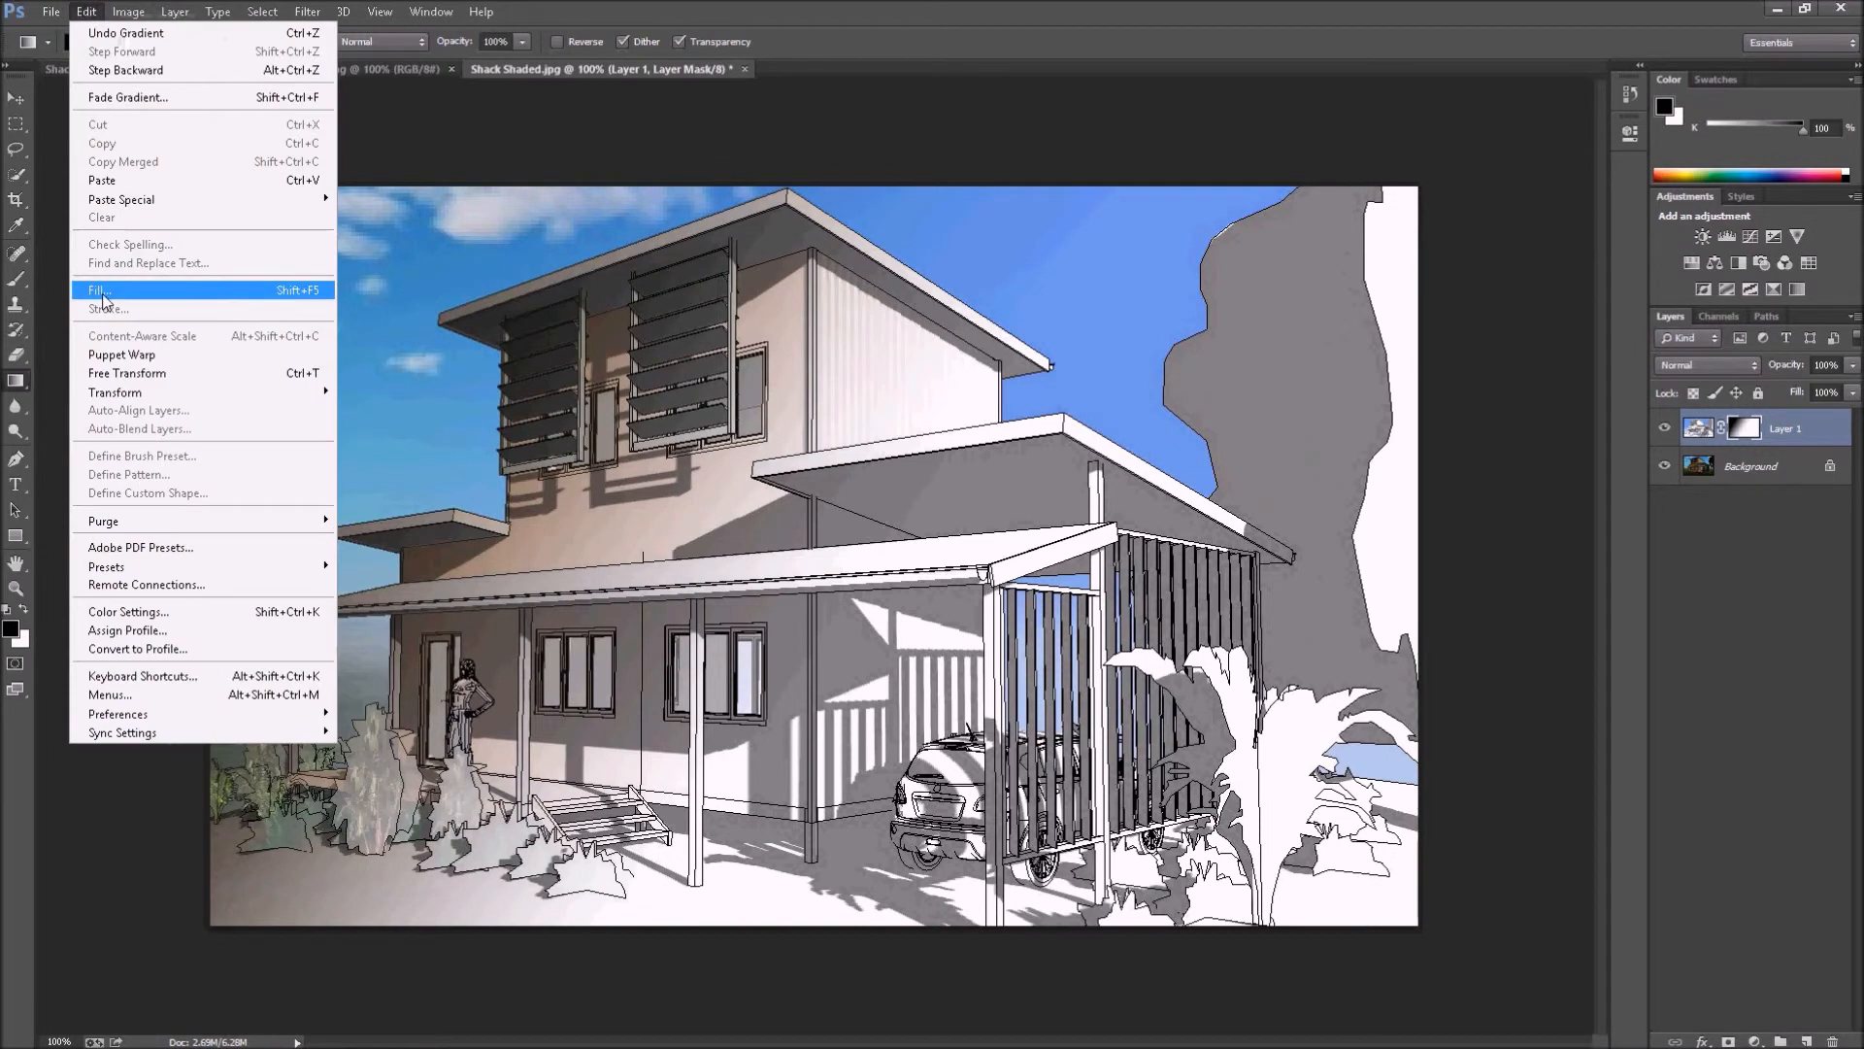
left_click(99, 290)
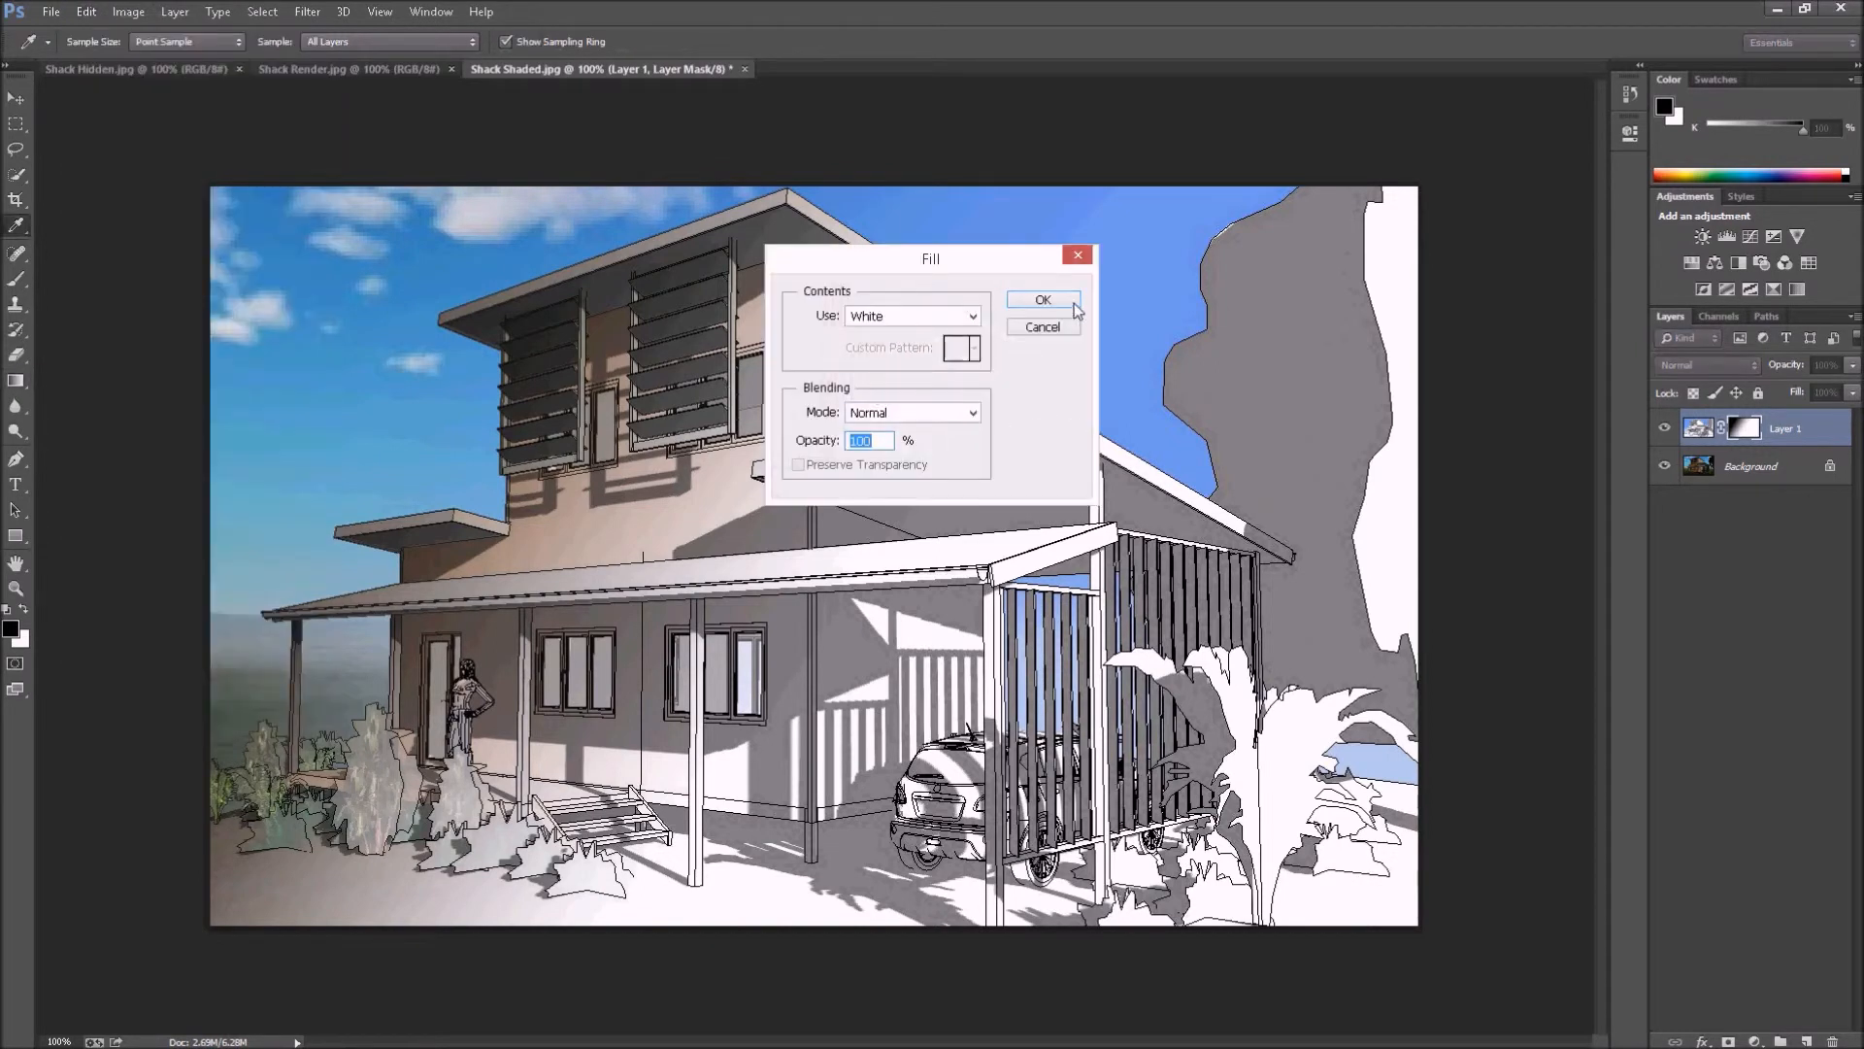
left_click(1043, 299)
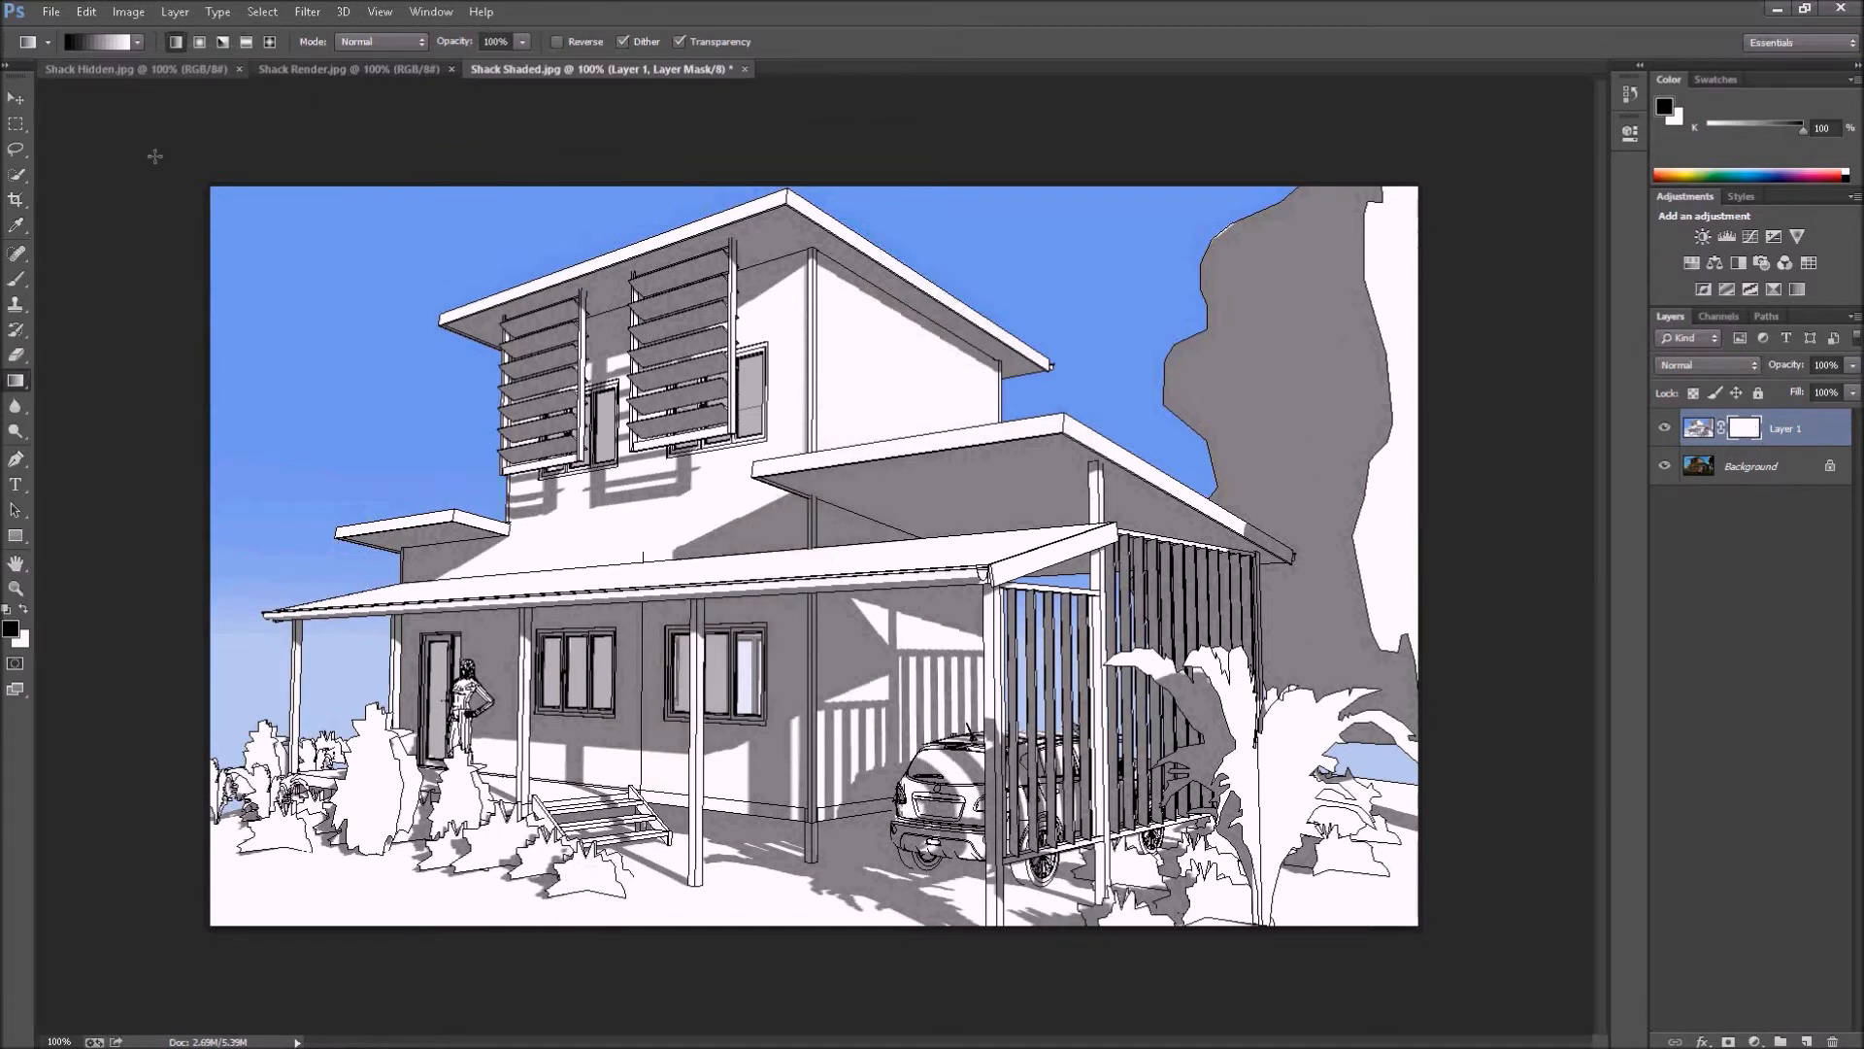
left_click(98, 40)
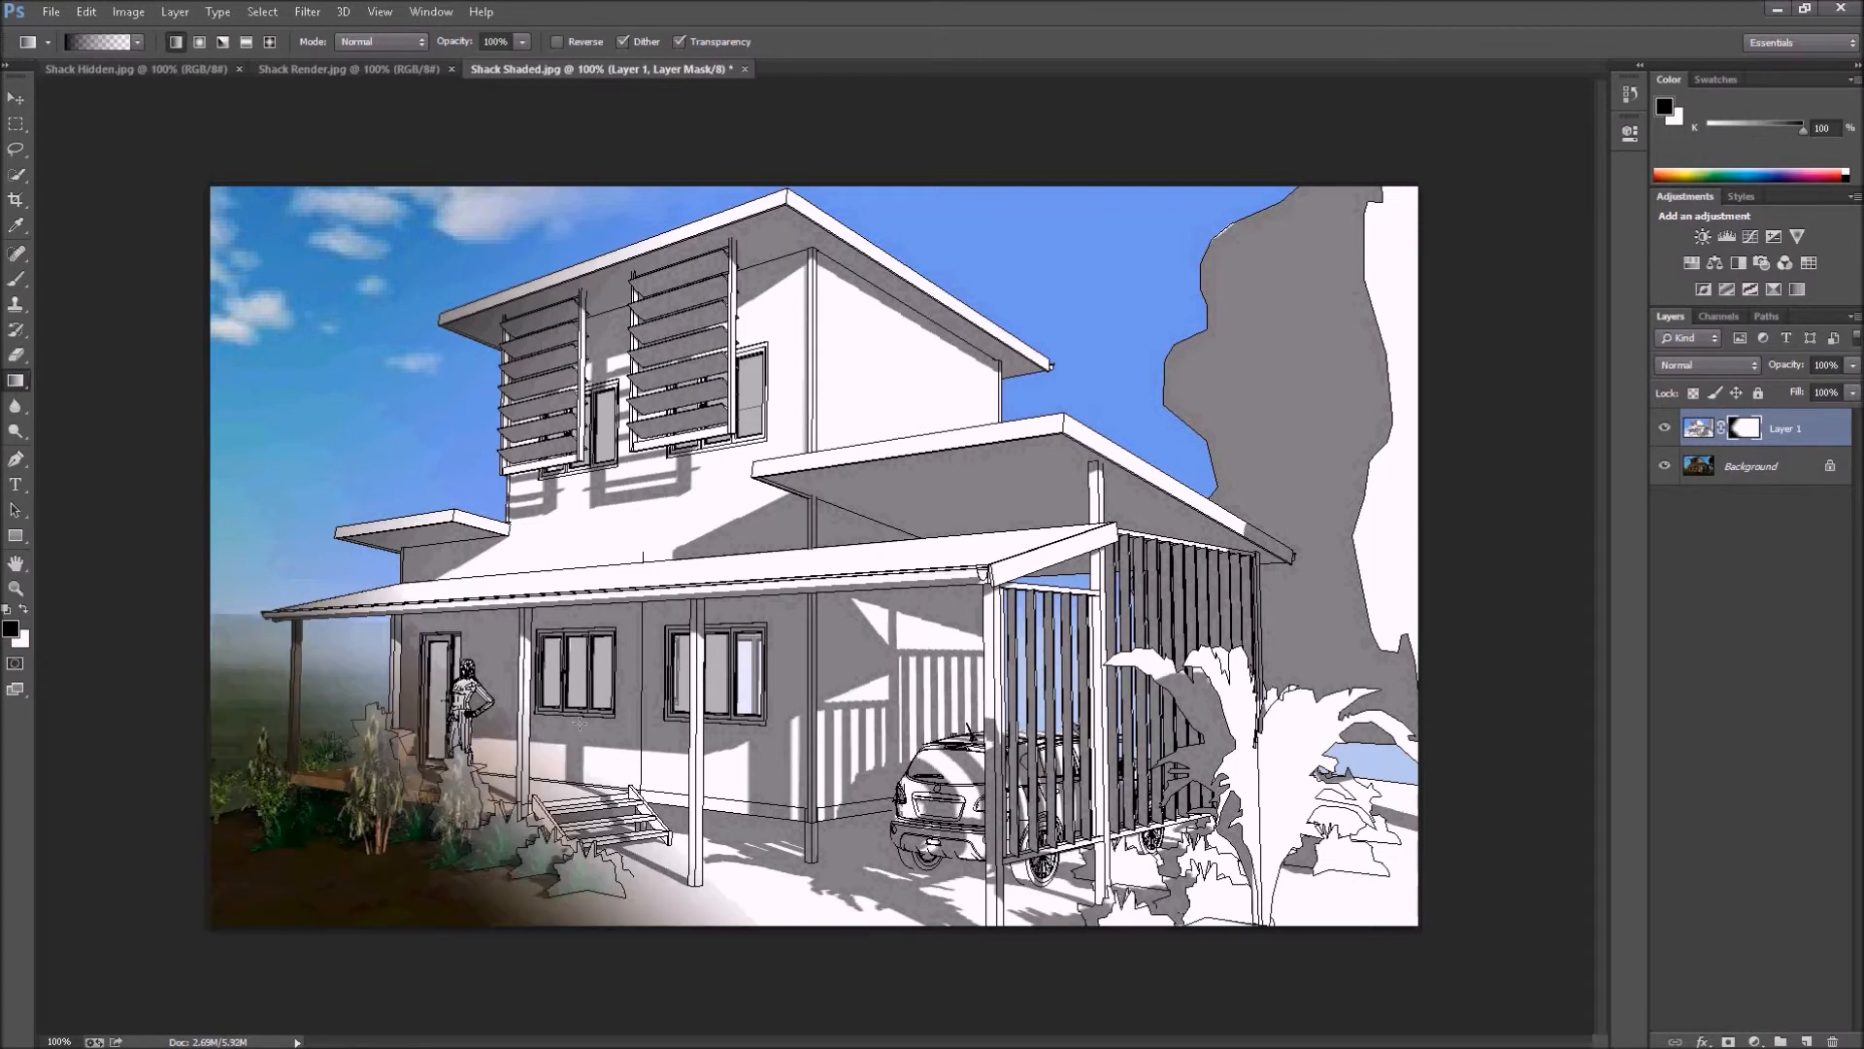
left_click(1783, 427)
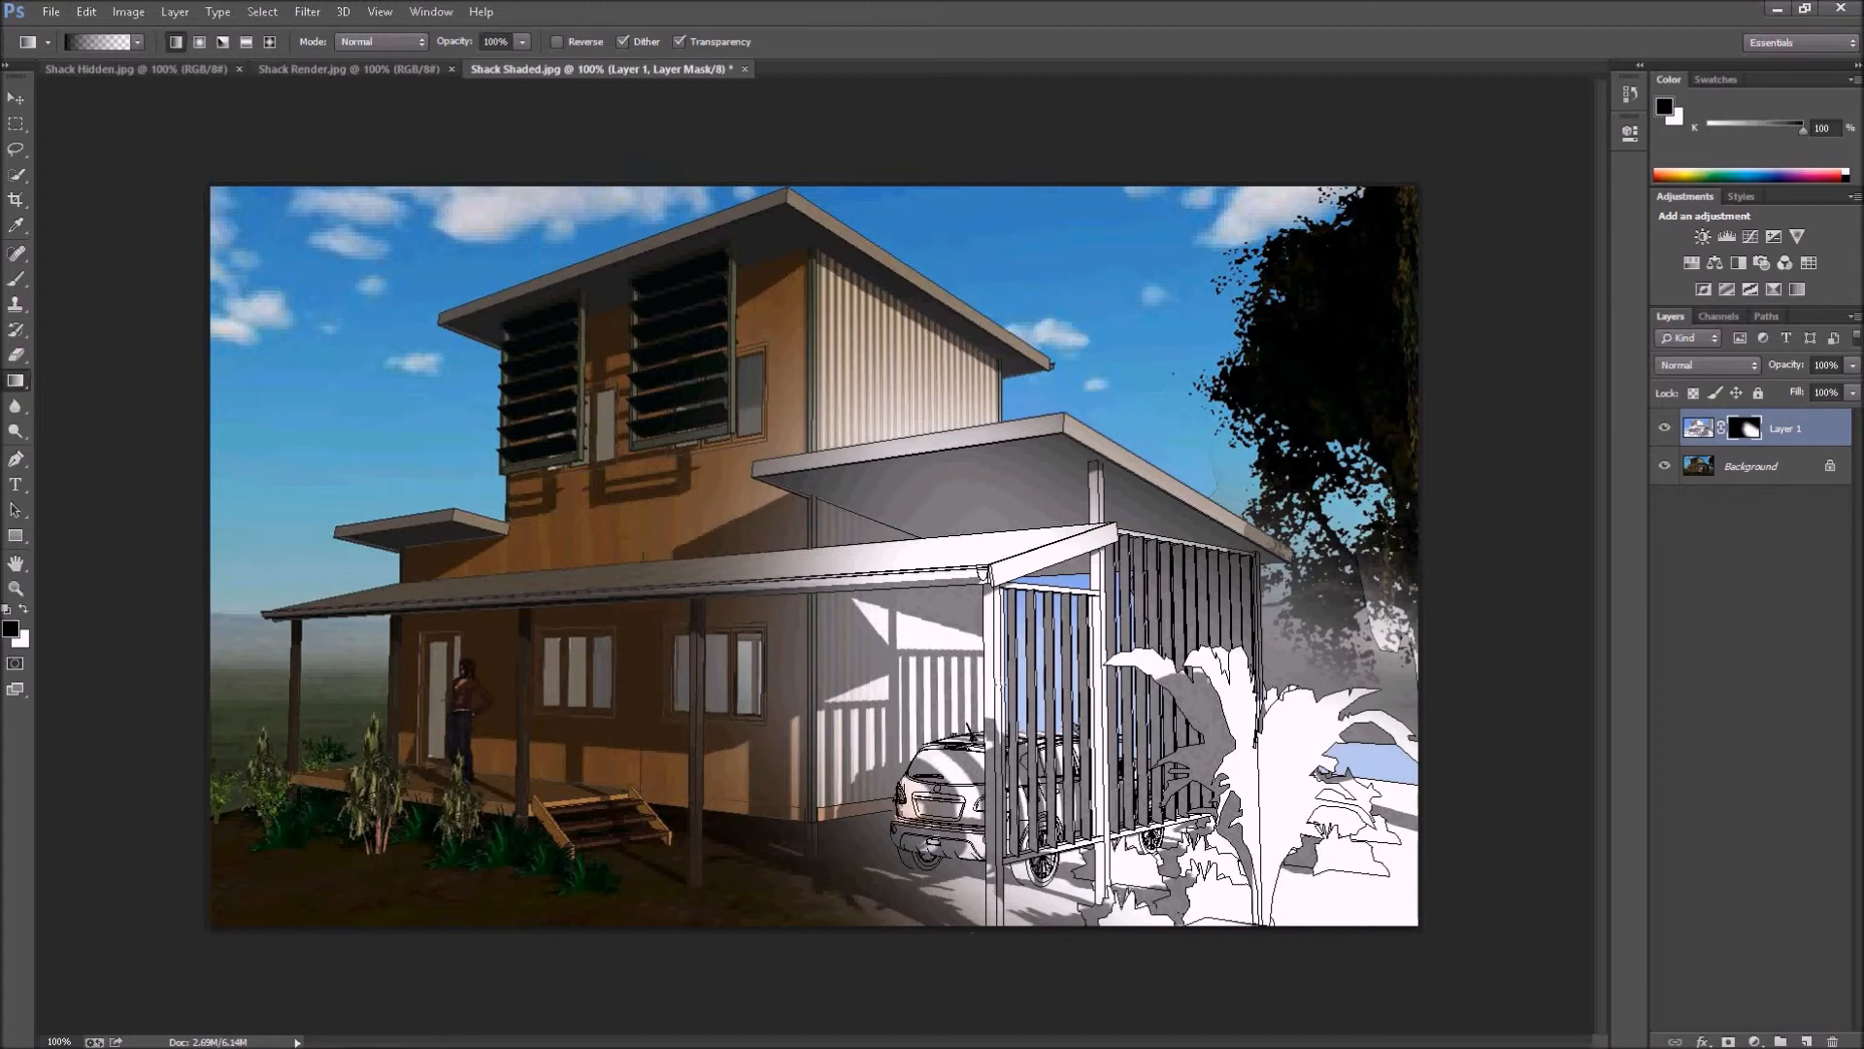
mouse_move(616, 614)
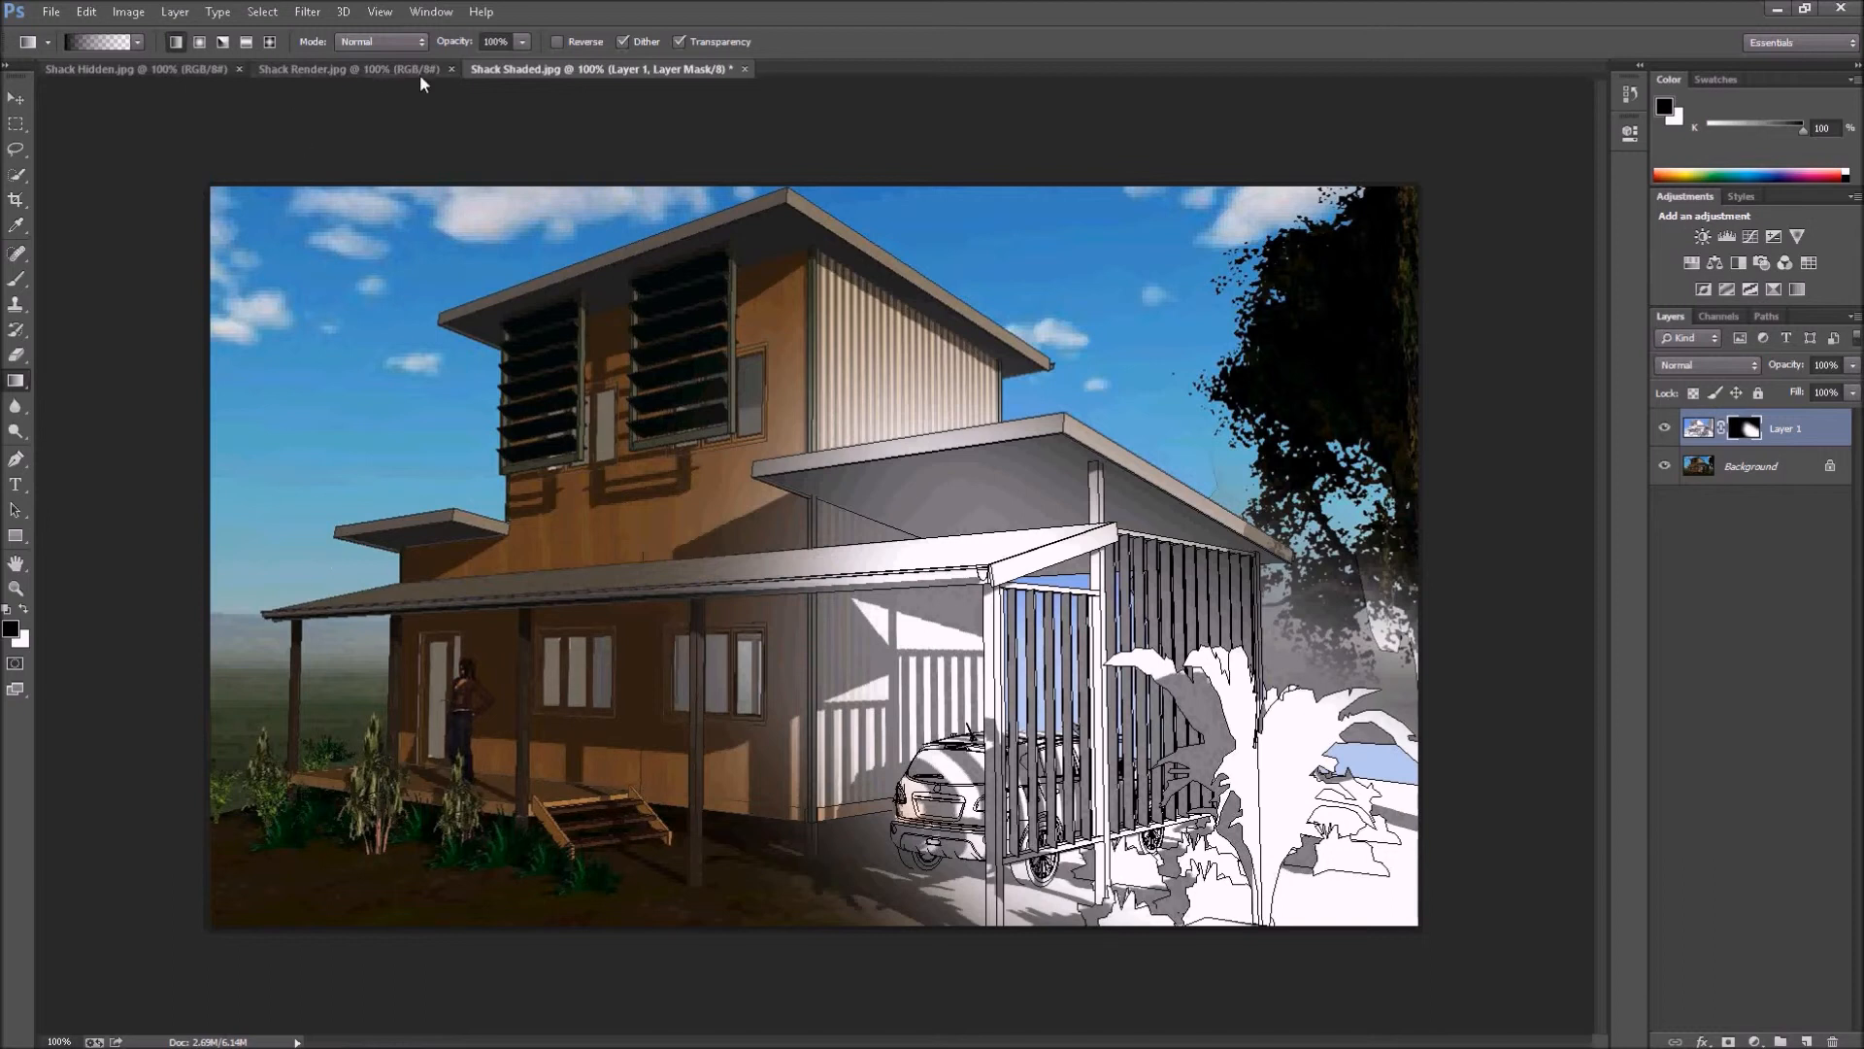
Select the whole Shack Render image with Ctrl+A and return to it after visiting Shack Shaded.
left_click(346, 68)
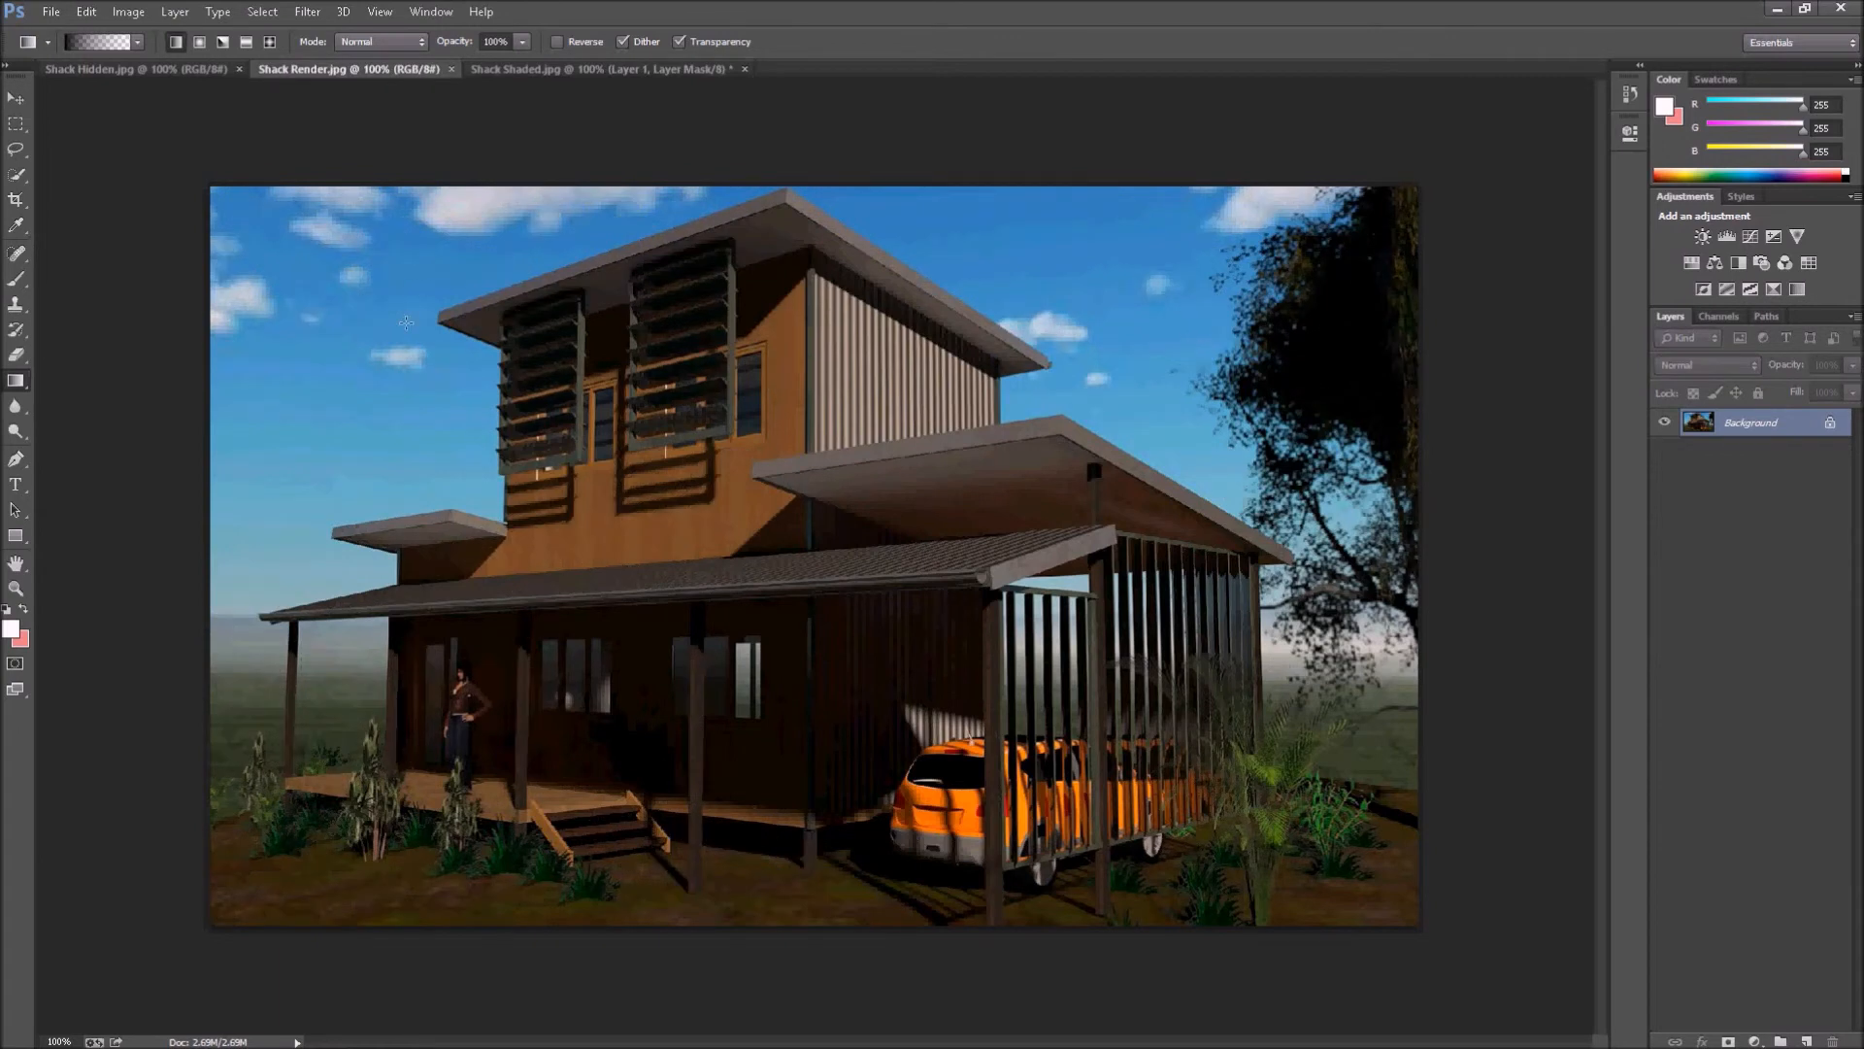
key("ctrl+a")
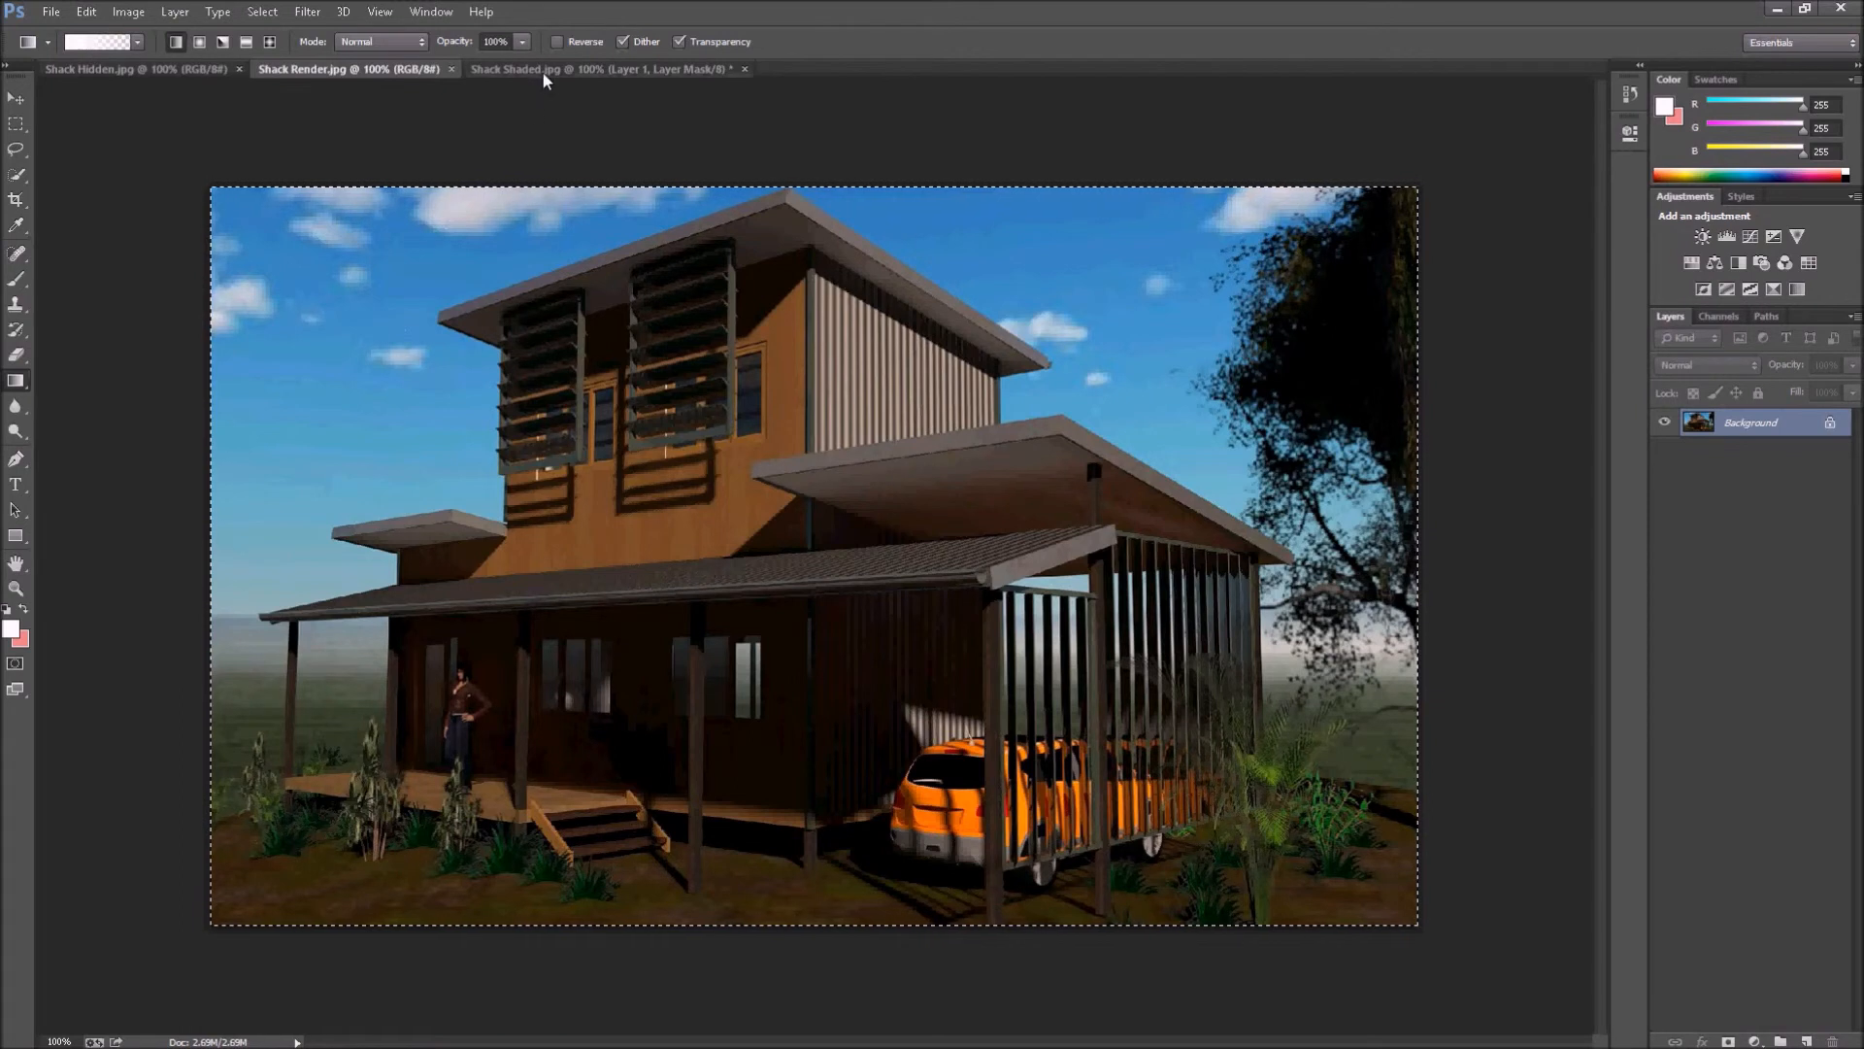
left_click(600, 68)
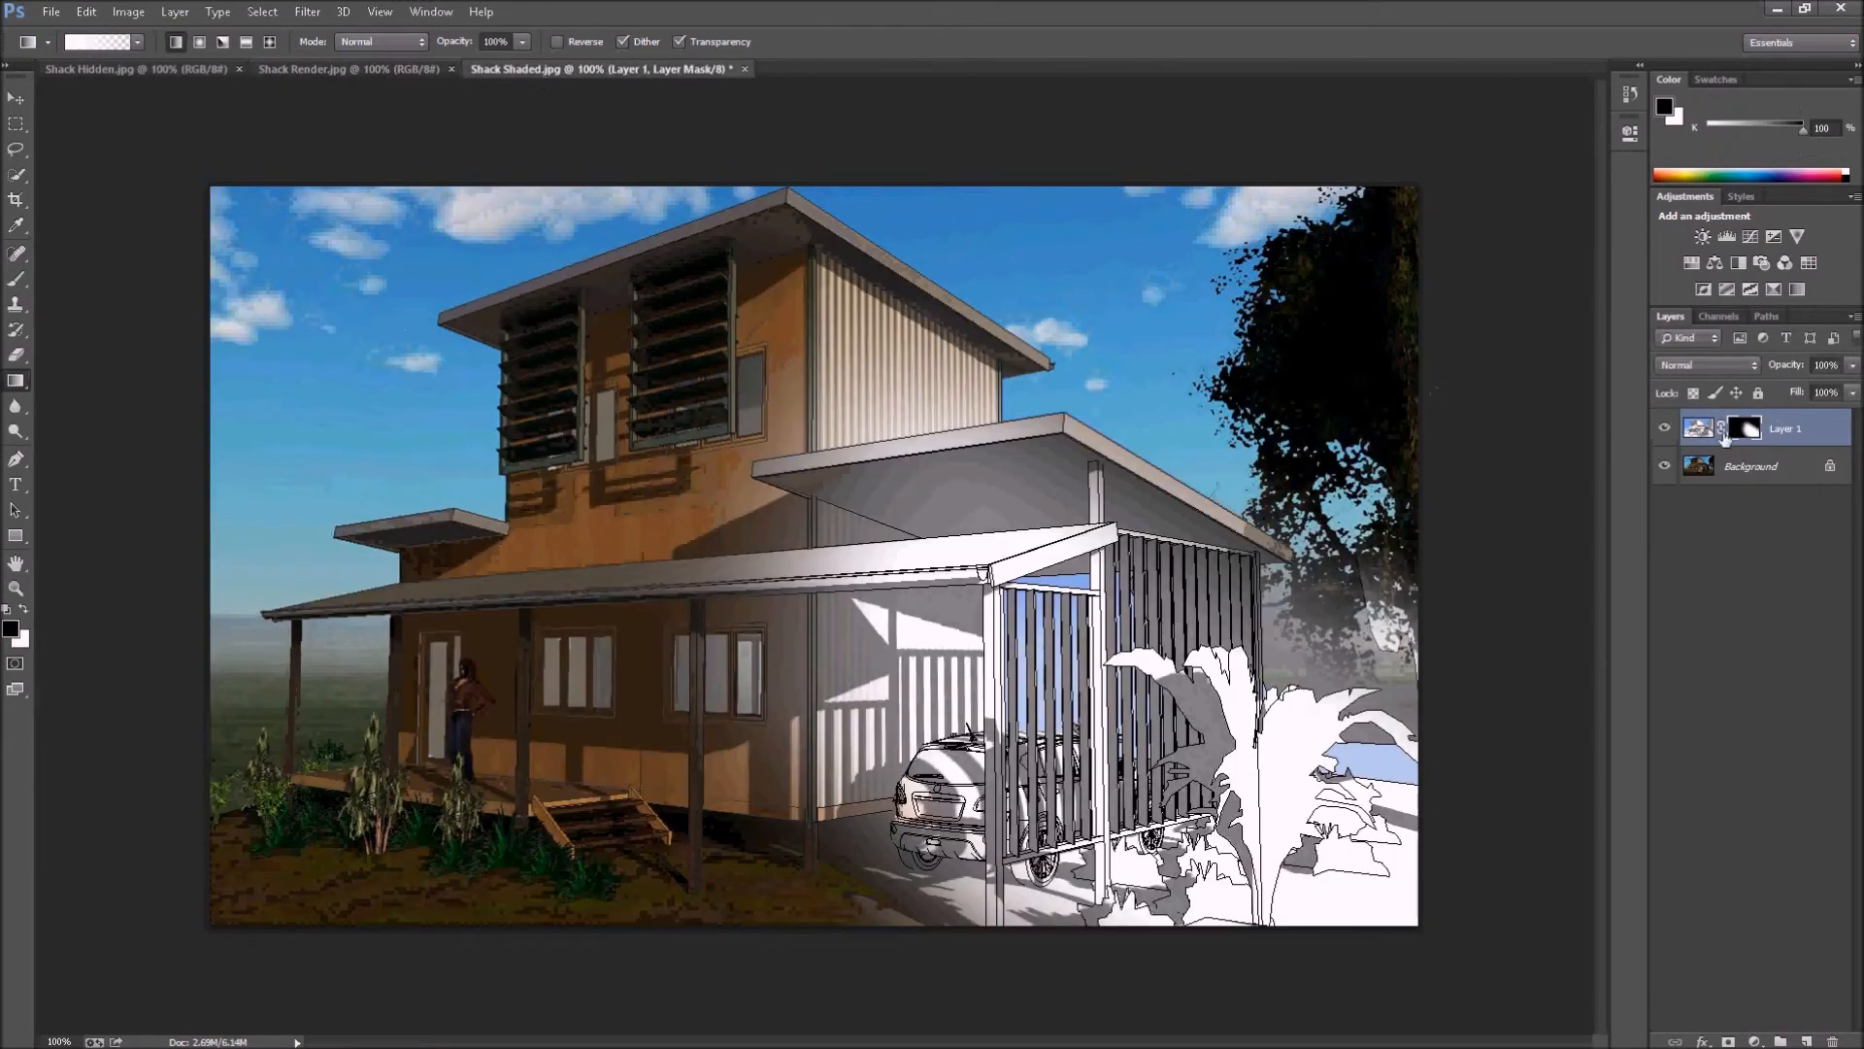
mouse_move(1556, 458)
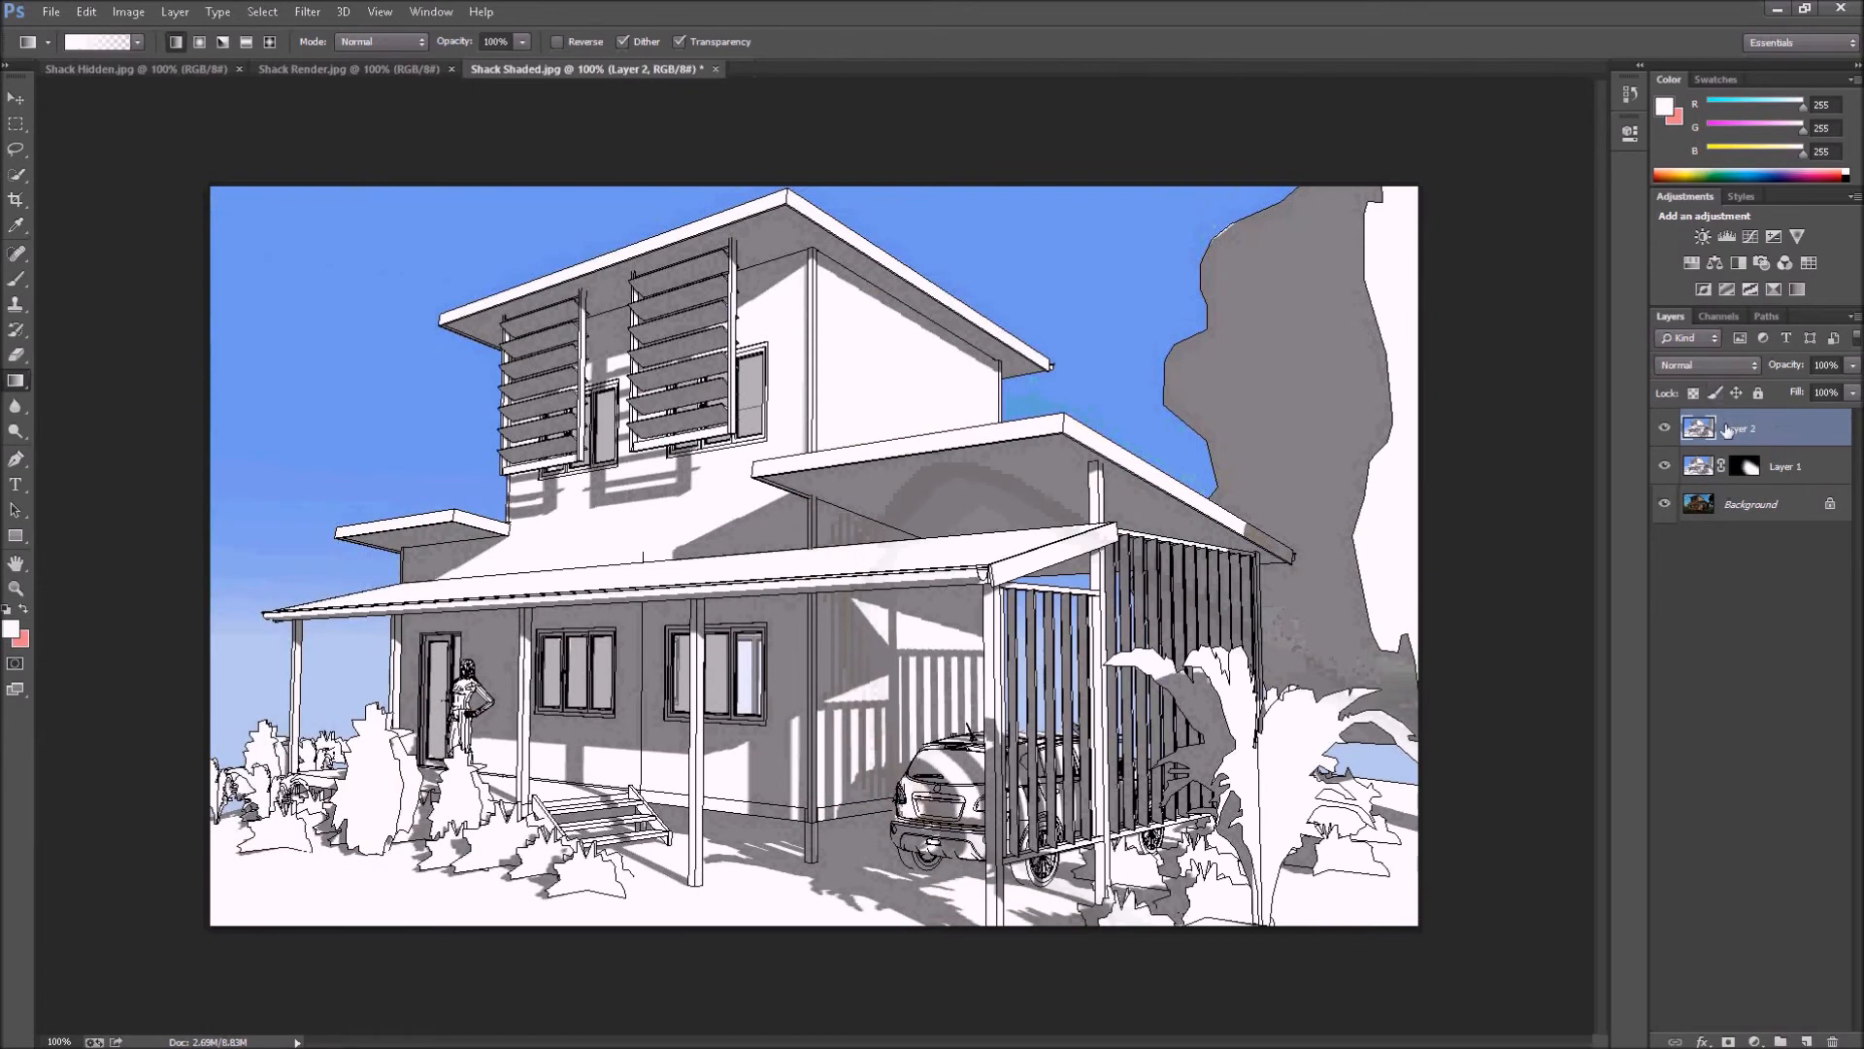
mouse_move(1769, 544)
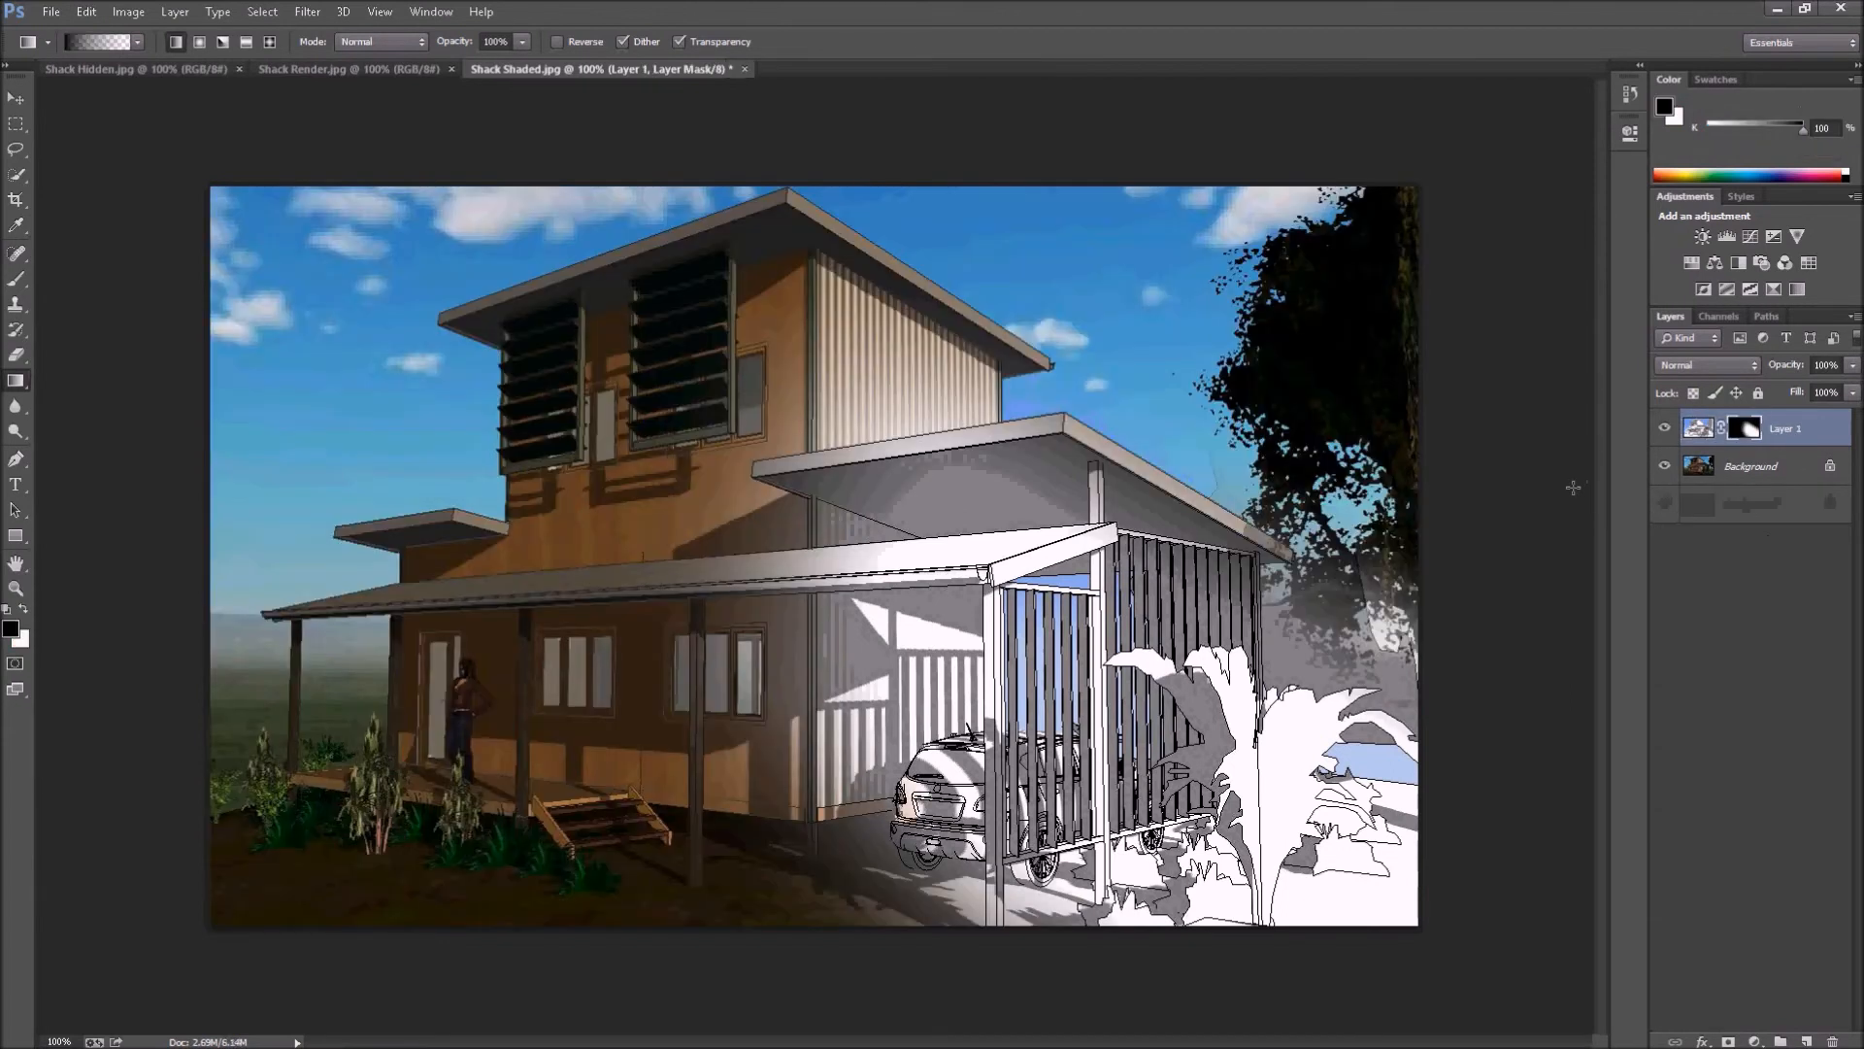
mouse_move(542, 95)
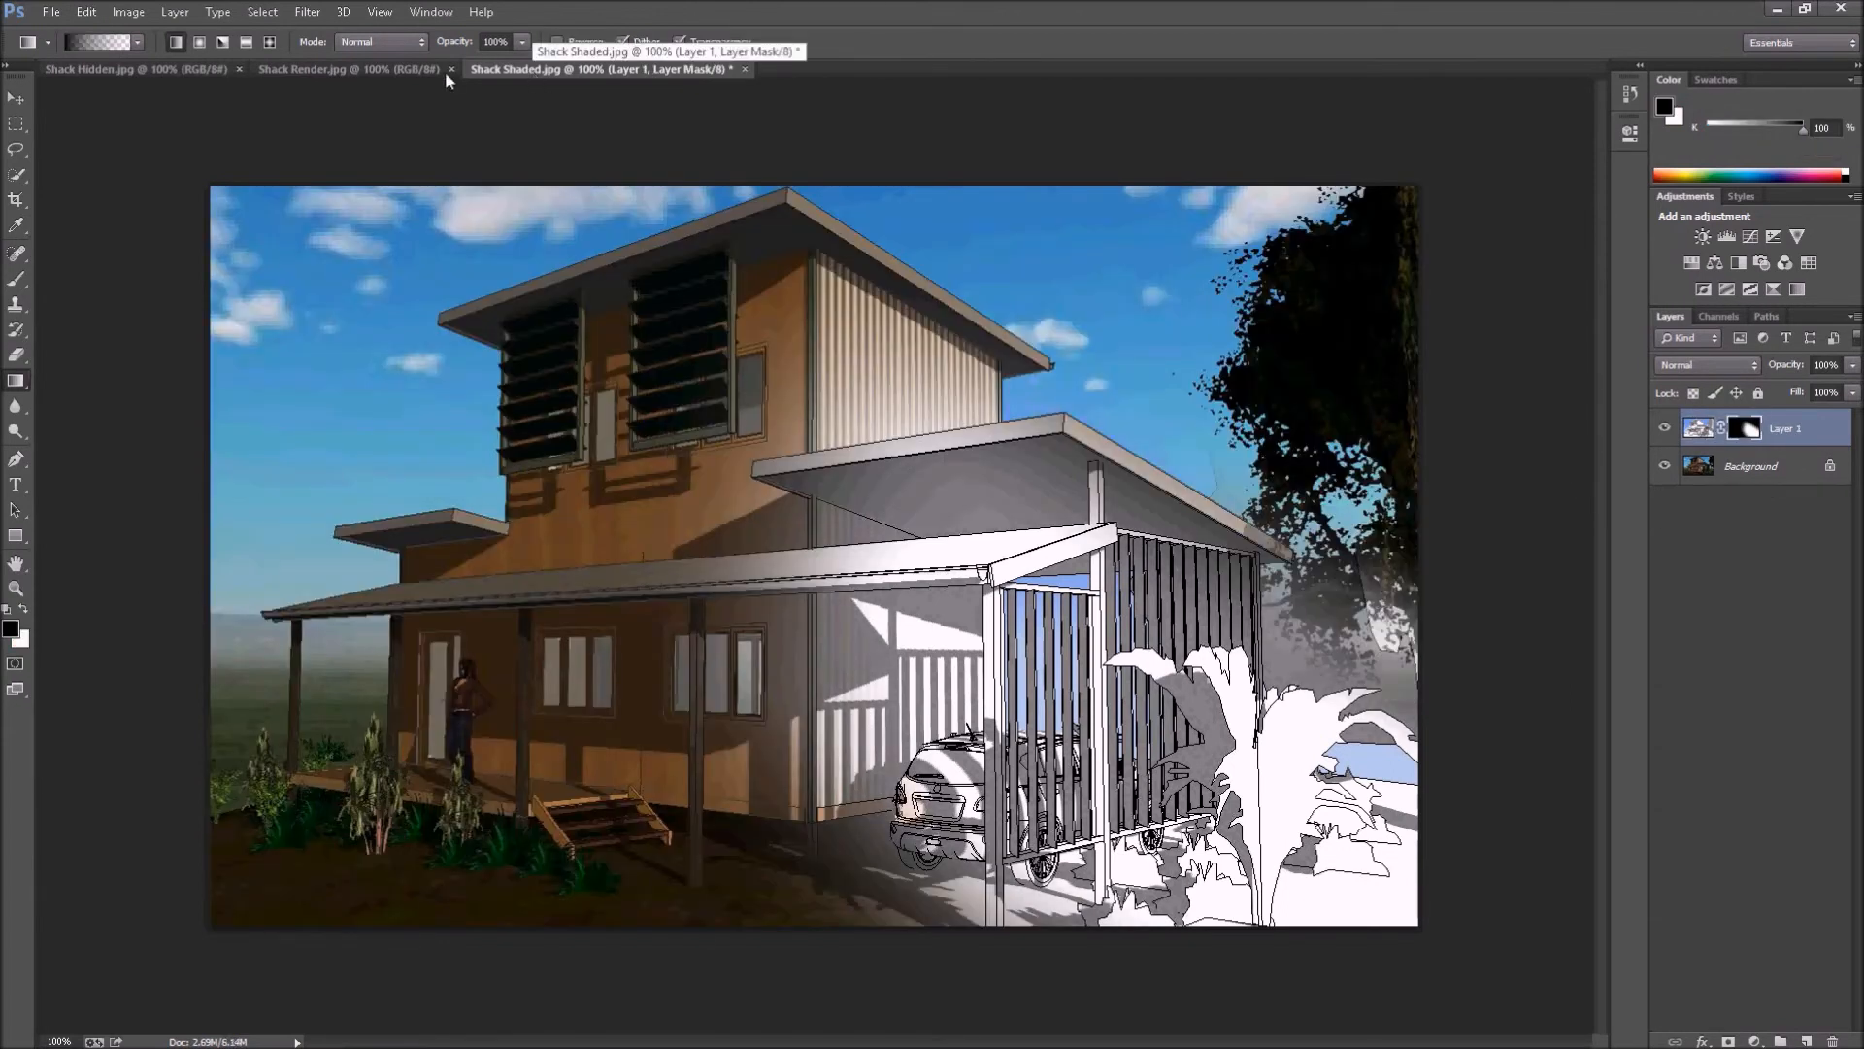
left_click(346, 70)
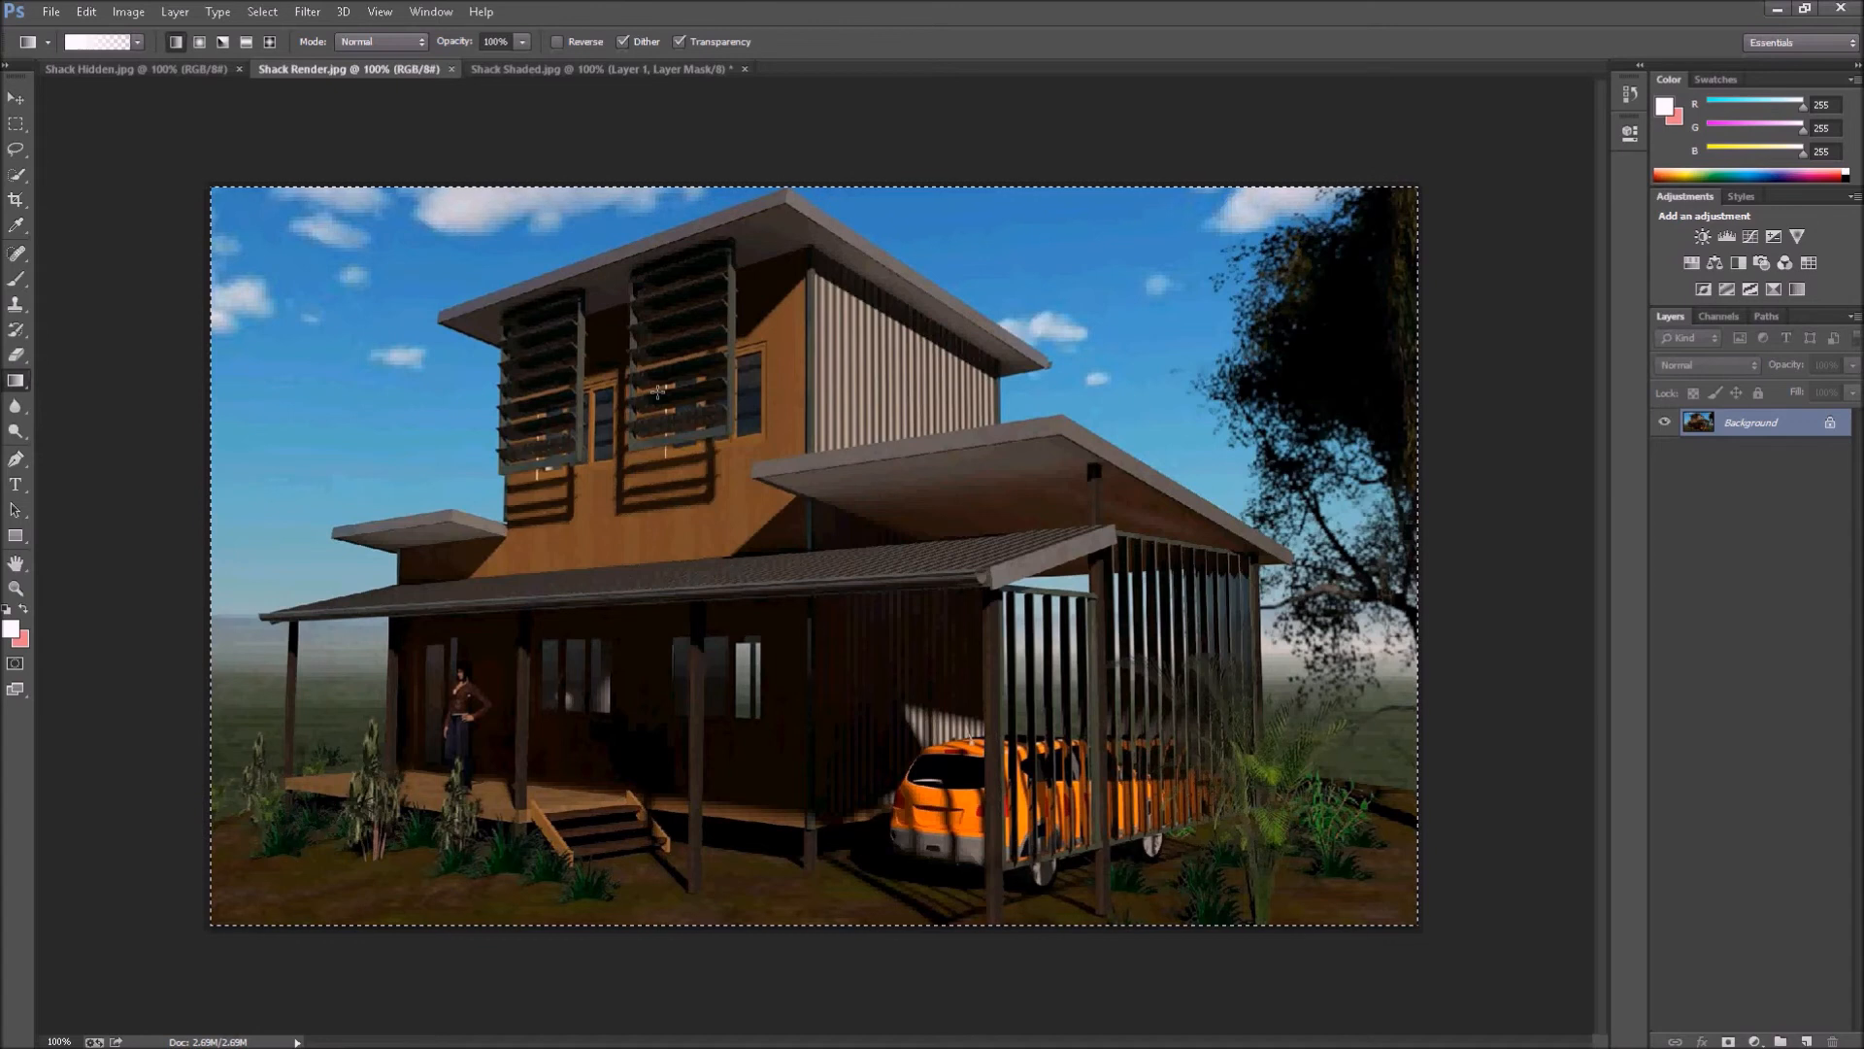
mouse_move(548, 78)
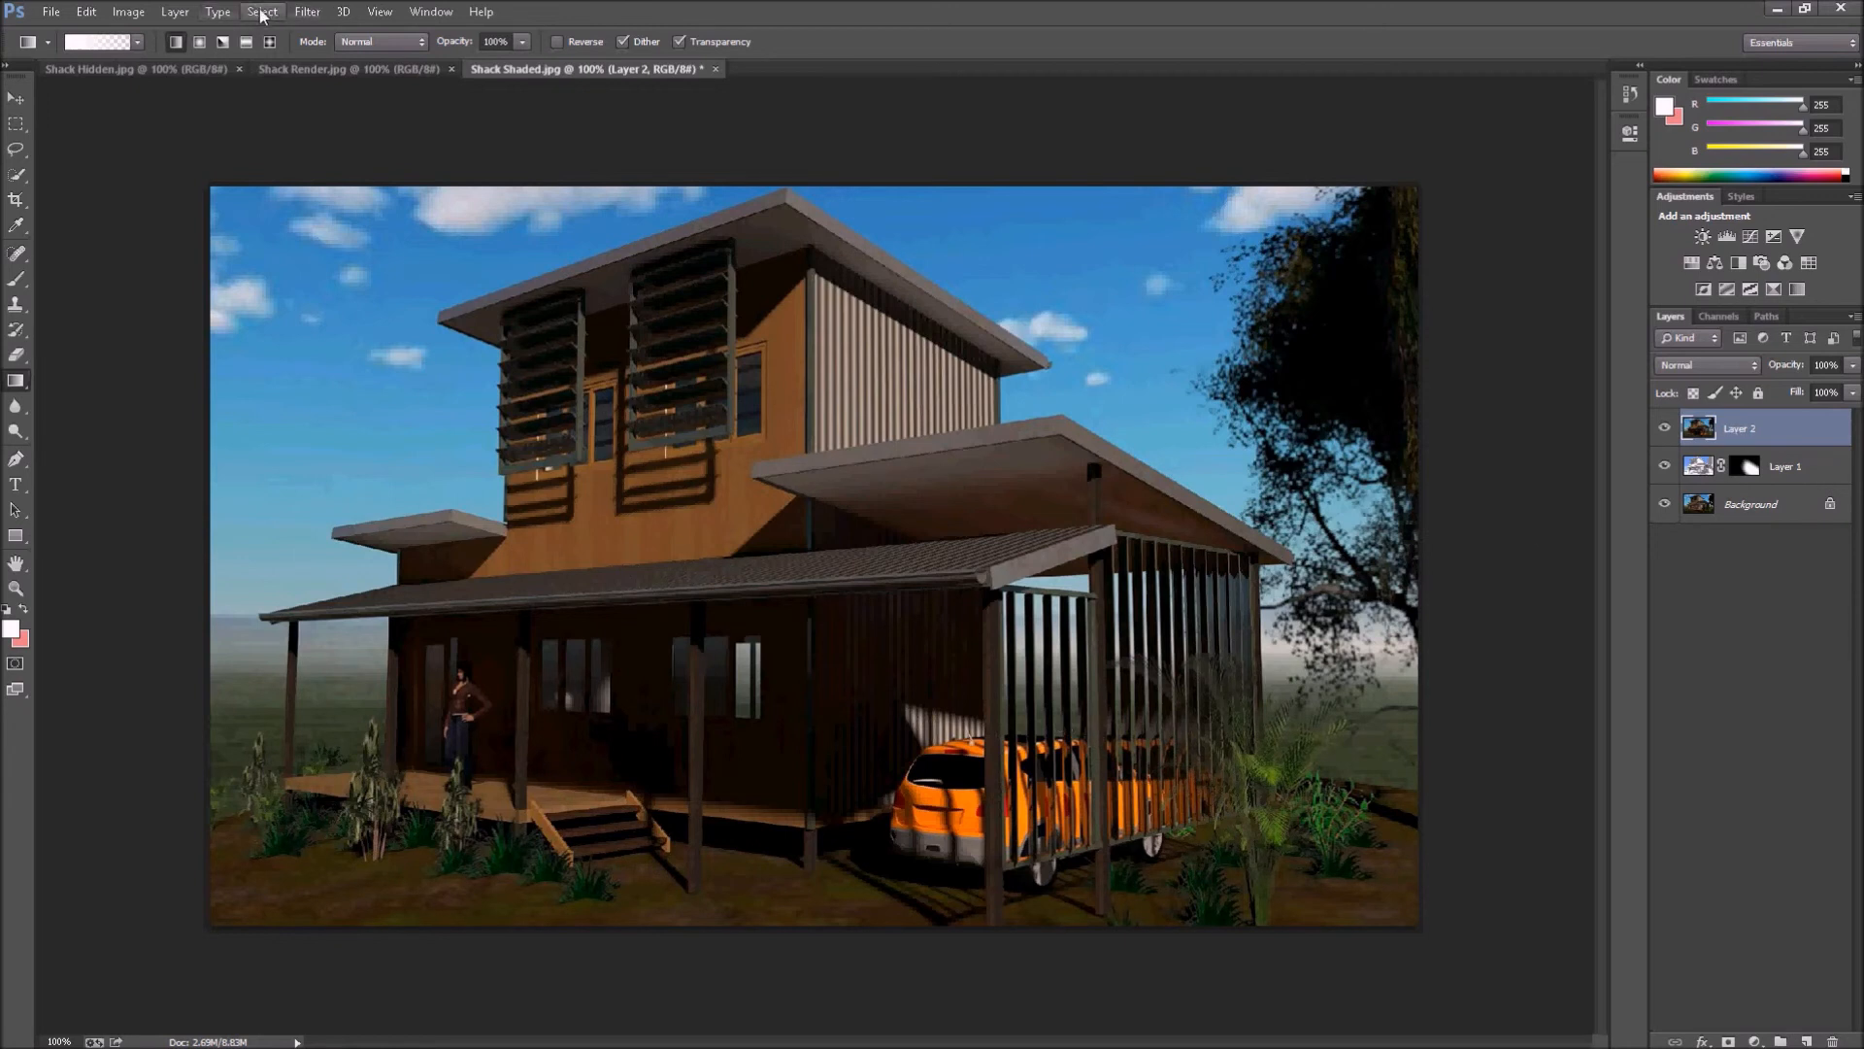
mouse_move(173, 12)
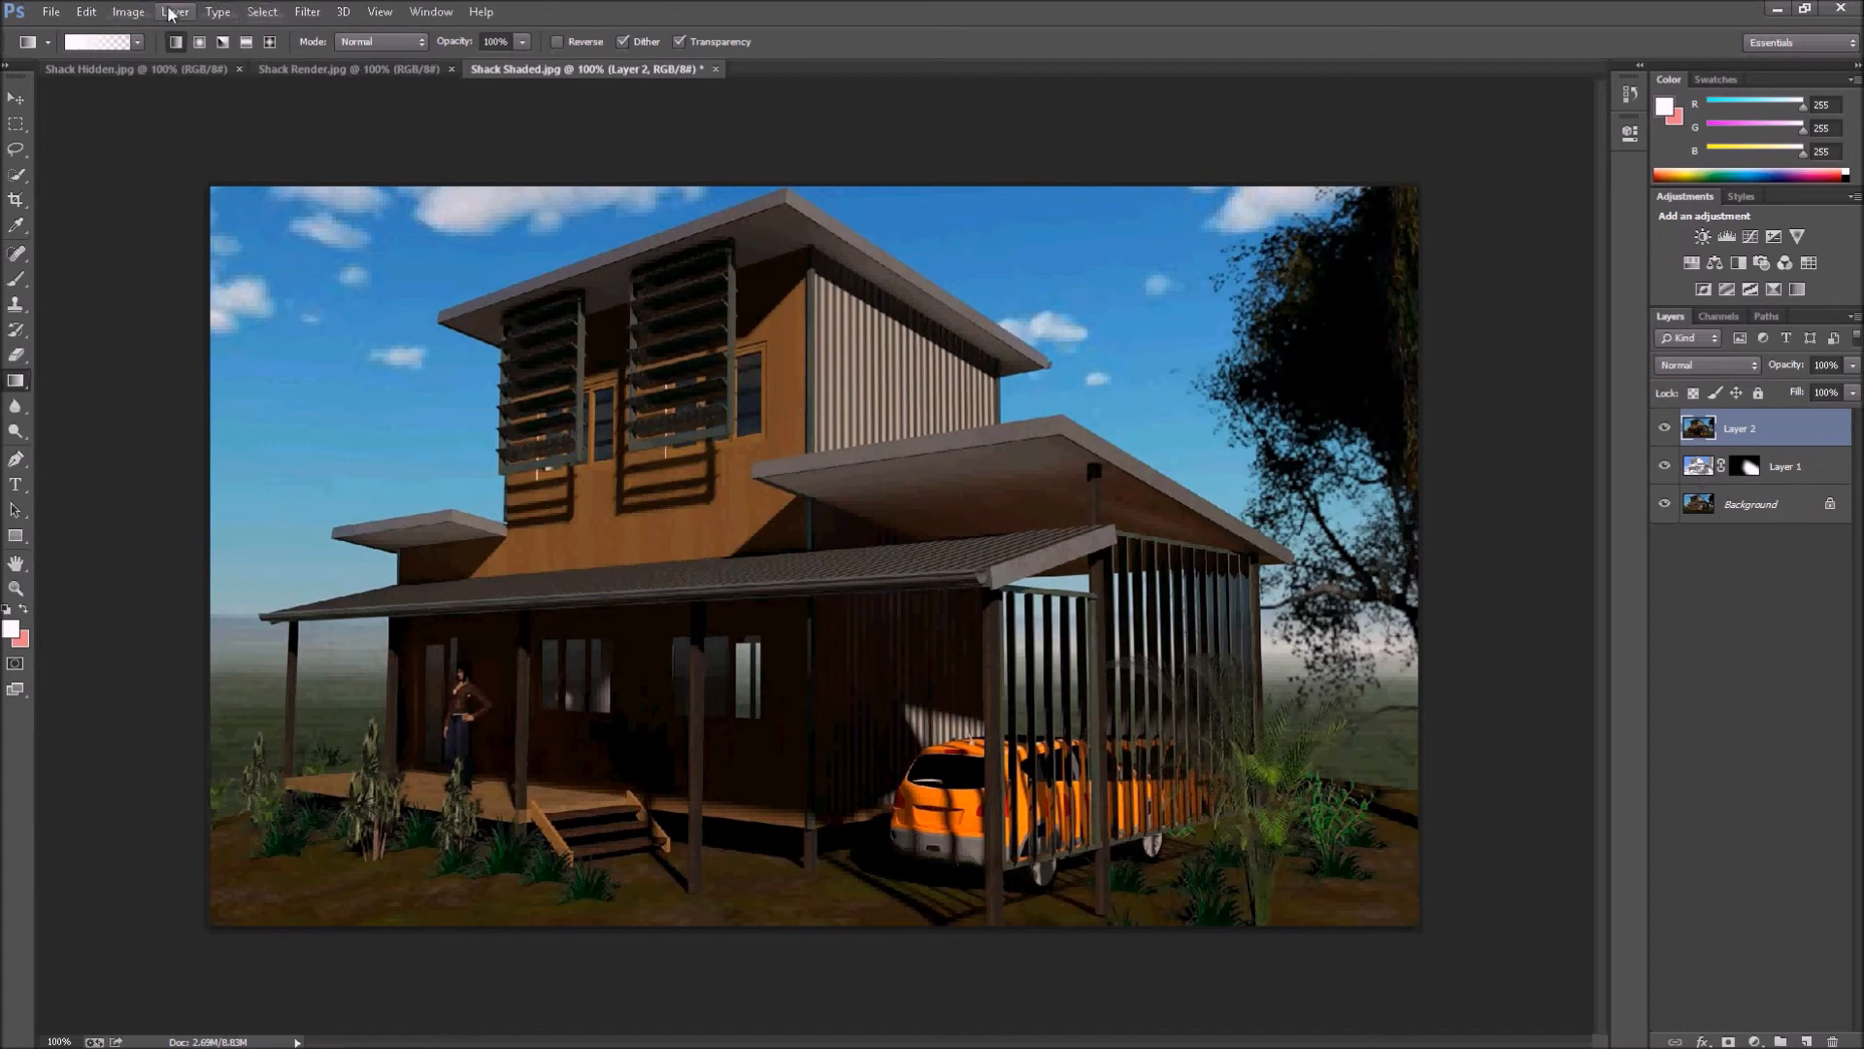
Give the pasted colour render (Layer 2) a Hide All layer mask.
left_click(174, 12)
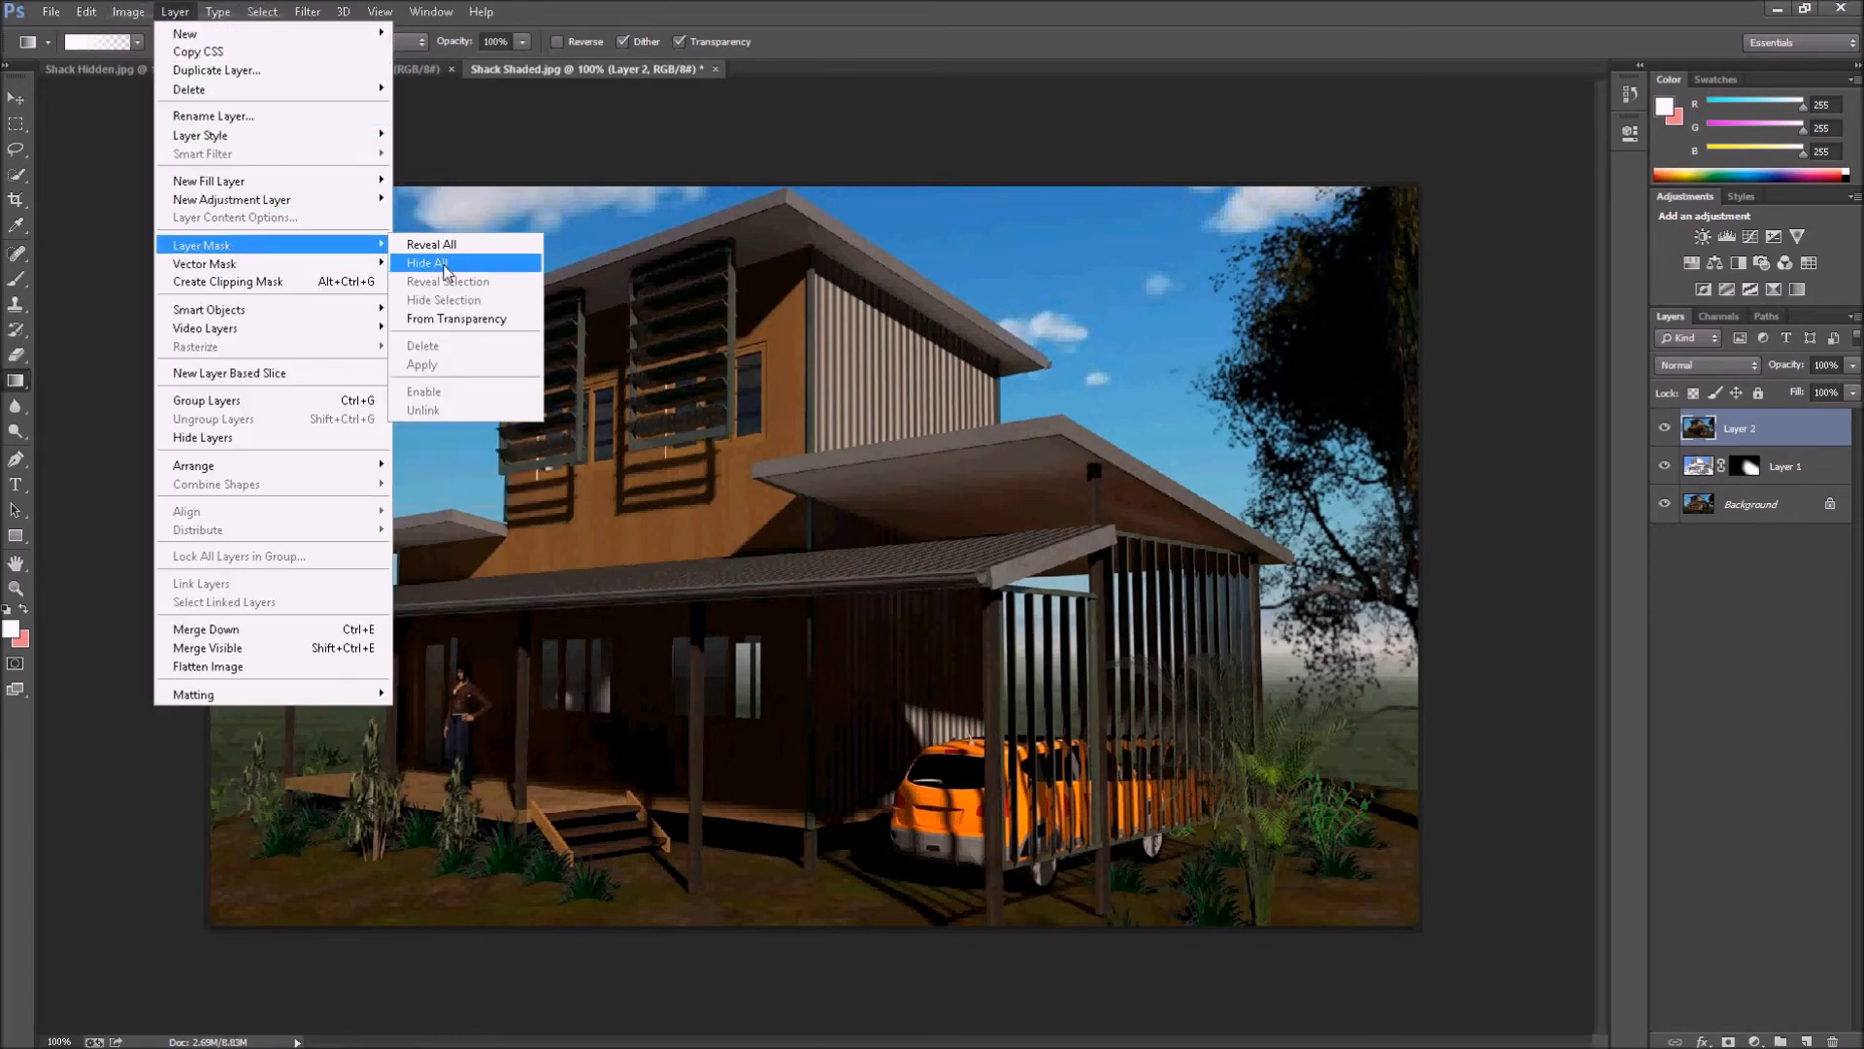
left_click(427, 263)
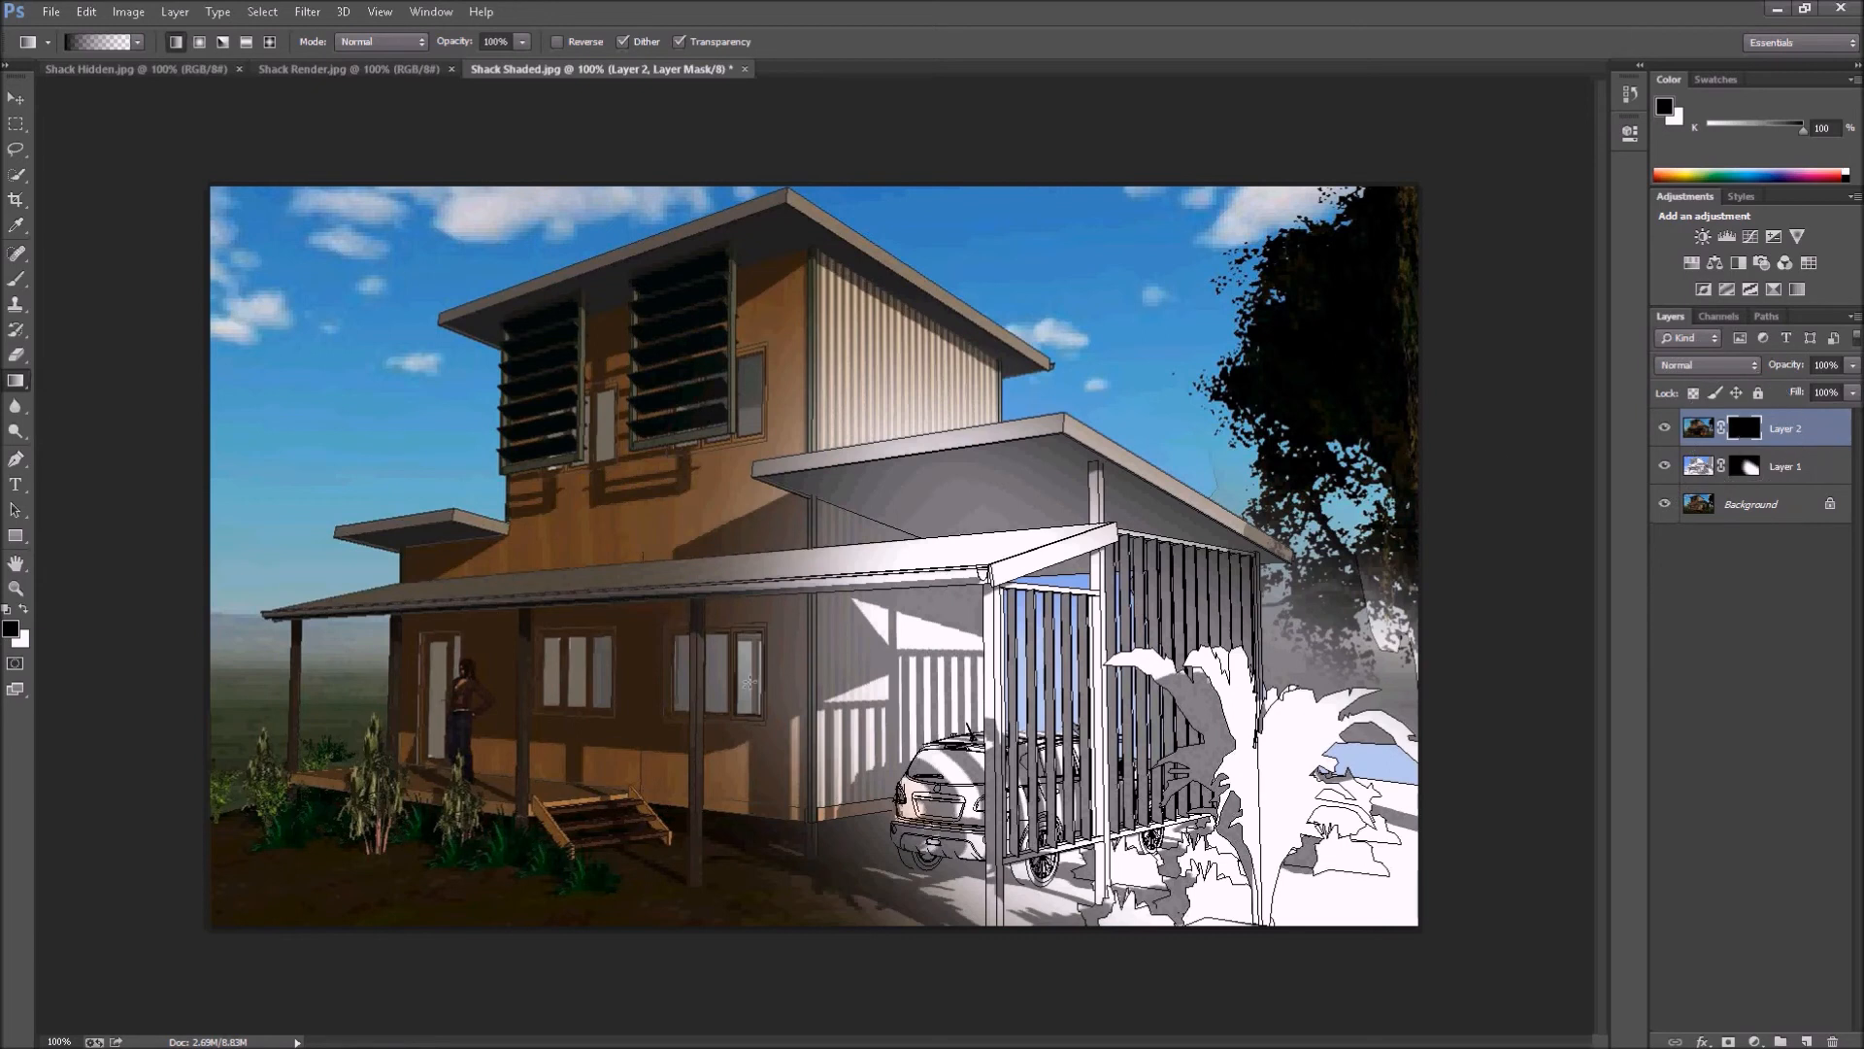
mouse_move(116, 602)
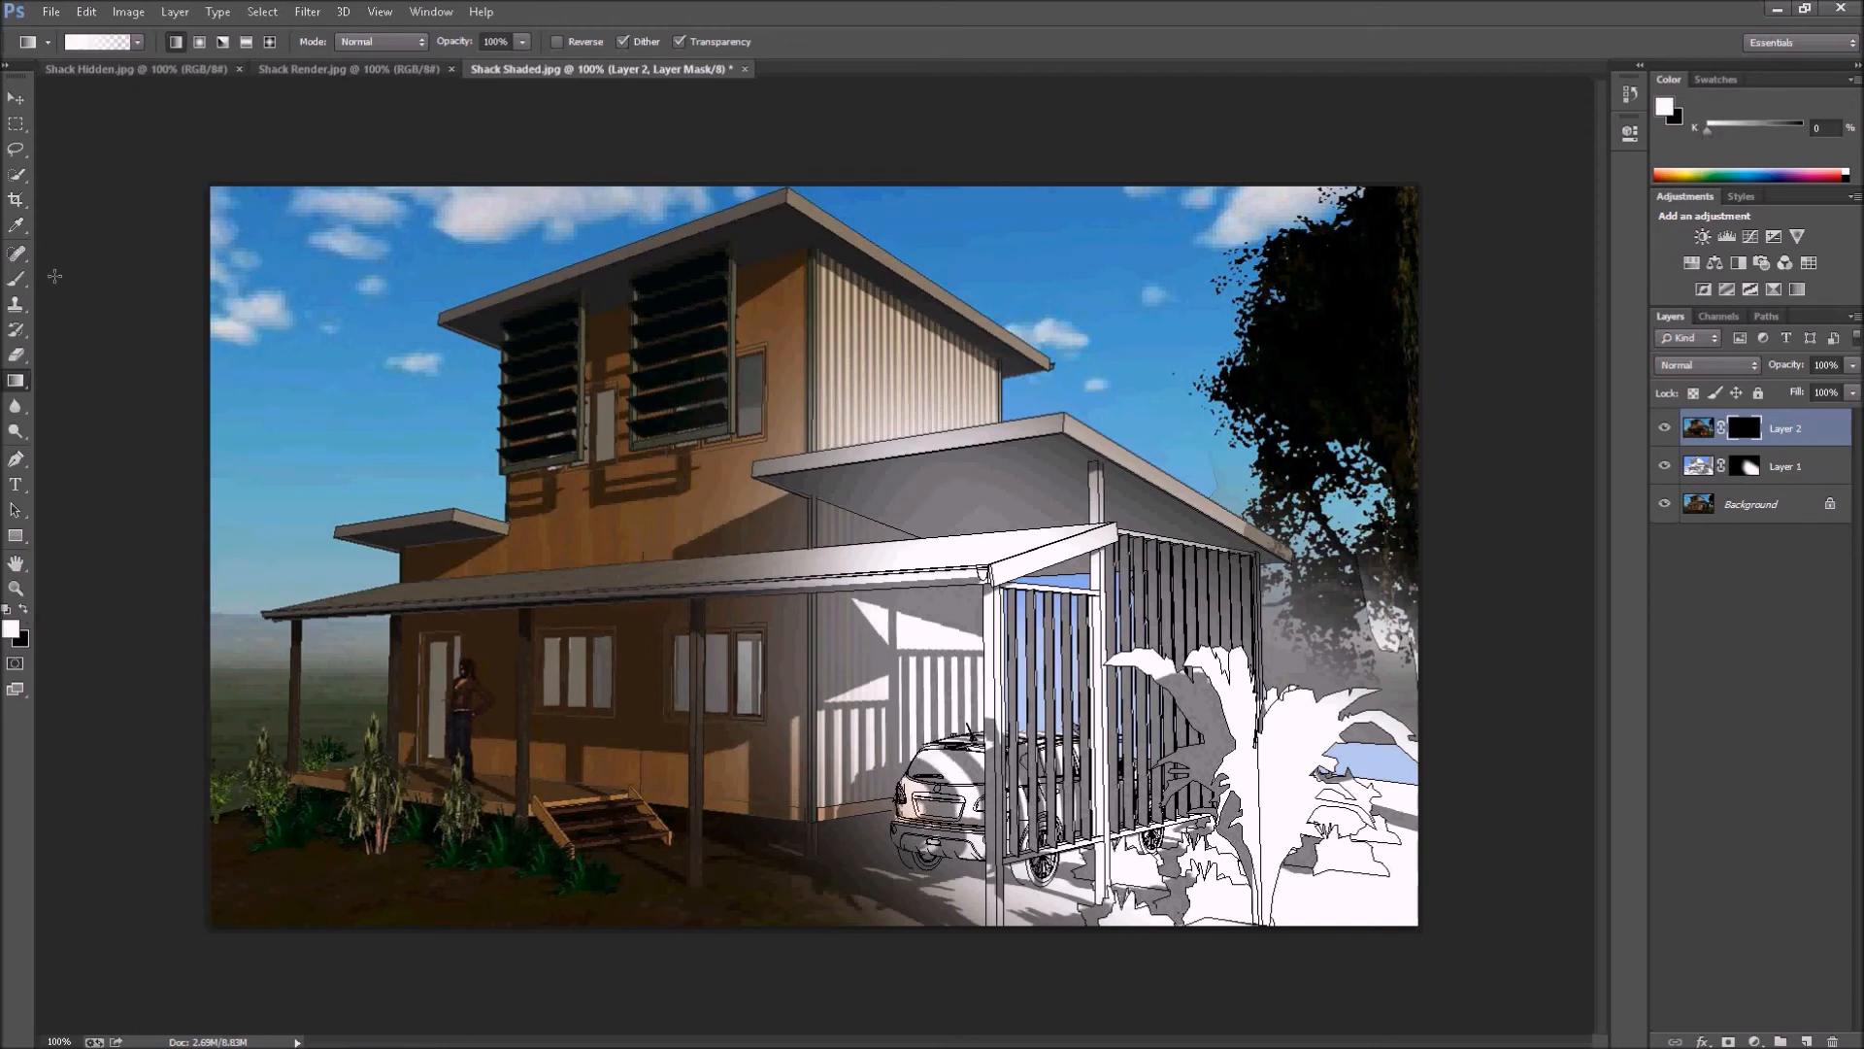
Brush white on Layer 2's mask to reveal colour on the house's walls and deck.
left_click(17, 253)
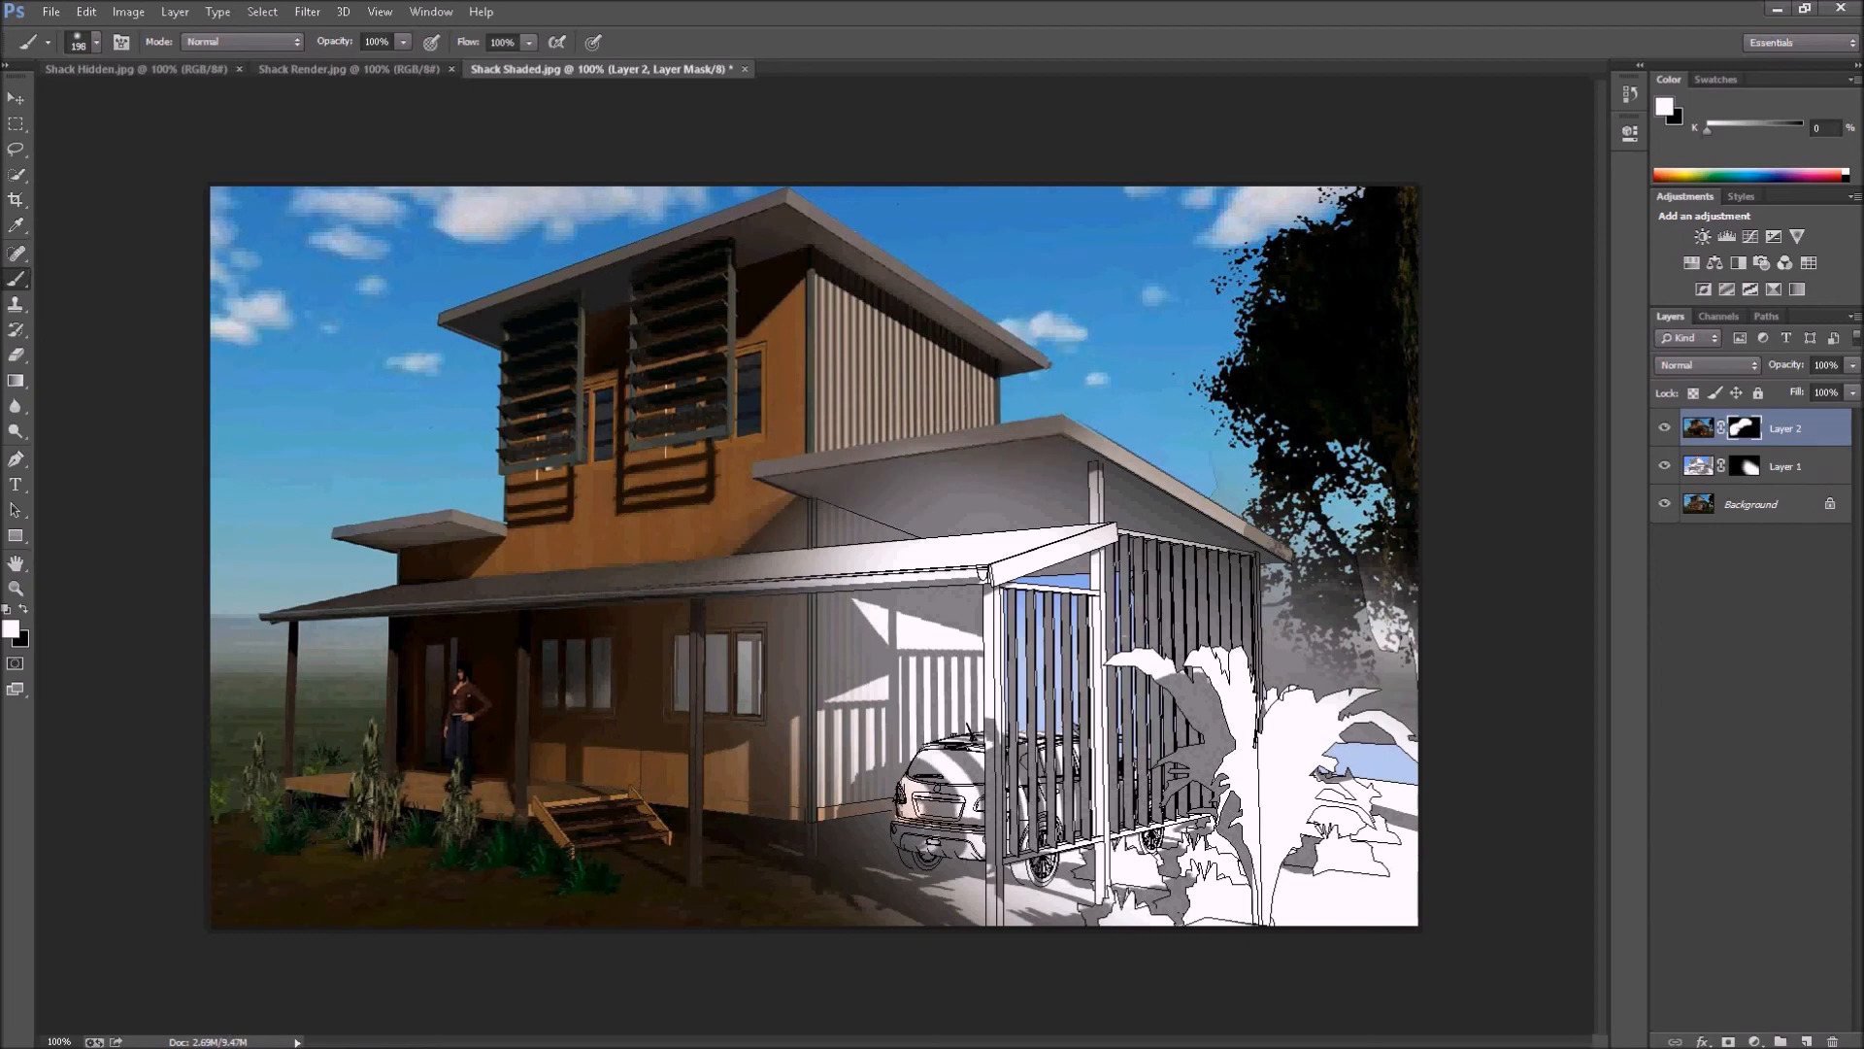
mouse_move(1617, 892)
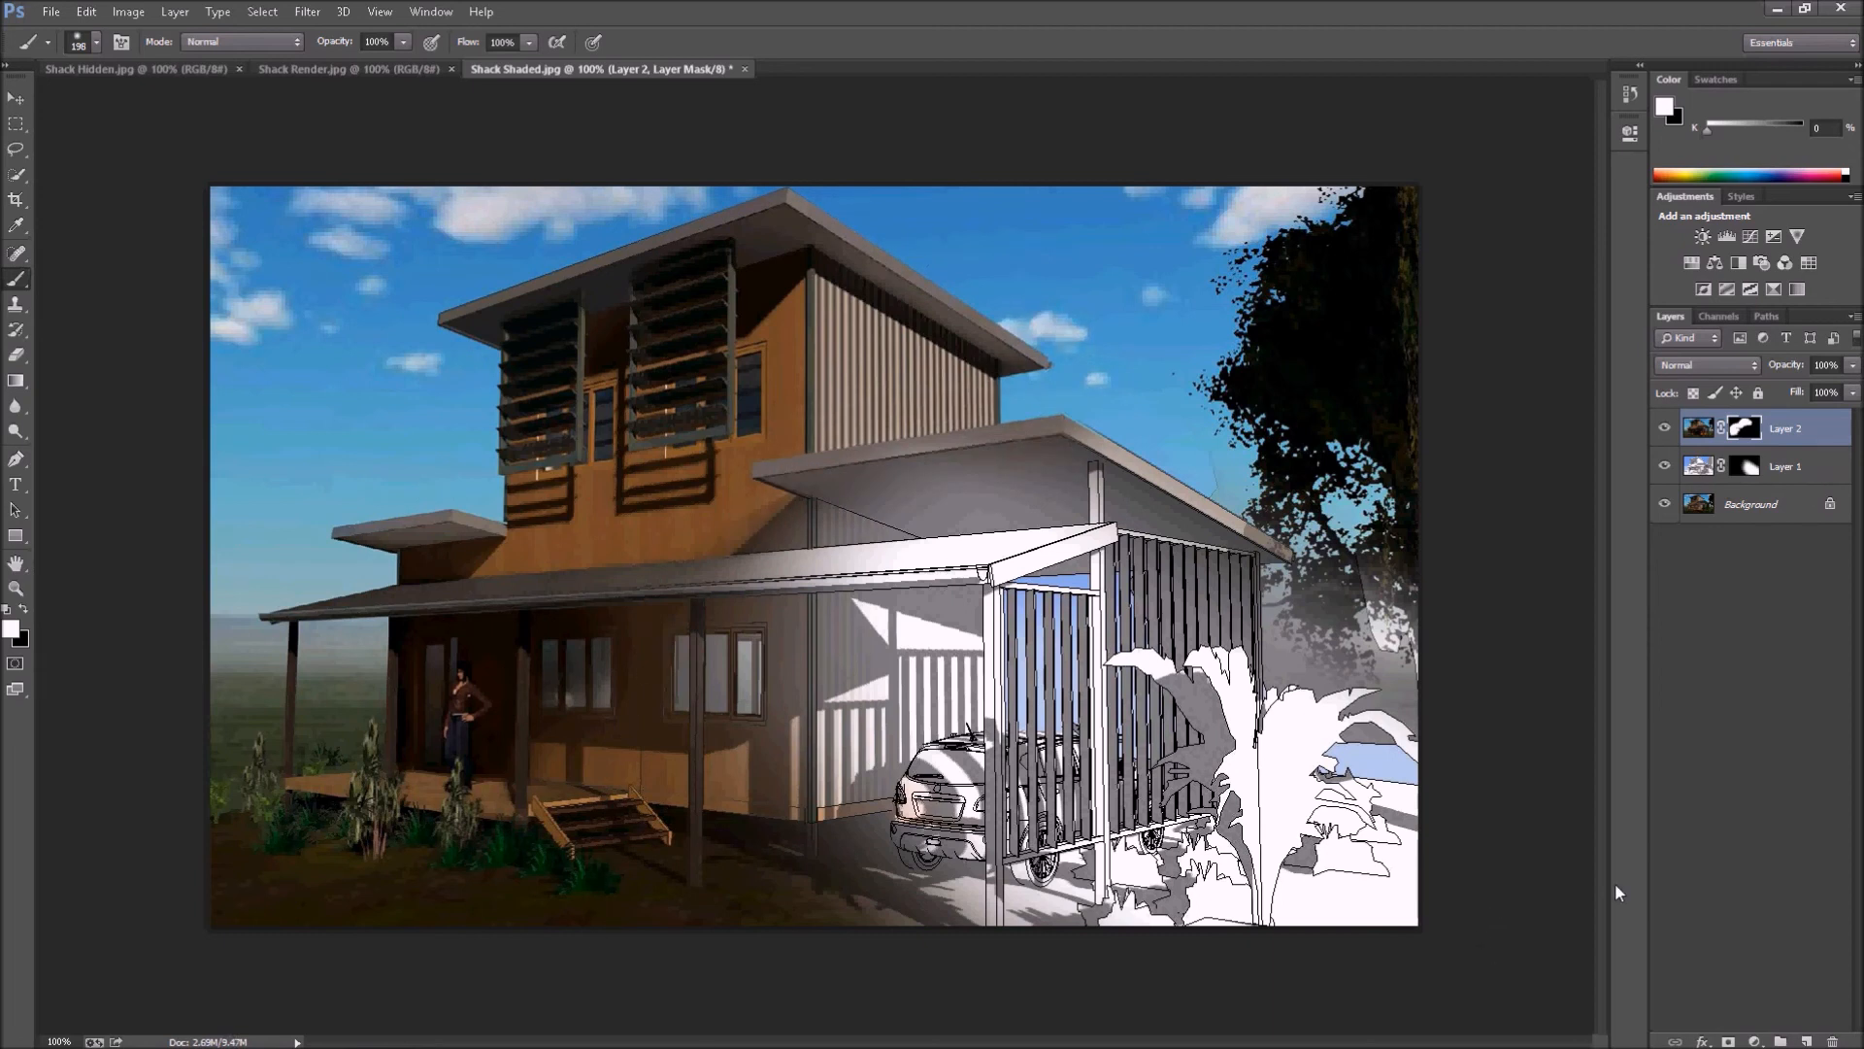